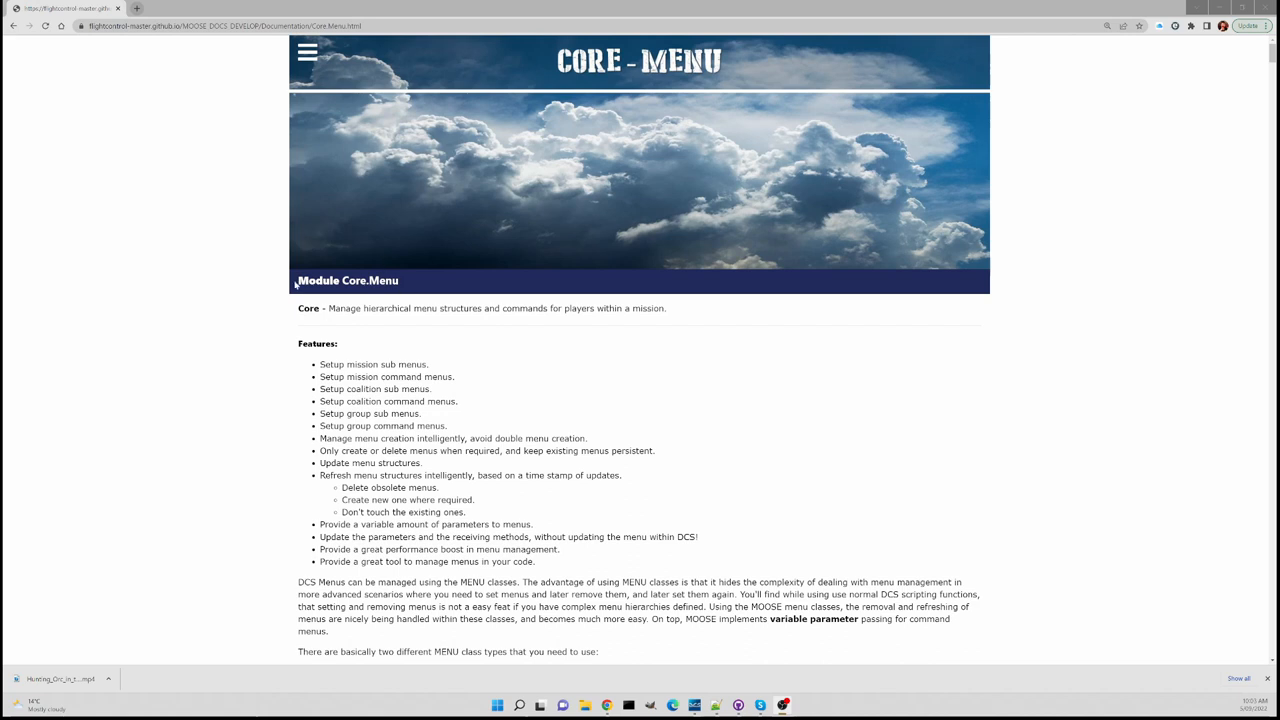
mouse_move(440, 48)
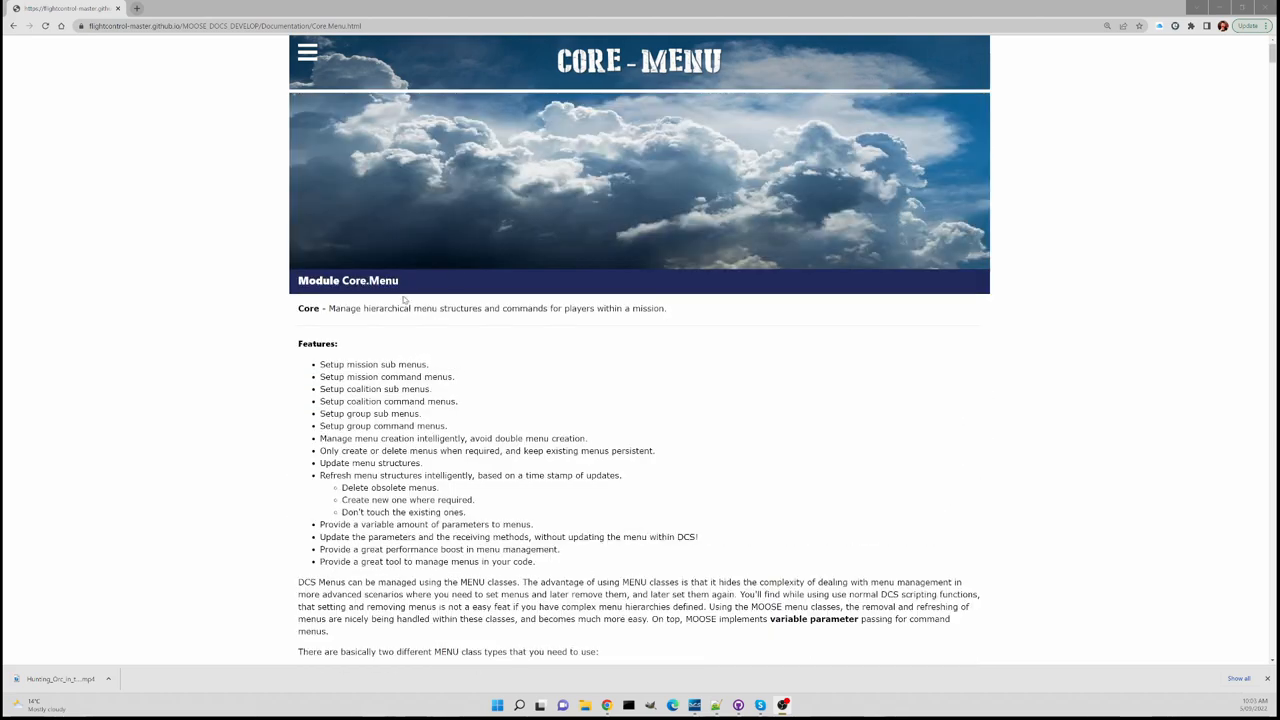
Zoom the map near the blue group and select the small naval target unit labelled 1
scroll("down", 3)
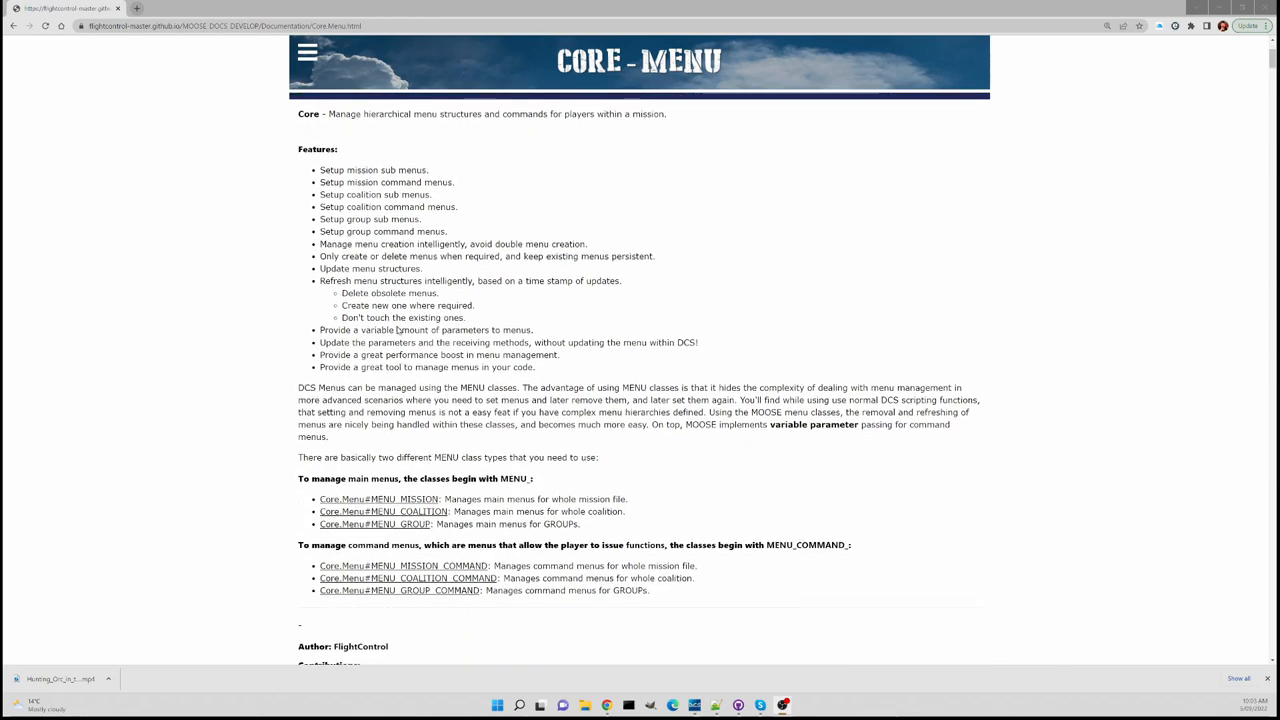
scroll("down", 3)
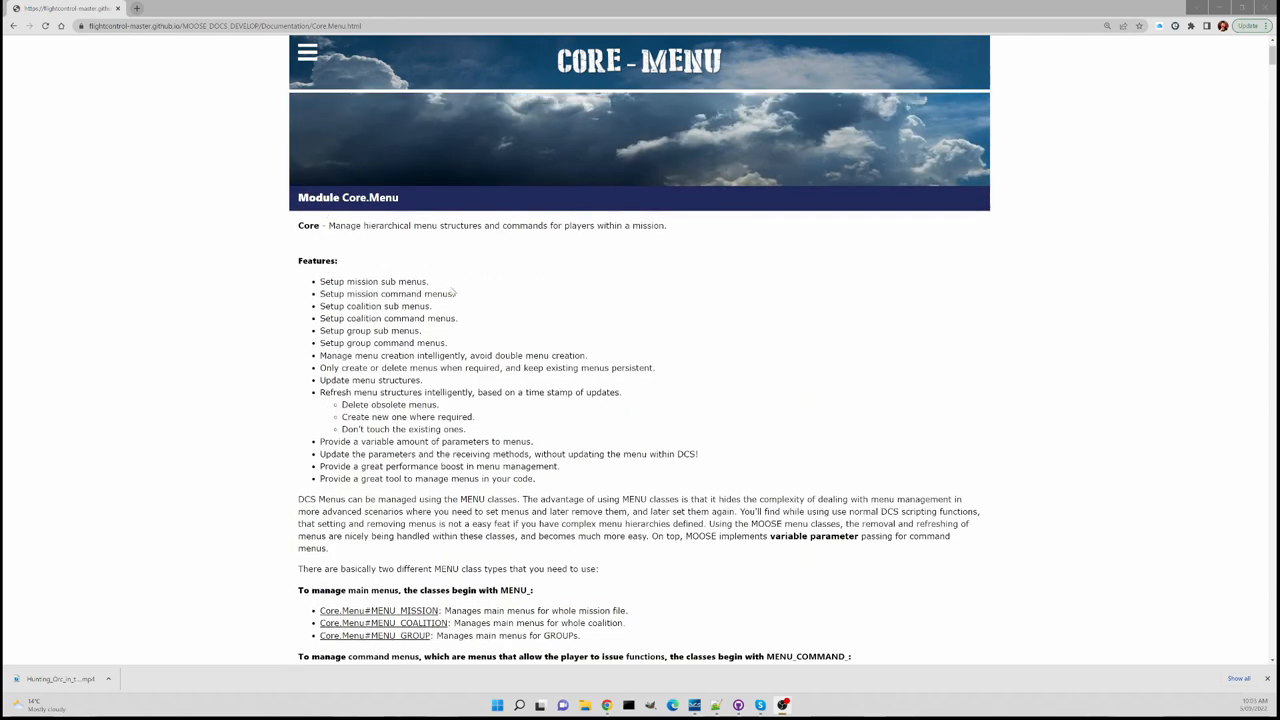
scroll("down", 3)
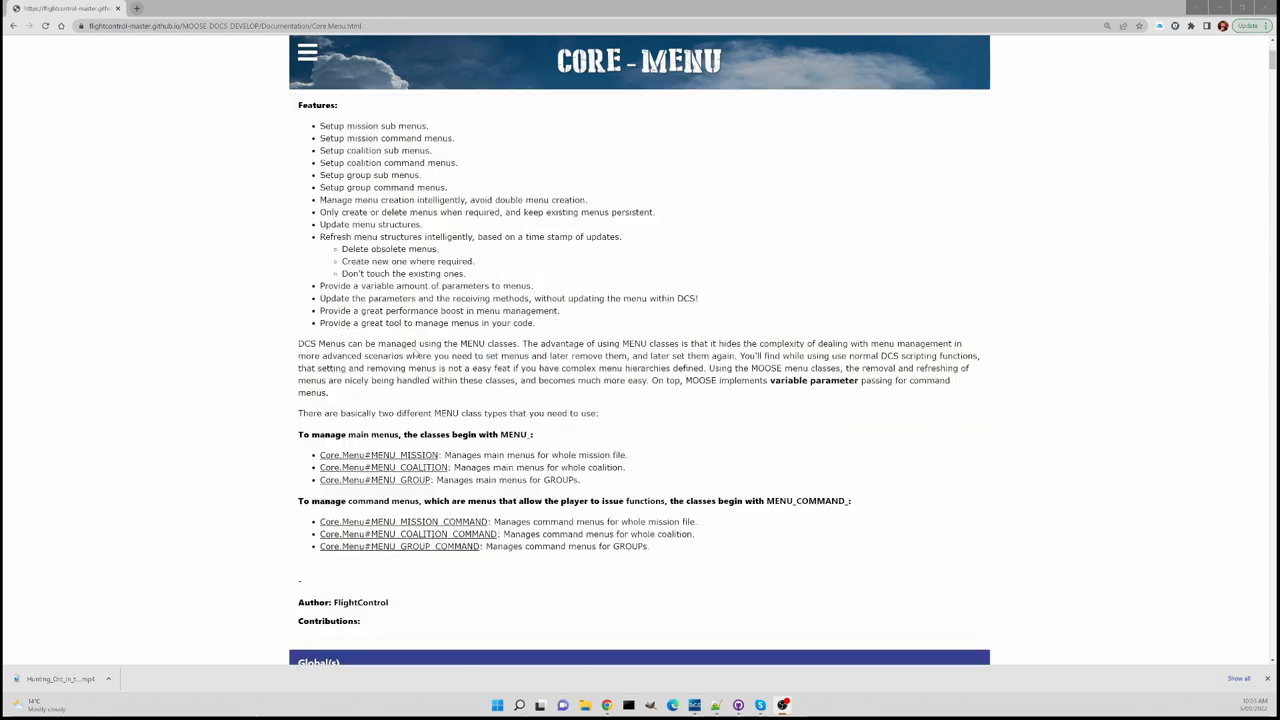
scroll("down", 3)
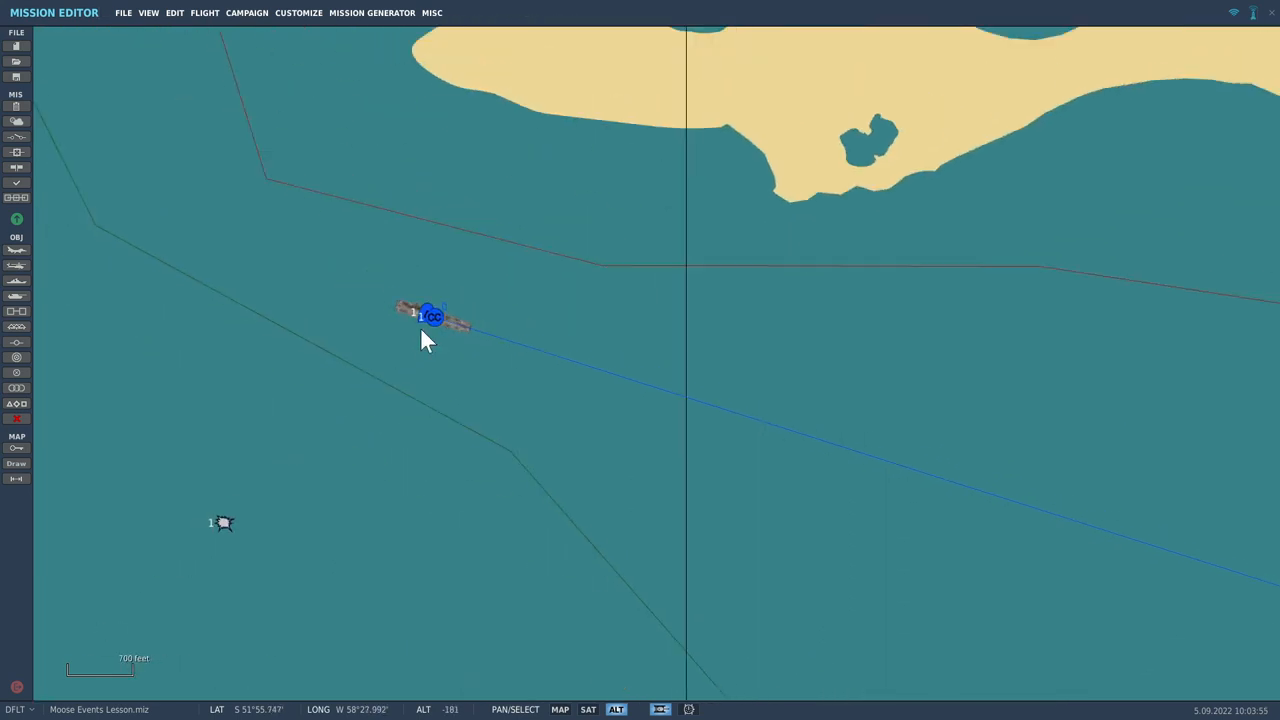
scroll("down", 3)
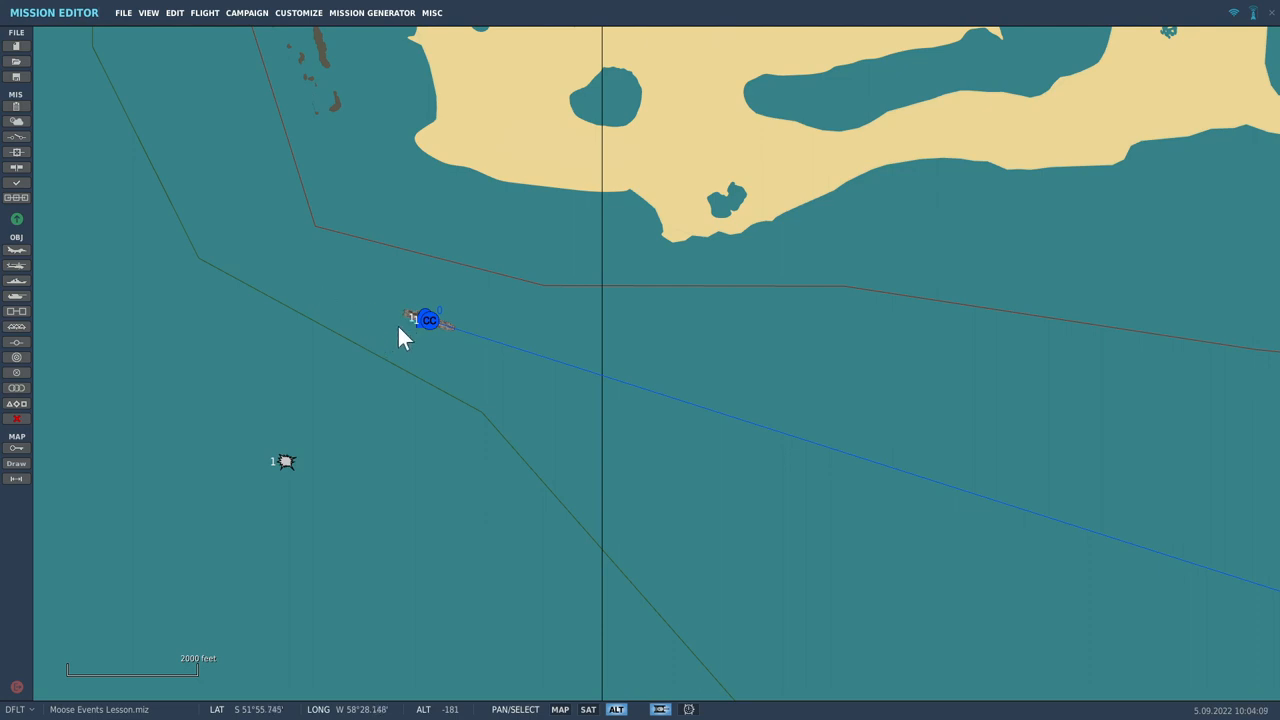
mouse_move(440, 360)
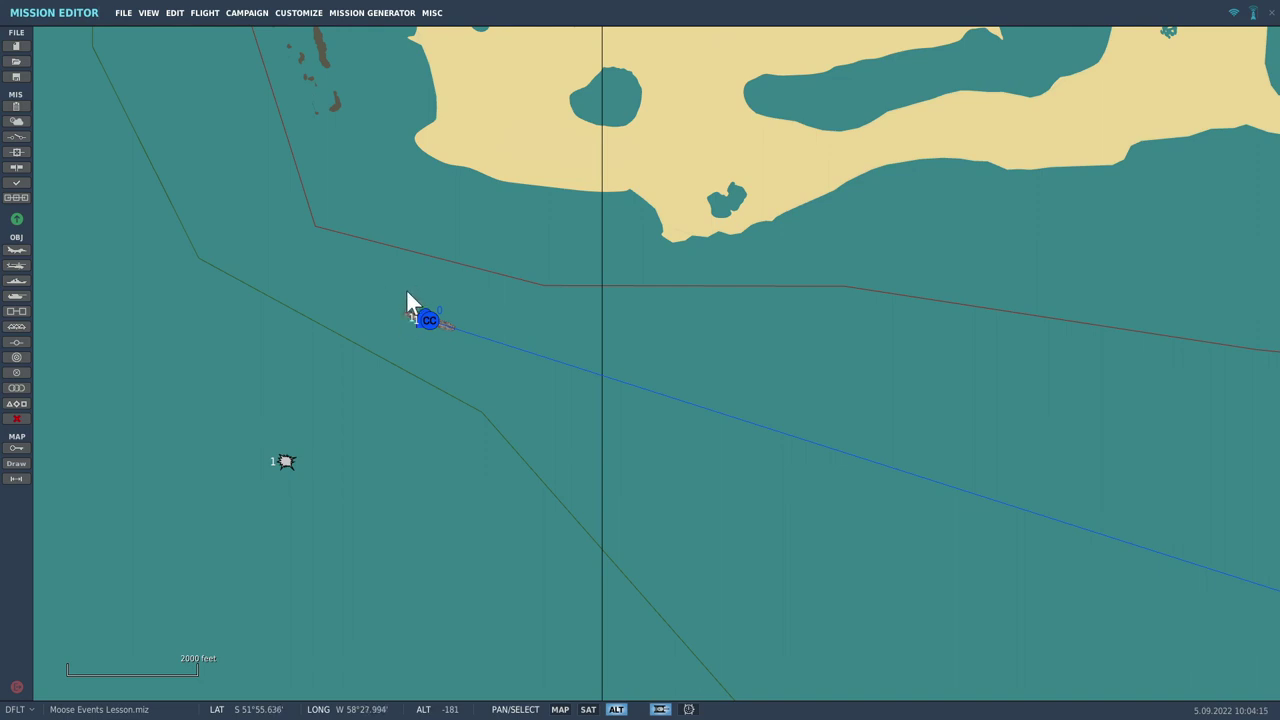
mouse_move(382, 312)
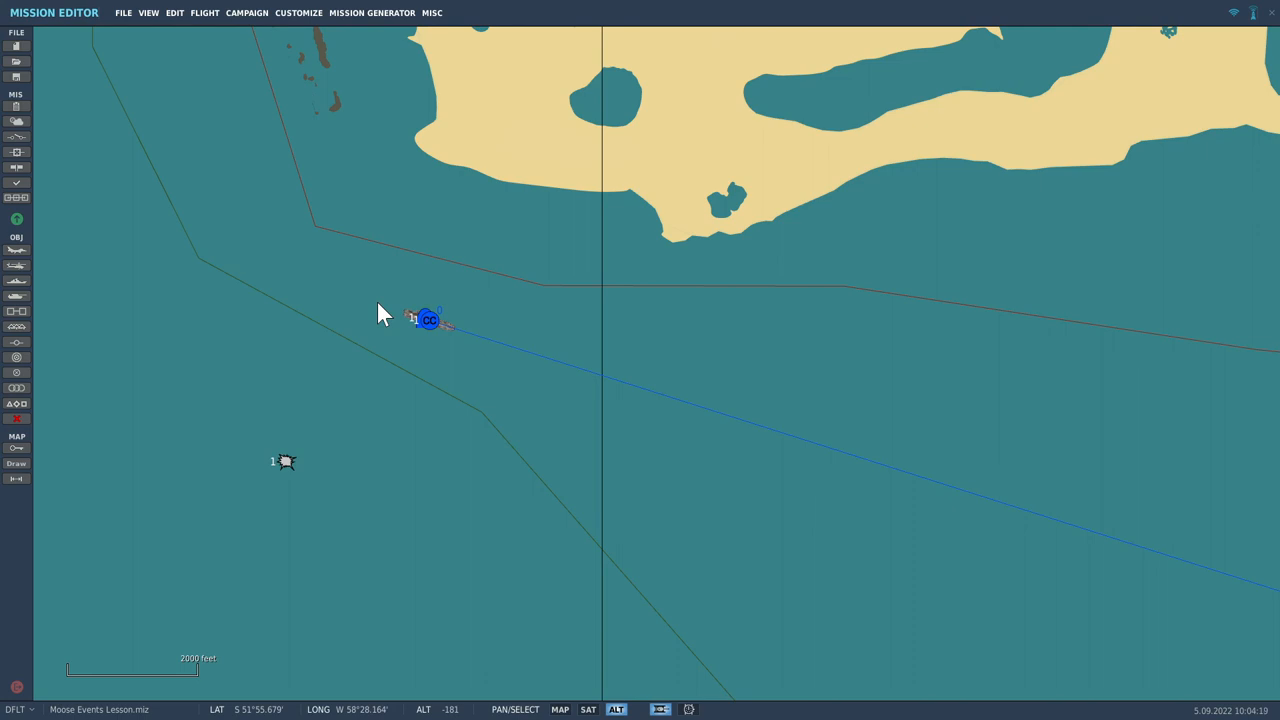
mouse_move(338, 392)
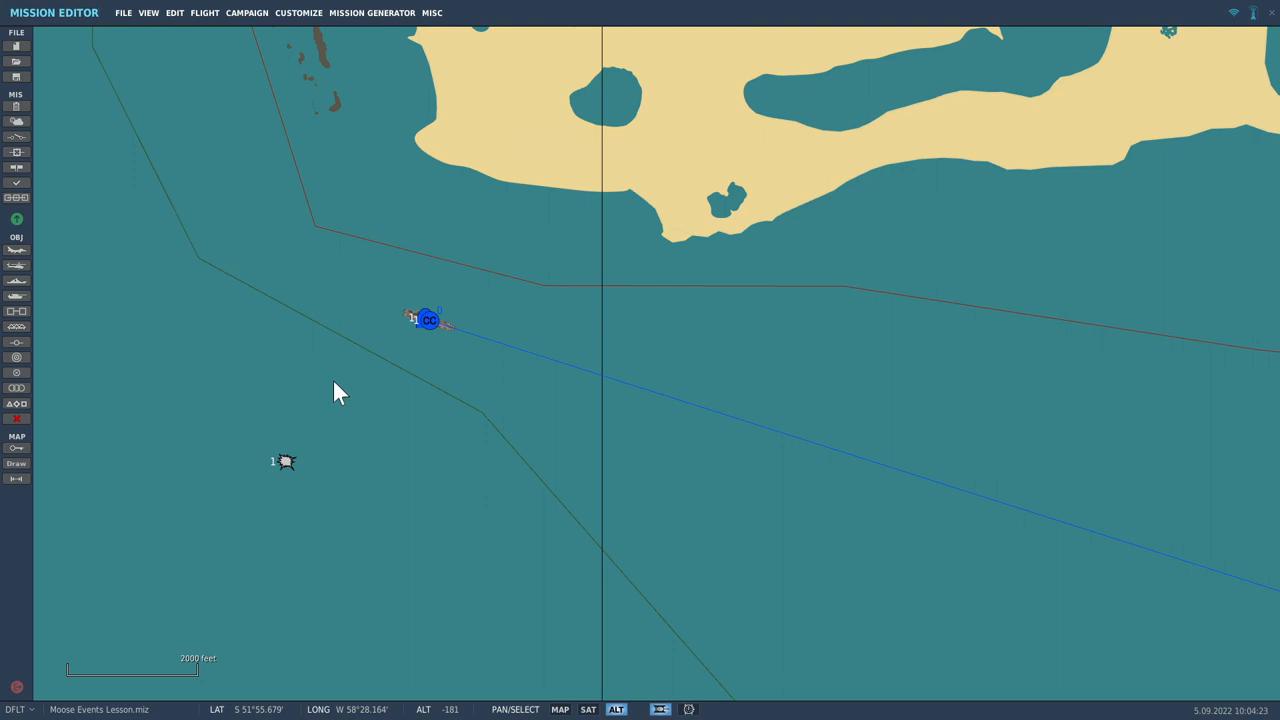
mouse_move(290, 472)
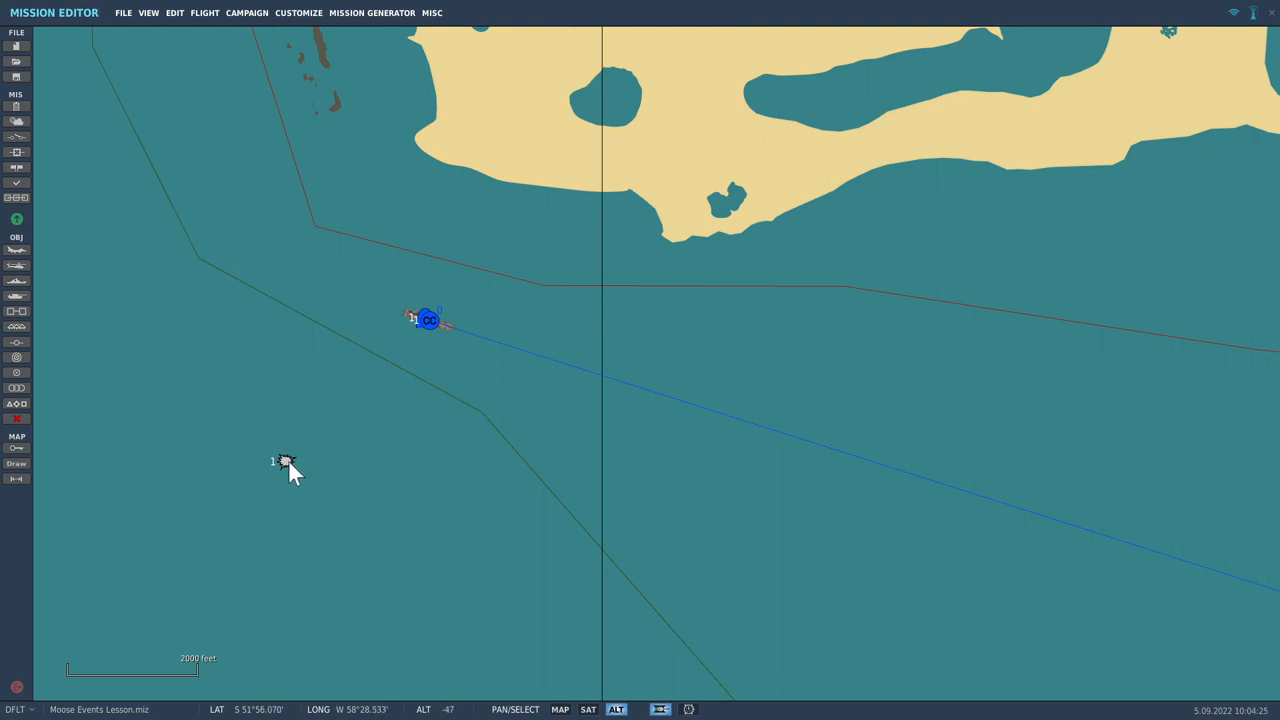
left_click(284, 462)
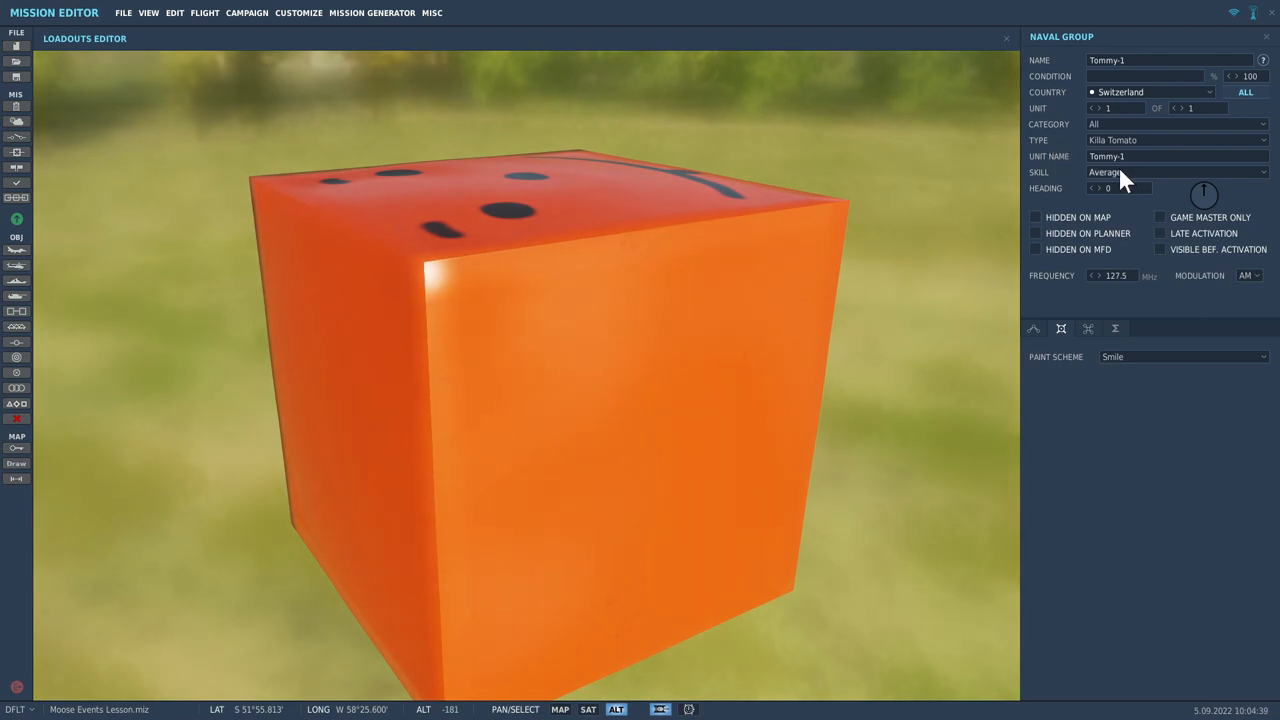
mouse_move(1062, 104)
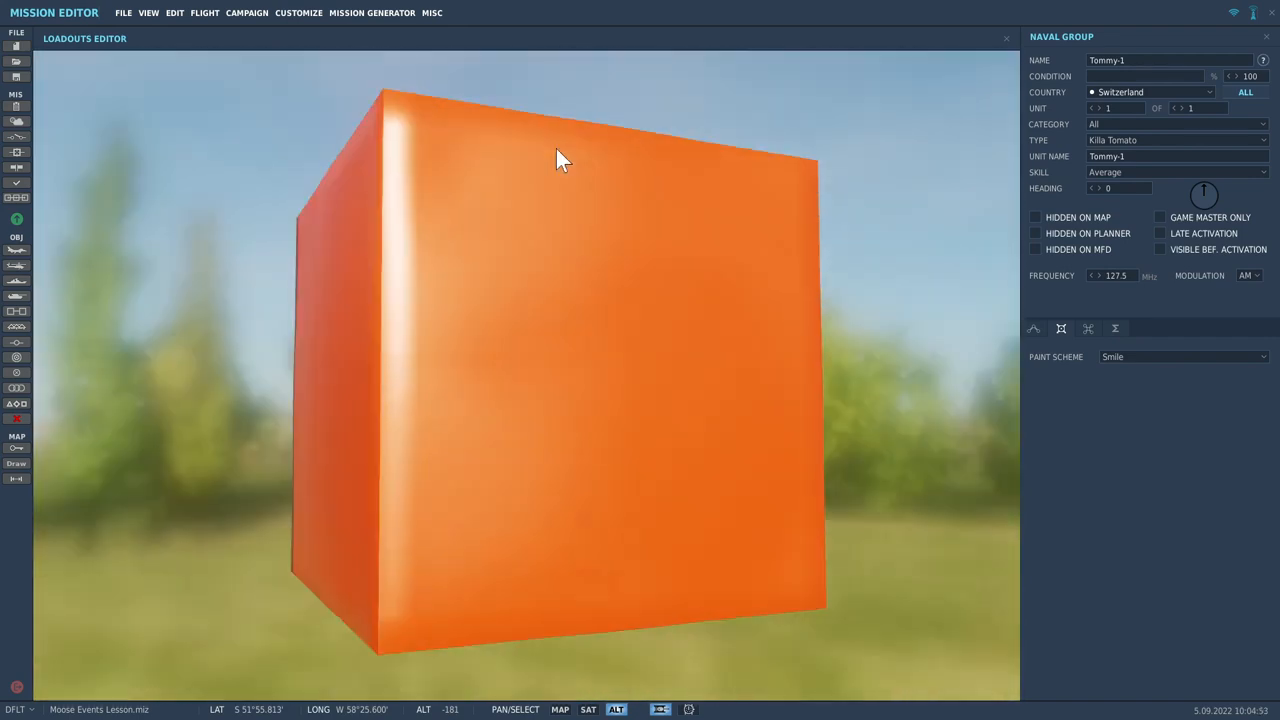
Rotate the Tommy-1 target preview and set its Paint Scheme to Blacksheep
left_click_drag(560, 160, 248, 222)
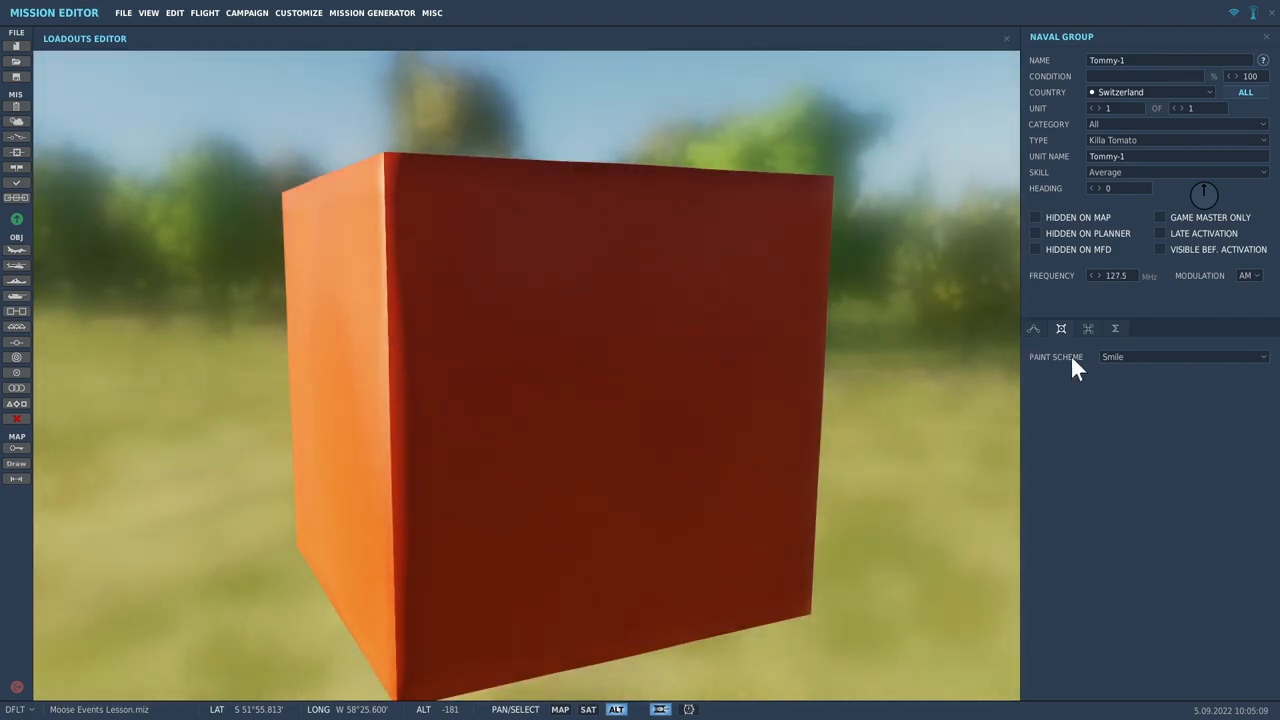
left_click(1182, 356)
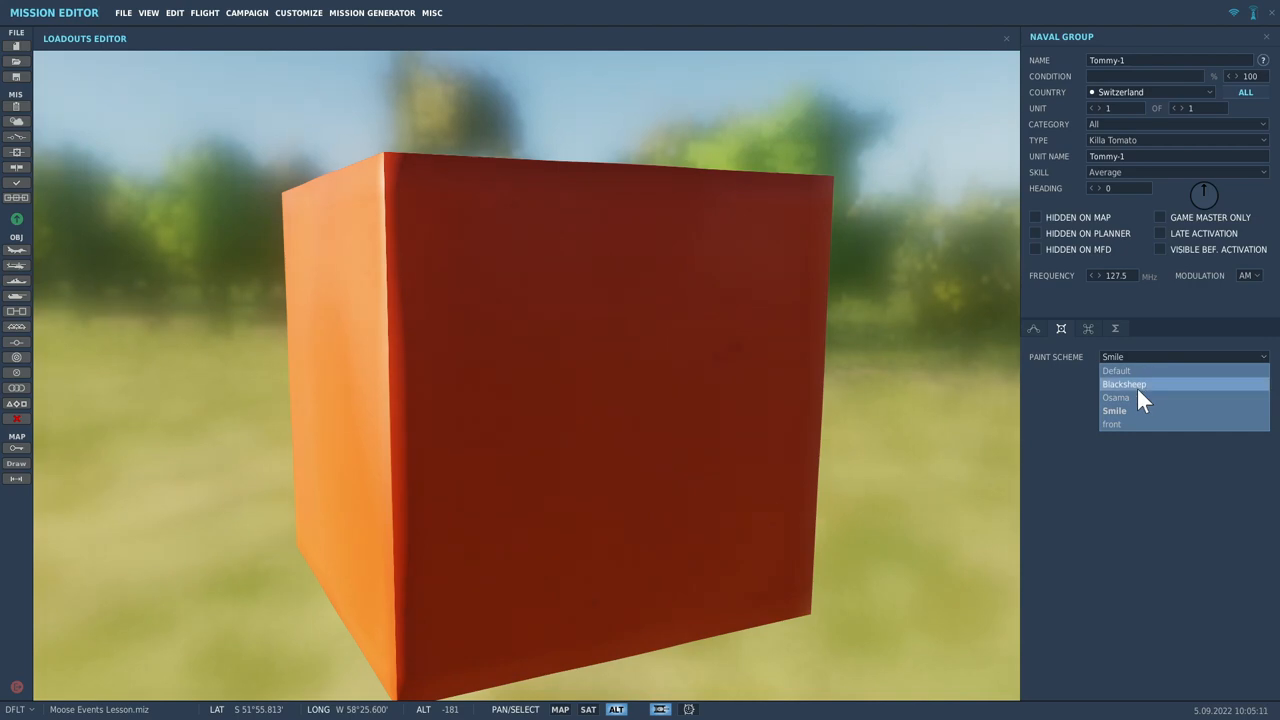
left_click(1122, 384)
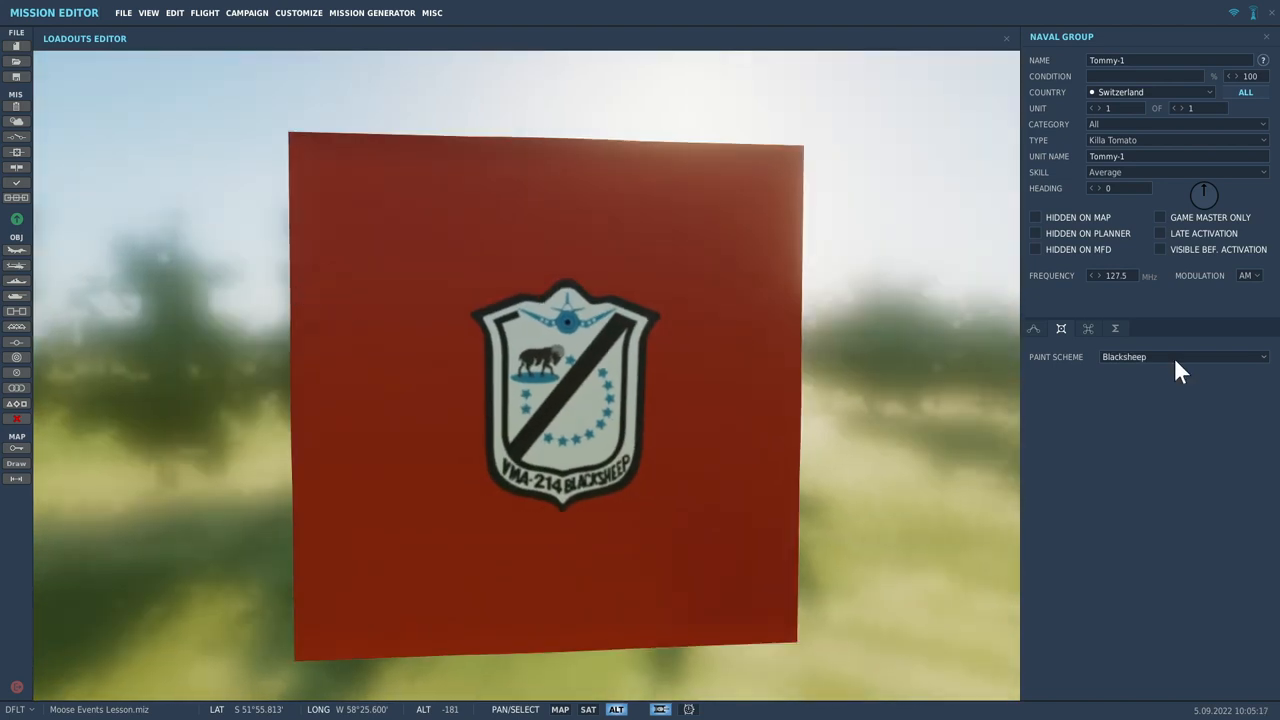
left_click(1184, 356)
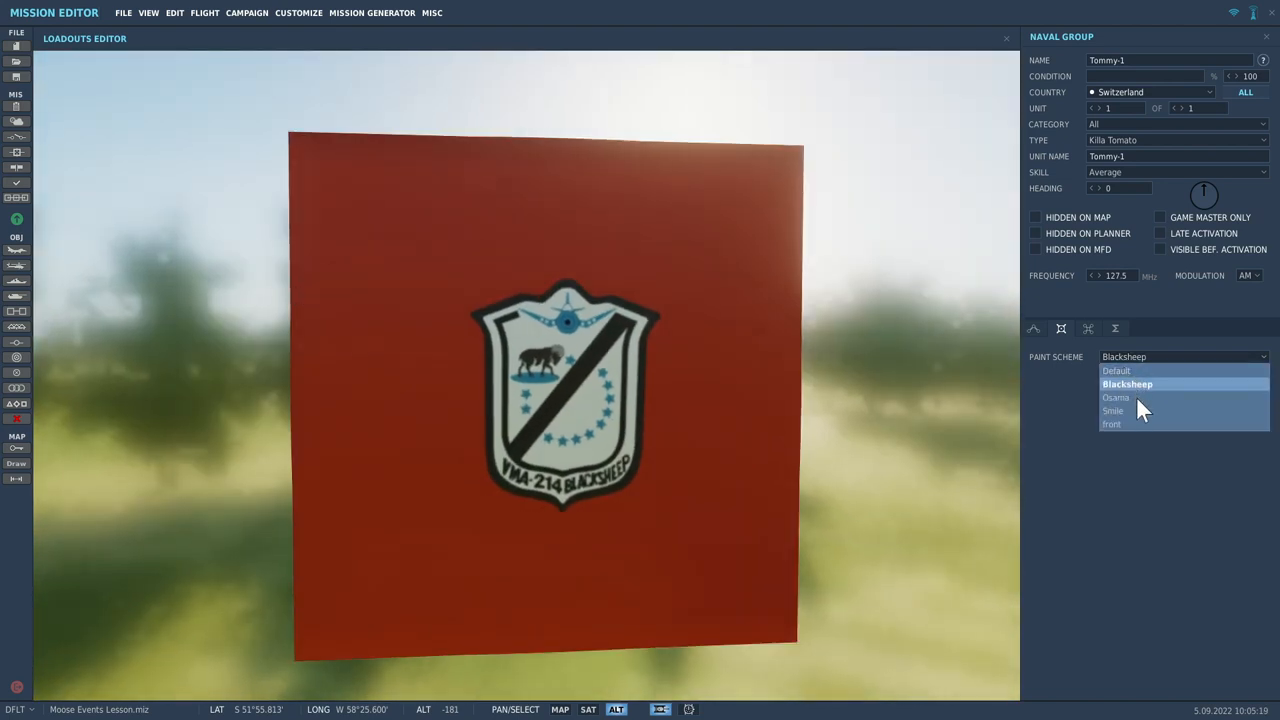
left_click(1112, 410)
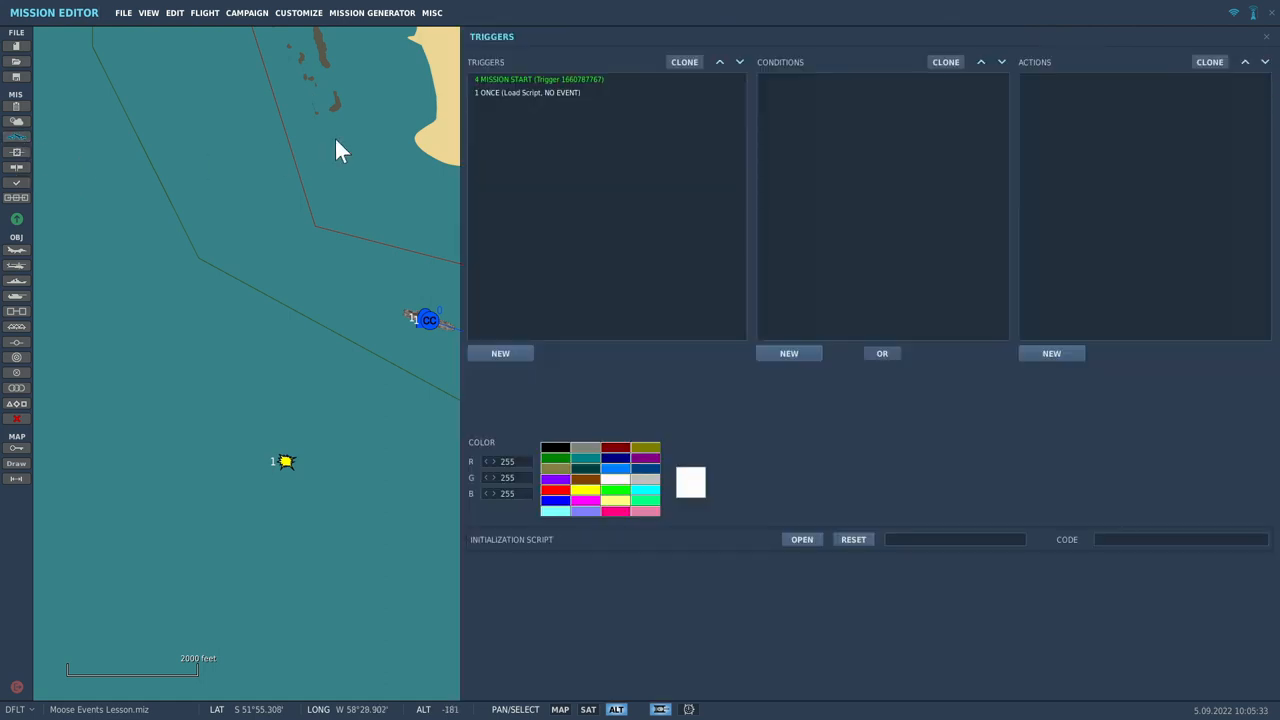
Create a new ONCE trigger and add a RADIO ITEM ADD FOR COALITION action to it
left_click(500, 352)
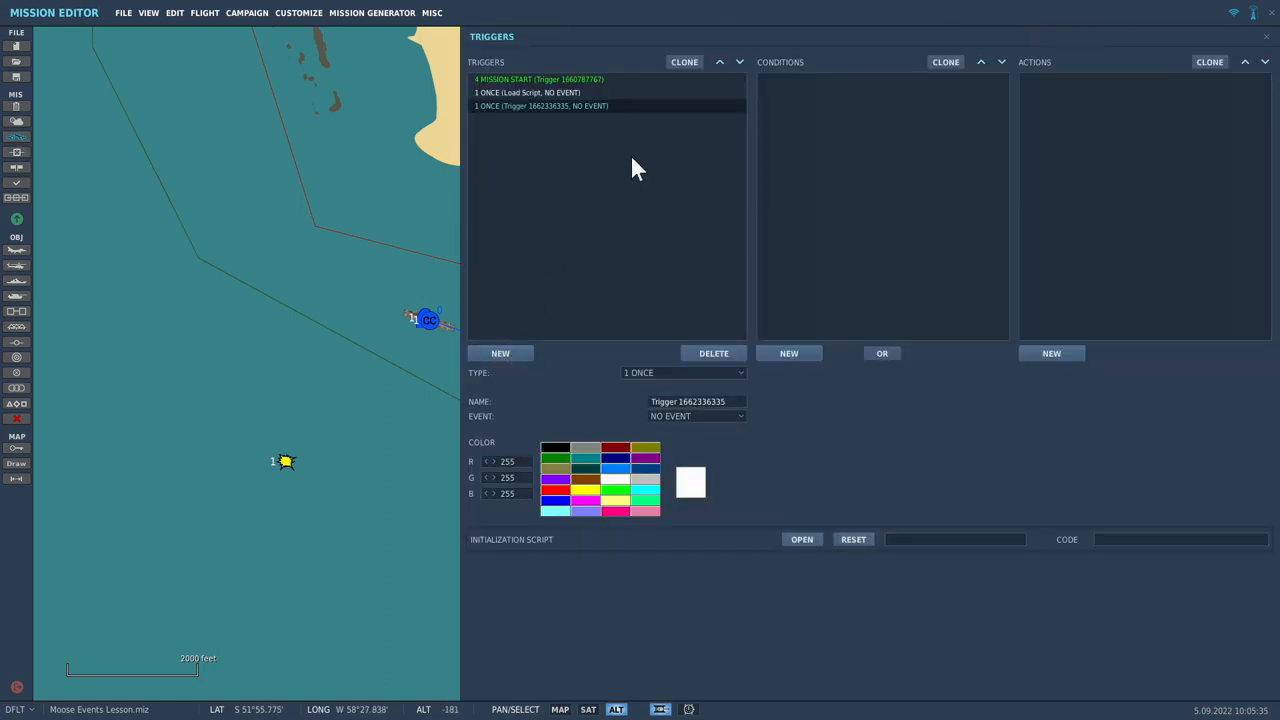
mouse_move(716, 300)
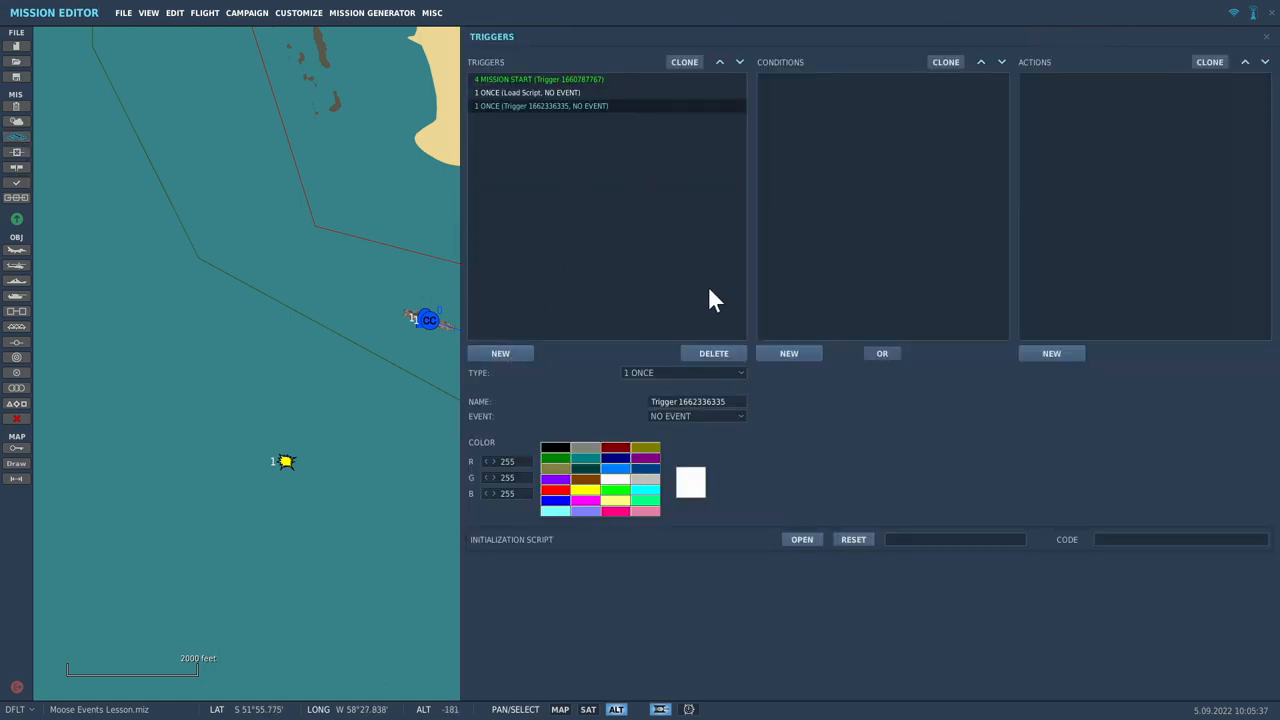
mouse_move(732, 388)
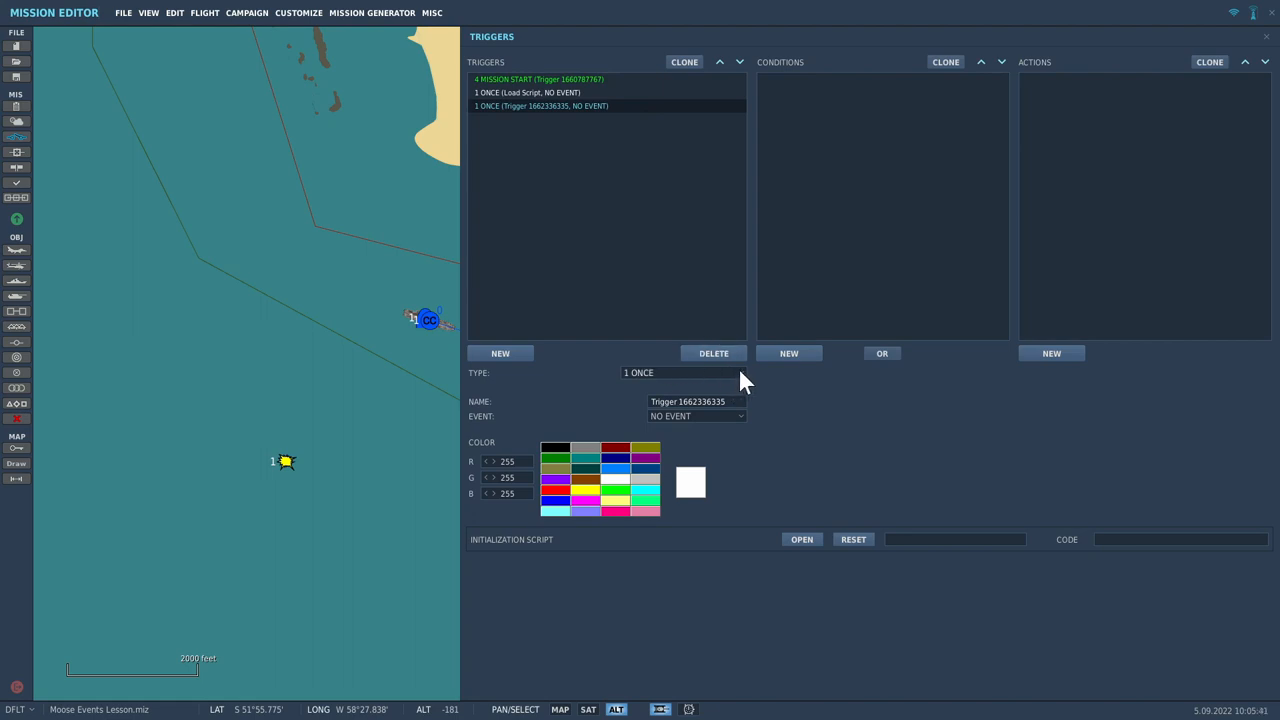
mouse_move(1018, 370)
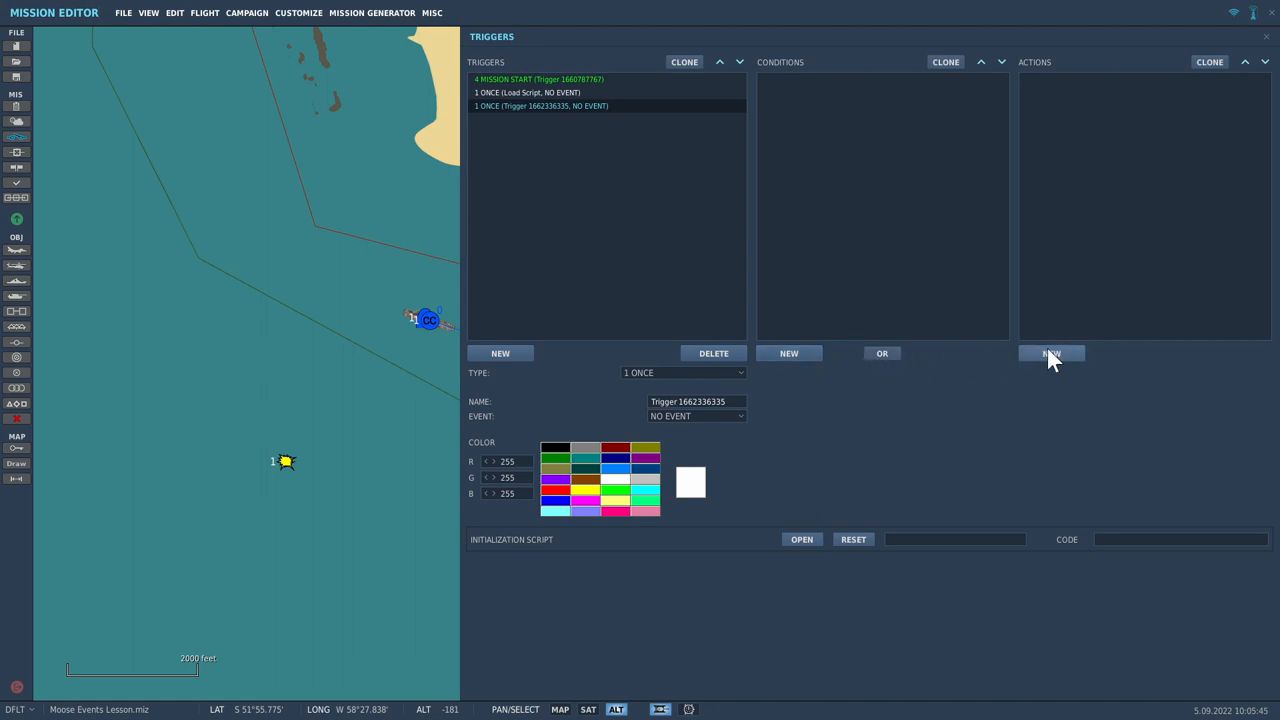
left_click(1052, 352)
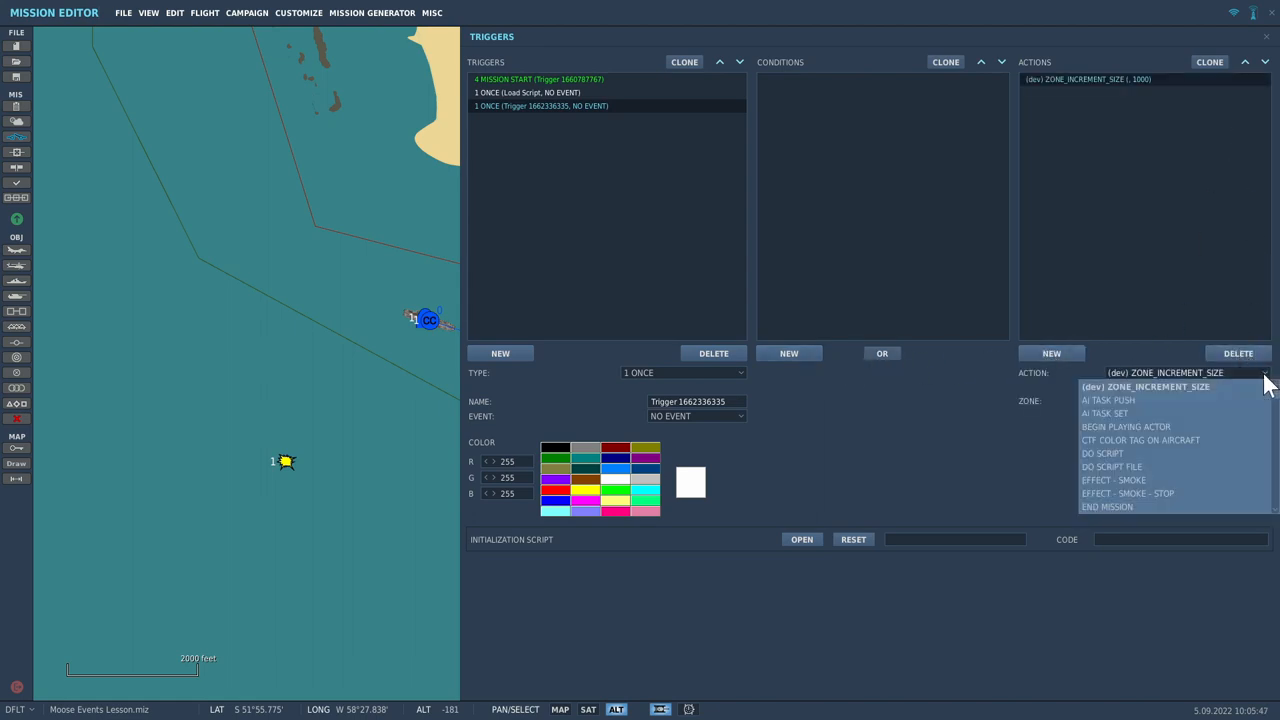
mouse_move(1180, 456)
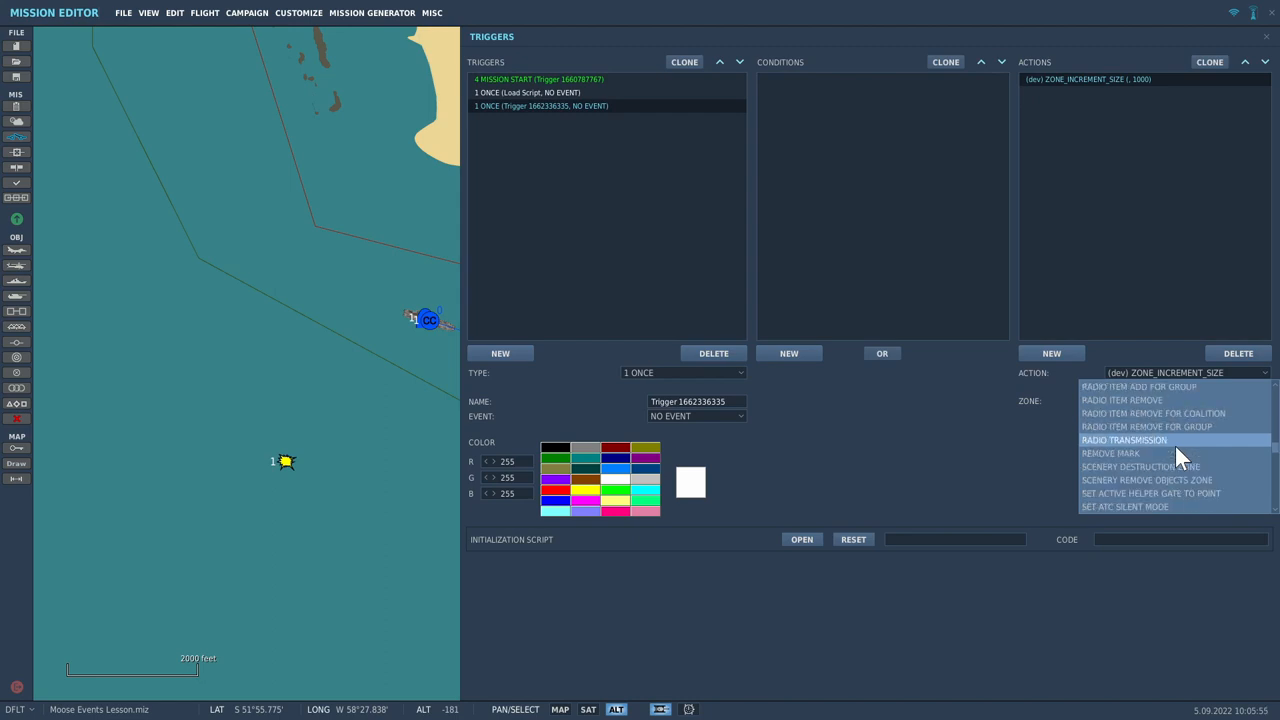
mouse_move(1172, 428)
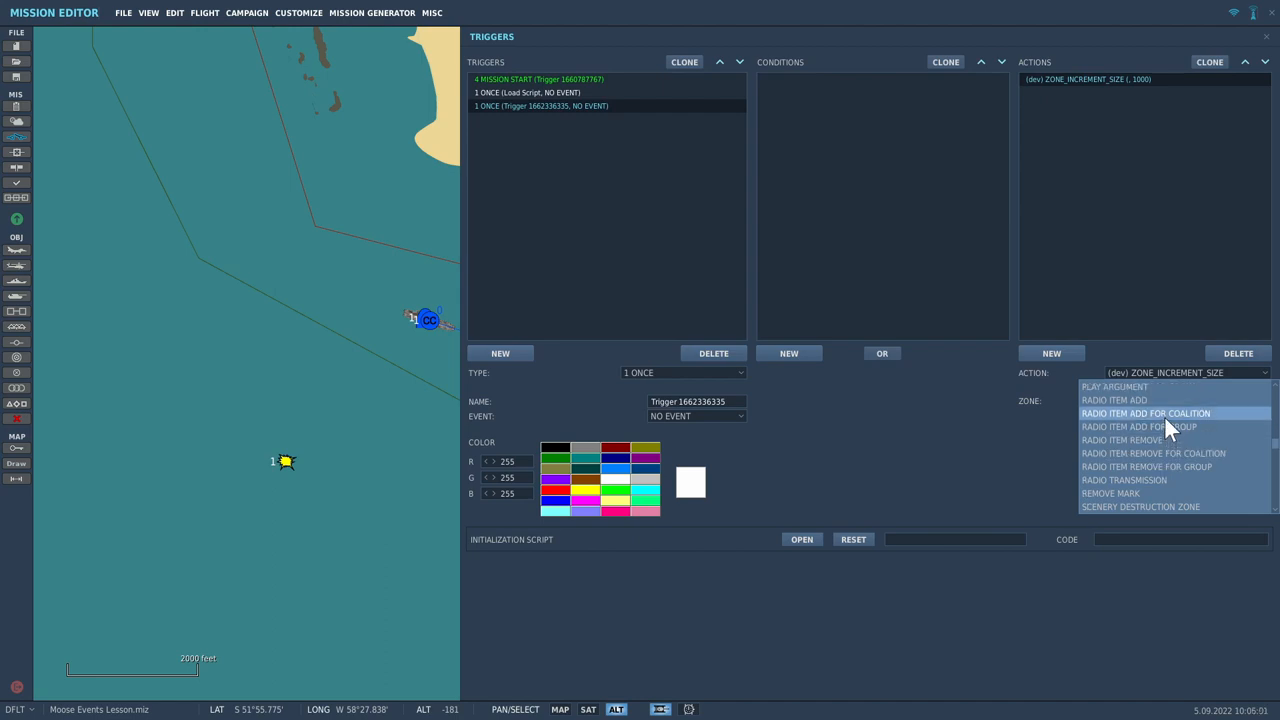
mouse_move(1142, 400)
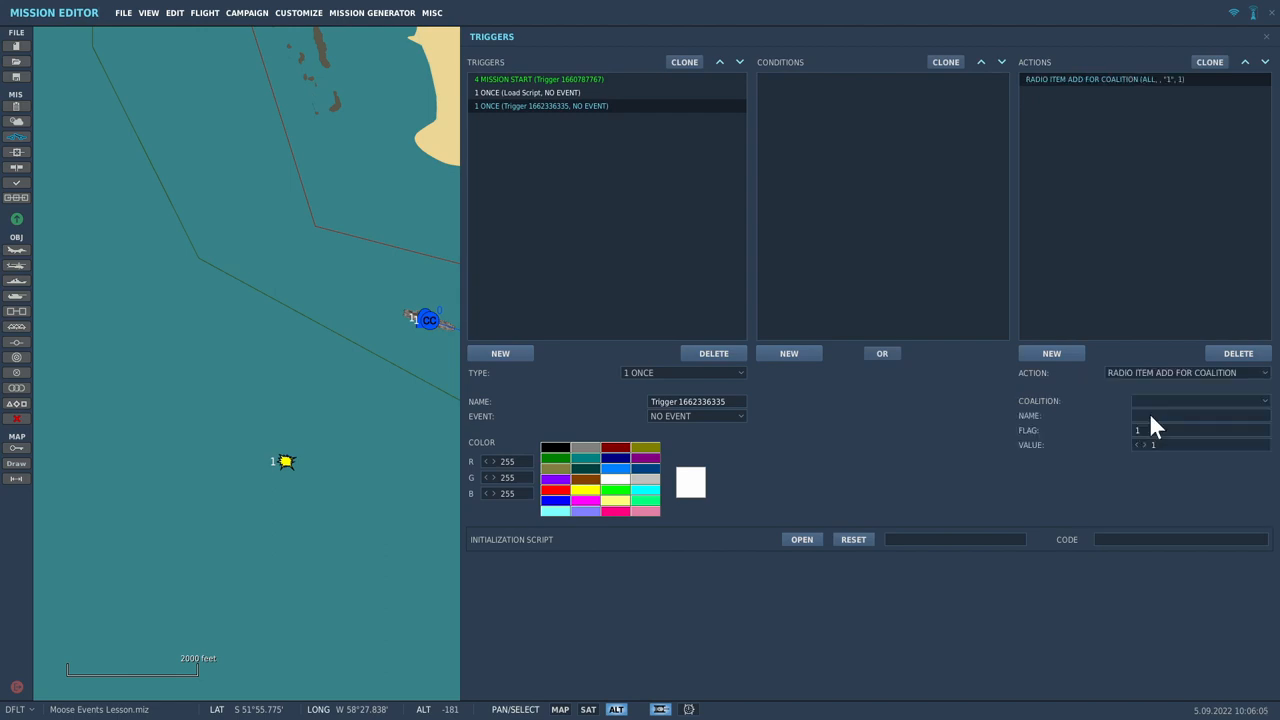
mouse_move(1060, 184)
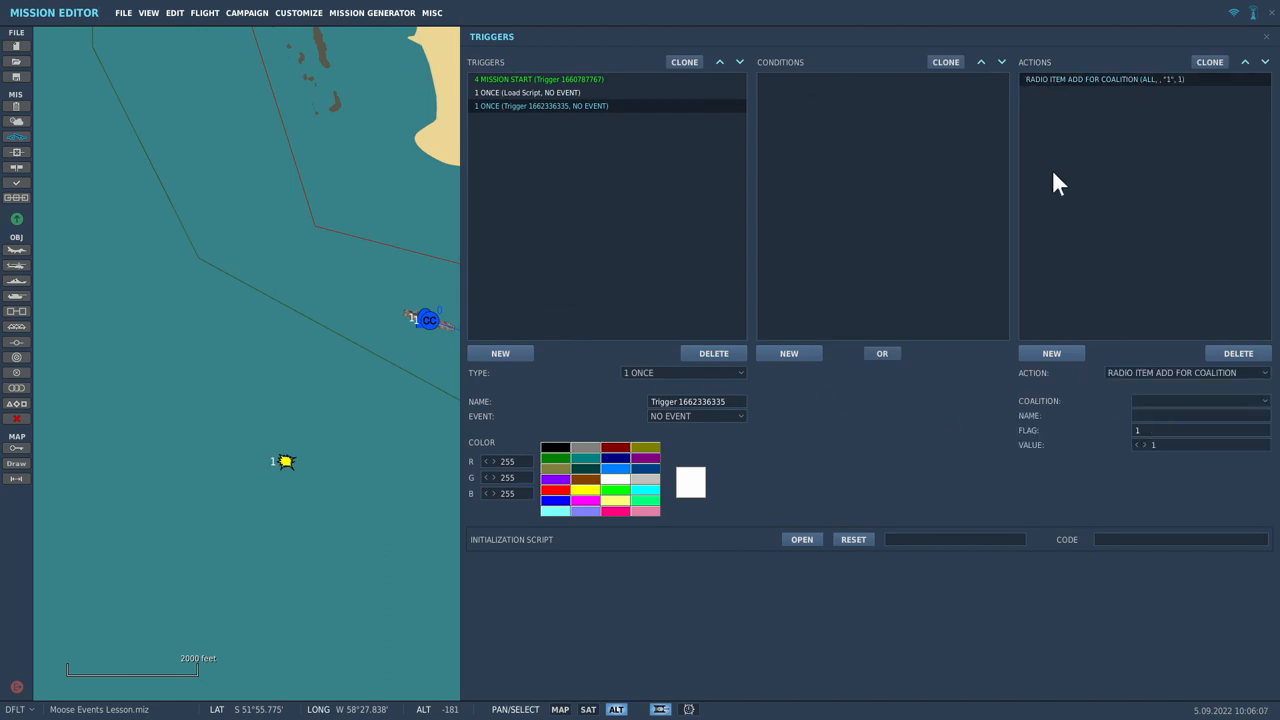
mouse_move(1230, 446)
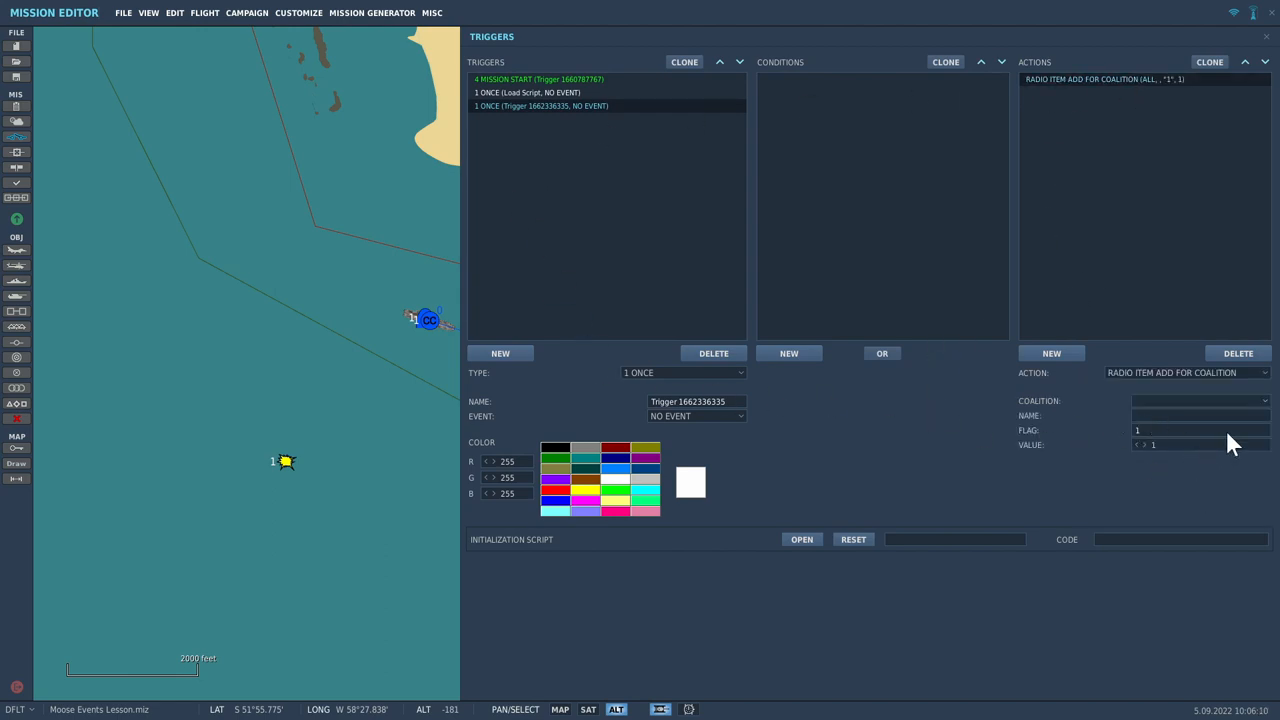
mouse_move(682, 248)
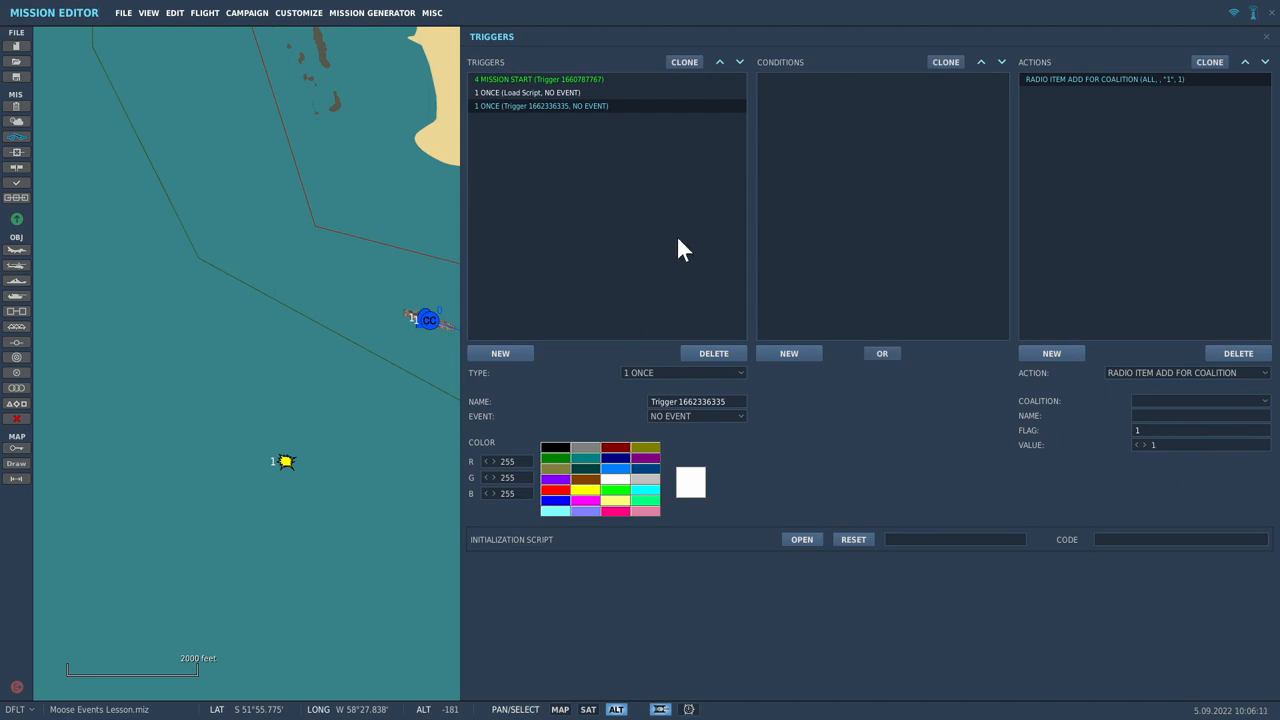
mouse_move(578, 232)
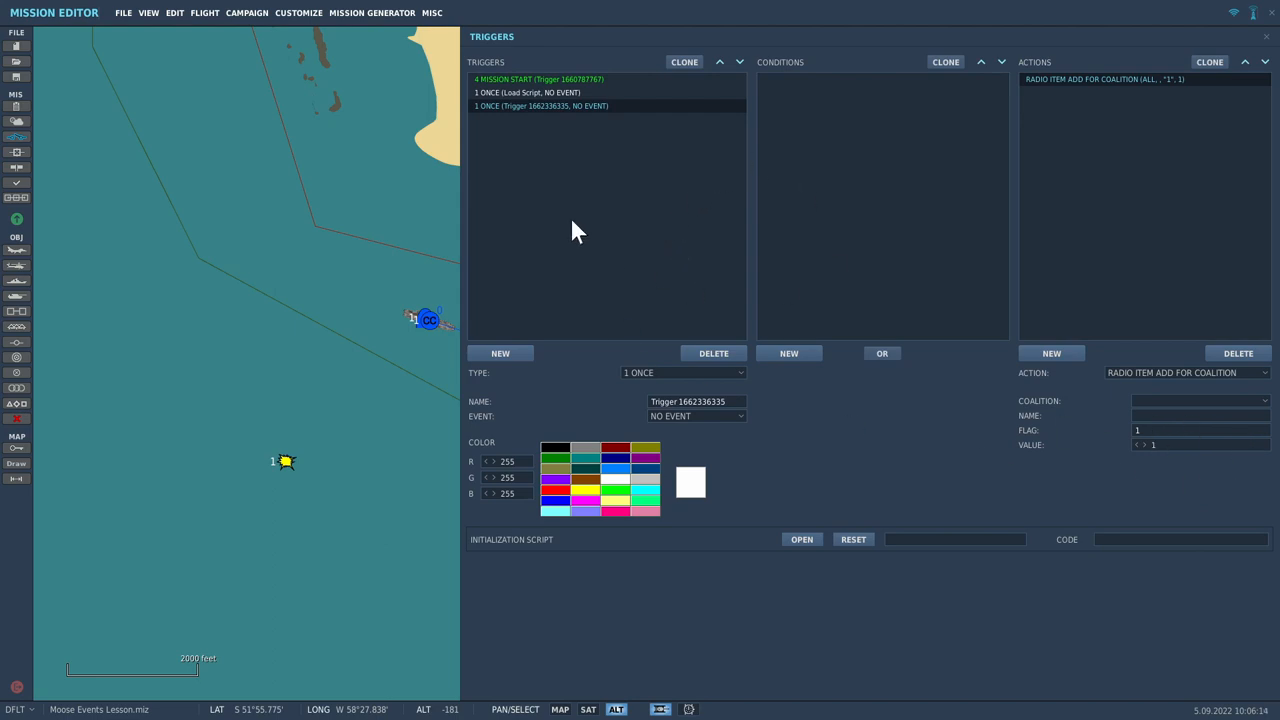
mouse_move(664, 242)
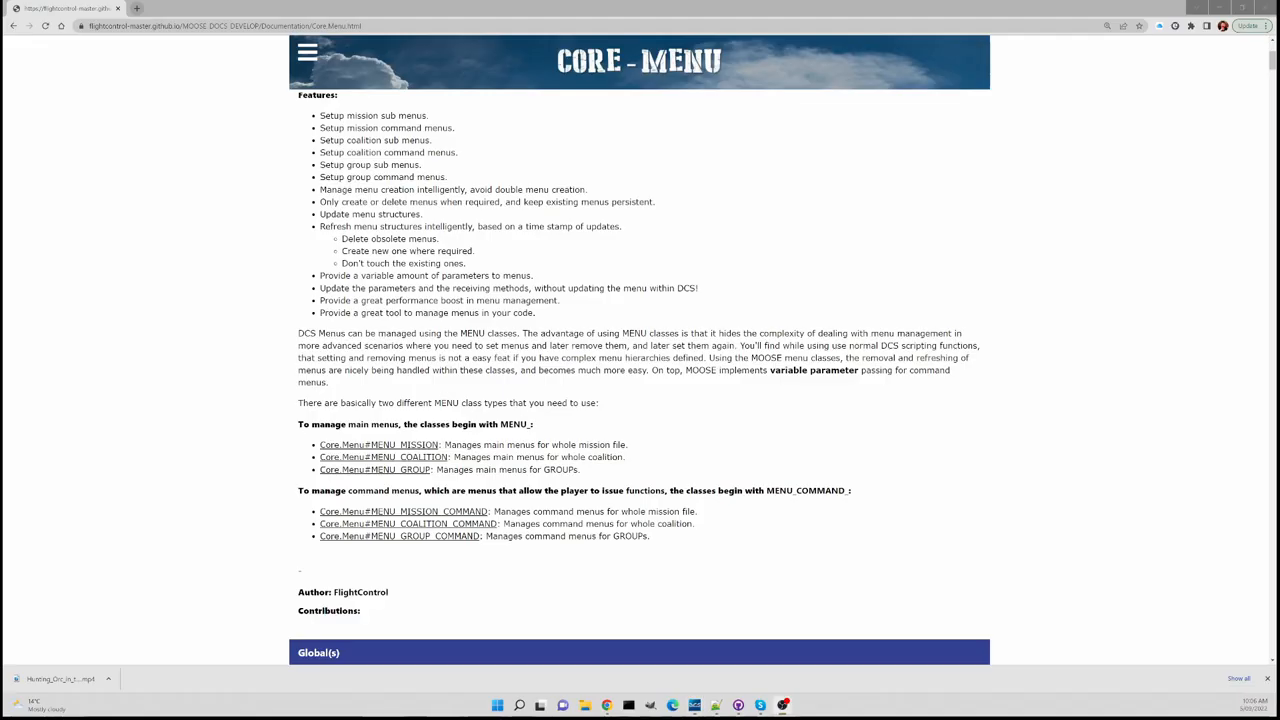
Scroll the MOOSE Core.Menu docs down to the MENU_COALITION usage example code
scroll("down", 3)
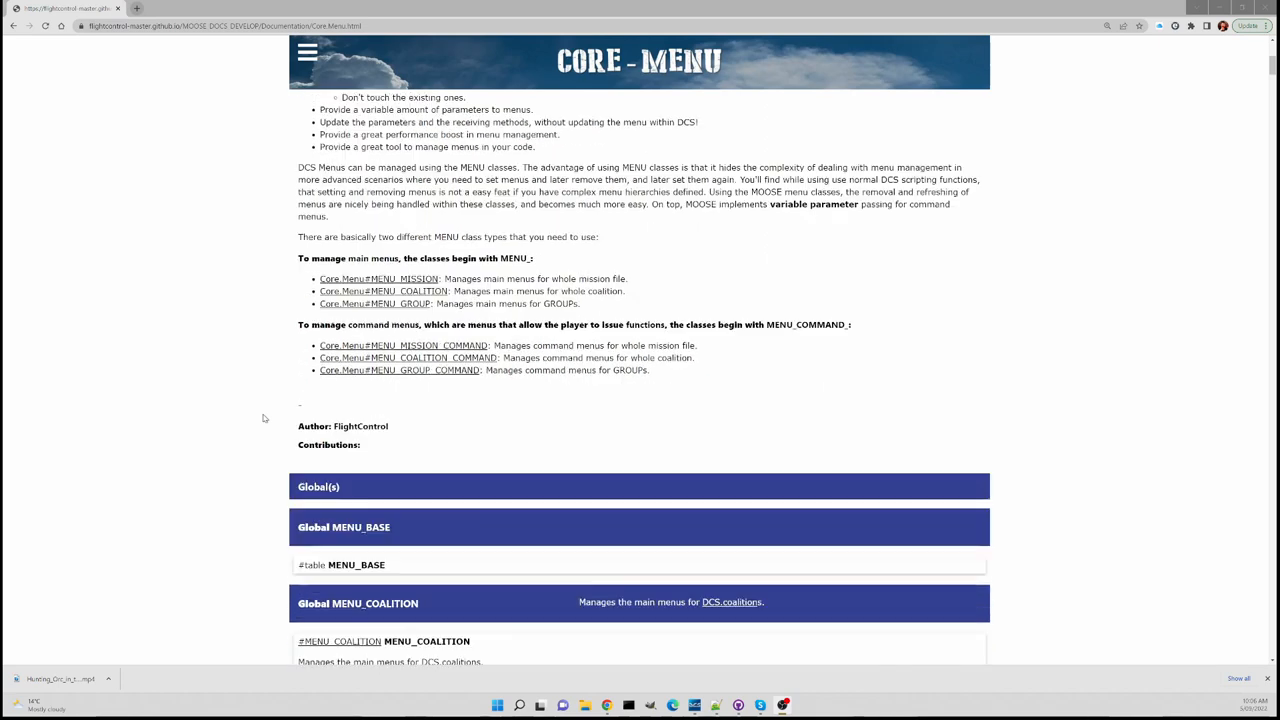
mouse_move(420, 388)
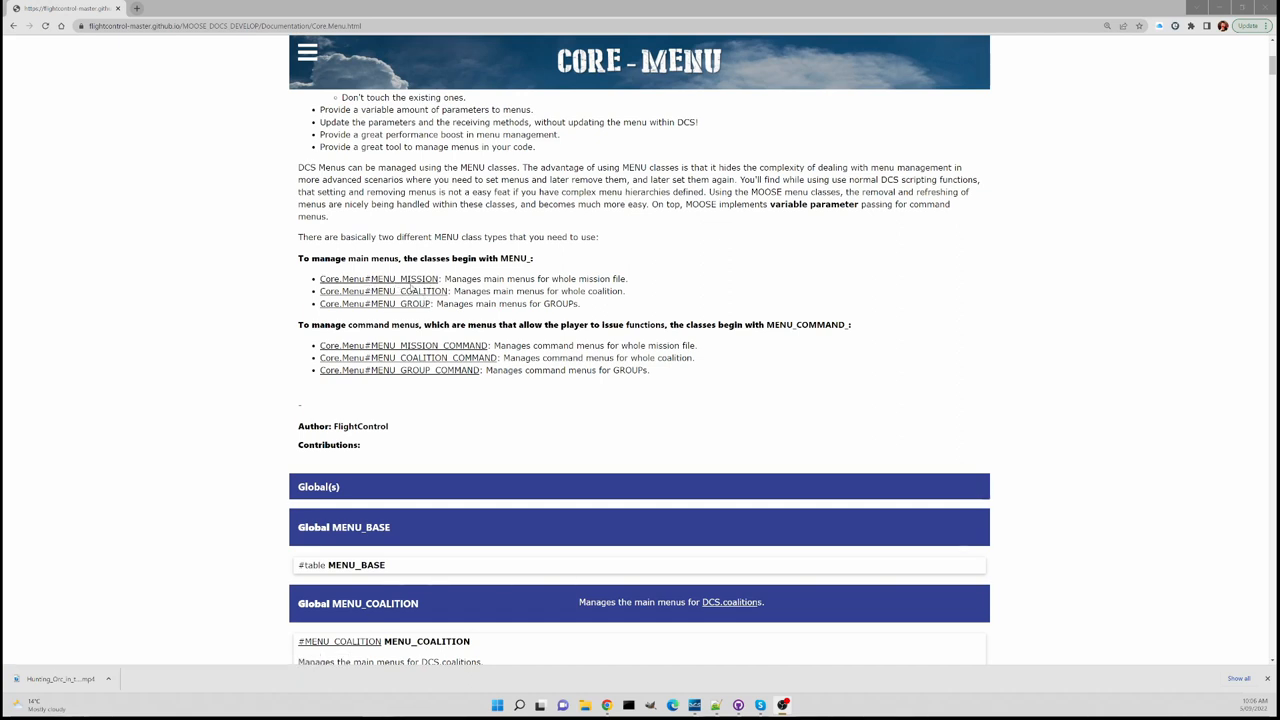
mouse_move(400, 304)
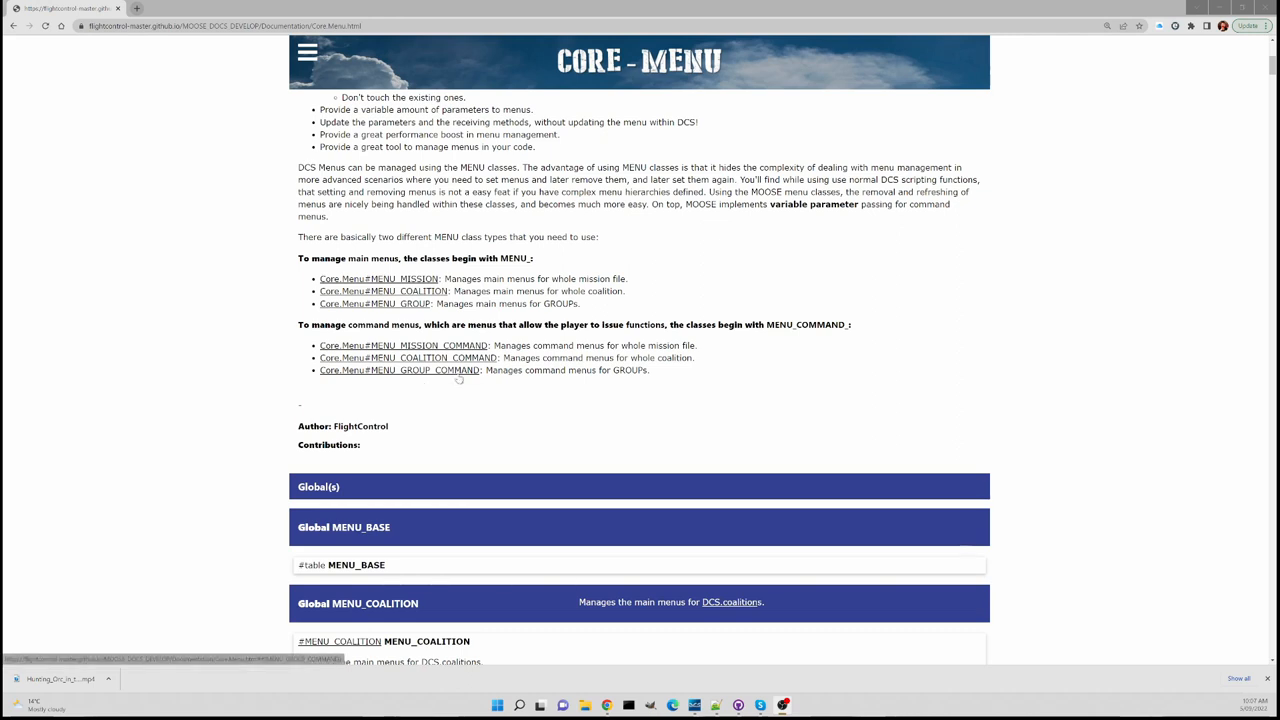
mouse_move(444, 374)
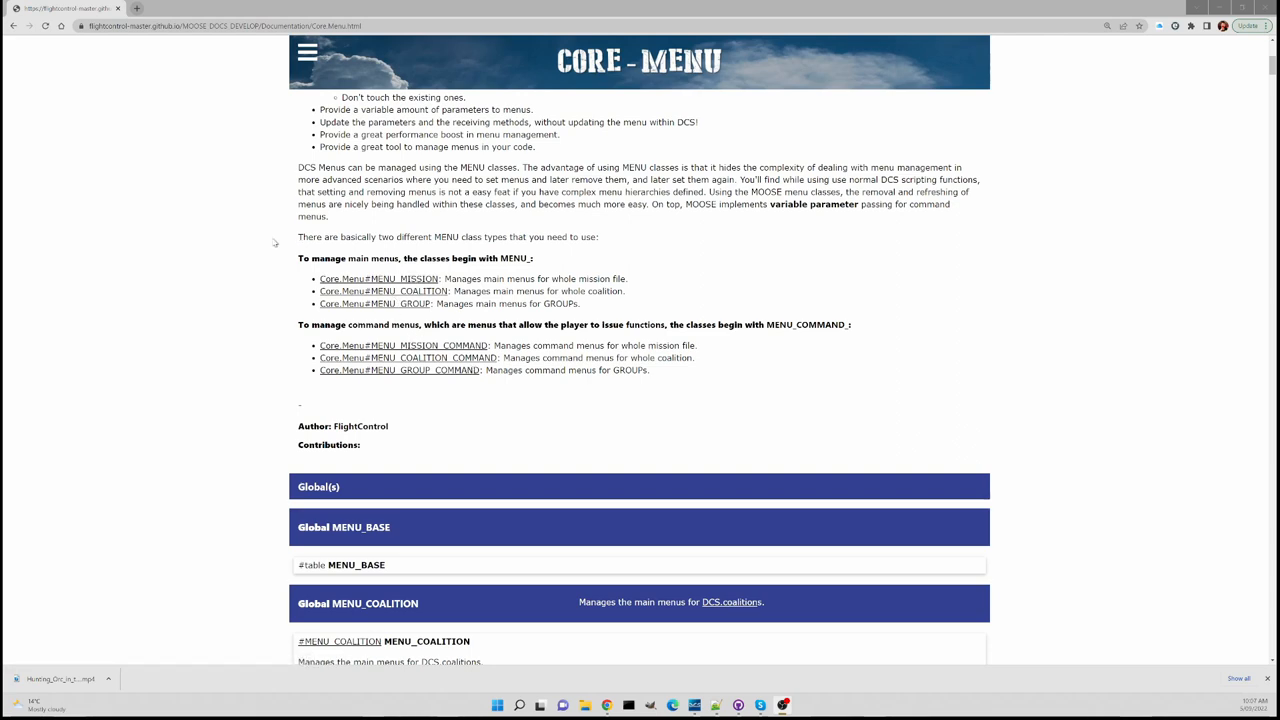
scroll("down", 3)
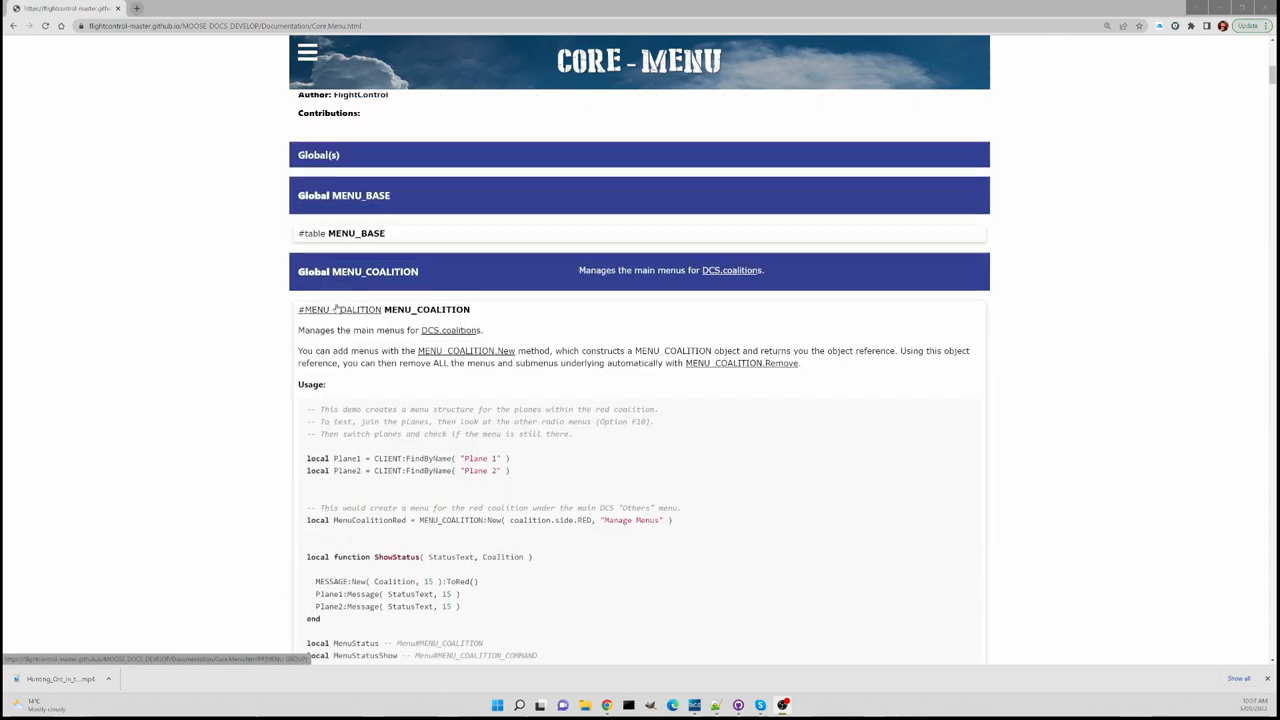
scroll("down", 3)
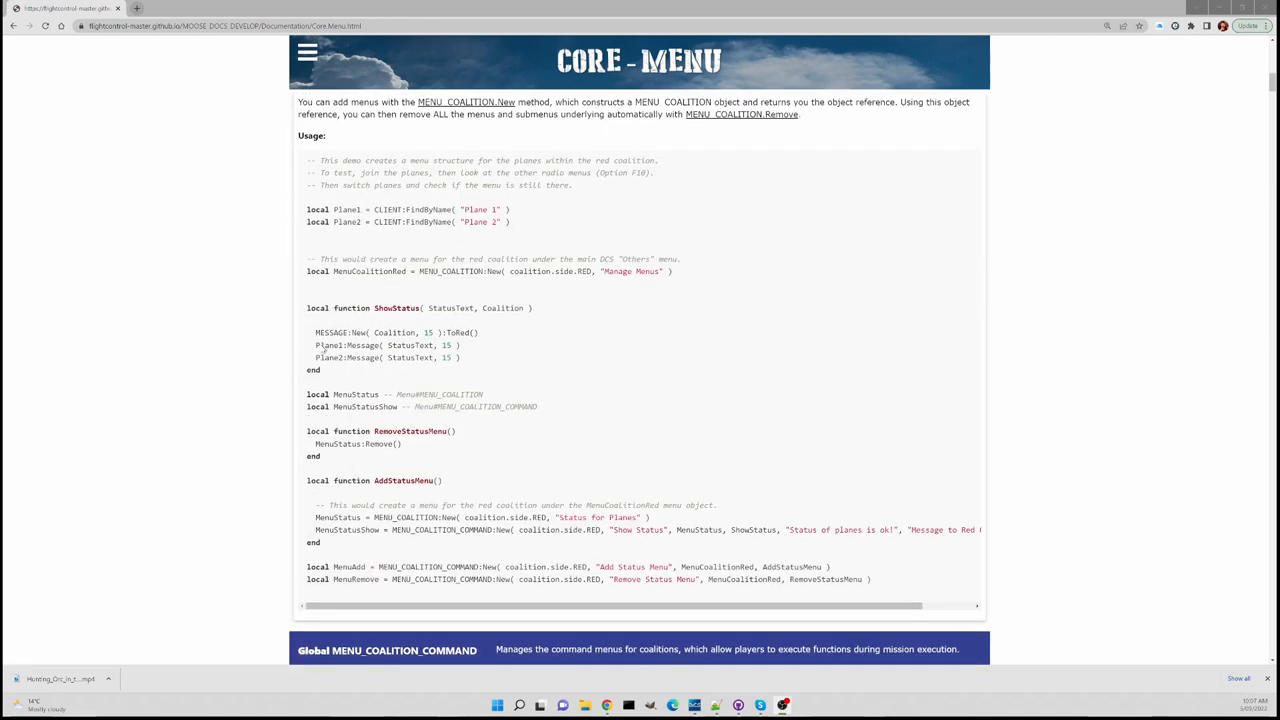
mouse_move(404, 464)
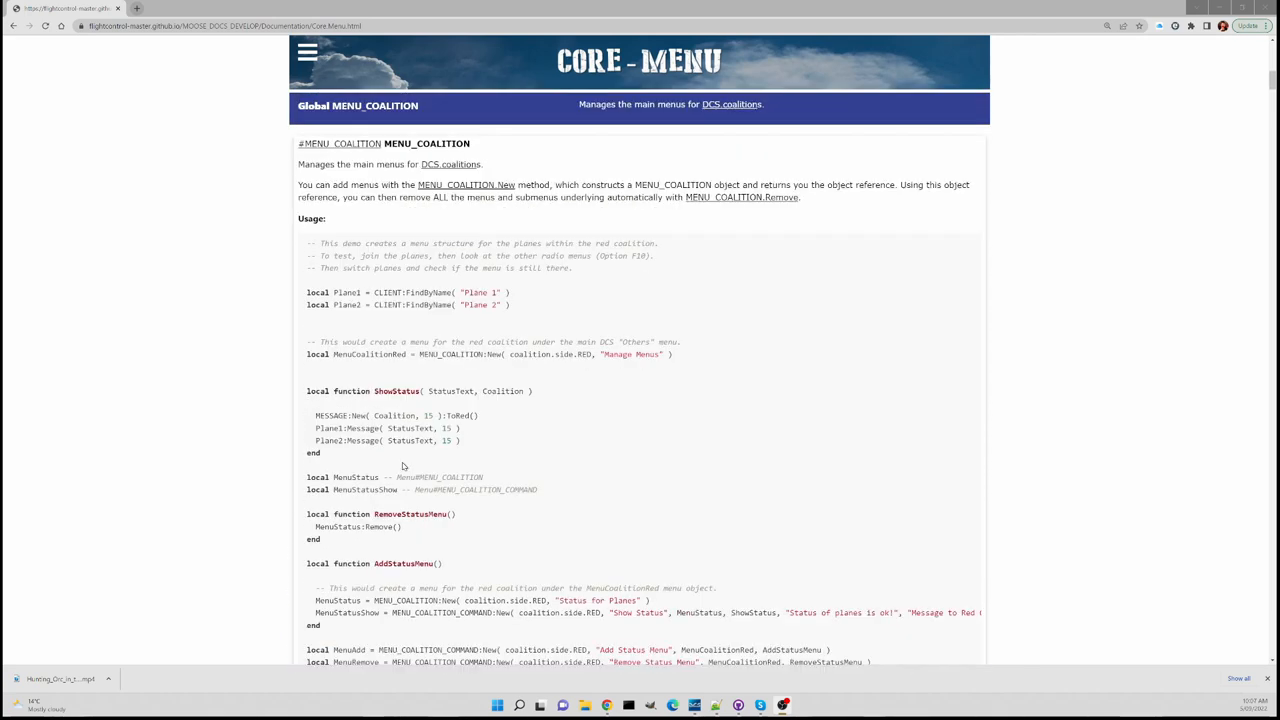
mouse_move(416, 552)
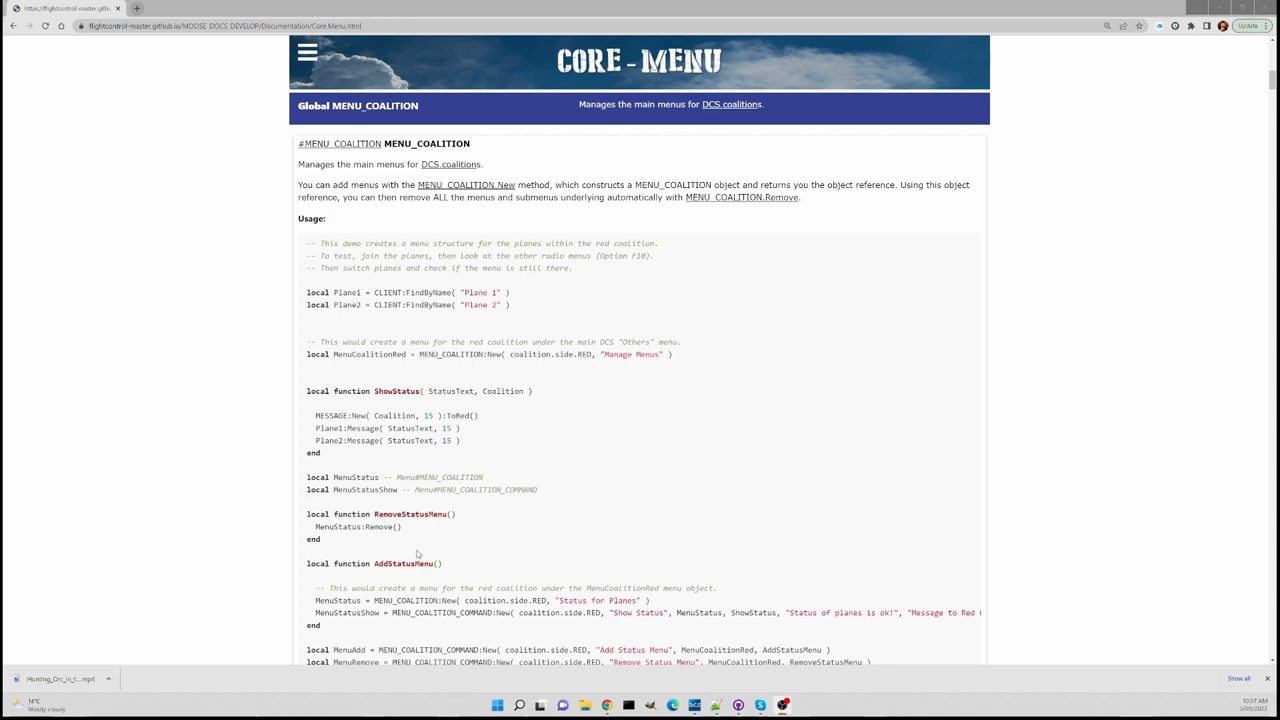
mouse_move(448, 458)
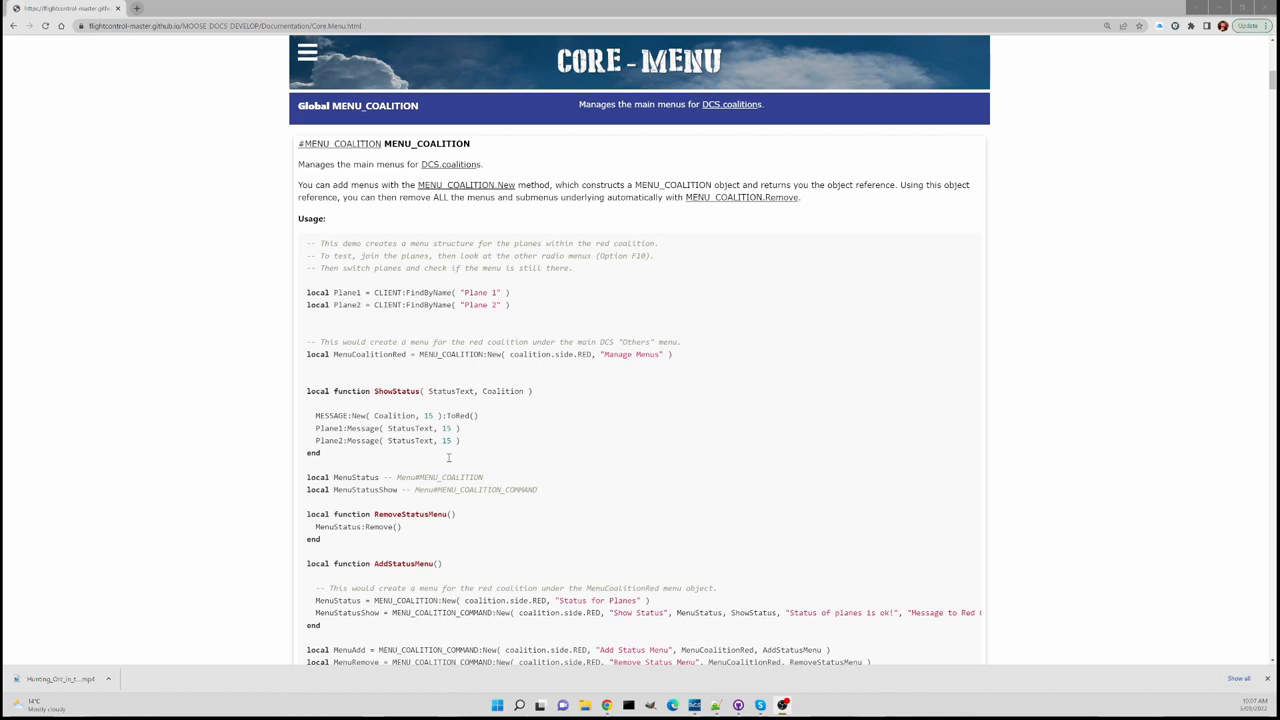
mouse_move(416, 380)
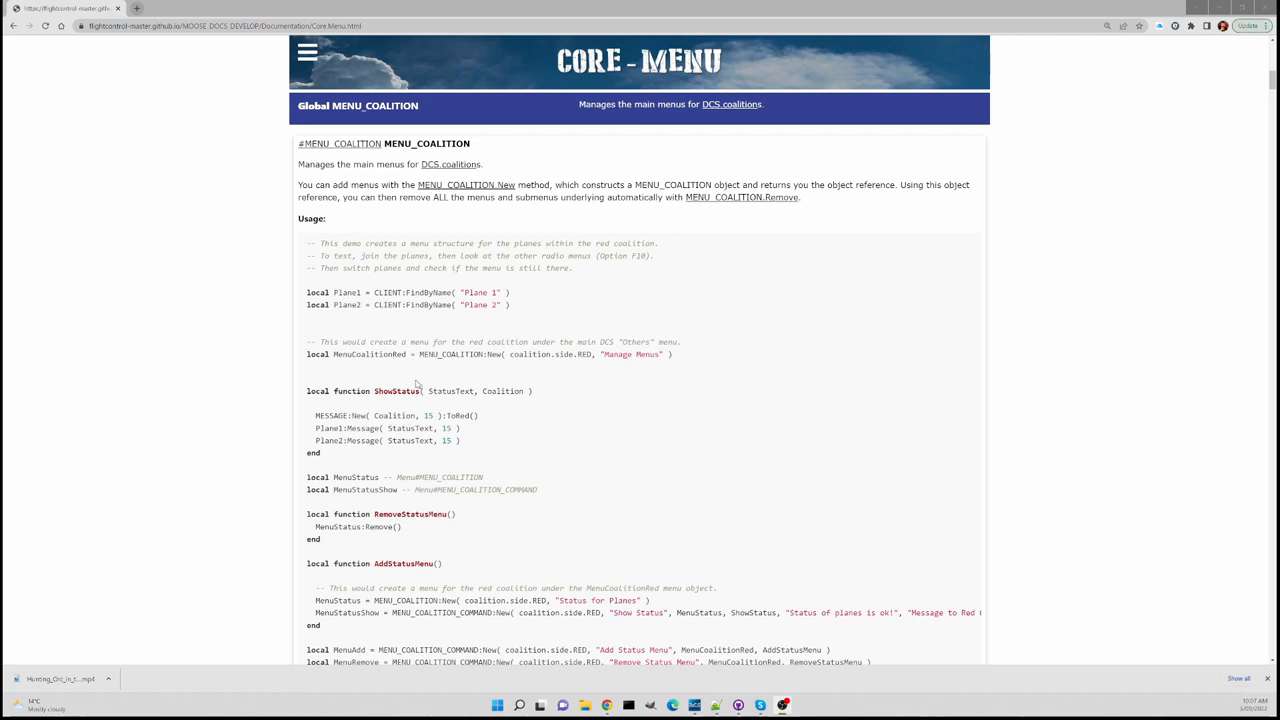
mouse_move(540, 556)
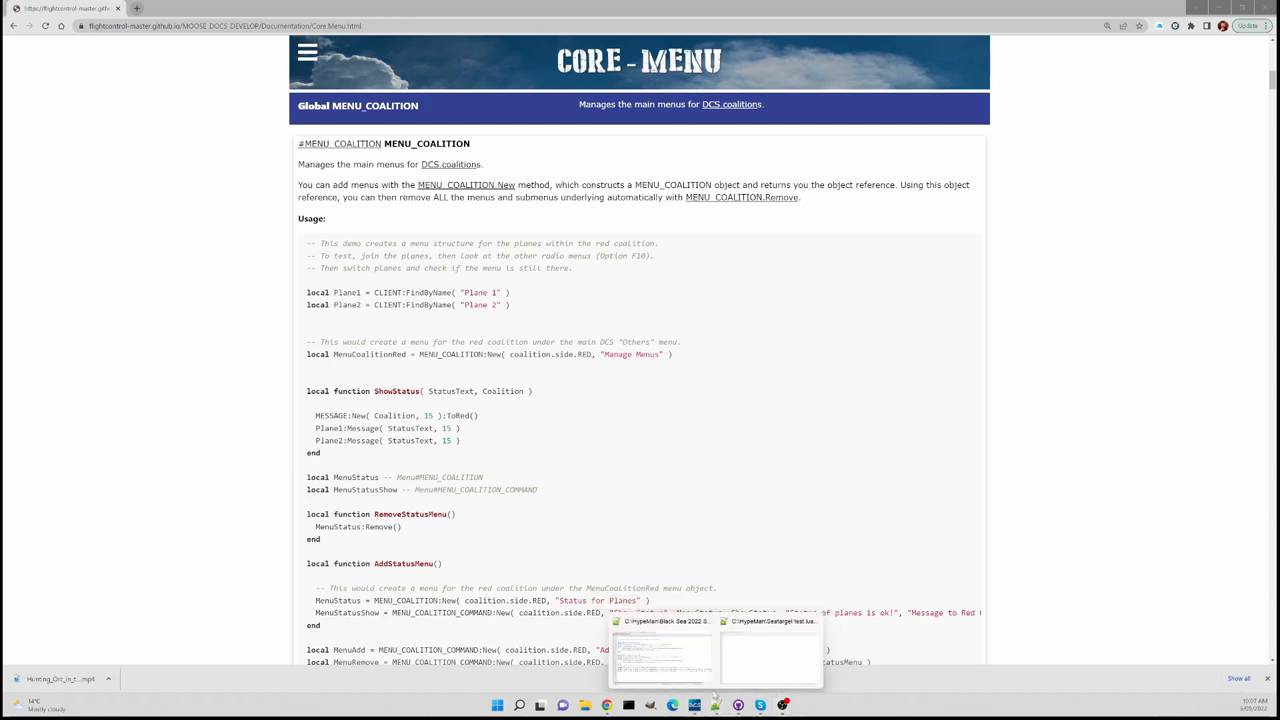
Switch to the Lua script and add the comment '-- Spawn function for Sea Target'
left_click(770, 650)
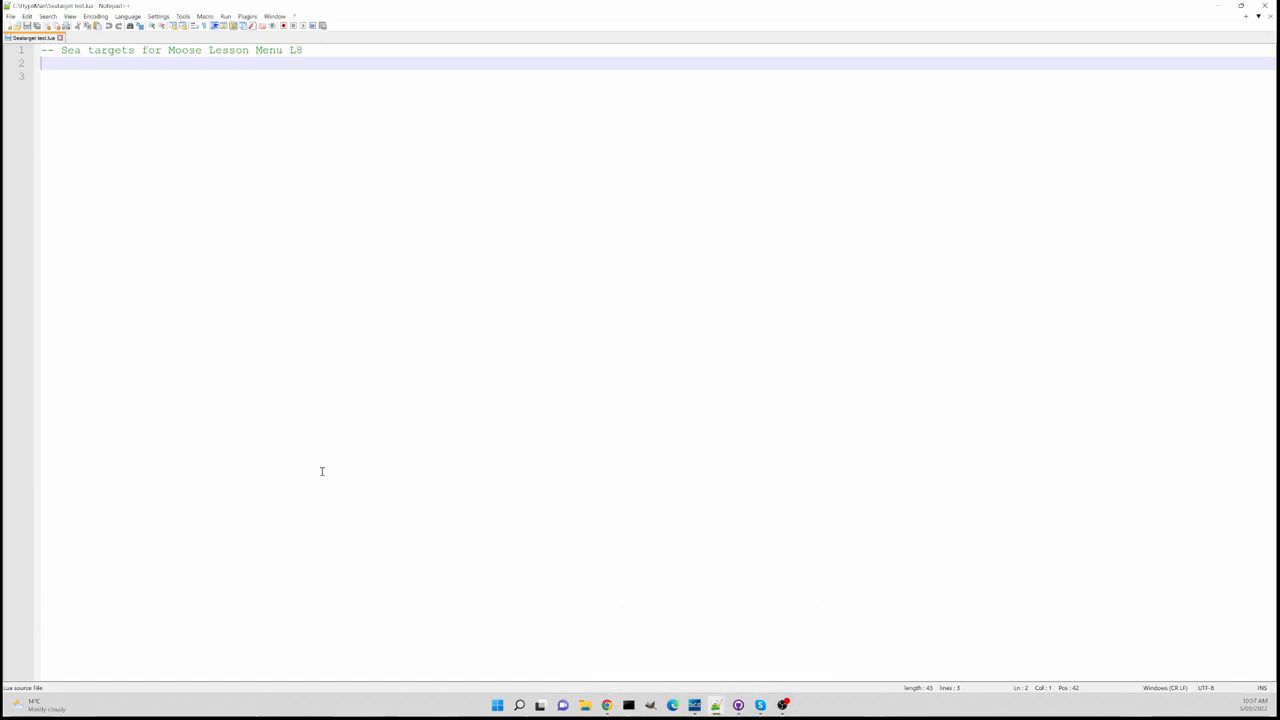
mouse_move(92, 170)
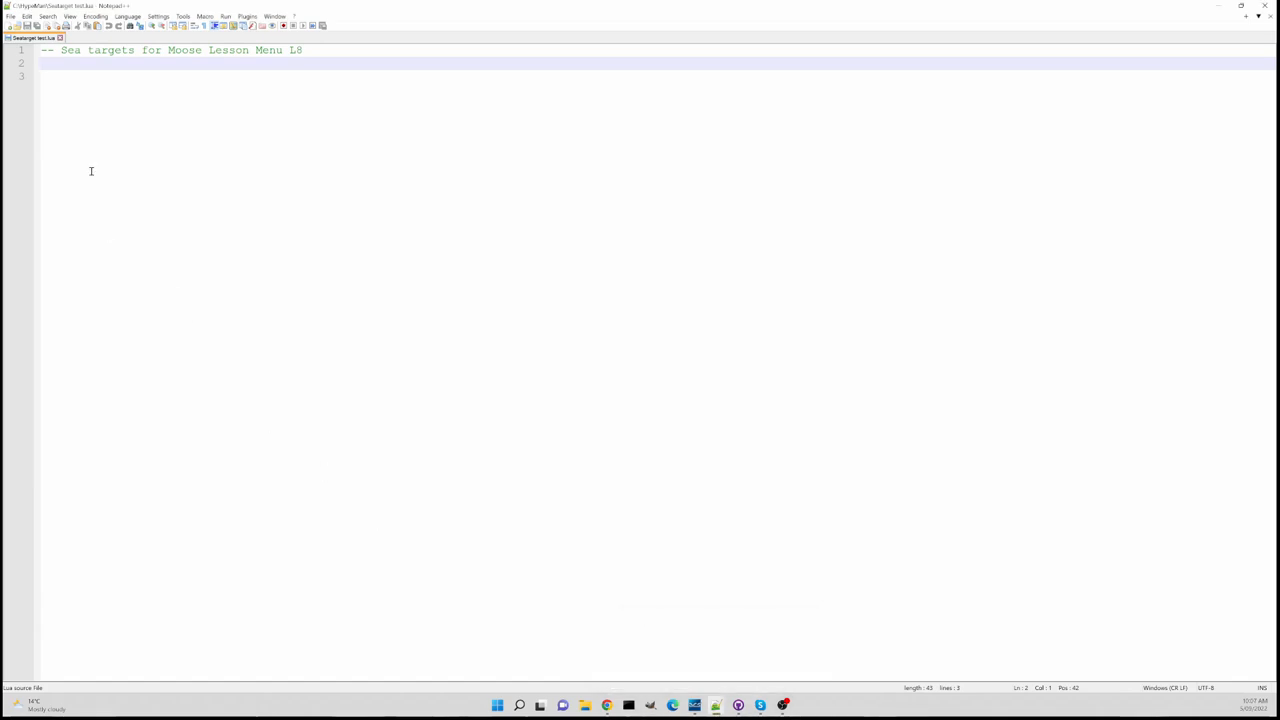
mouse_move(80, 118)
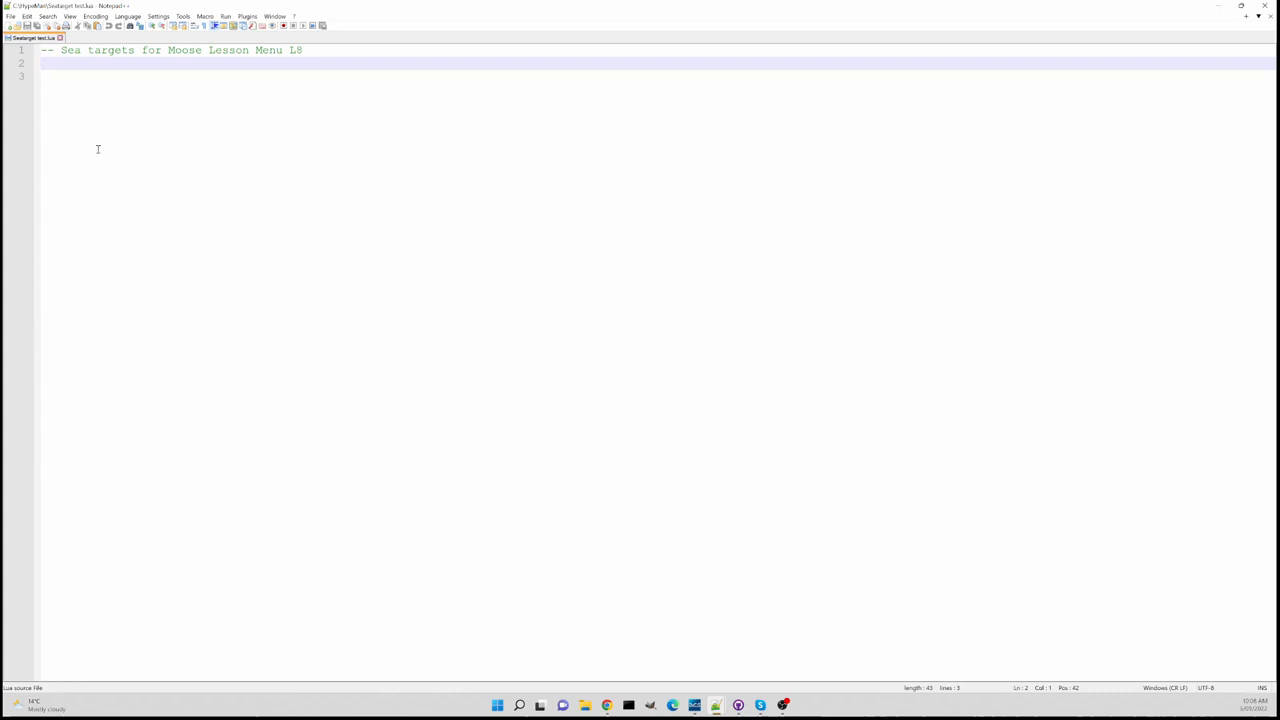
type("--")
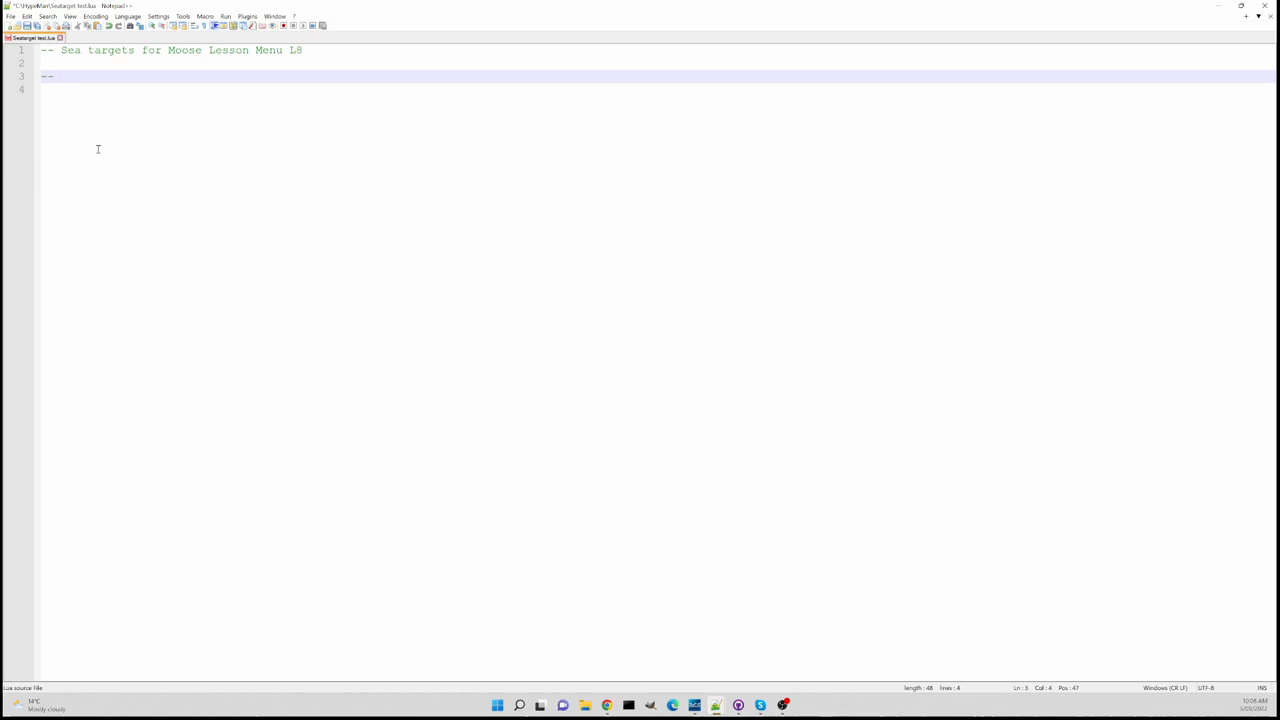
type("Spawn")
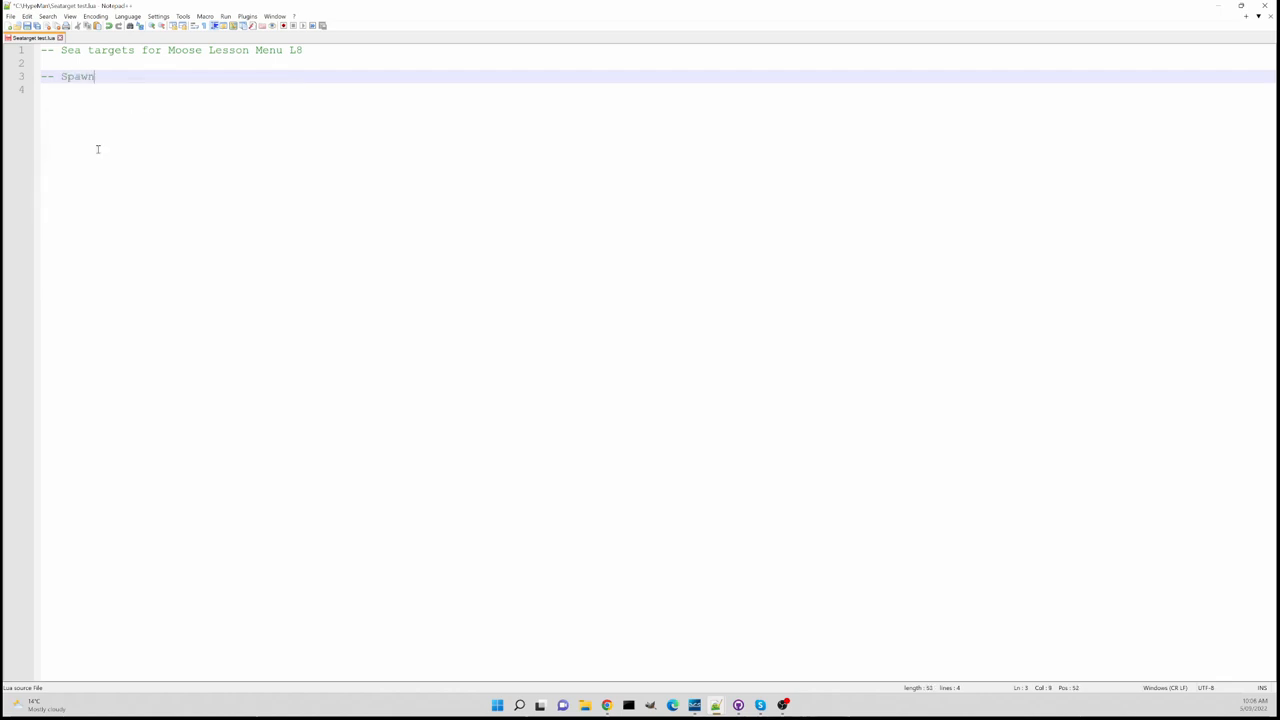
type("functi")
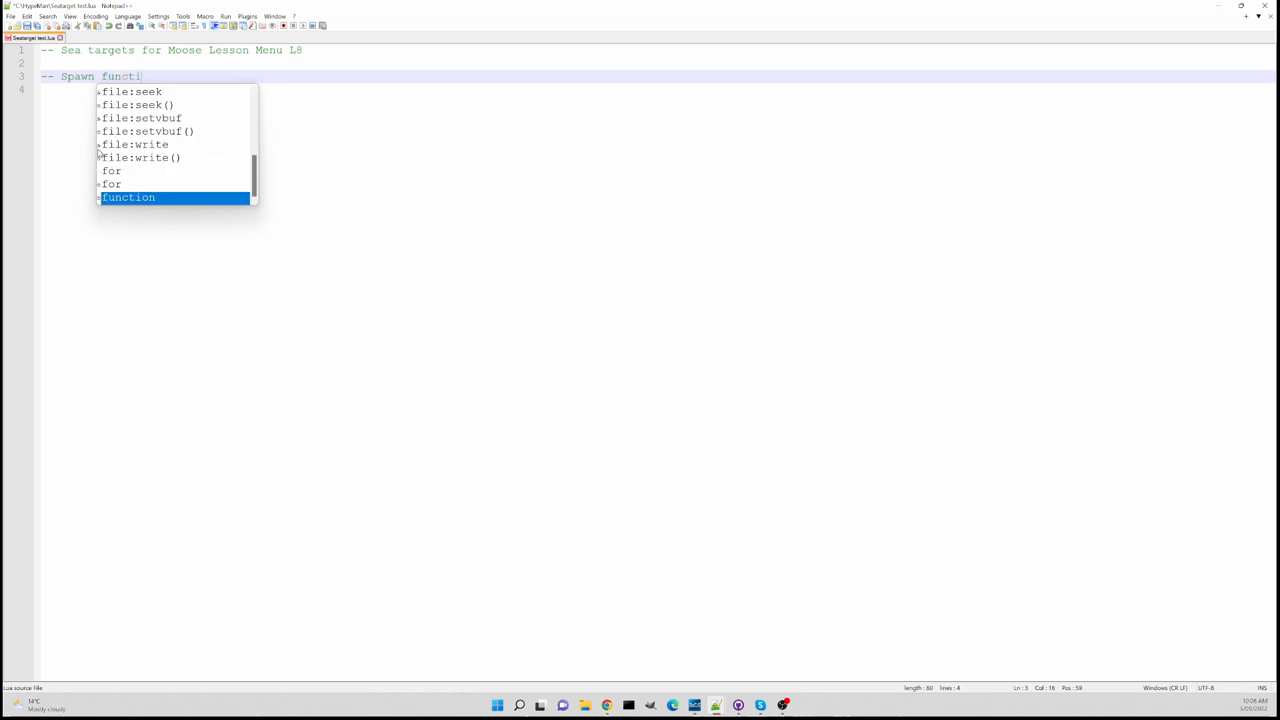
type("on for Sea Target")
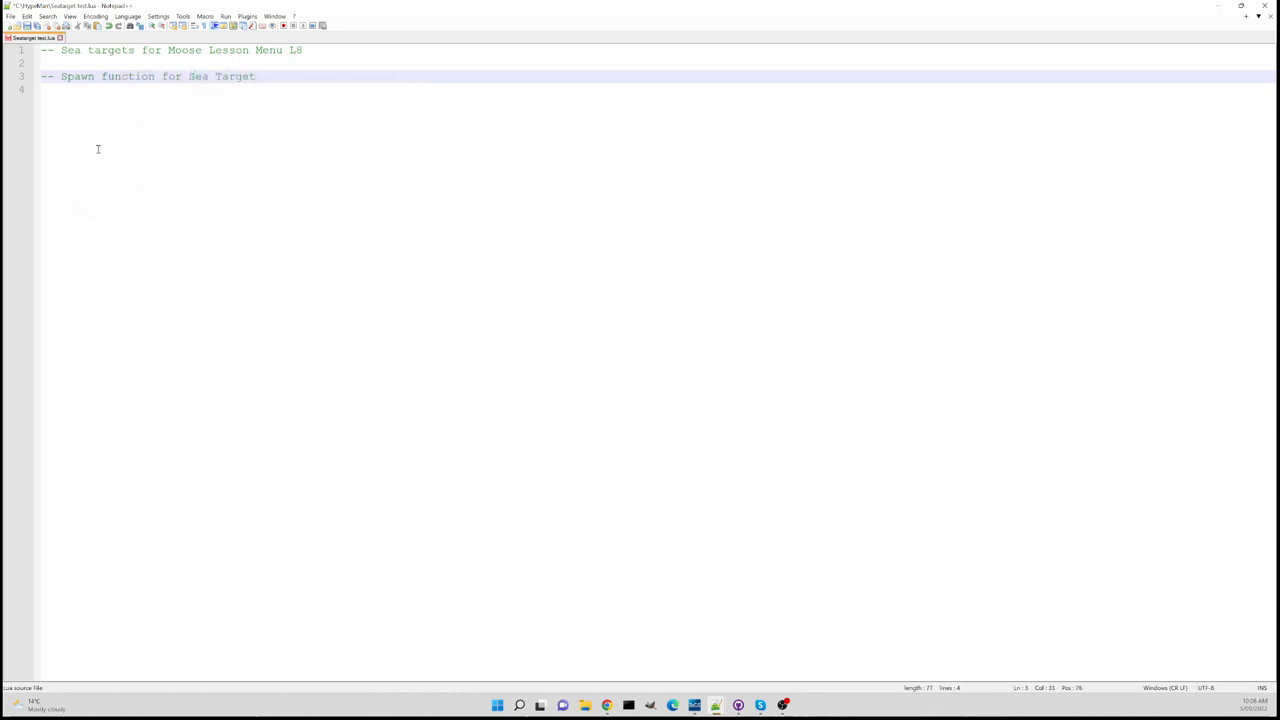
key("Enter")
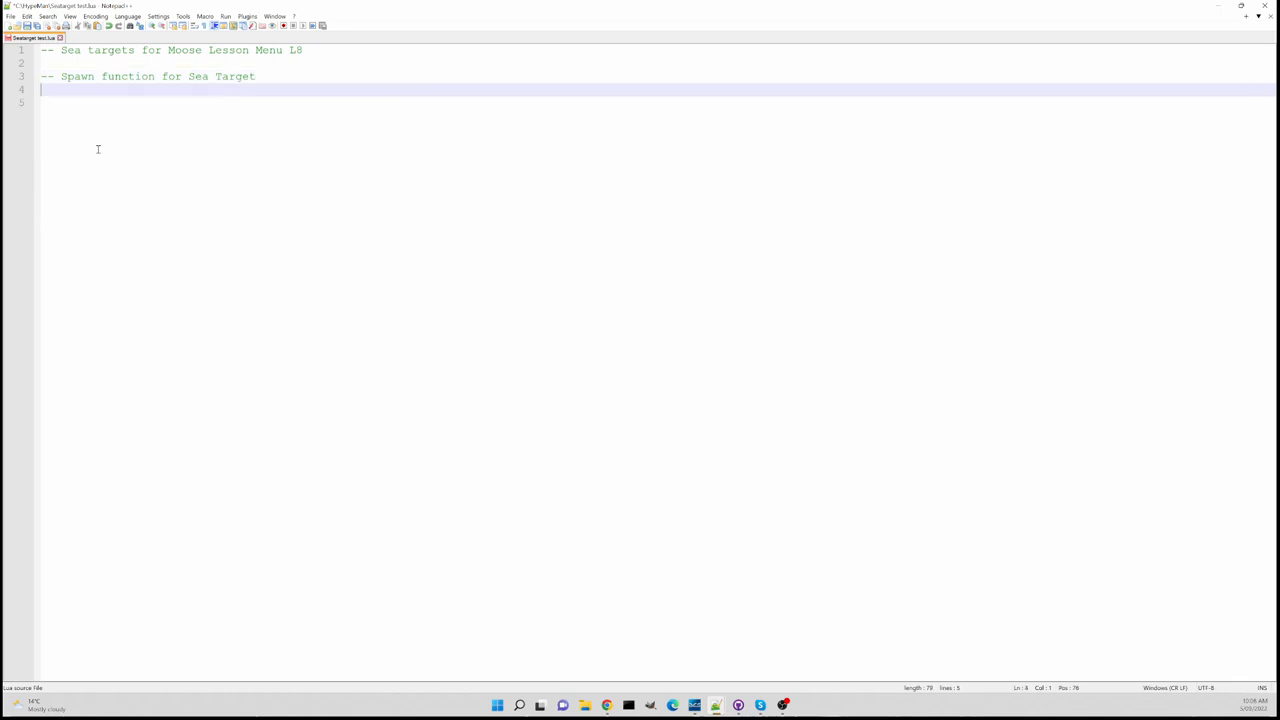
Begin the declaration 'function dropSeaTarget' on the next line
type("f")
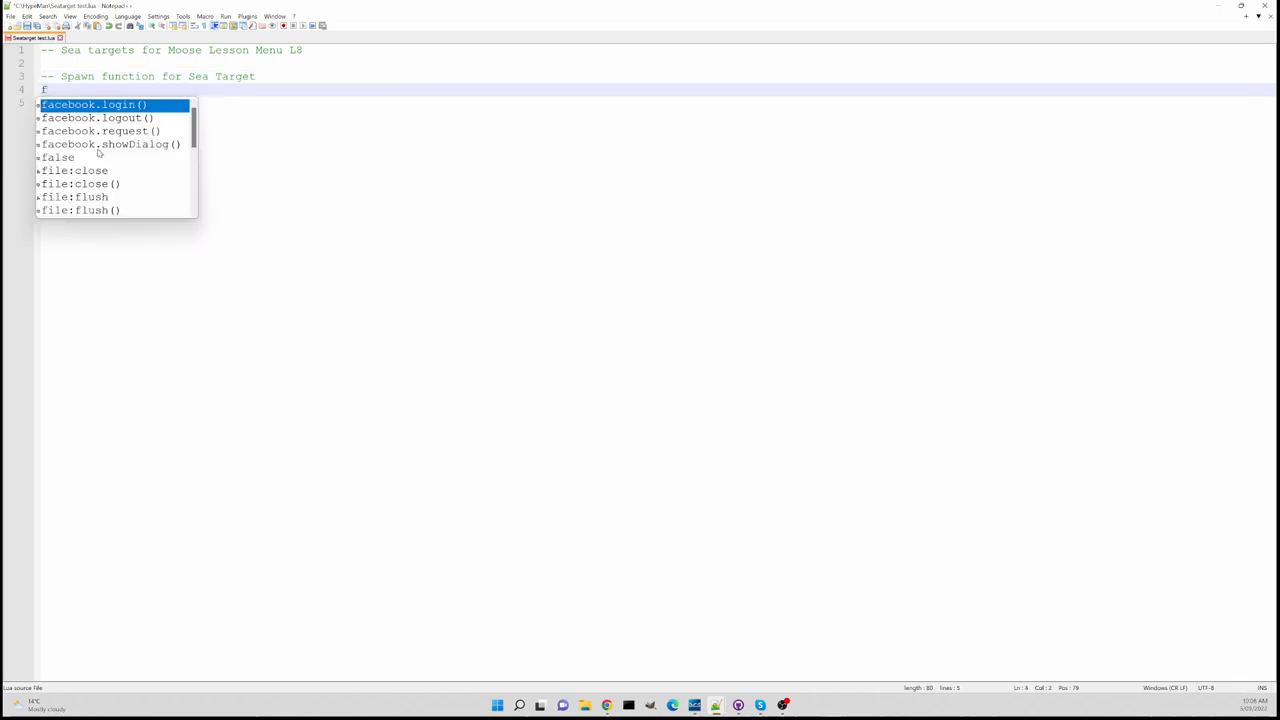
type("unction")
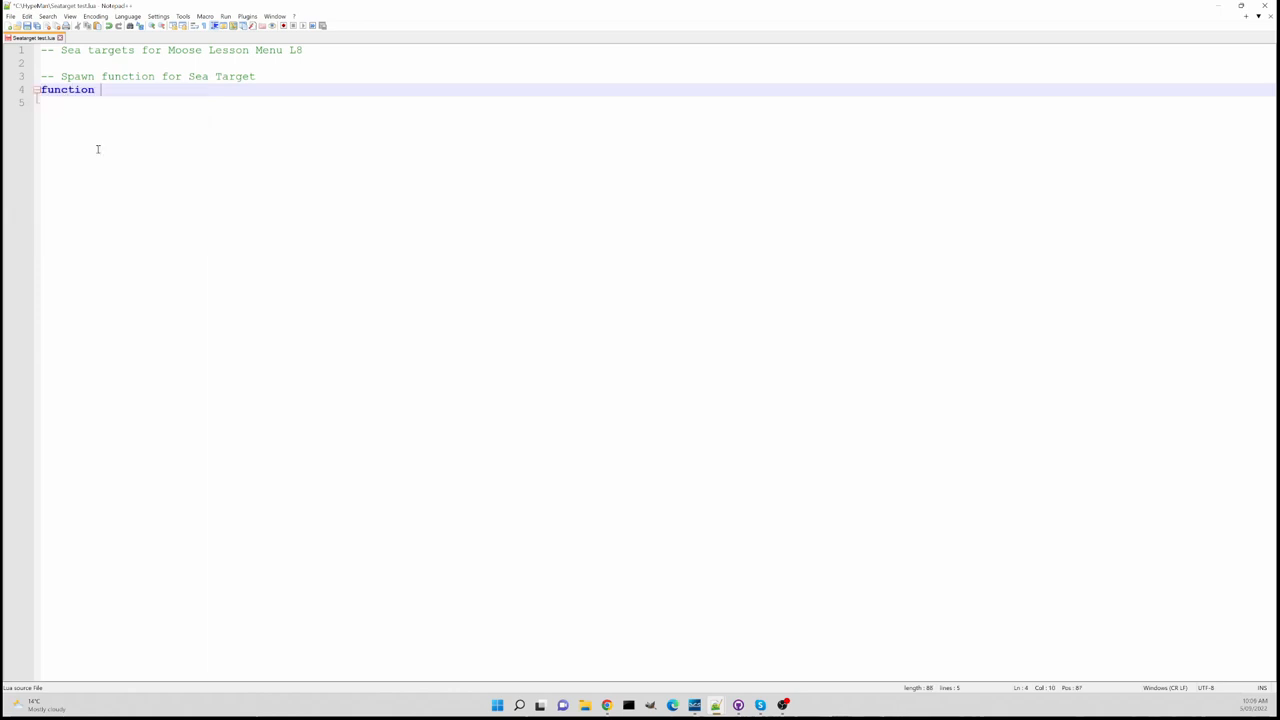
type("drop")
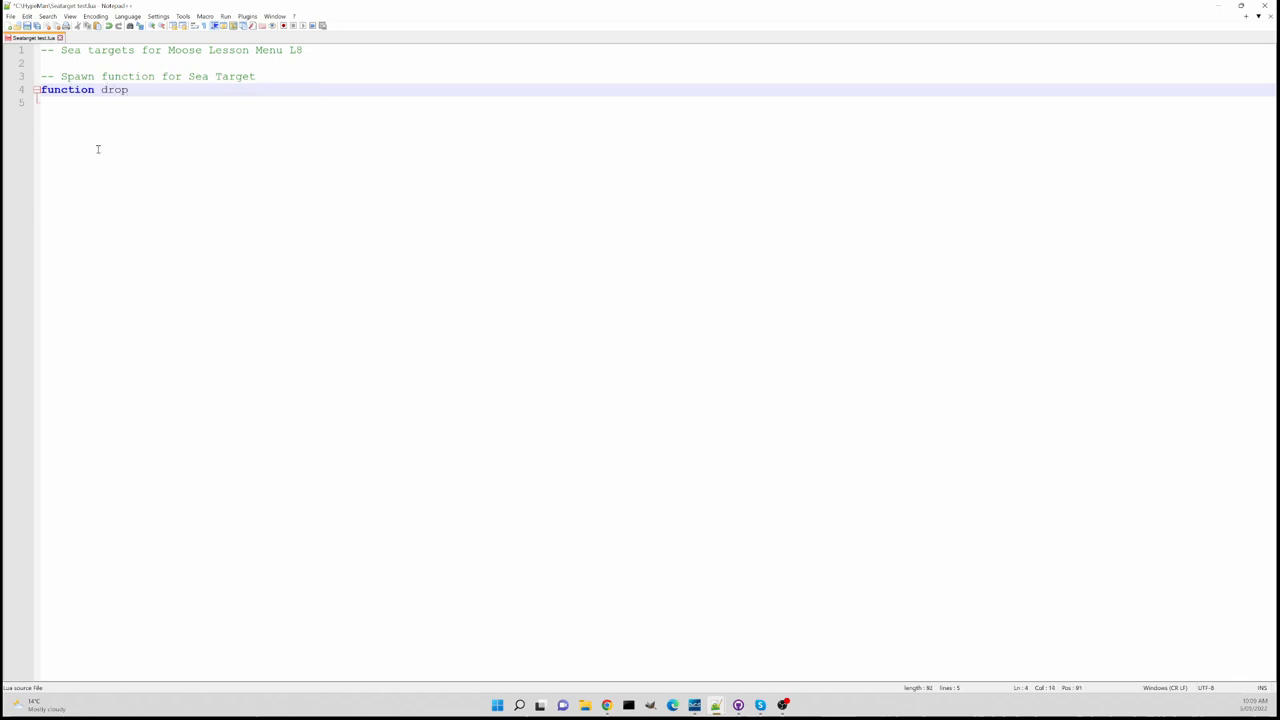
type("Se")
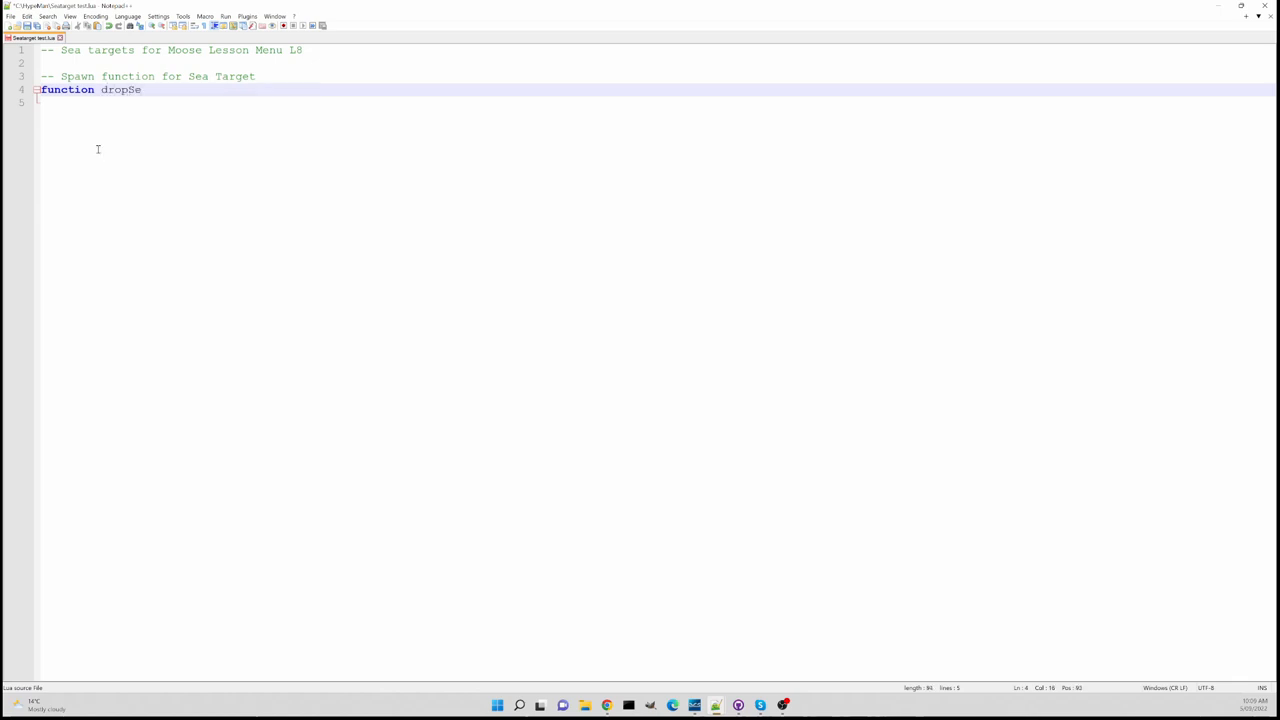
type("T")
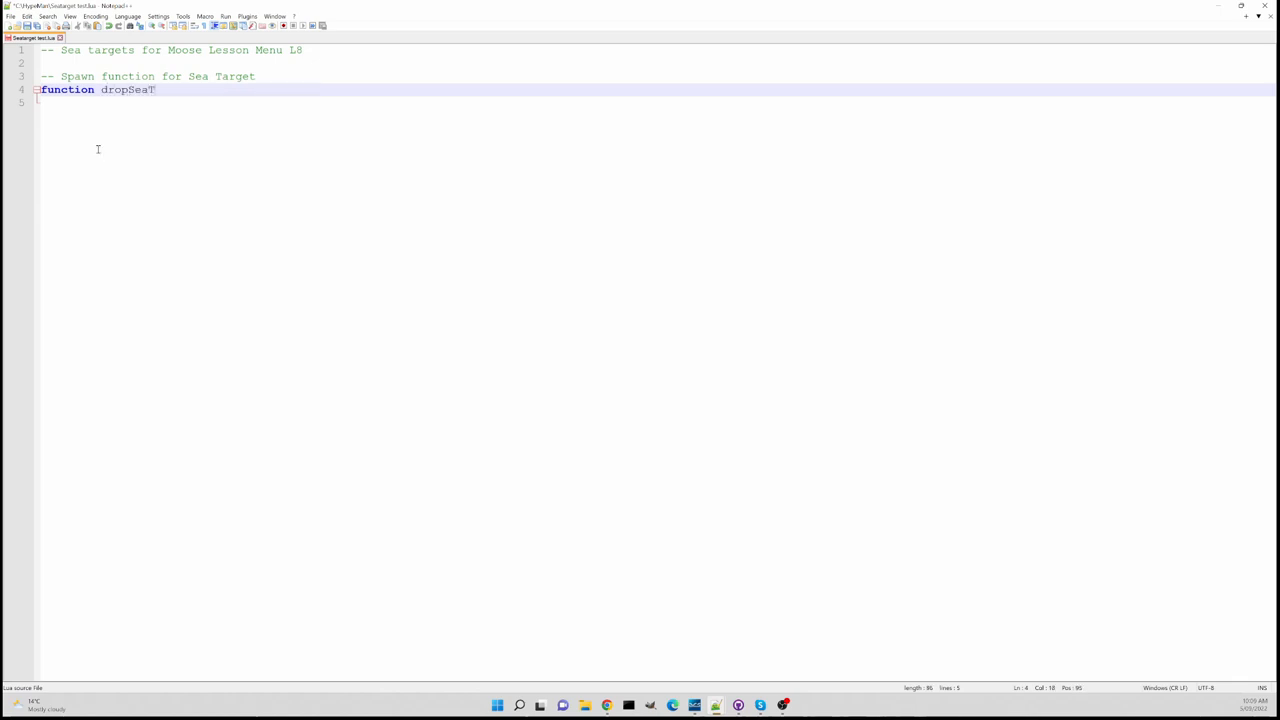
type("arget")
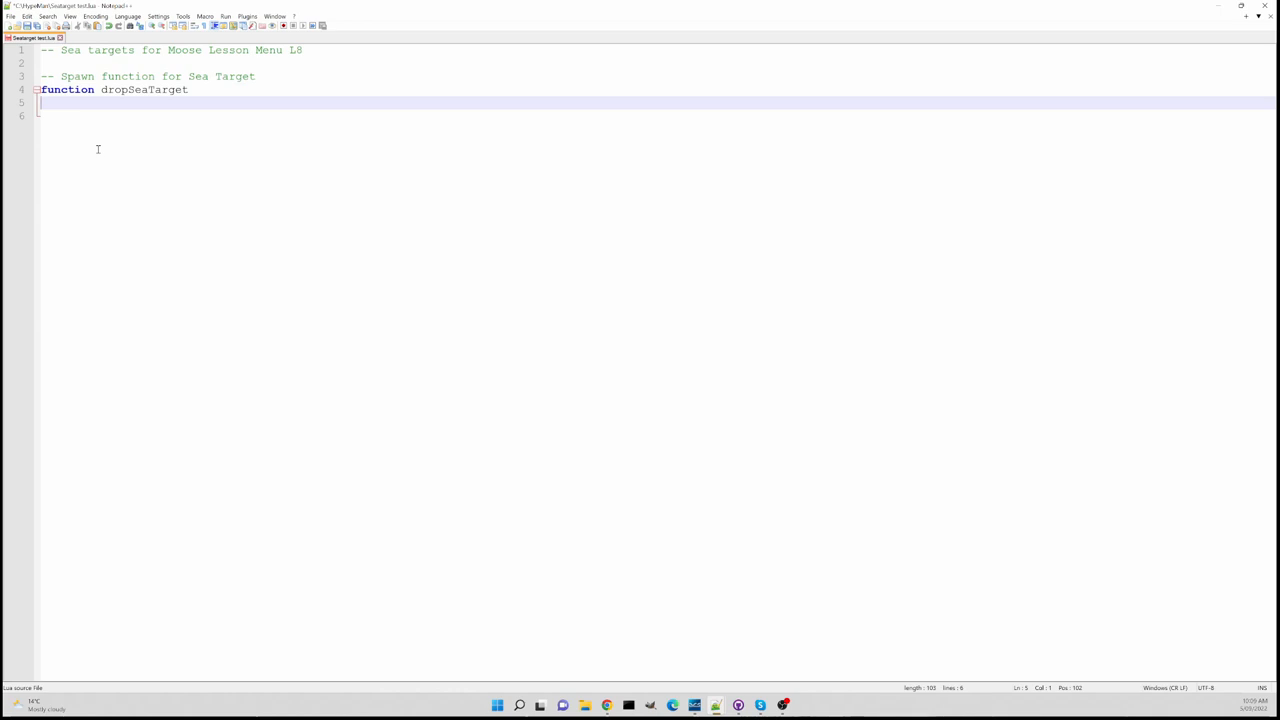
Start line 5 as 'local PointVecT = UNIT'
type("local")
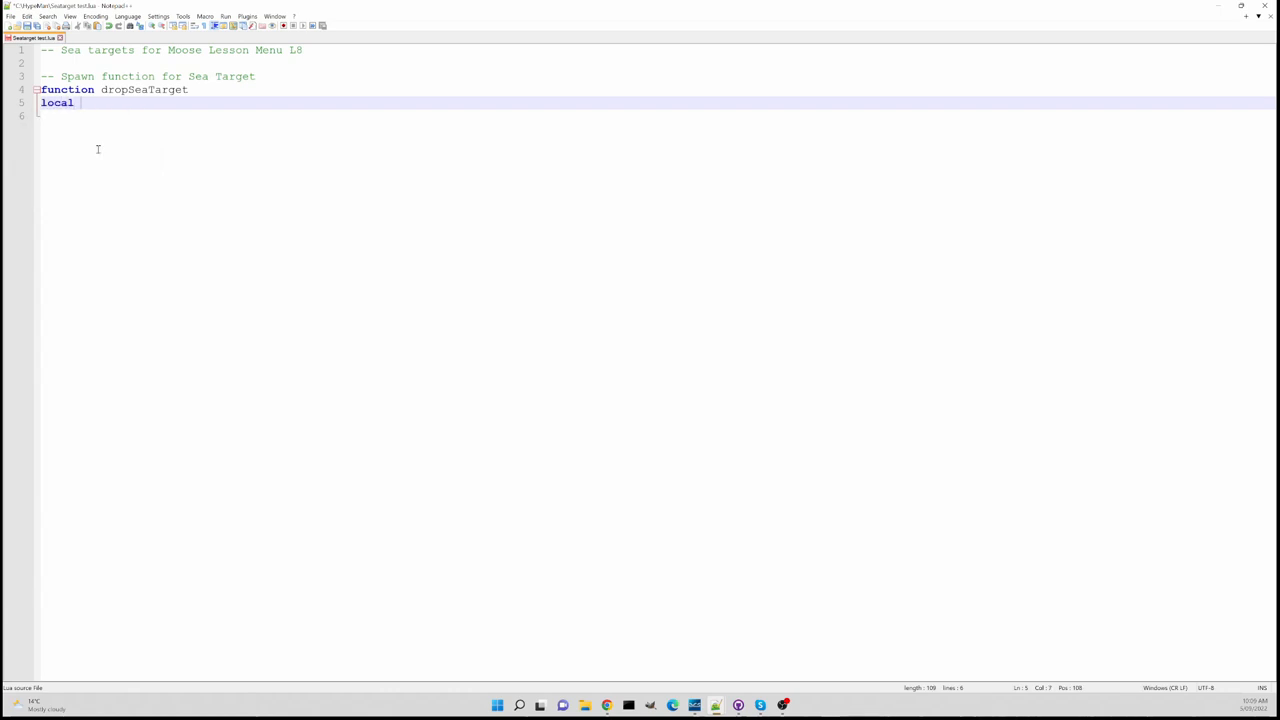
type("P")
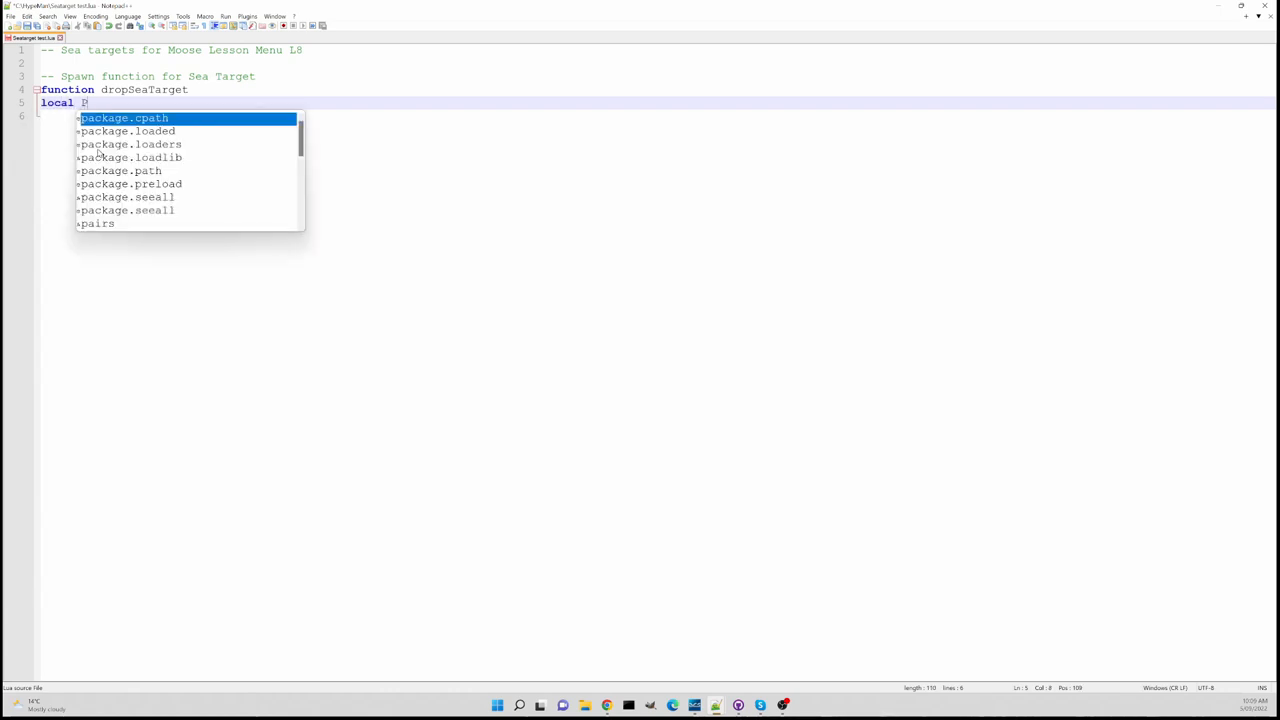
type("oin")
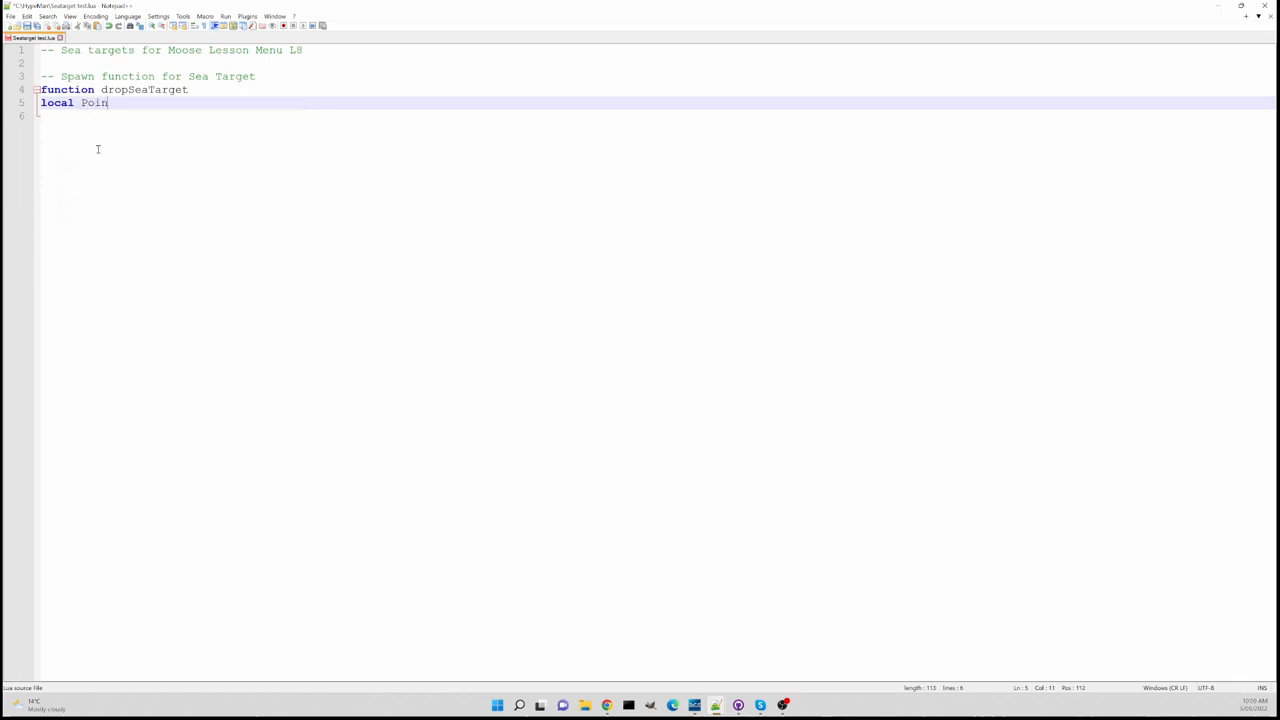
type("t")
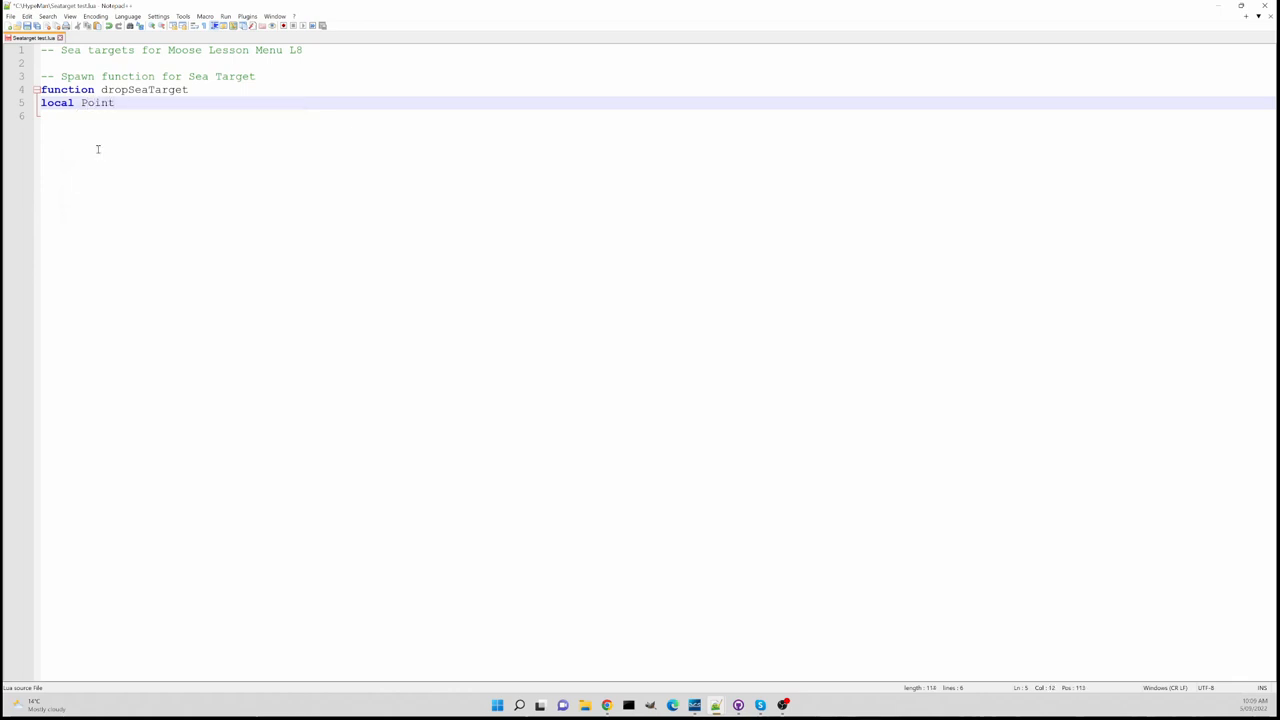
type("Vec")
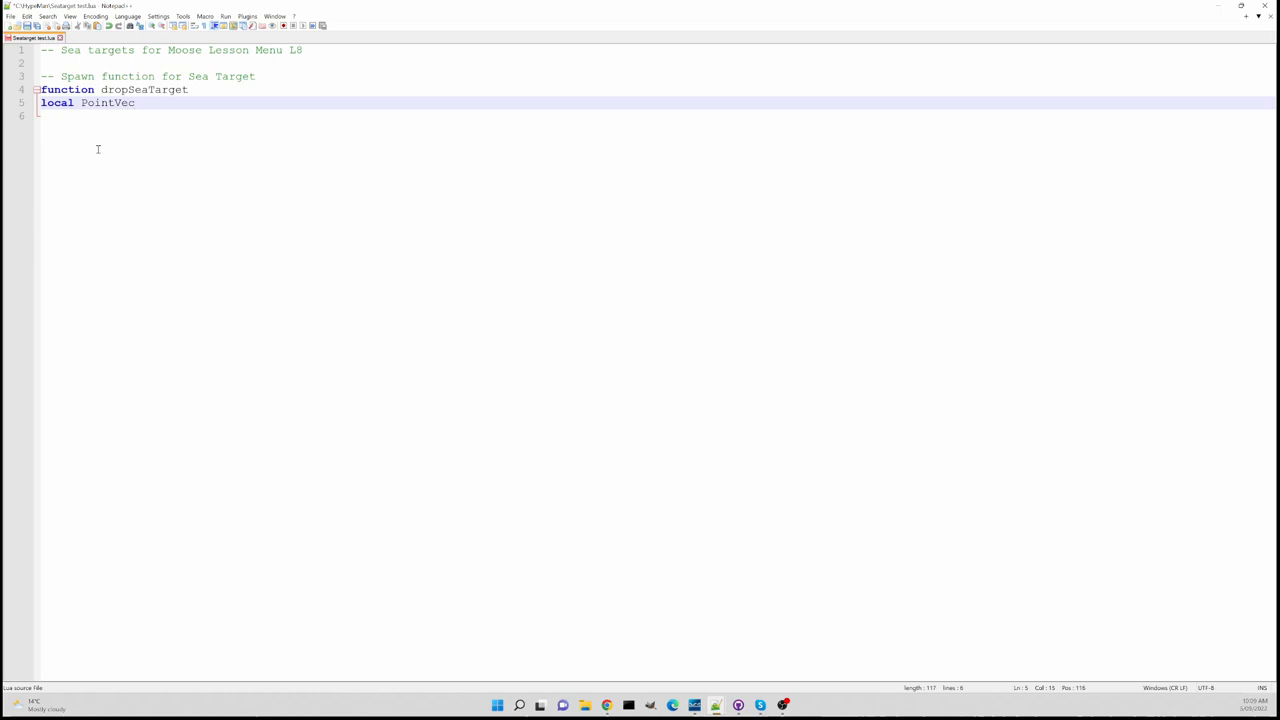
type("T =")
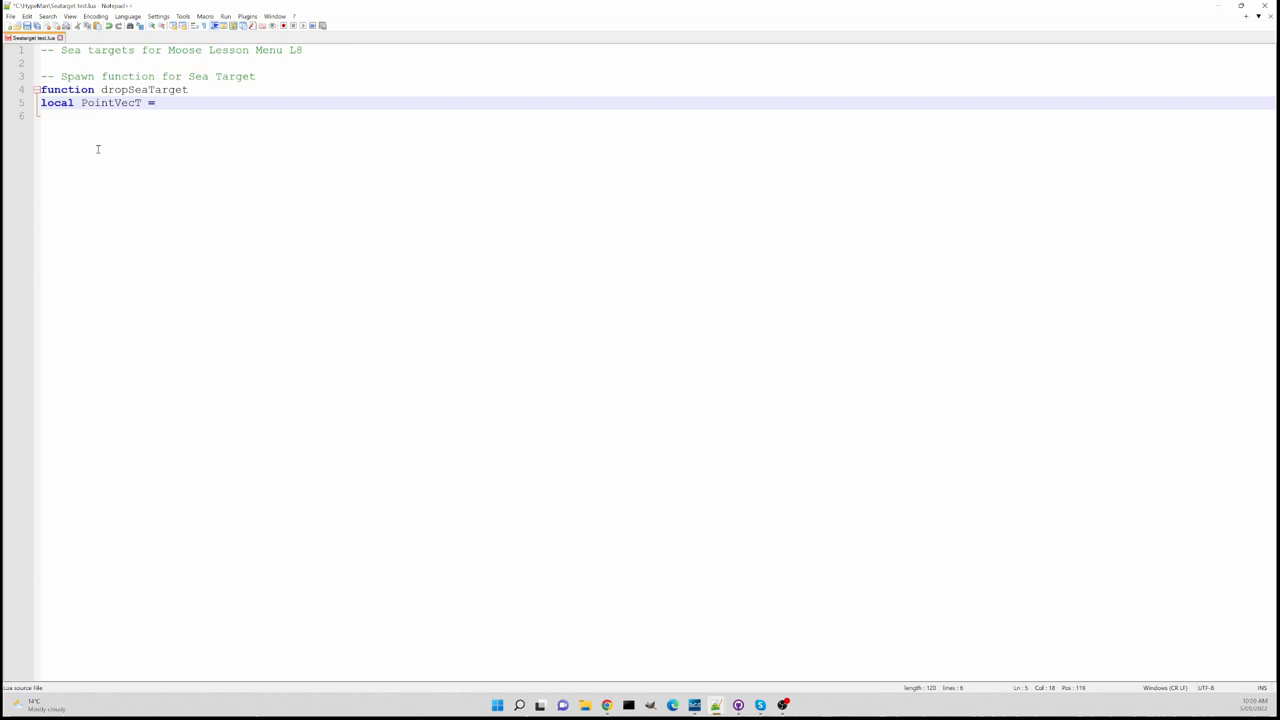
type("UNIT")
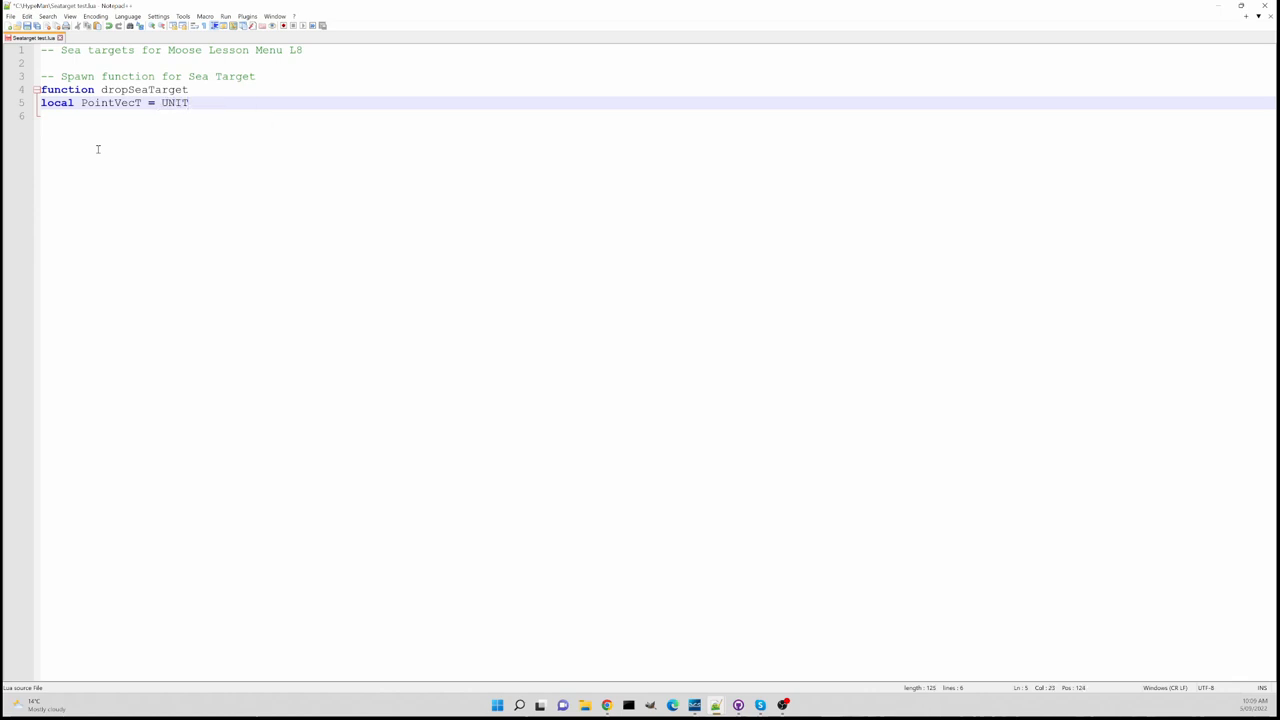
Complete the lookup as UNIT:FindByName( "USS Tarawa" )
type(":Find")
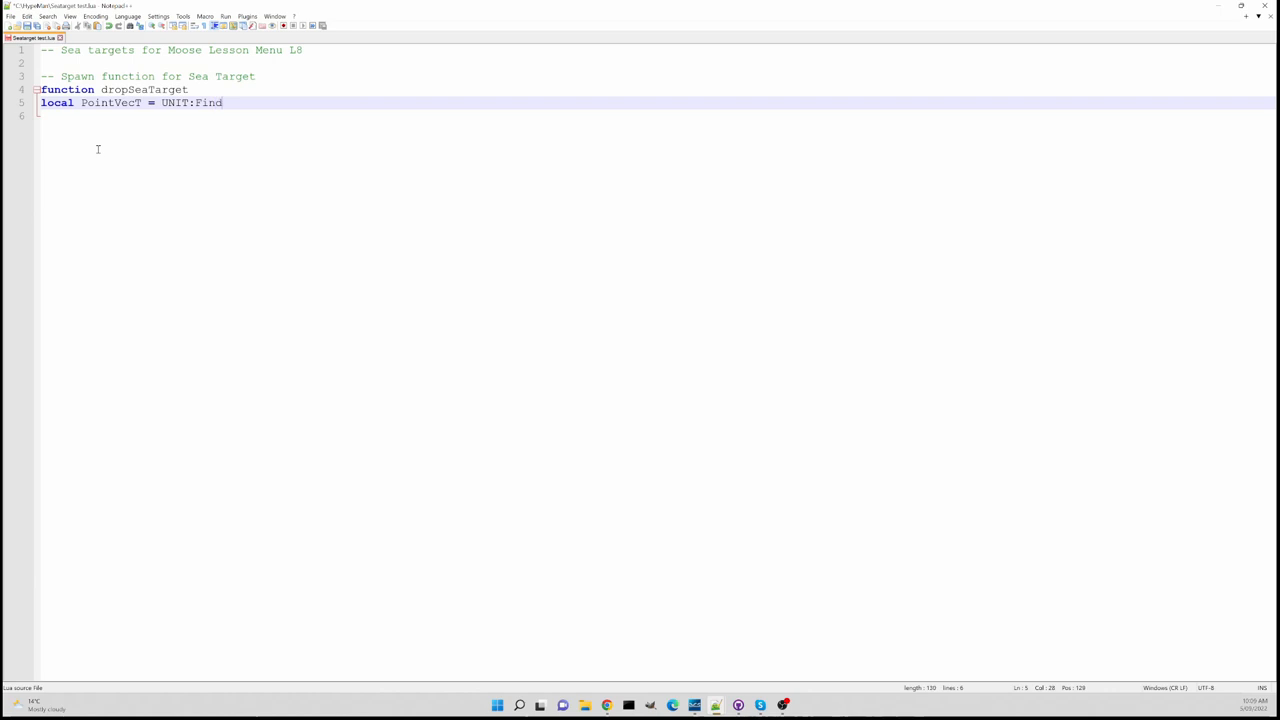
type("ByN")
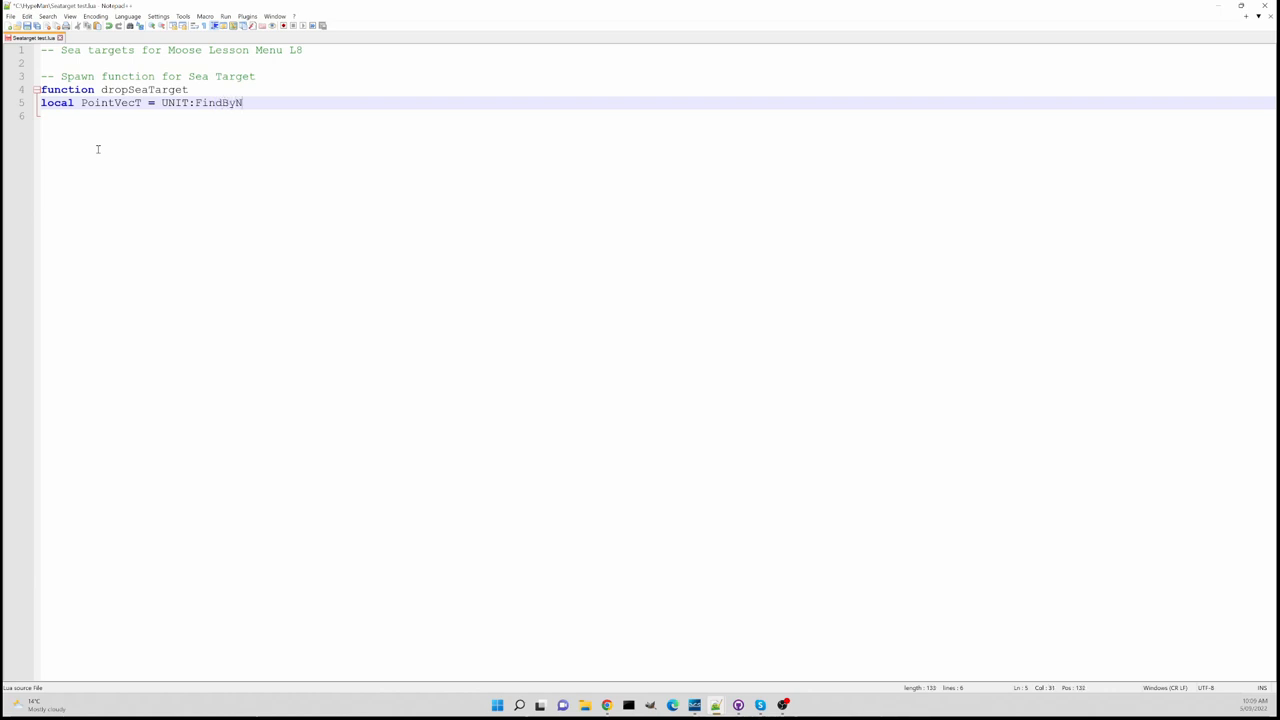
type("ame")
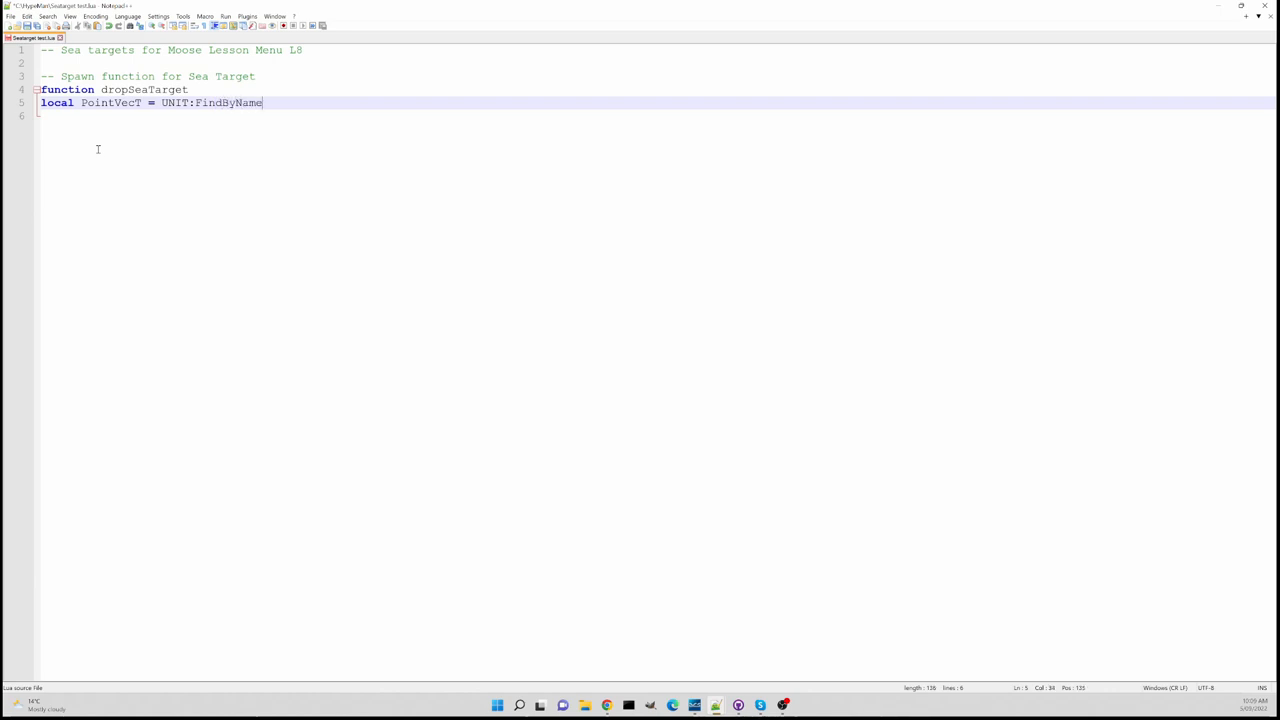
type("(")
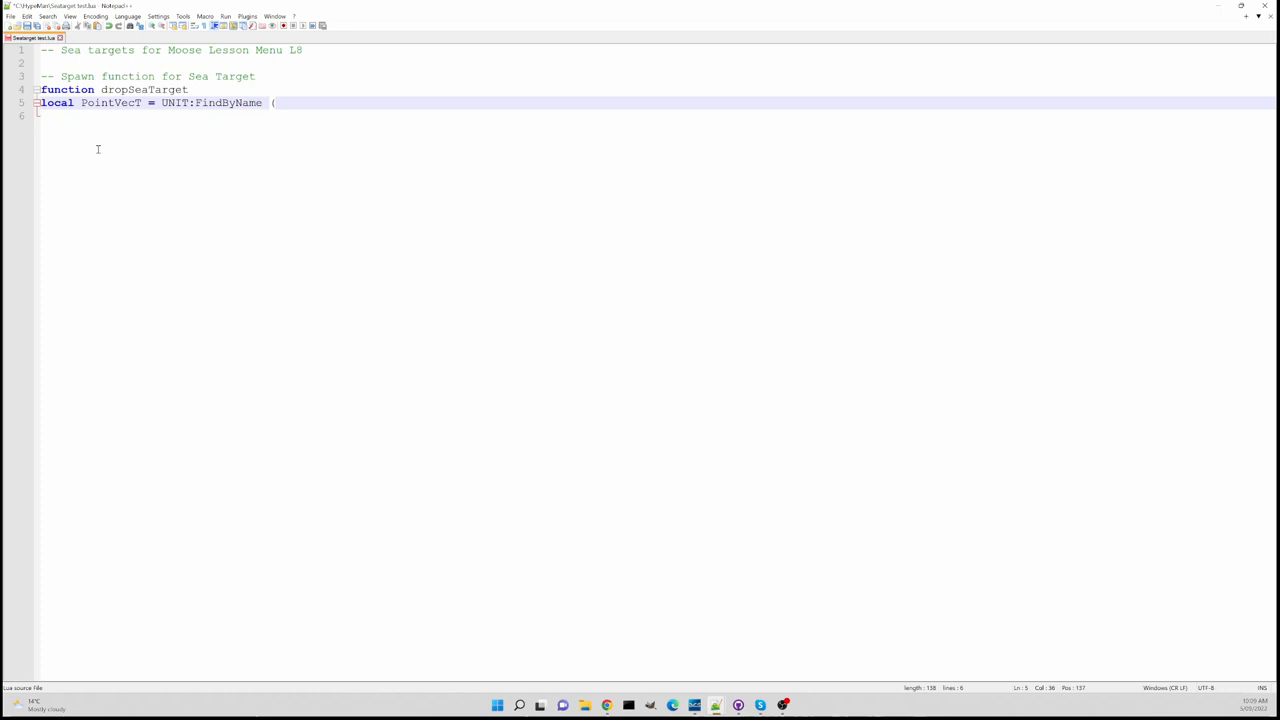
type("\"")
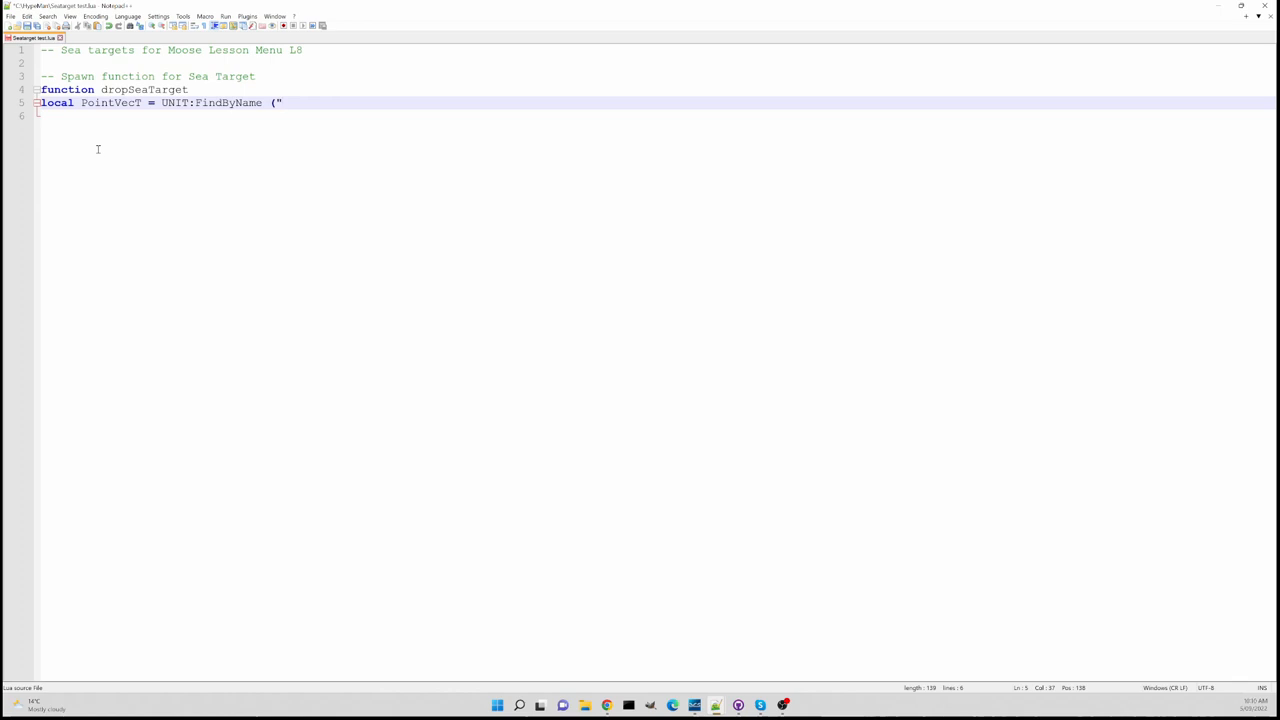
type("USS")
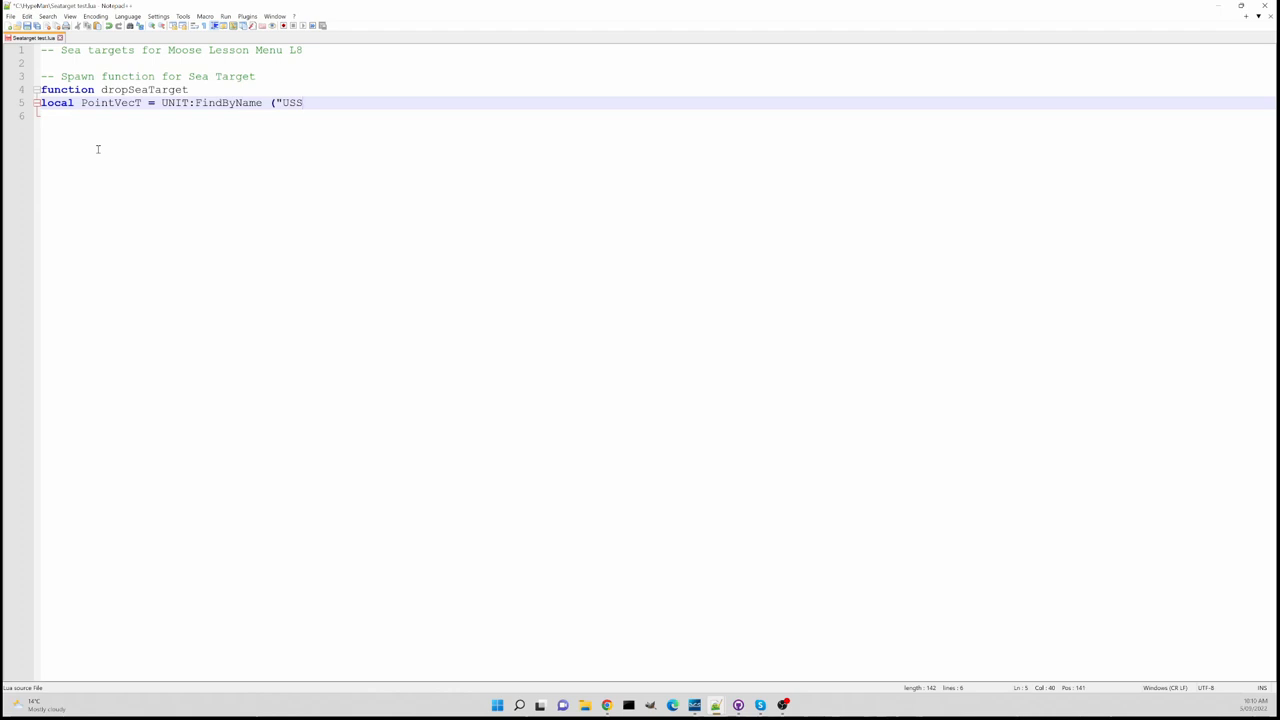
type("T")
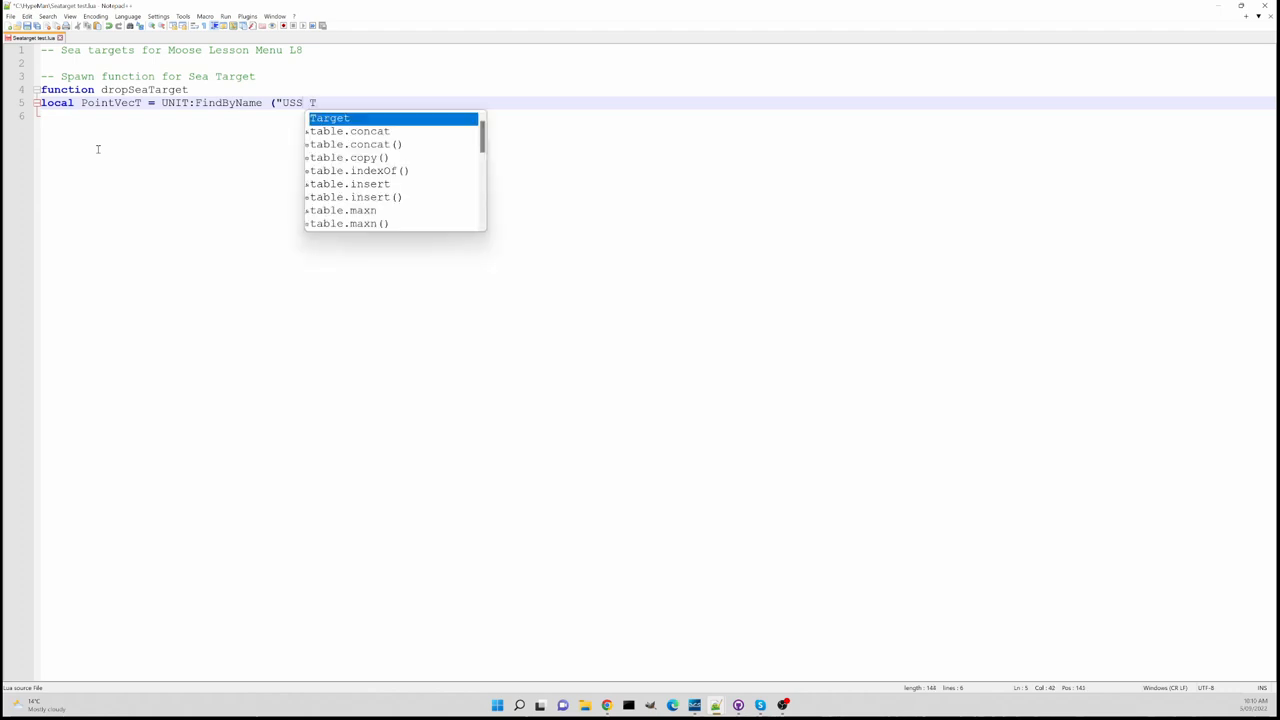
type("arawa")
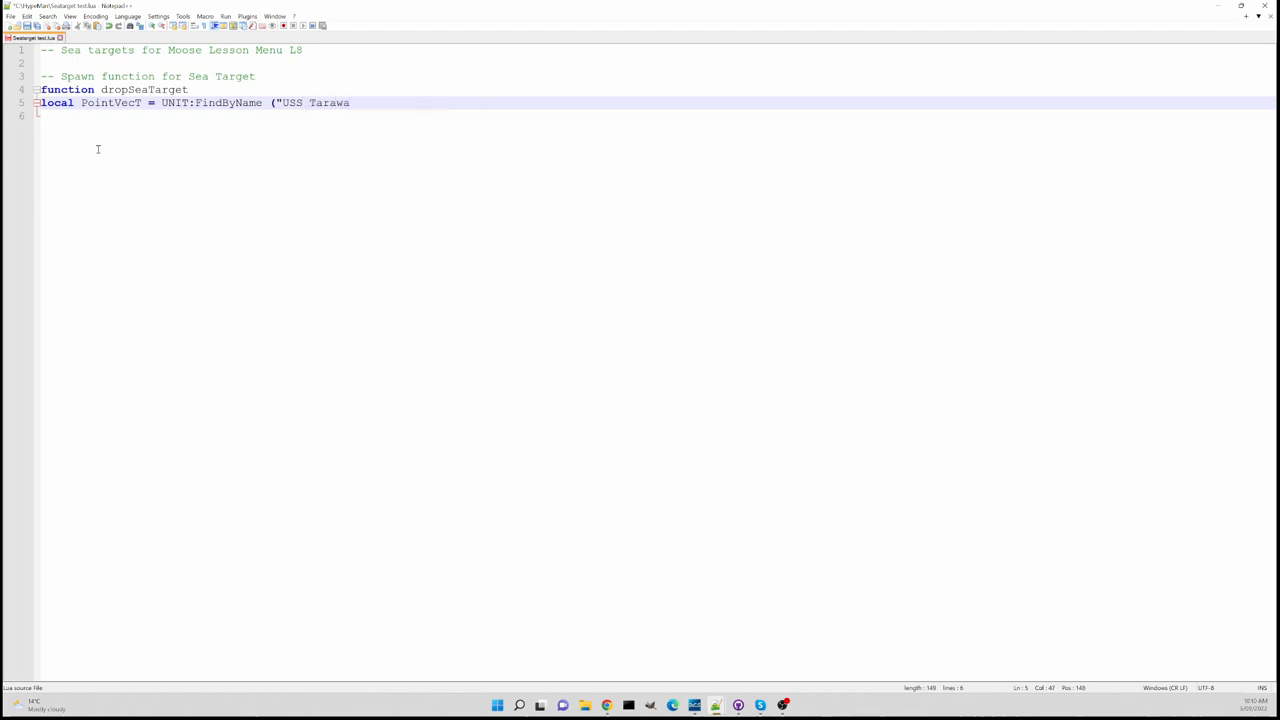
type("\"")
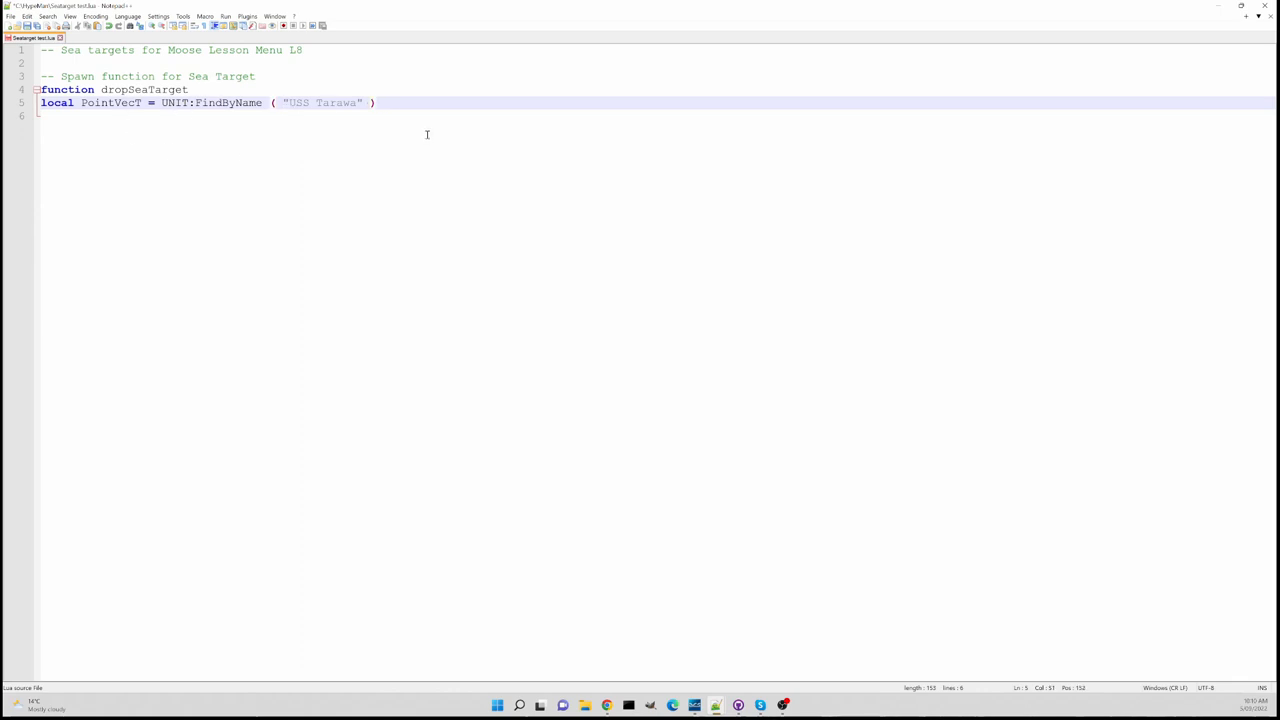
Append :GetVec2() to the PointVecT line and start a new line below it
type(":")
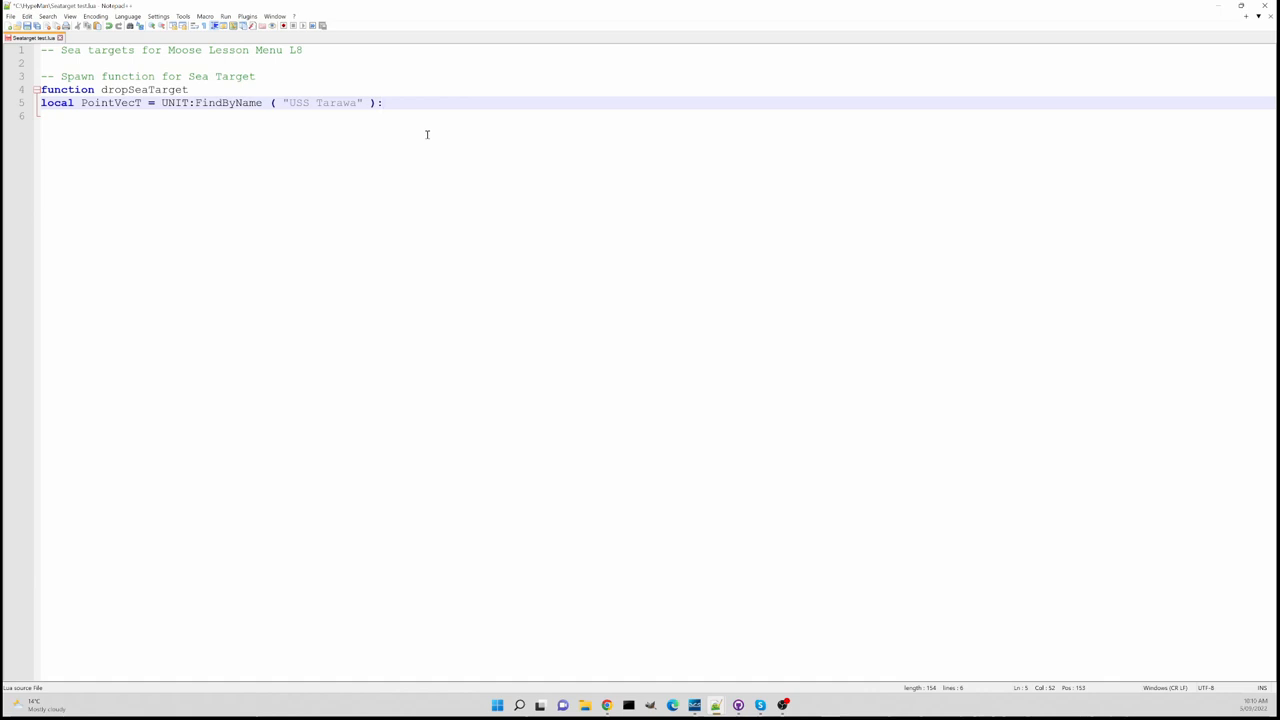
type("Get")
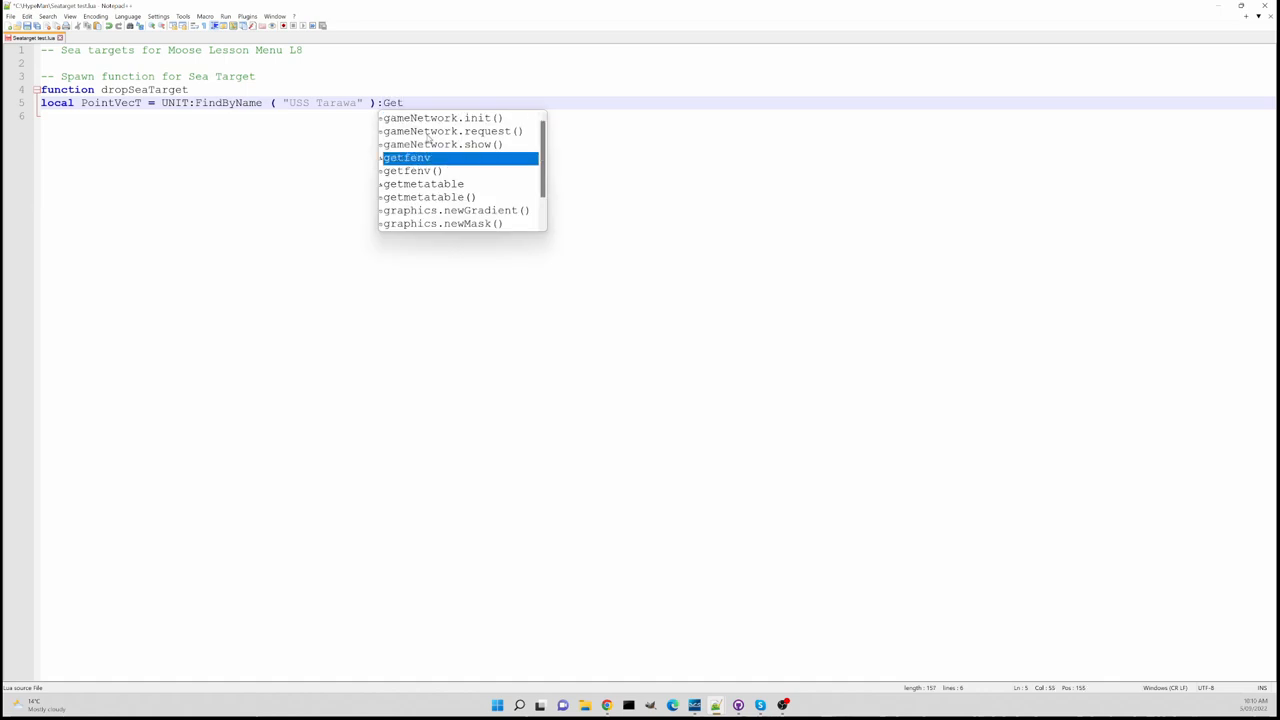
type("Vec")
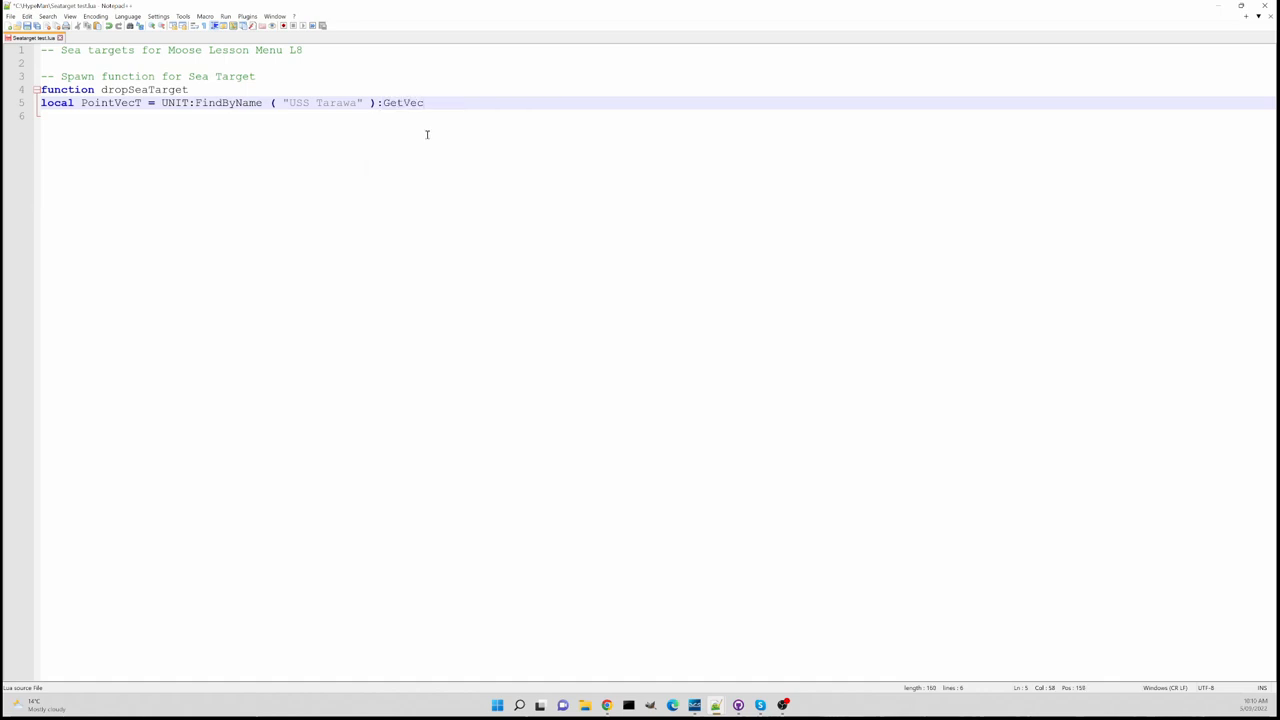
type("2")
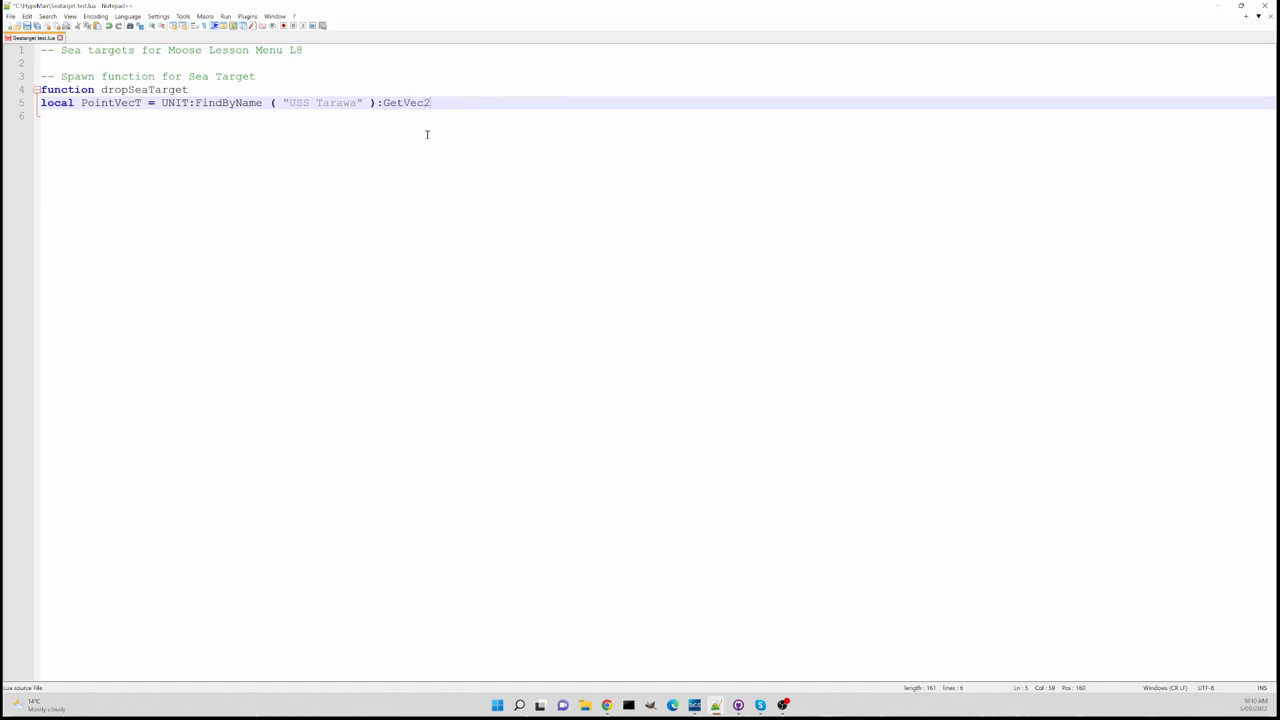
type("()")
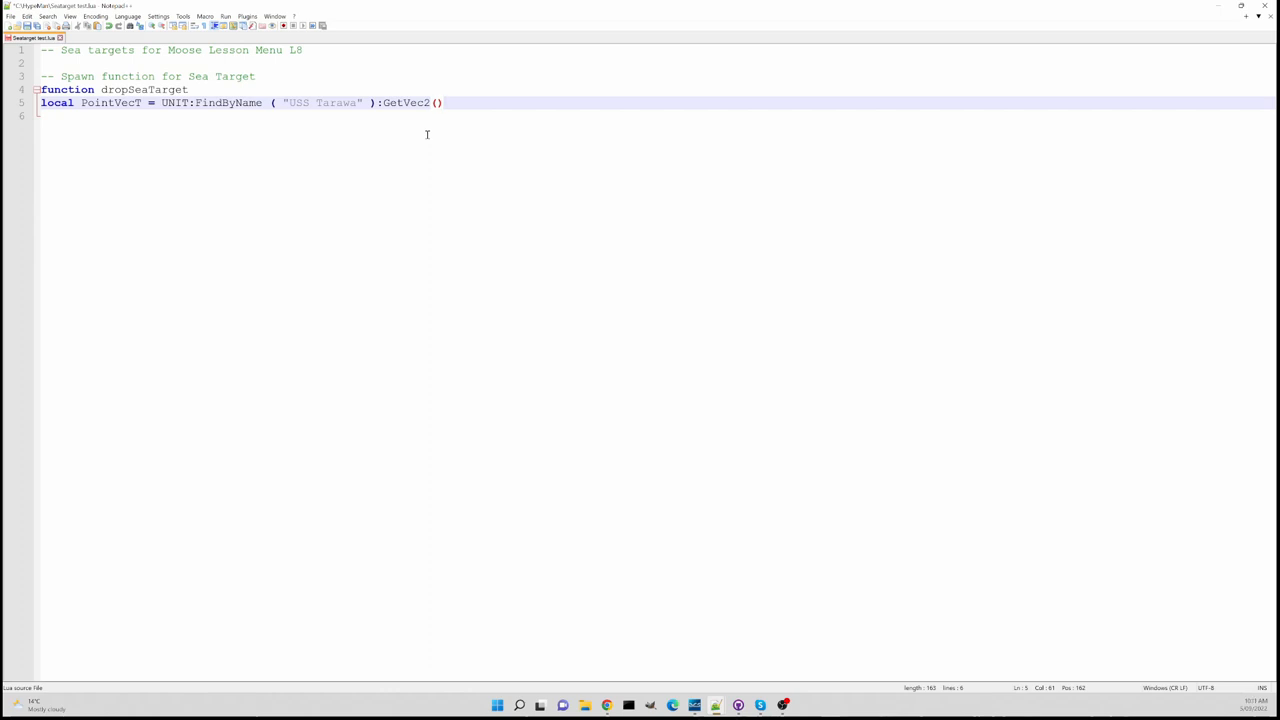
key("Enter")
type("local")
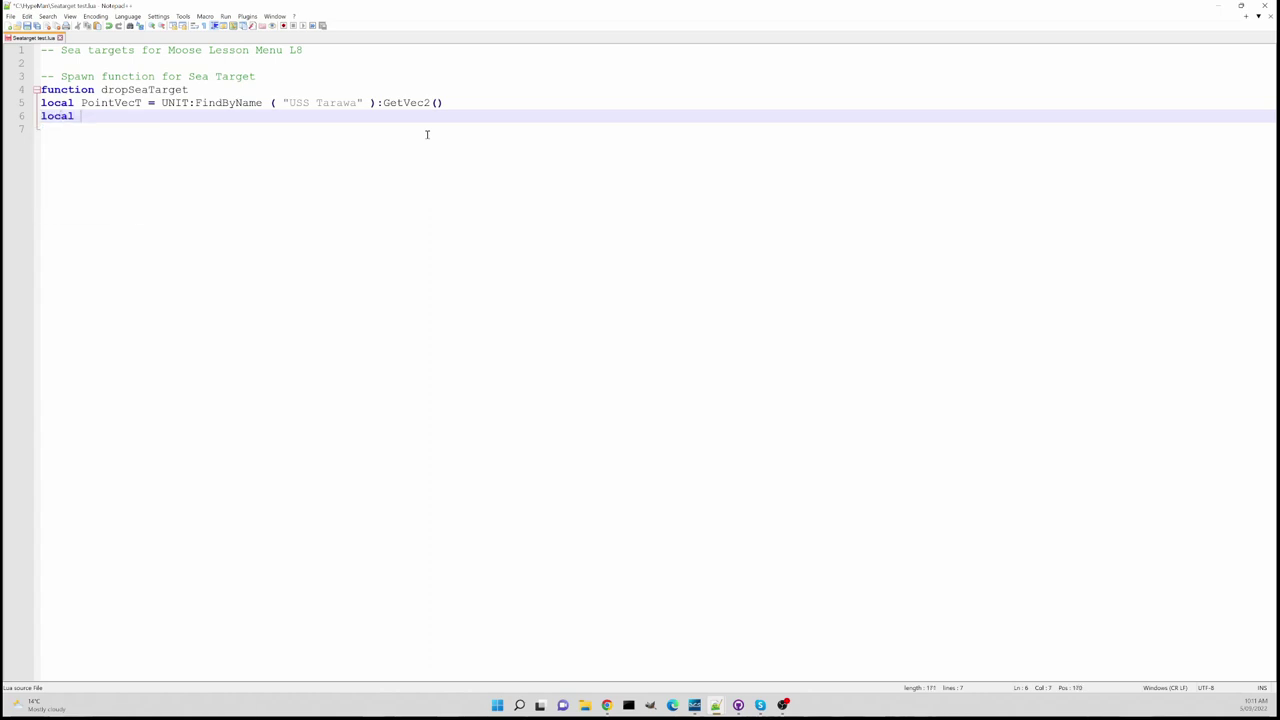
Write 'local seatargets = (' on line 6
type("seat")
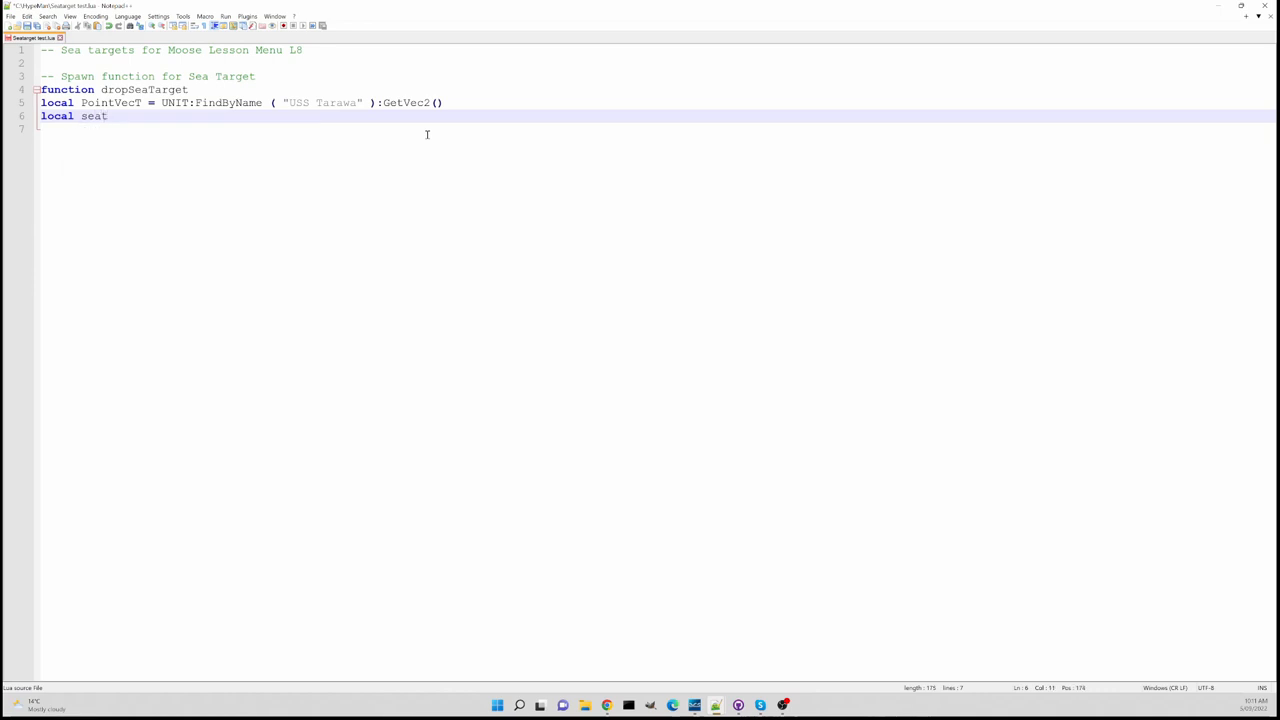
type("a")
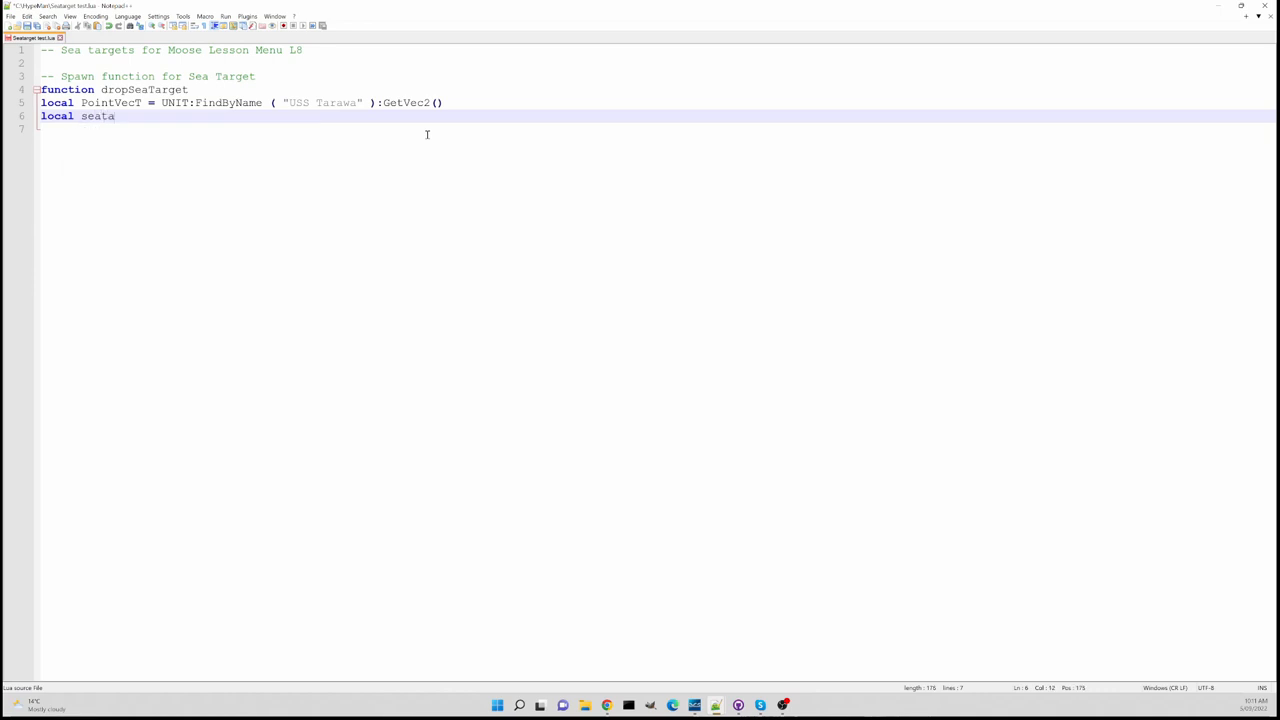
type("rtgets")
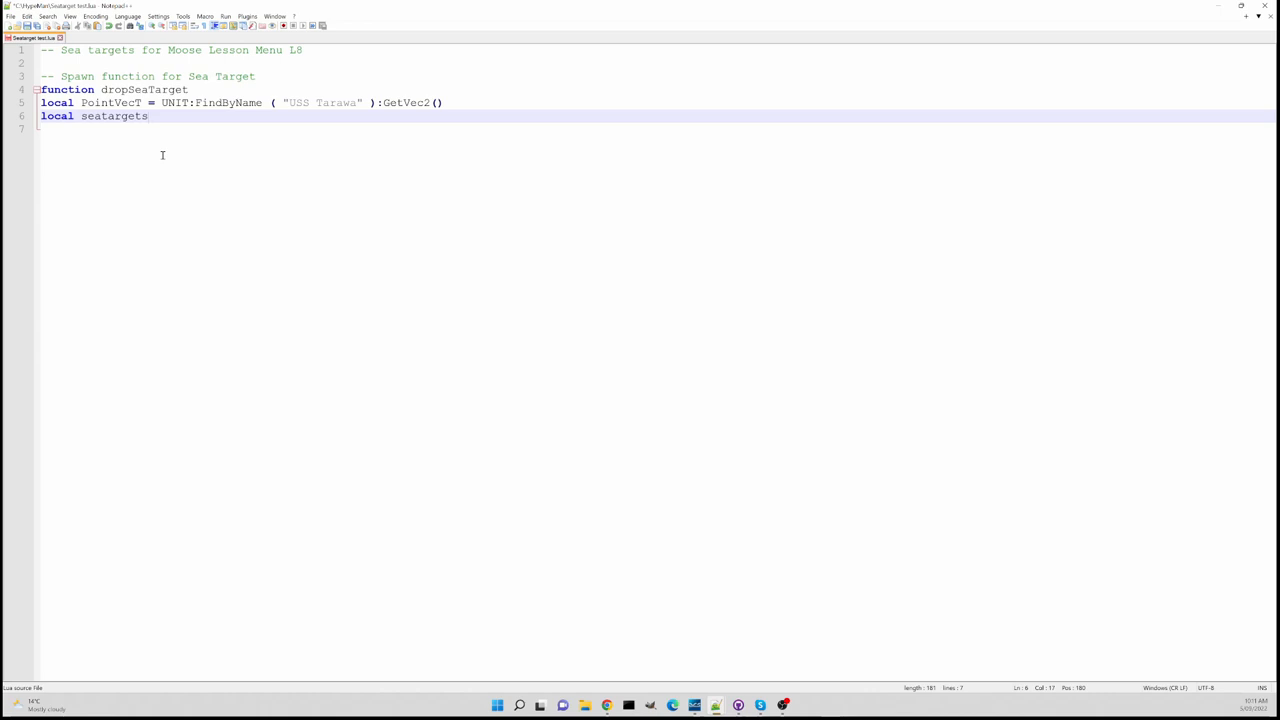
type("=")
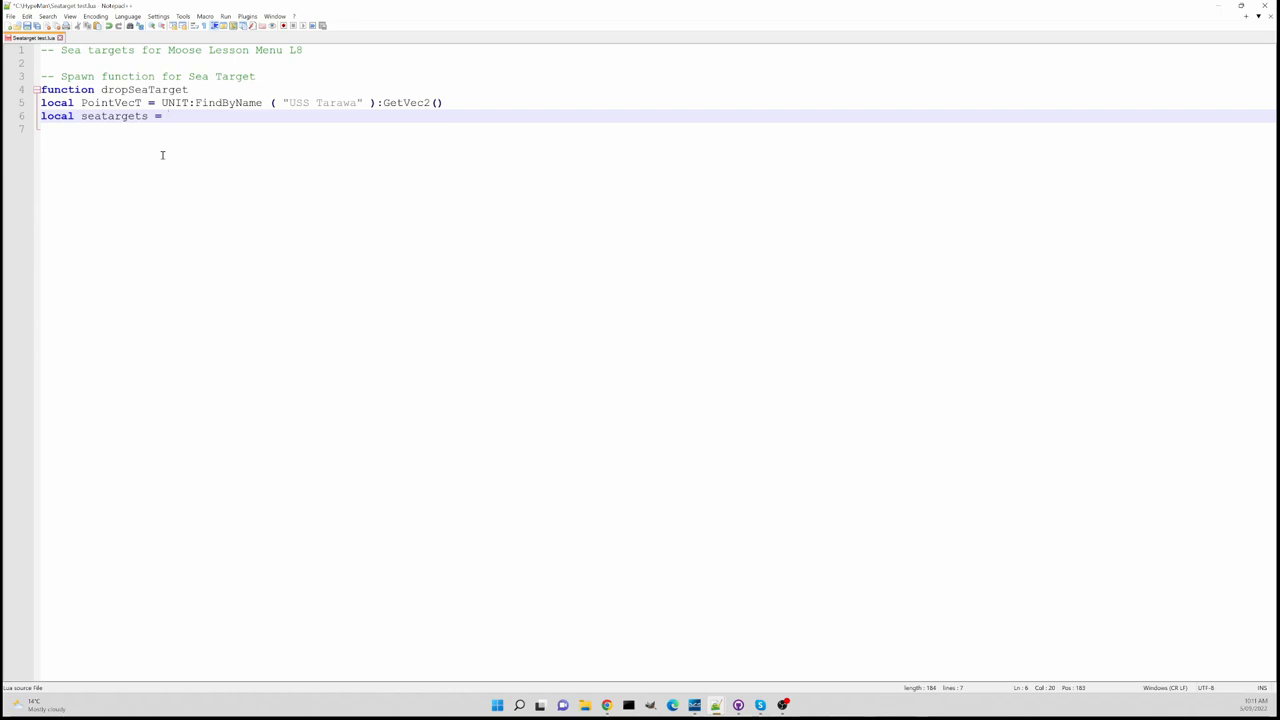
type("(")
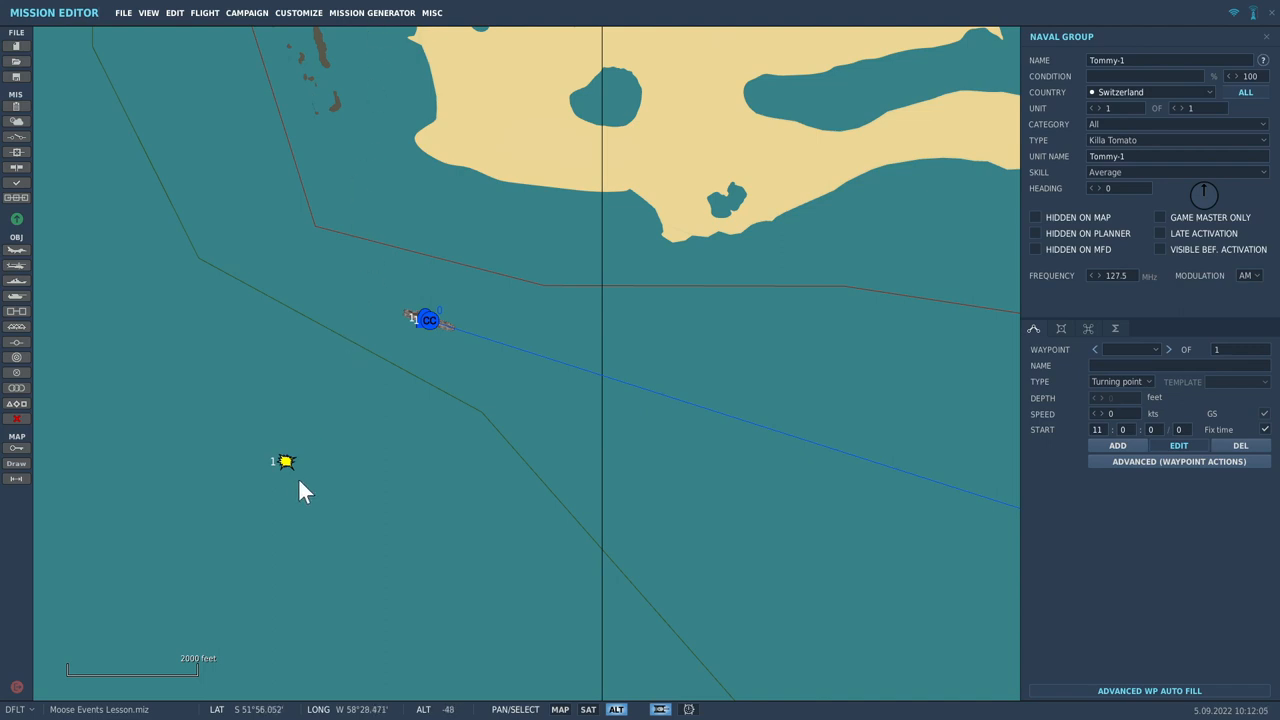
mouse_move(354, 452)
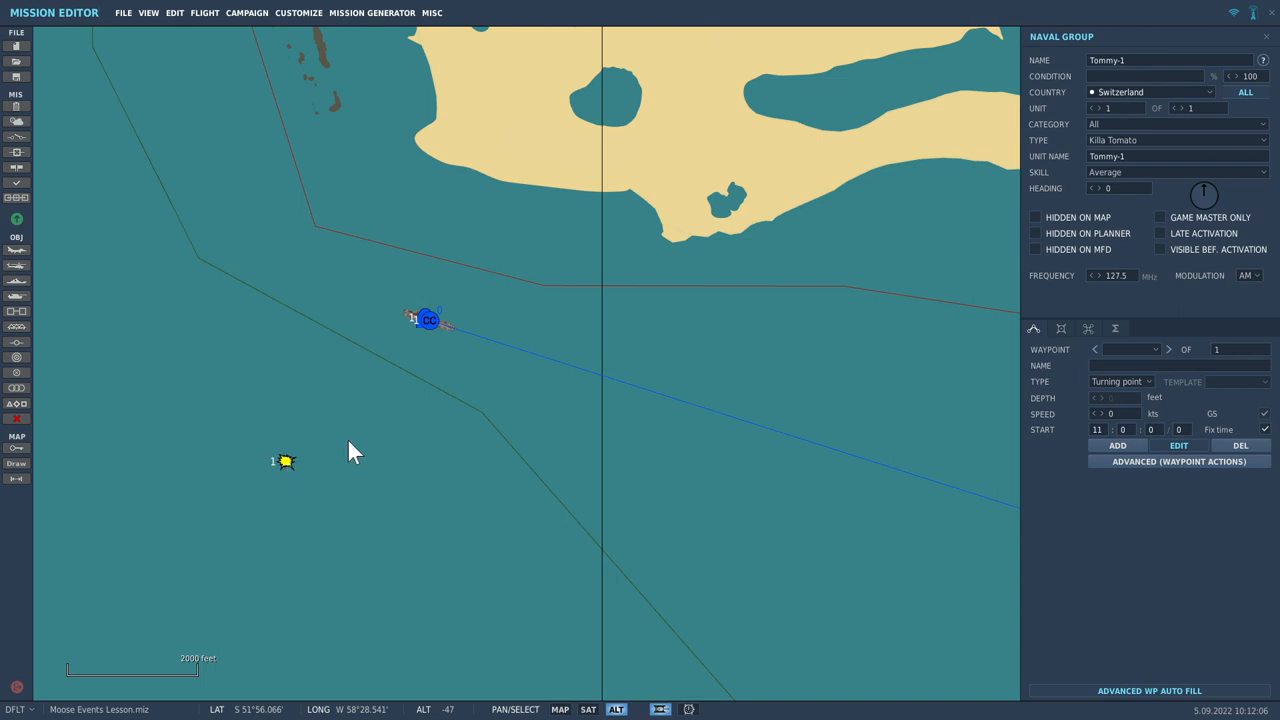
mouse_move(336, 476)
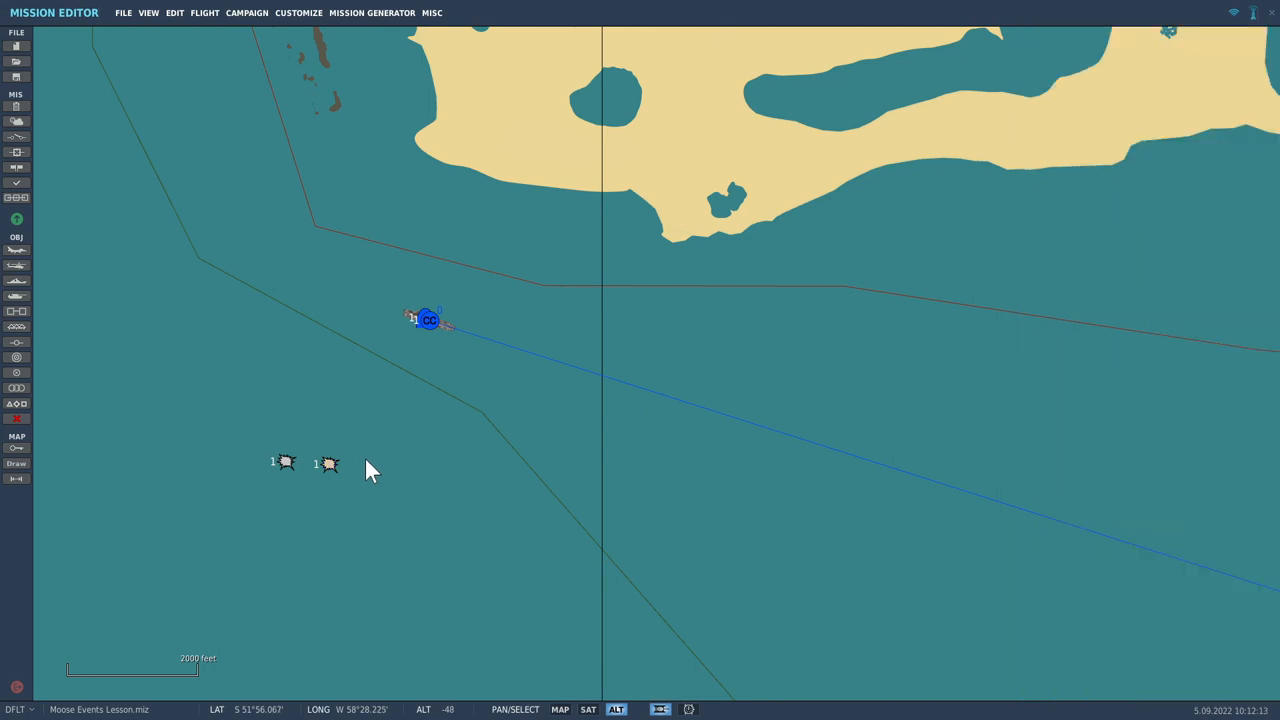
Set the ship groups Tommy-3, Tommy-2 and Tommy-1 to late activation
left_click(364, 460)
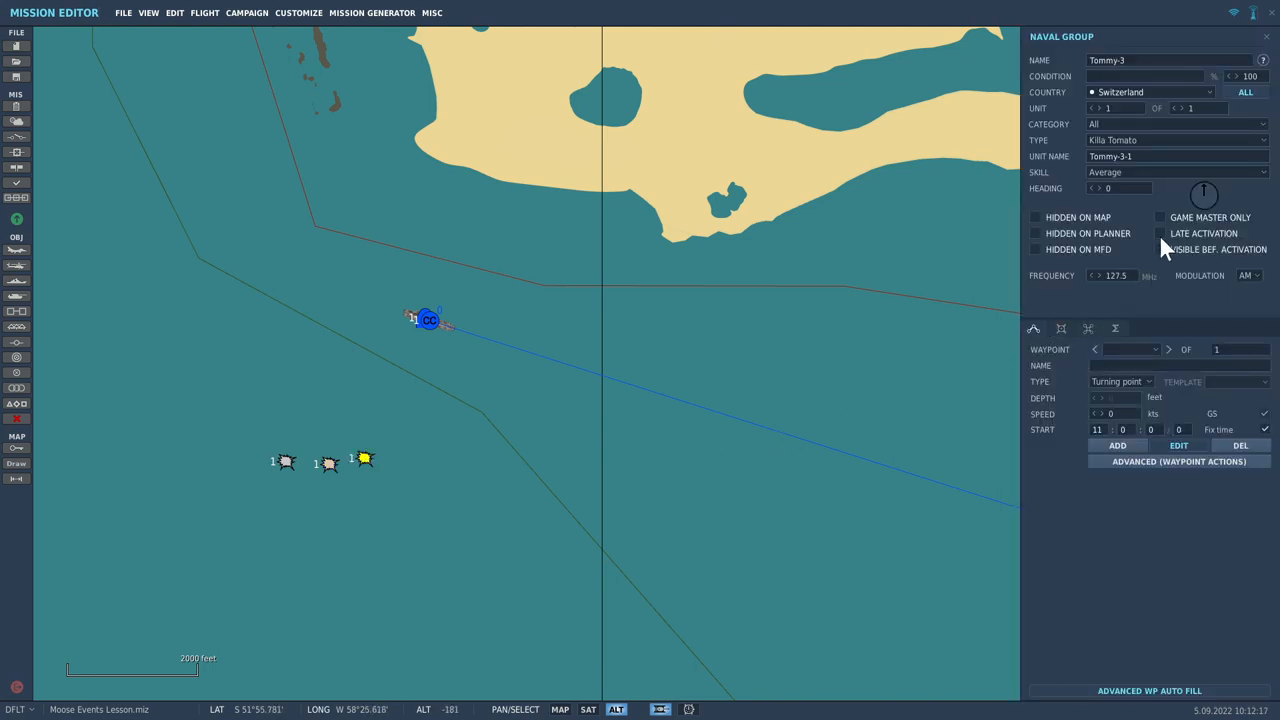
left_click(1160, 232)
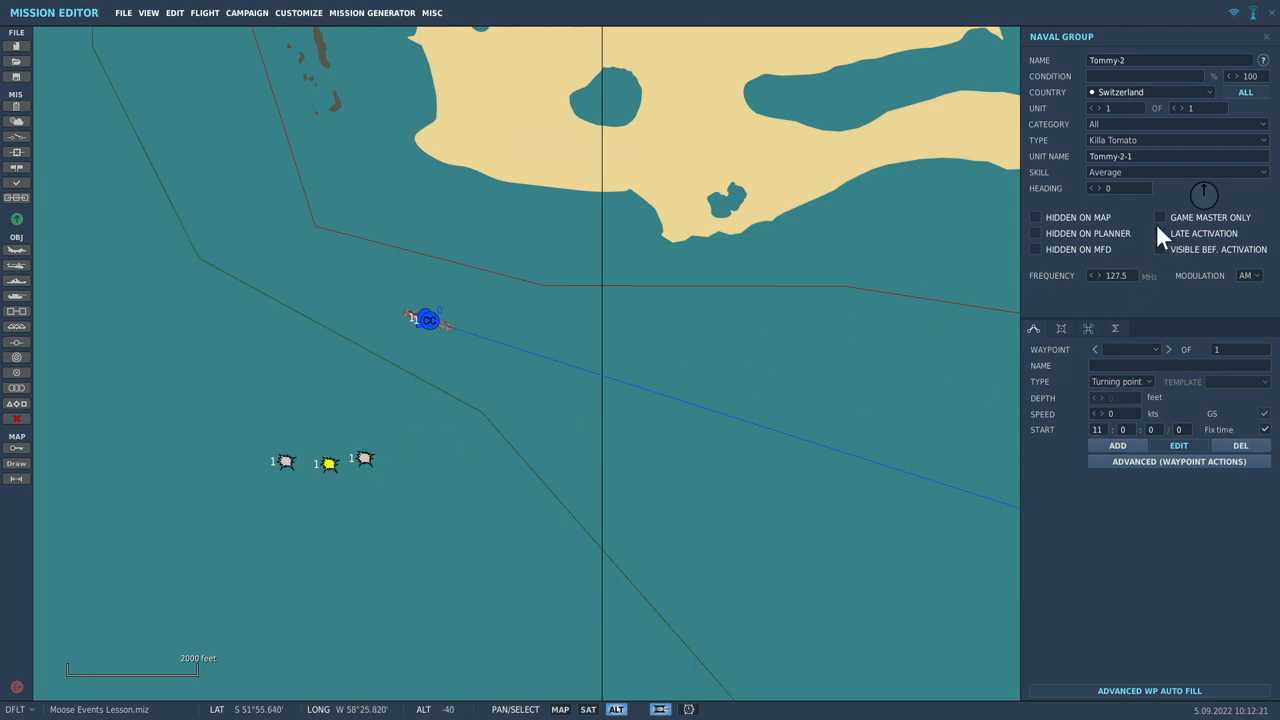
left_click(1160, 232)
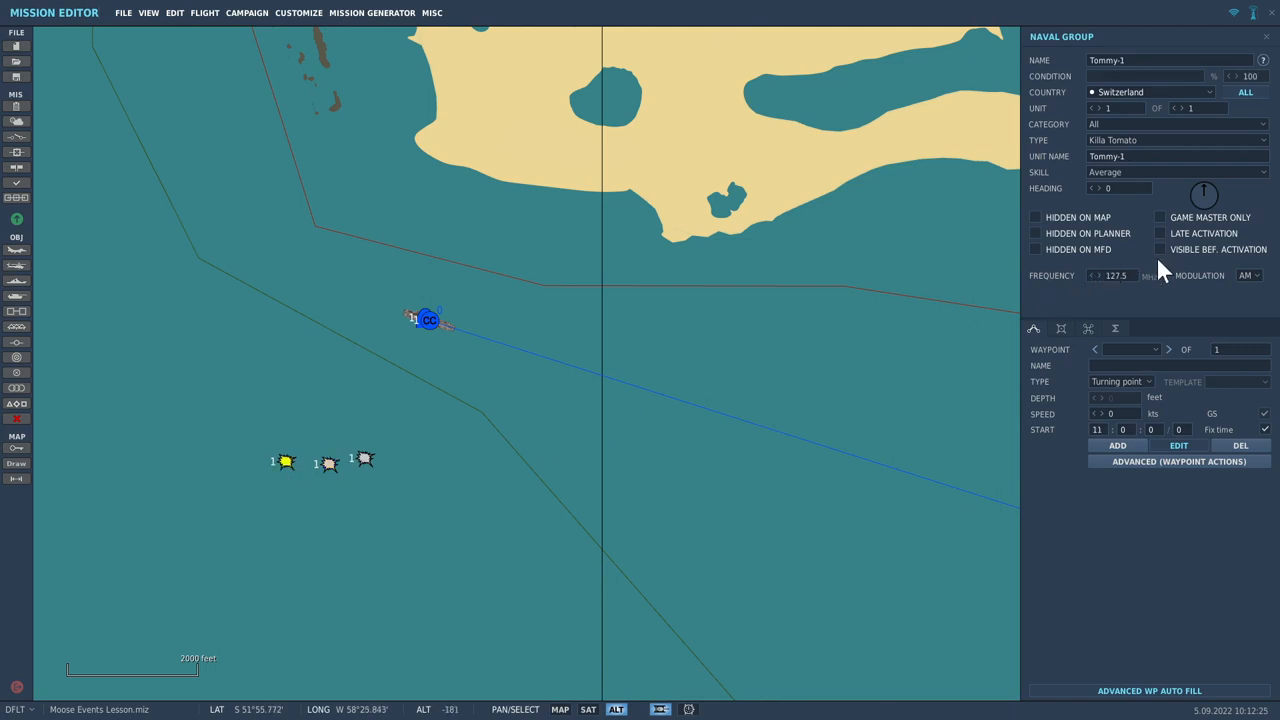
left_click(1160, 232)
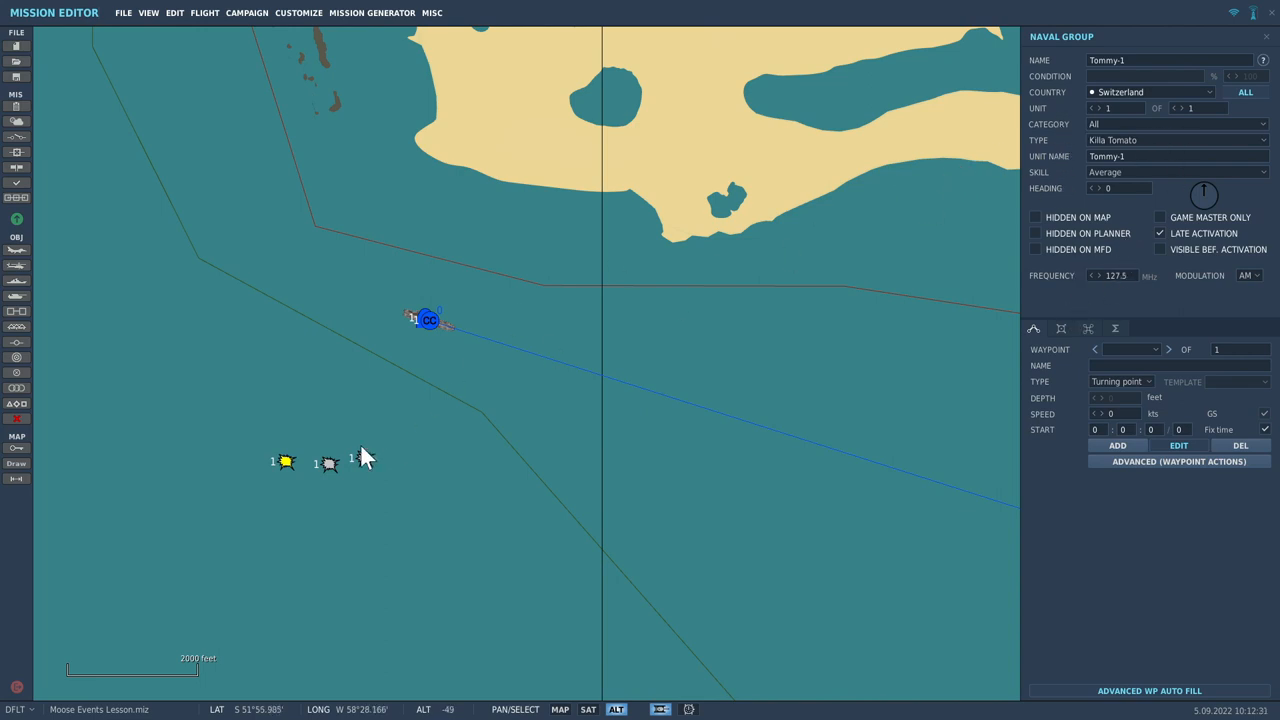
Select the Tommy-2 boat on the map and open its 3D appearance preview
left_click(328, 464)
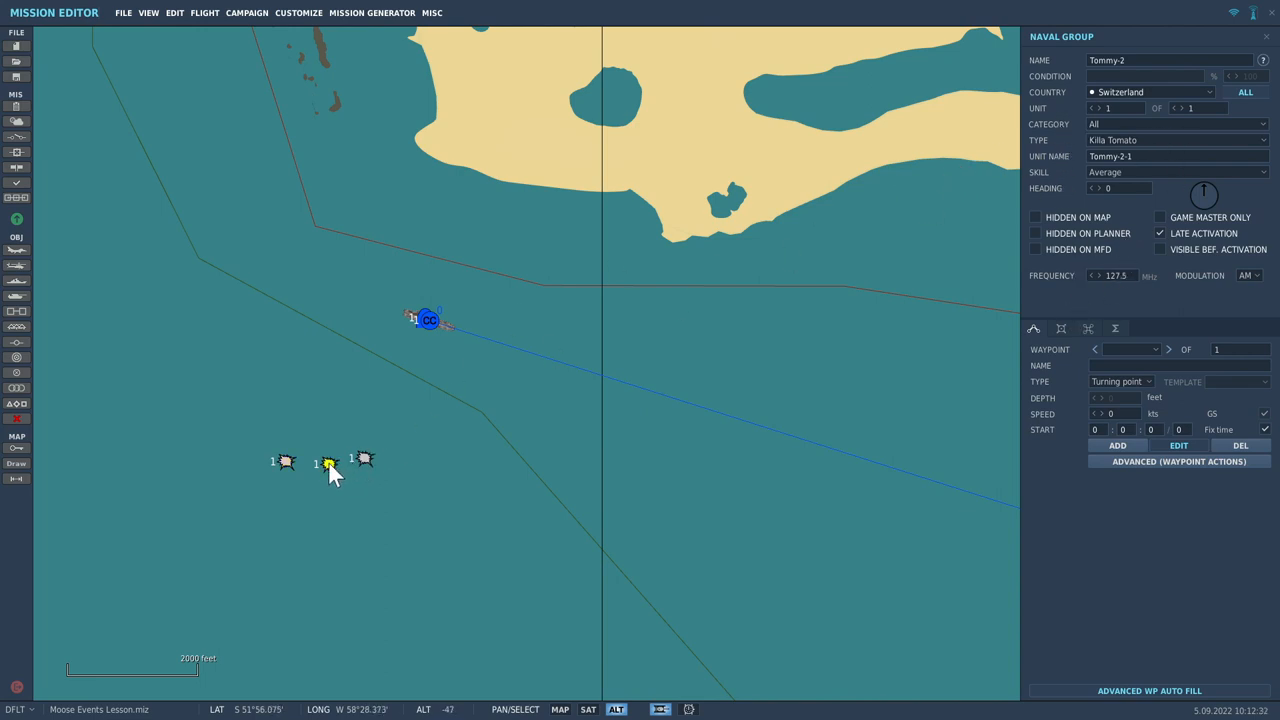
mouse_move(464, 408)
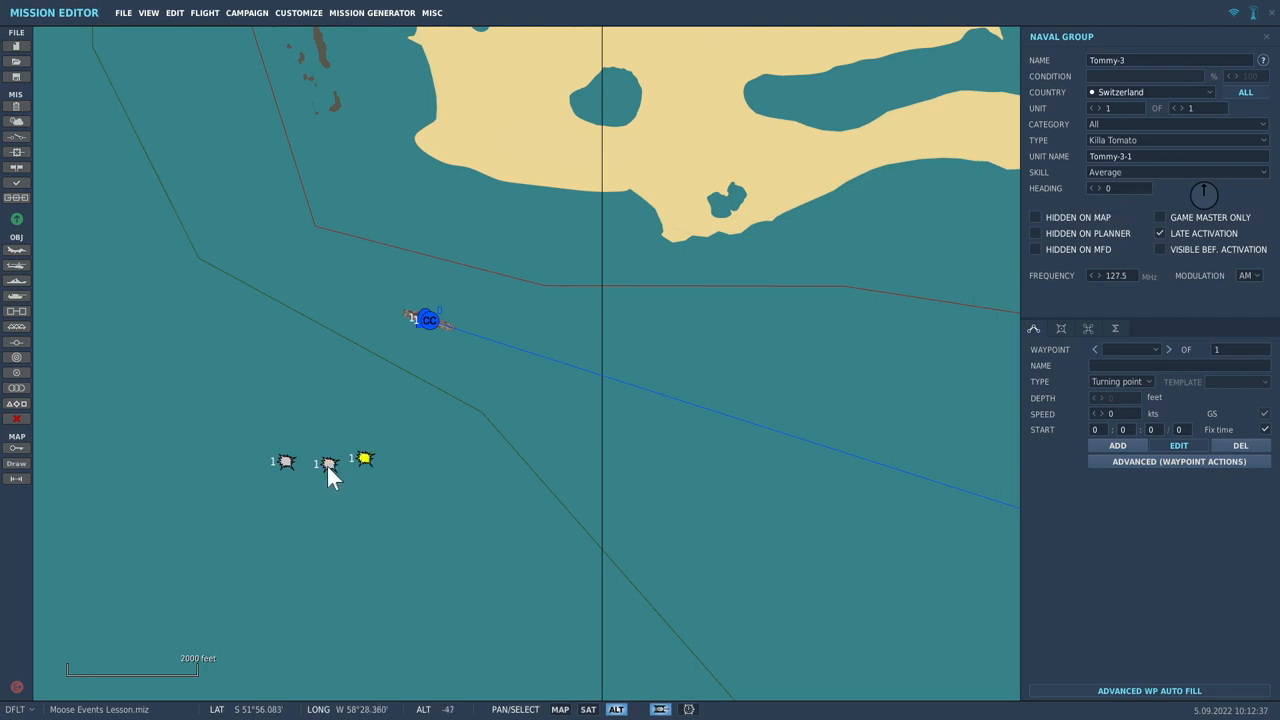
left_click(328, 462)
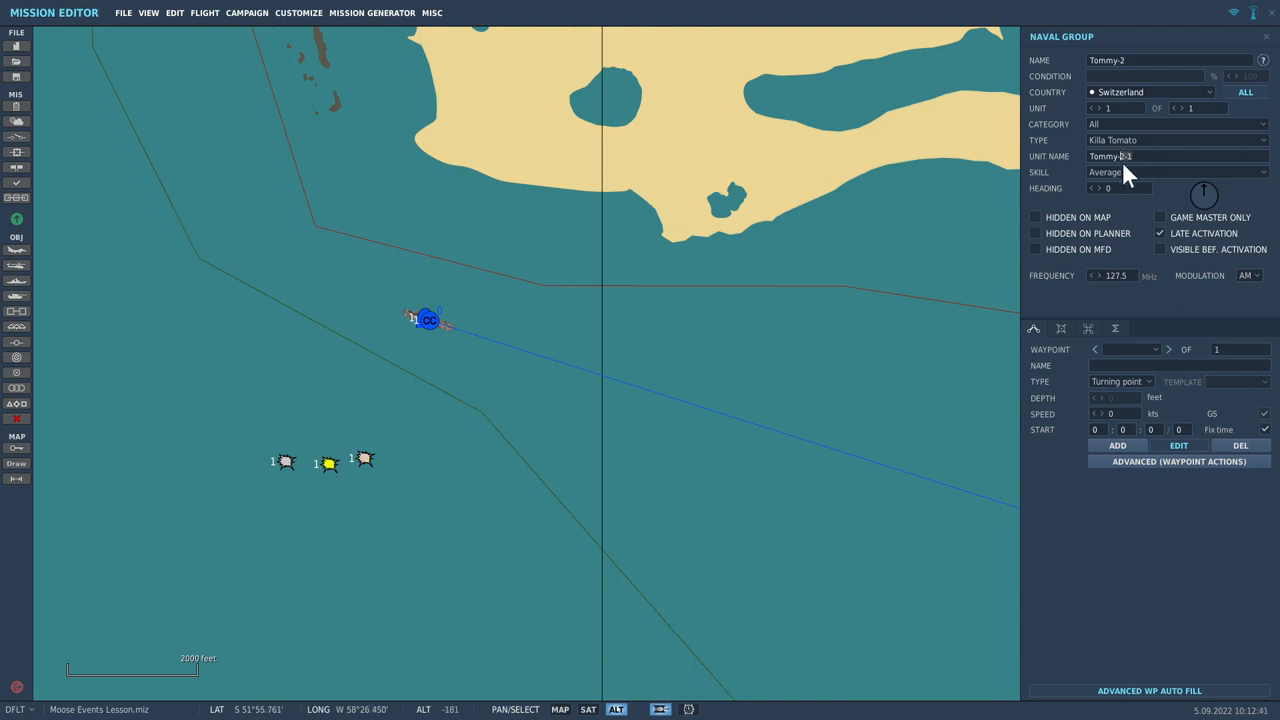
mouse_move(1108, 232)
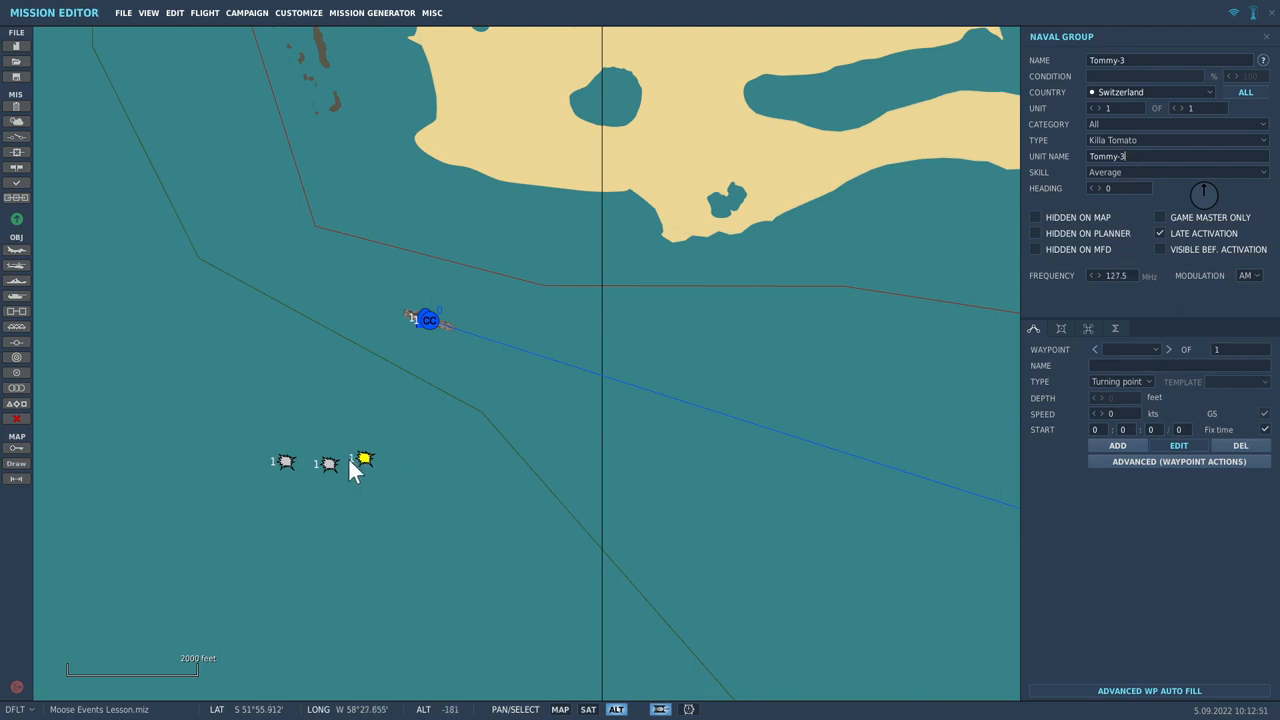
left_click(330, 464)
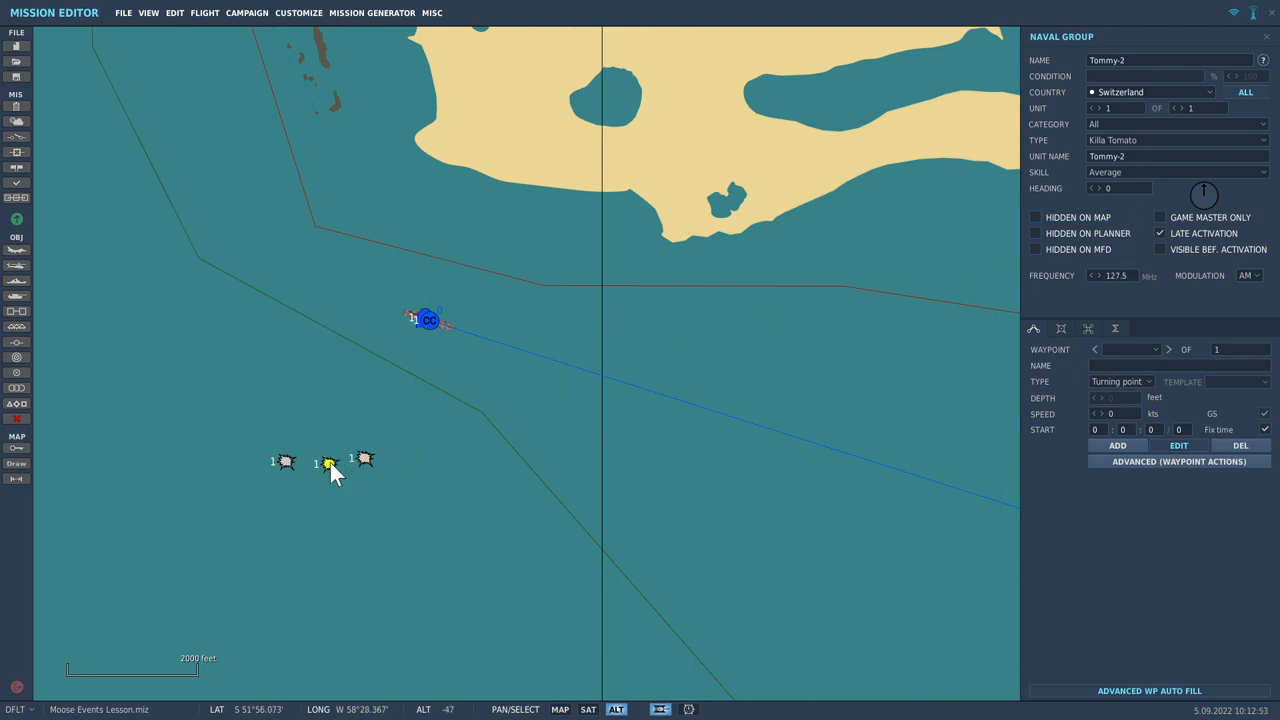
left_click(288, 460)
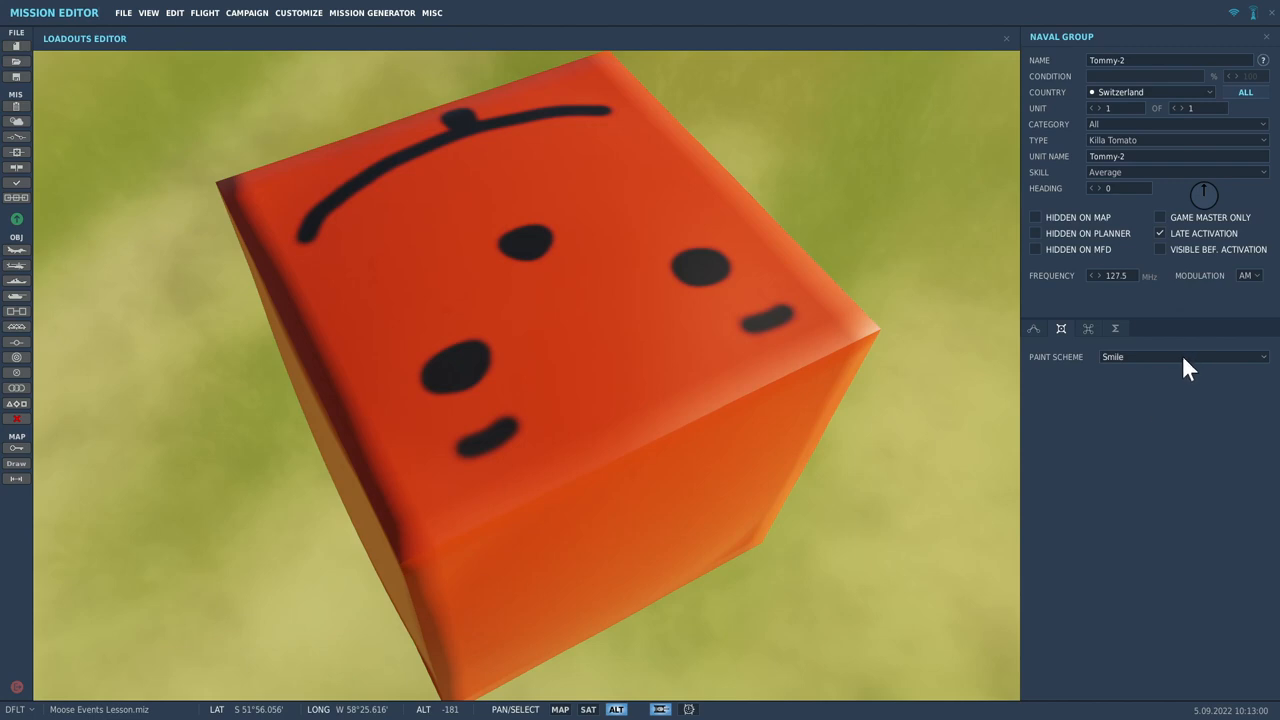
Change Tommy-2's paint scheme, then give Tommy-3 the Osama scheme
left_click(1184, 356)
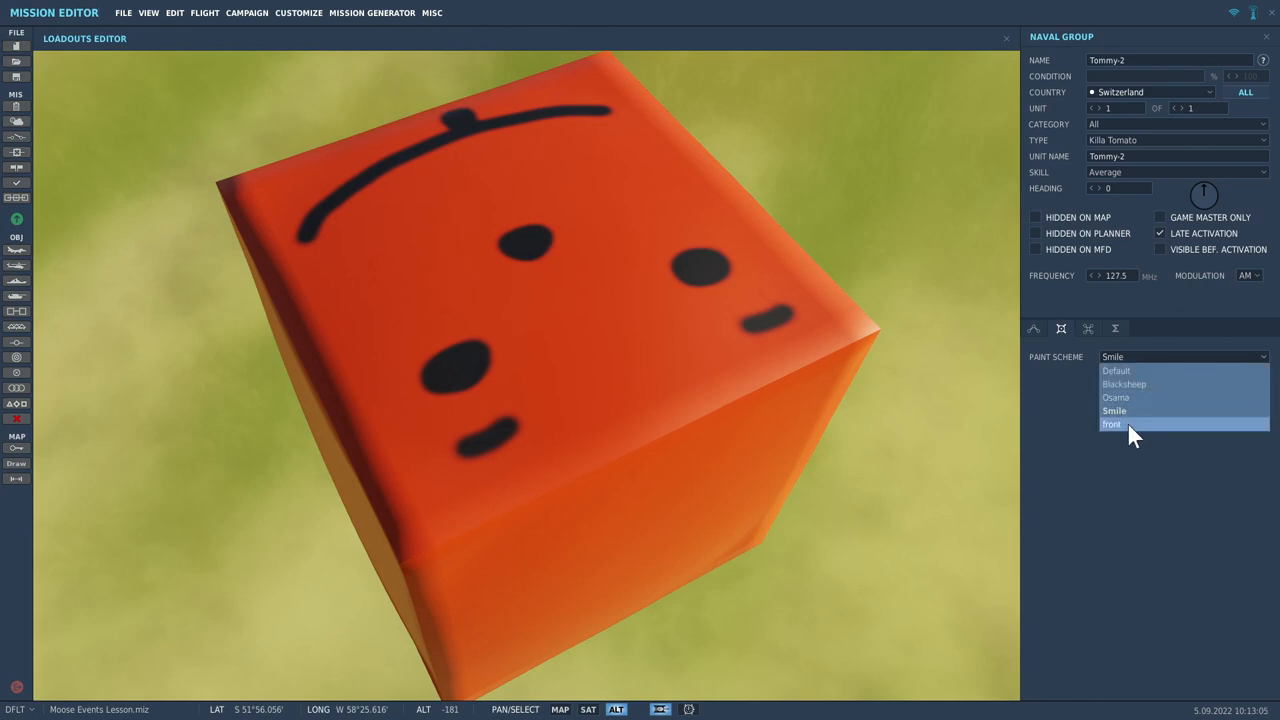
left_click(1112, 424)
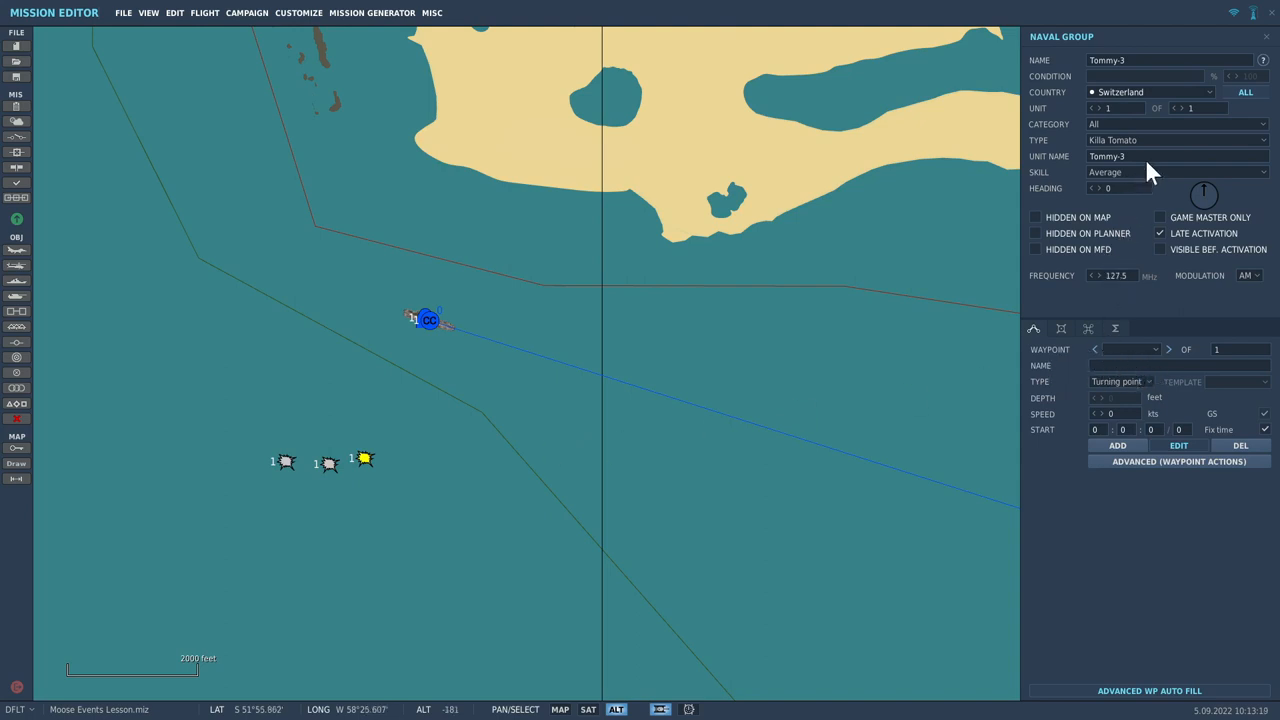
mouse_move(1168, 172)
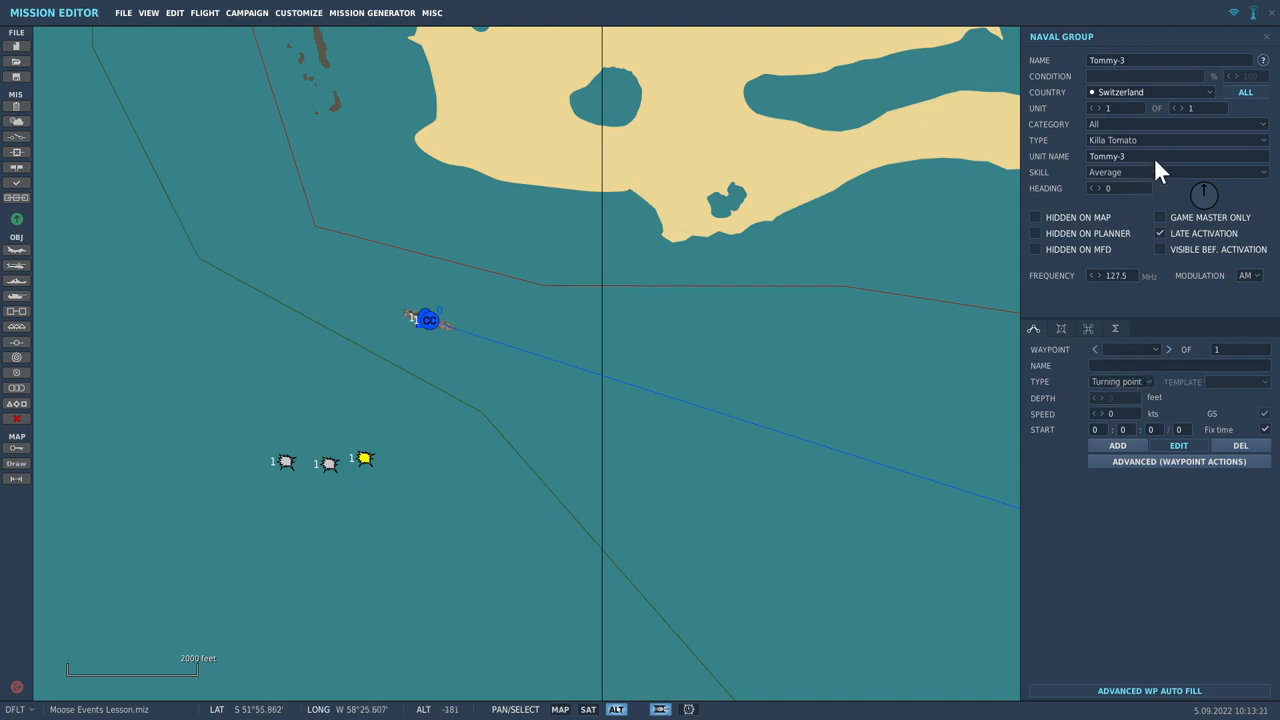
mouse_move(1156, 188)
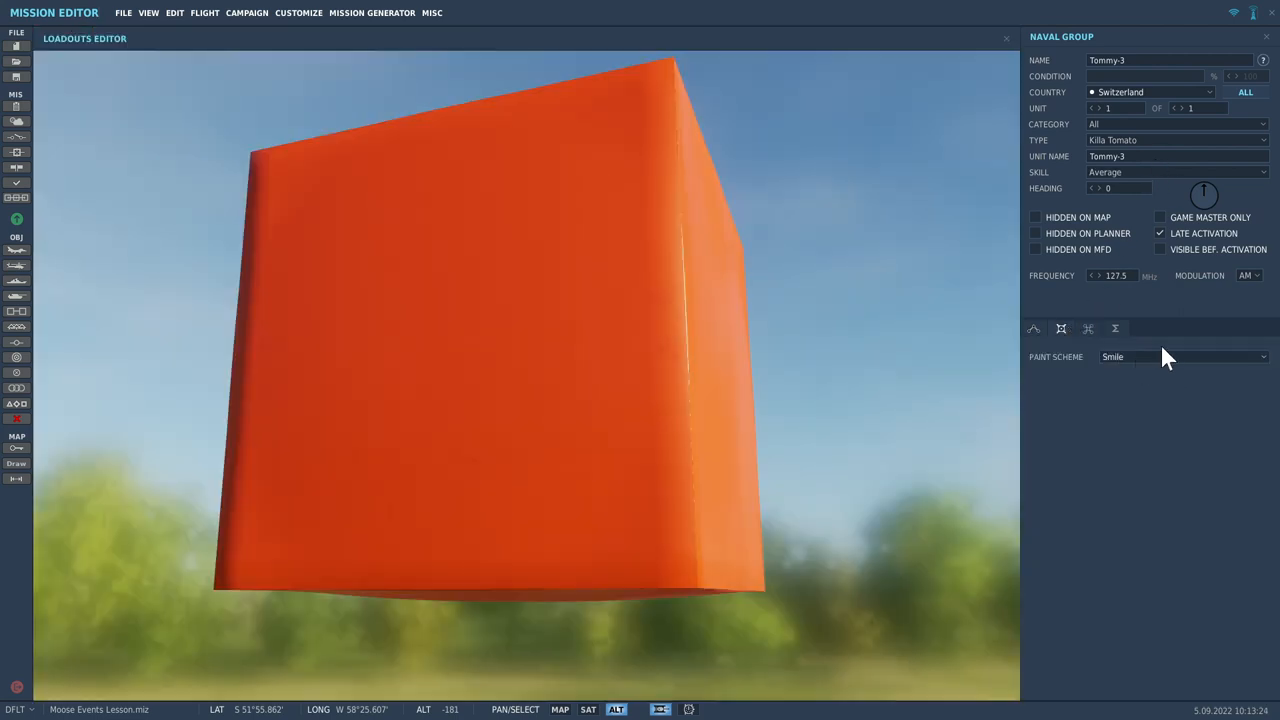
left_click(1184, 356)
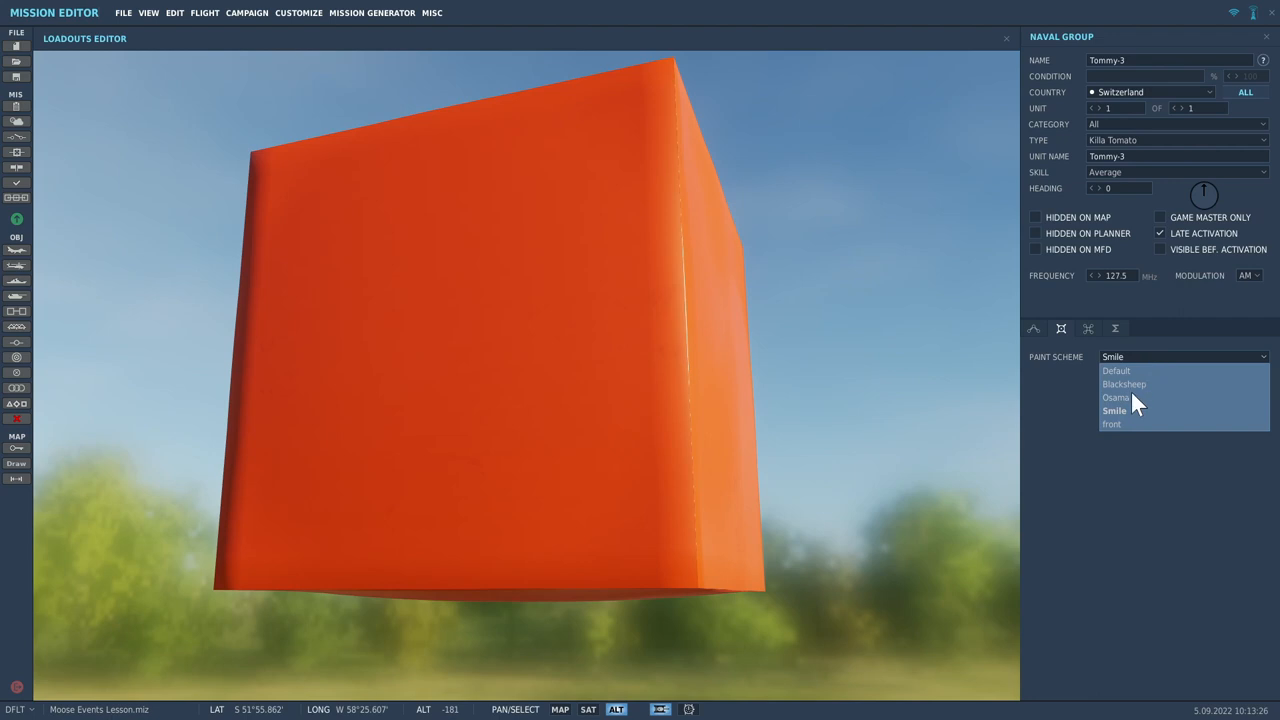
left_click(1112, 396)
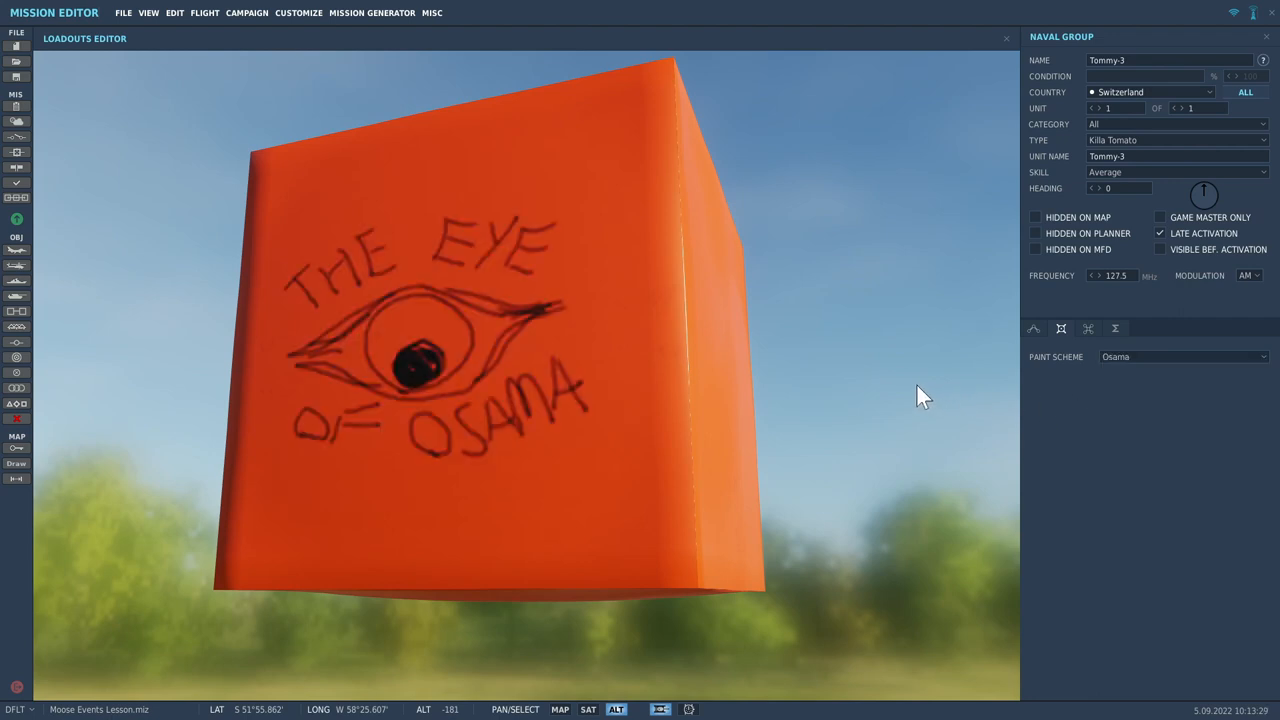
mouse_move(1110, 378)
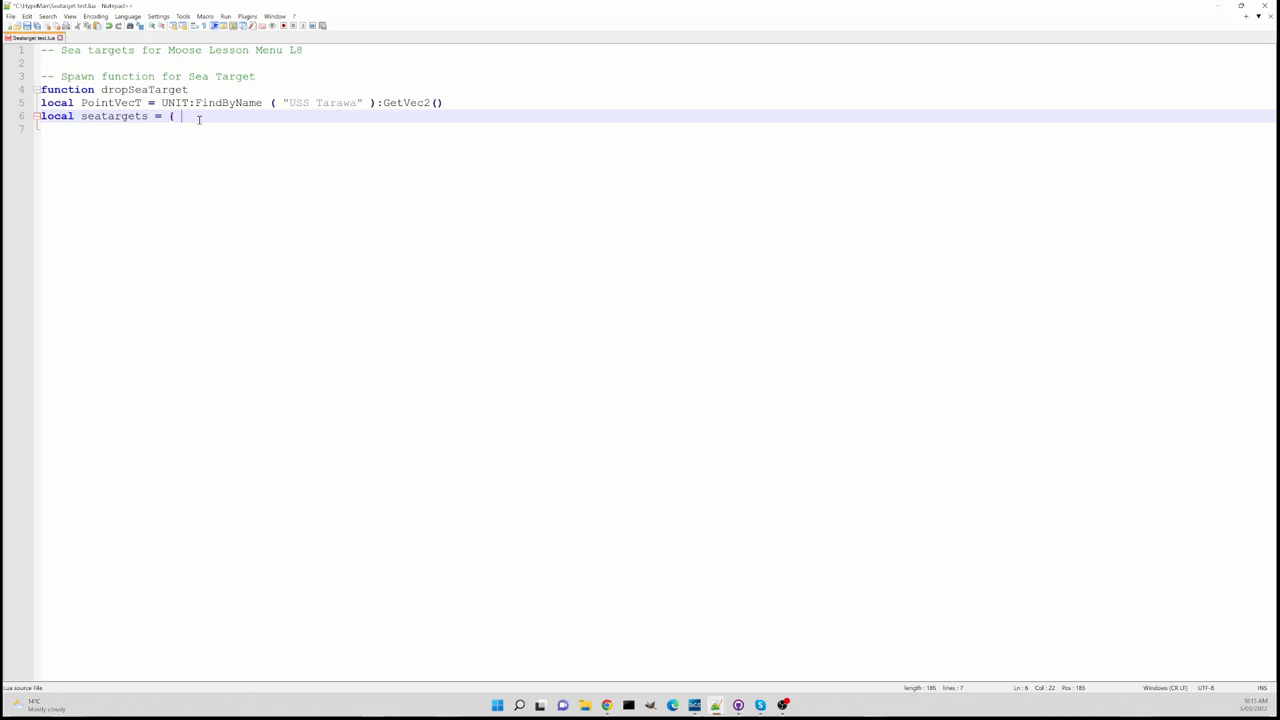
Fill the table with "Tommy-1", "Tommy-2", "Tommy-3" and name the variable seatargetsT
type("\"")
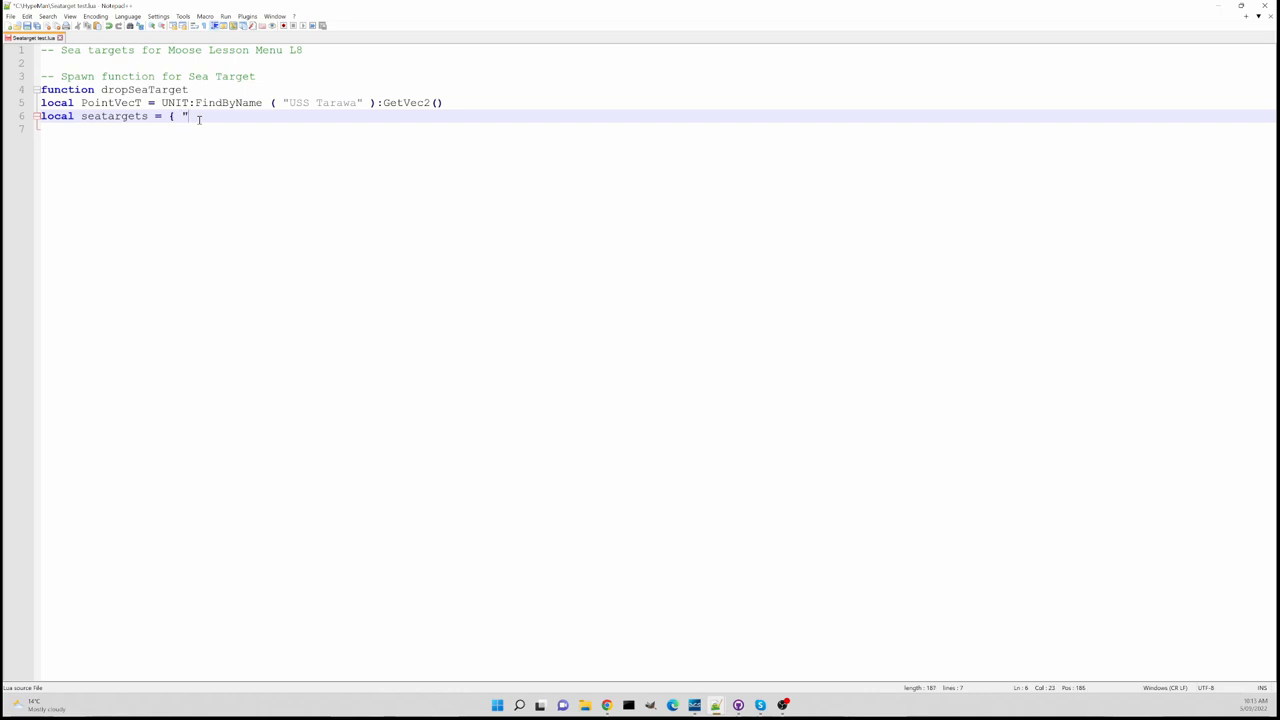
type("Tommy-")
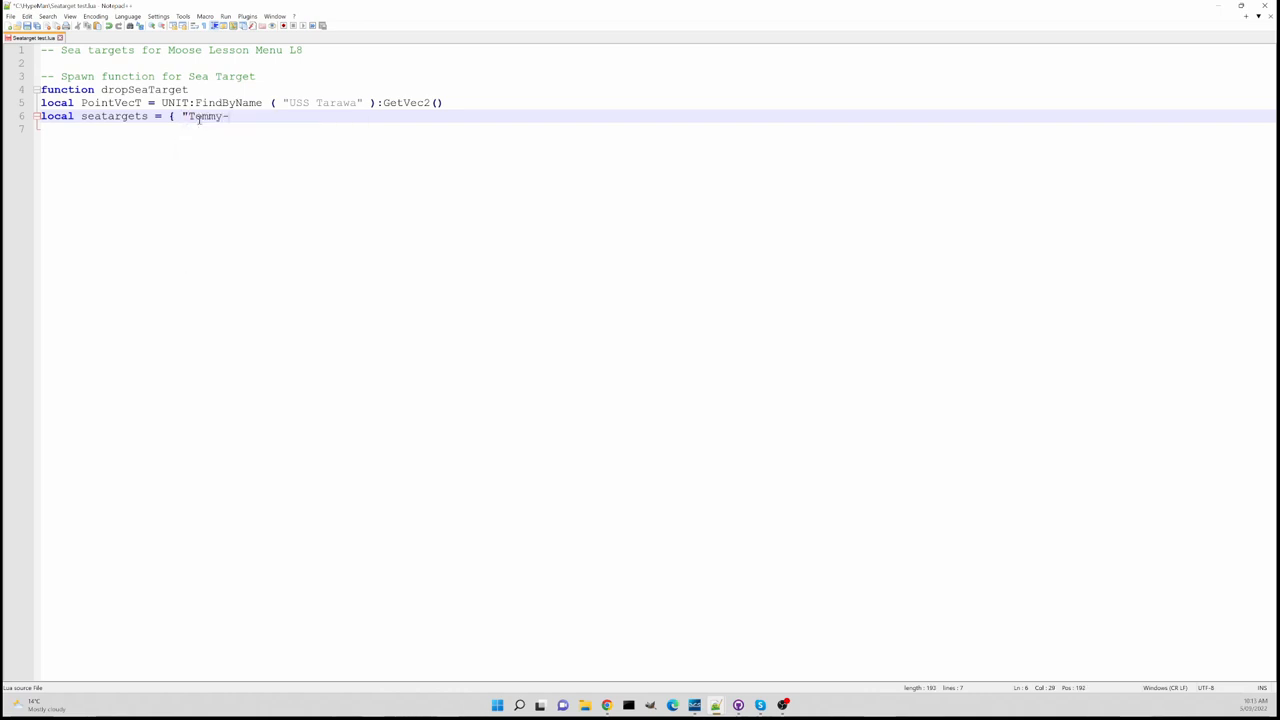
type("1\"")
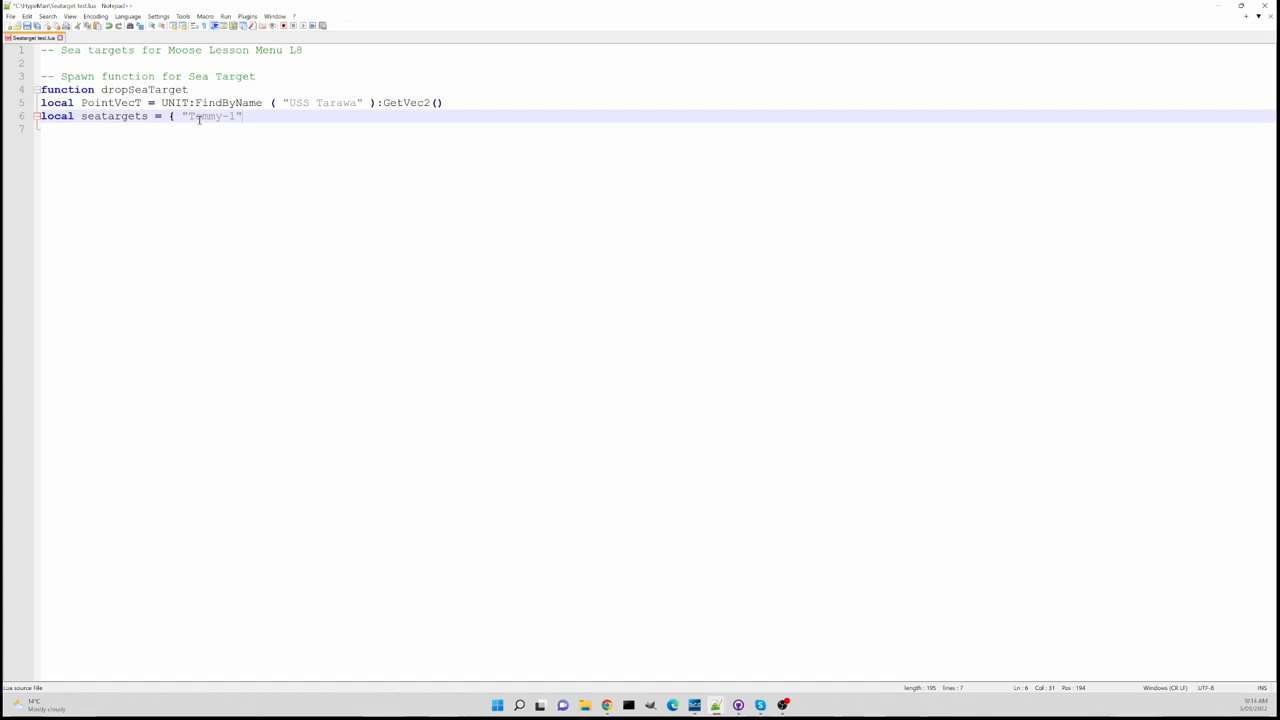
type("\",")
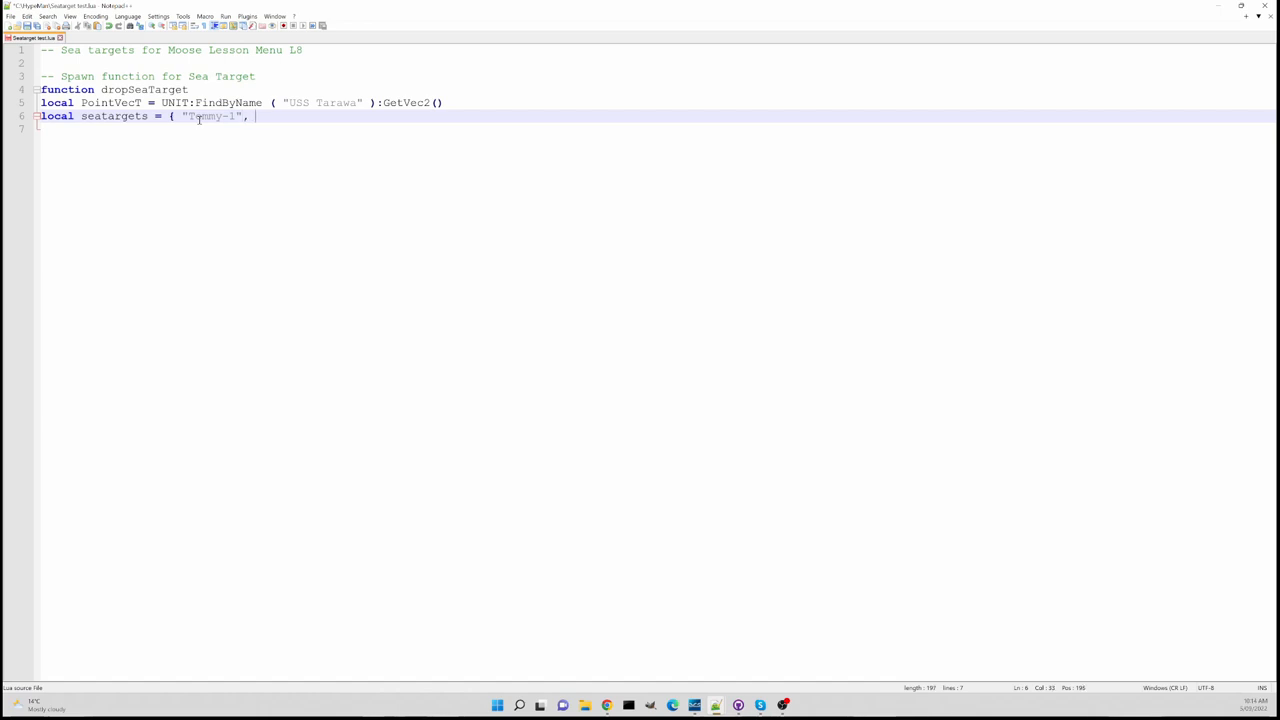
type("\"Tommy-2\"")
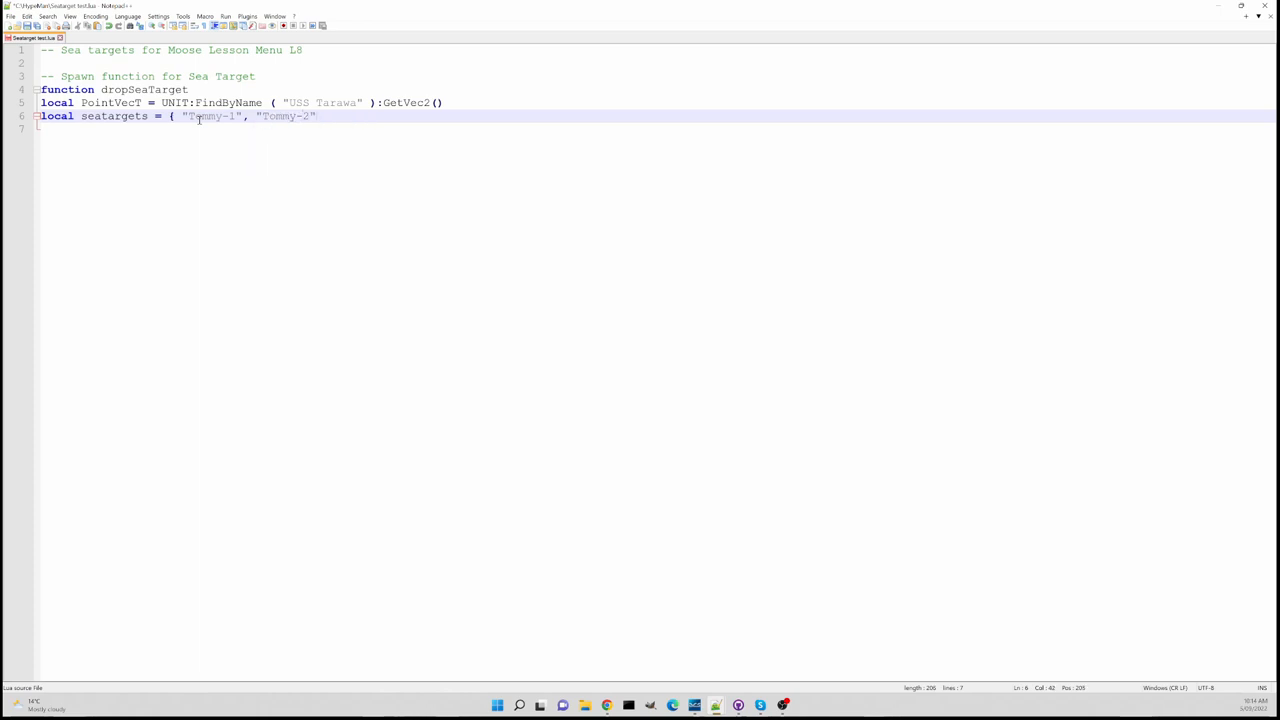
type(", \"")
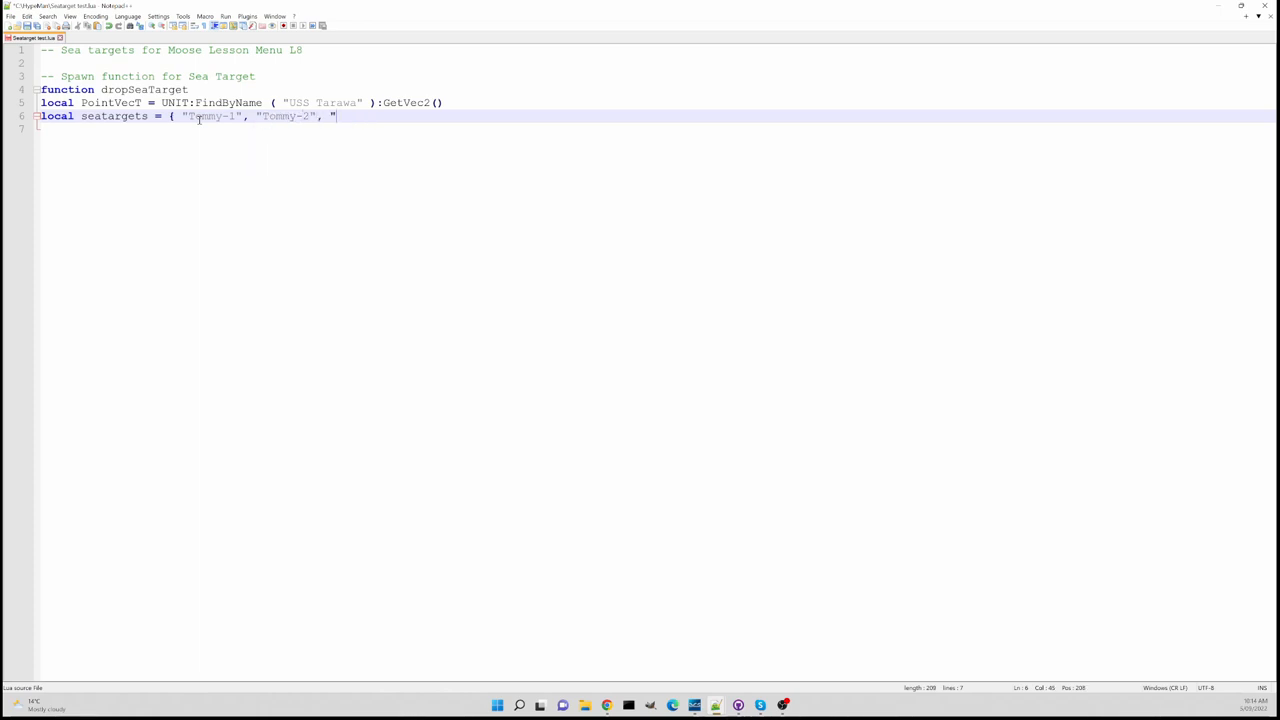
type("Tommy")
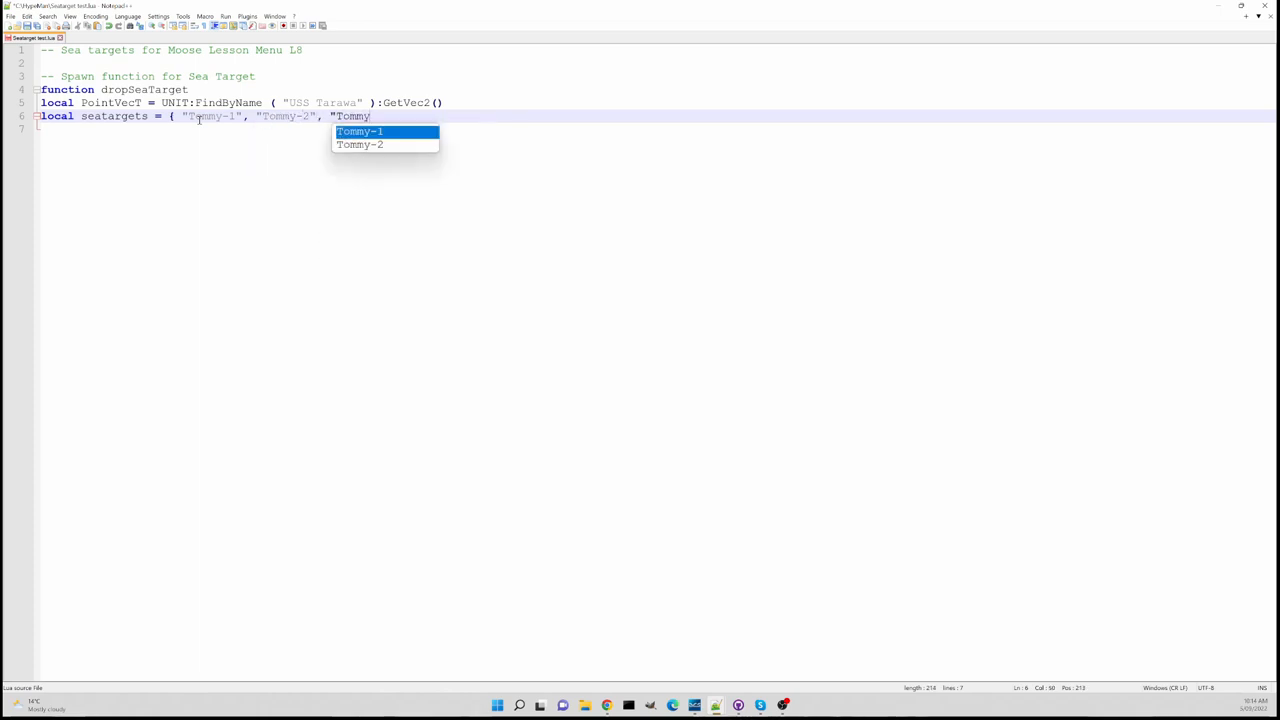
type("-3")
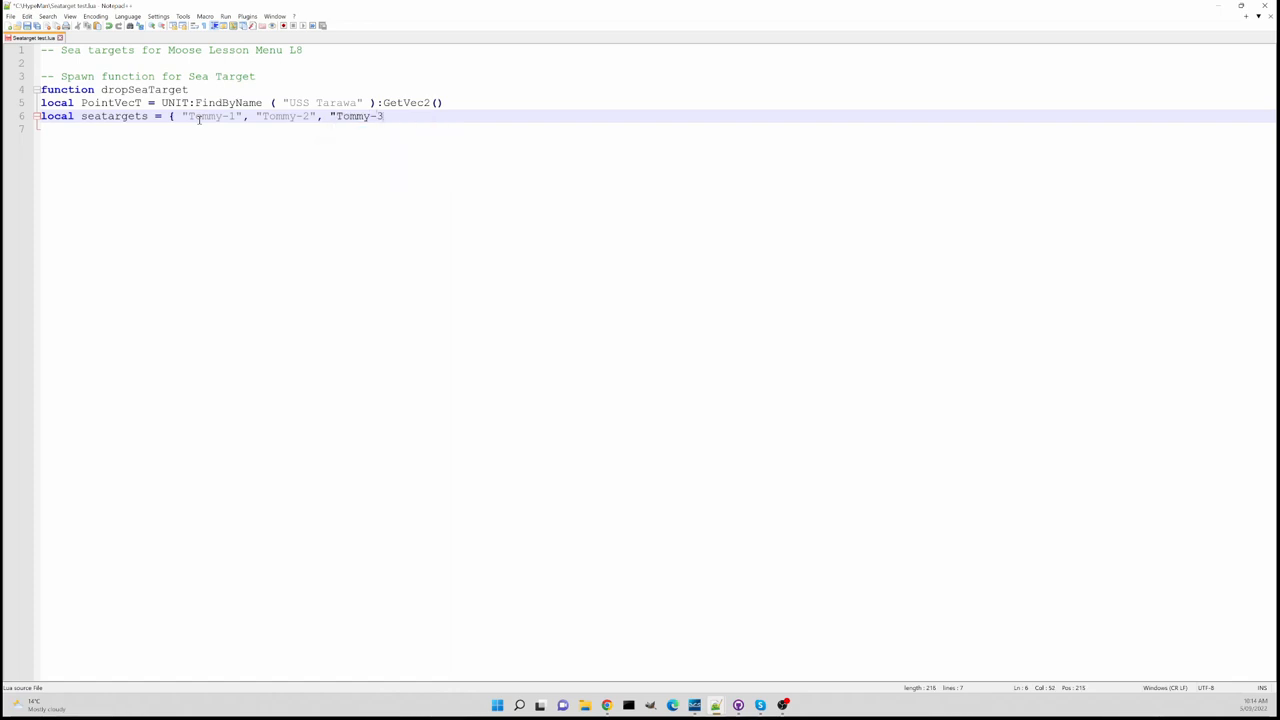
type("\"")
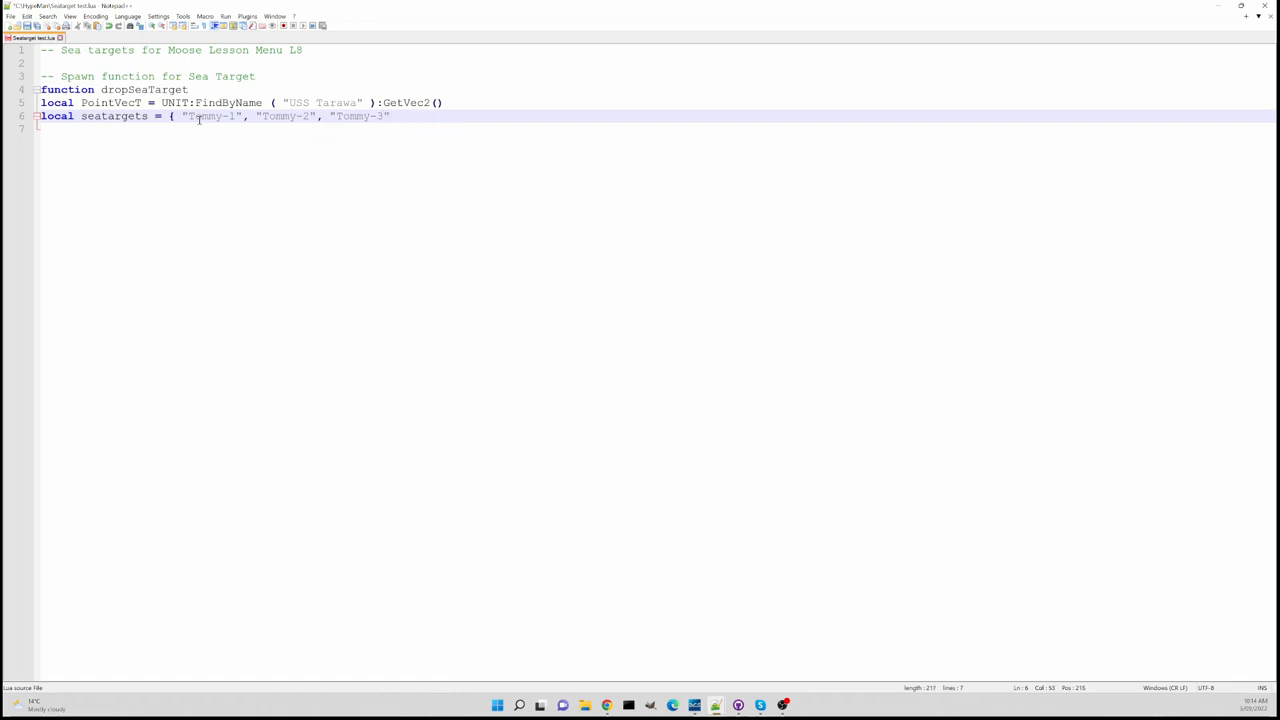
type("}")
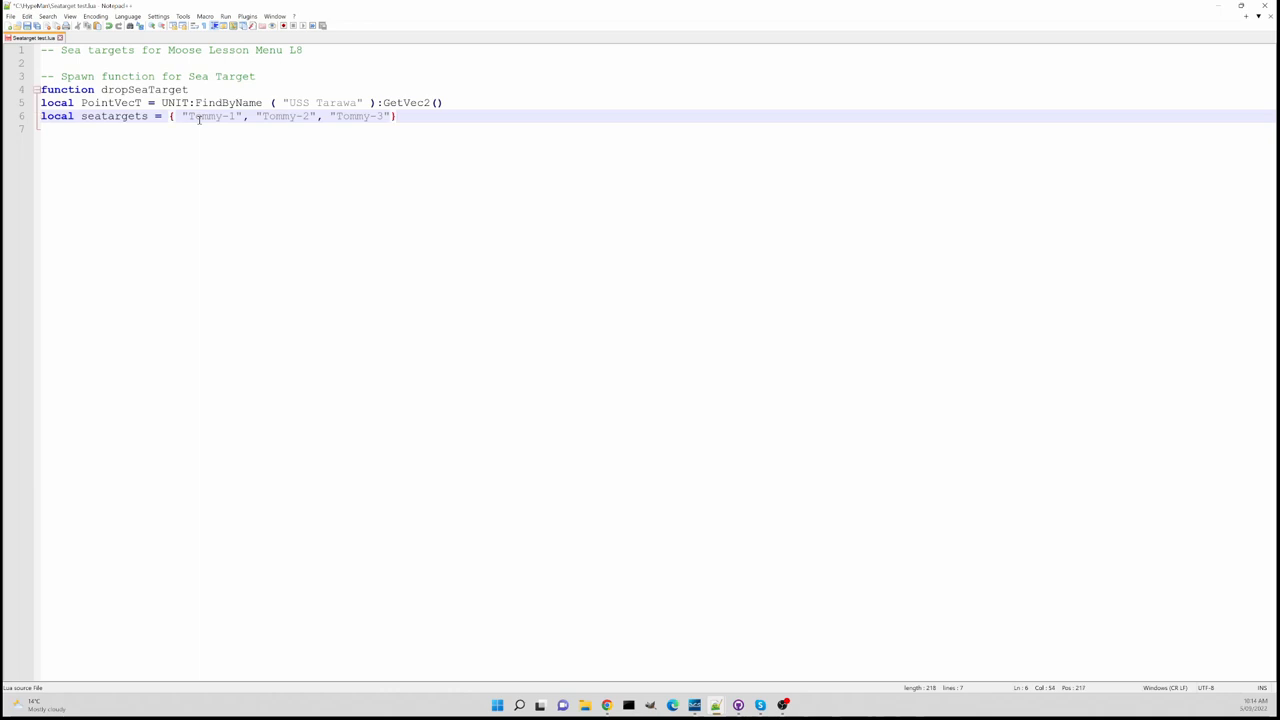
mouse_move(130, 152)
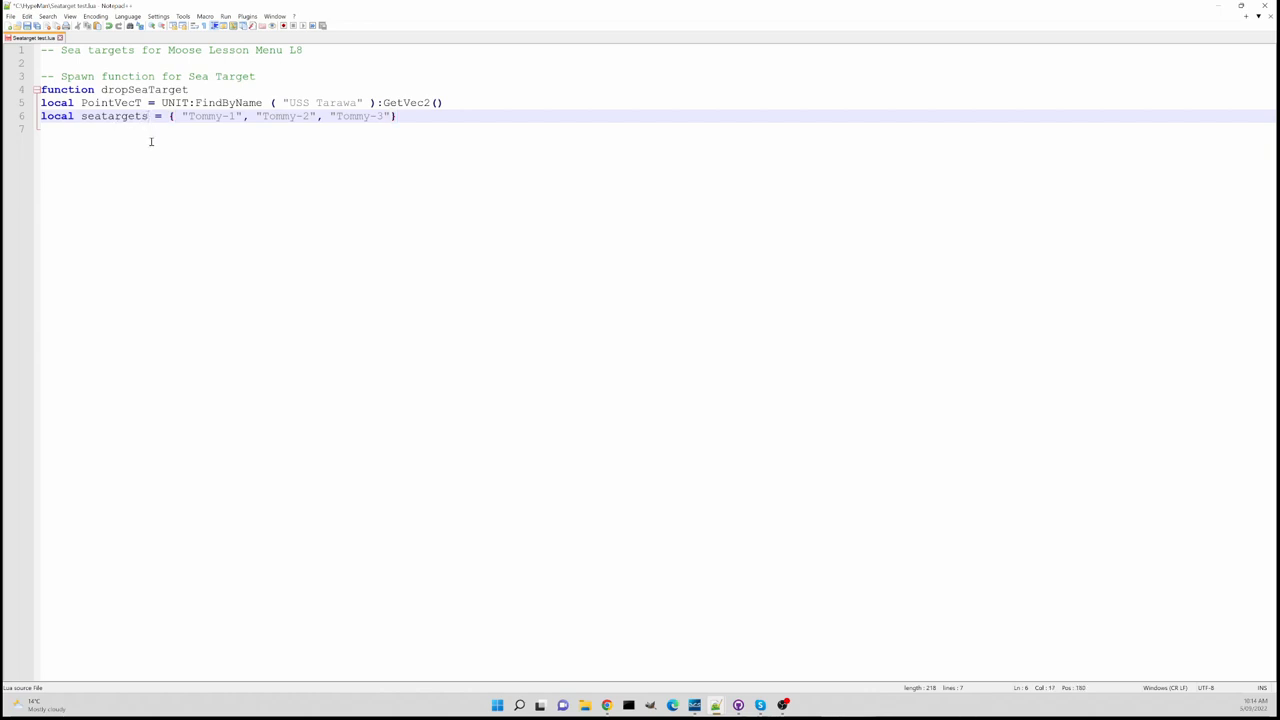
type("T")
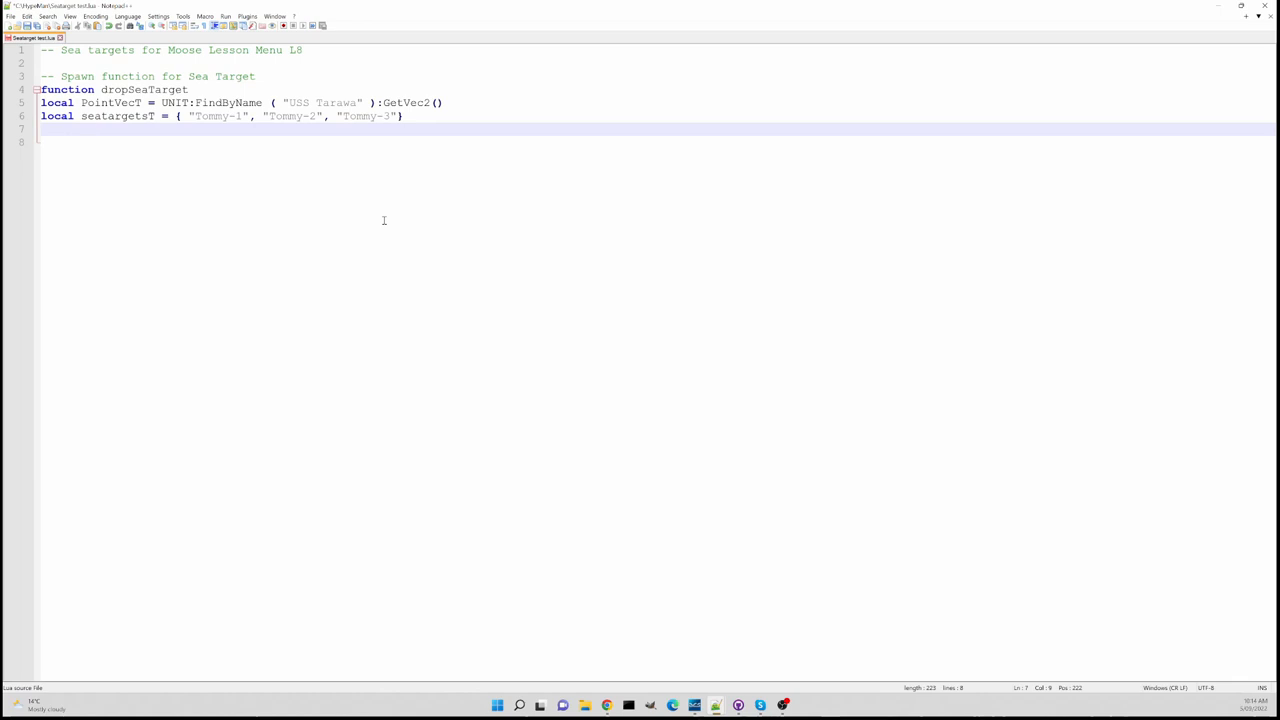
Write spawnTommyT = SPAWN:New( "Tommy-1" ) on line 7
type("spa")
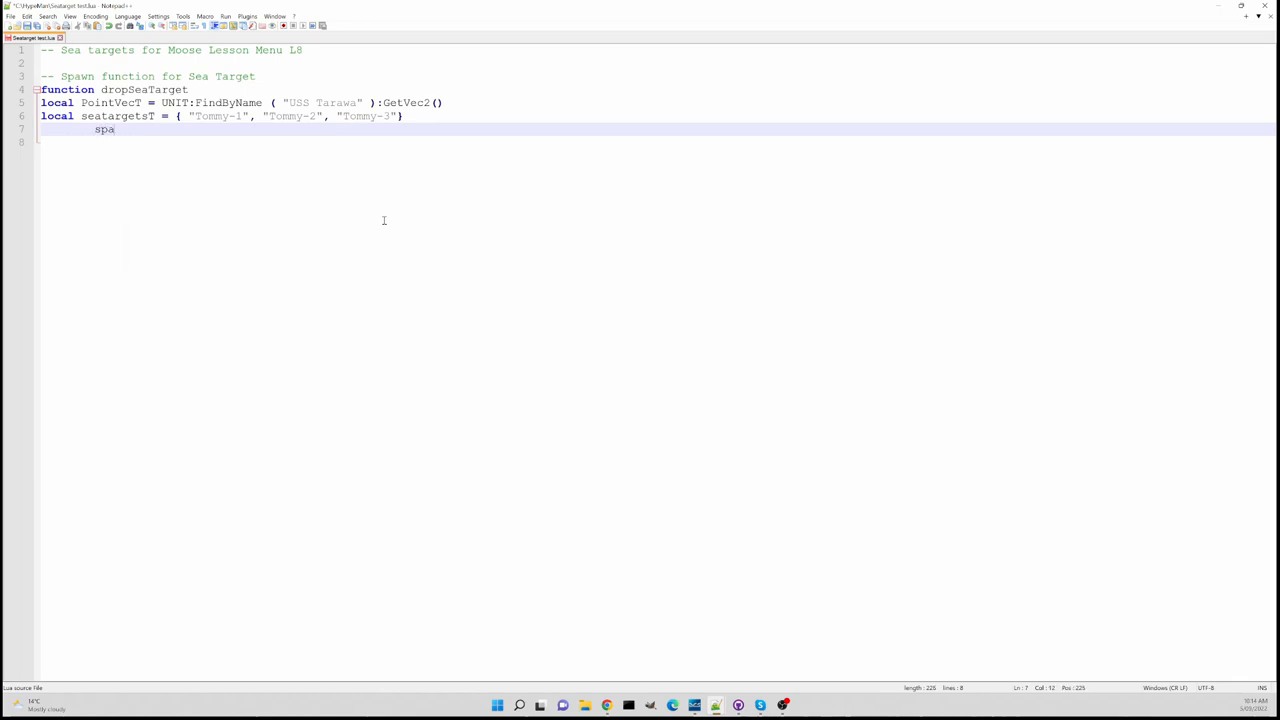
type("wn")
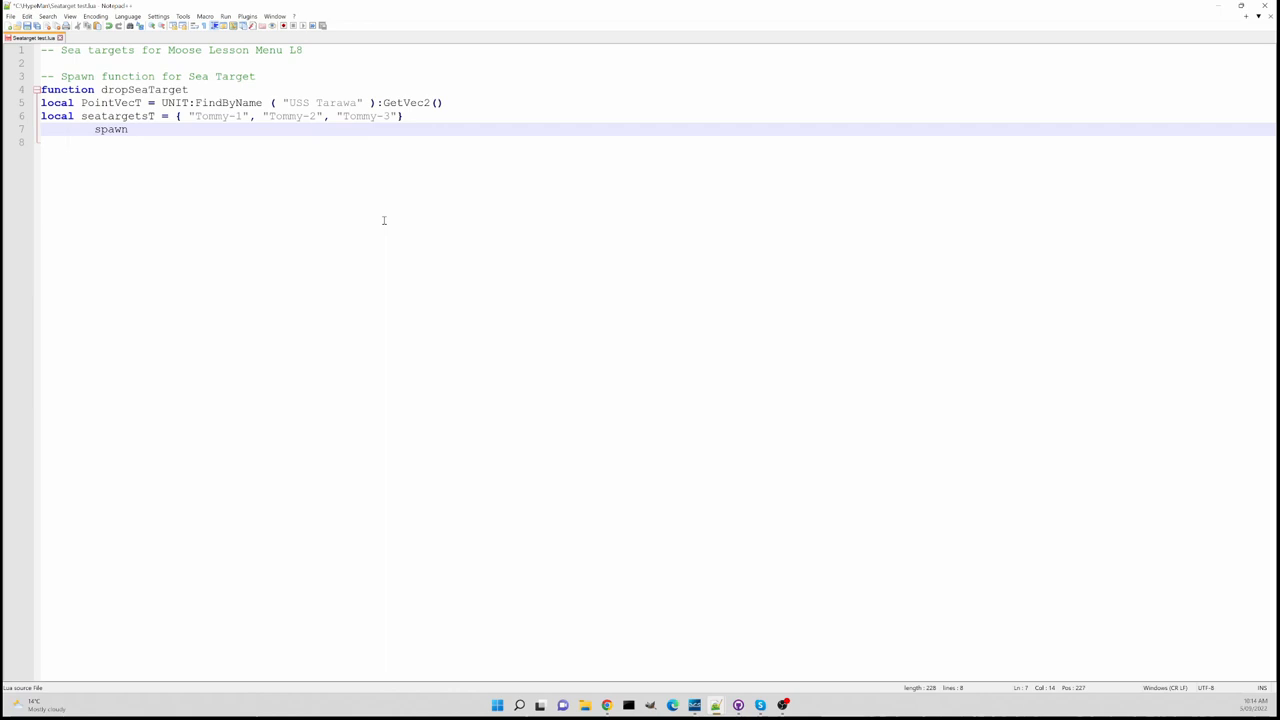
type("Tommy")
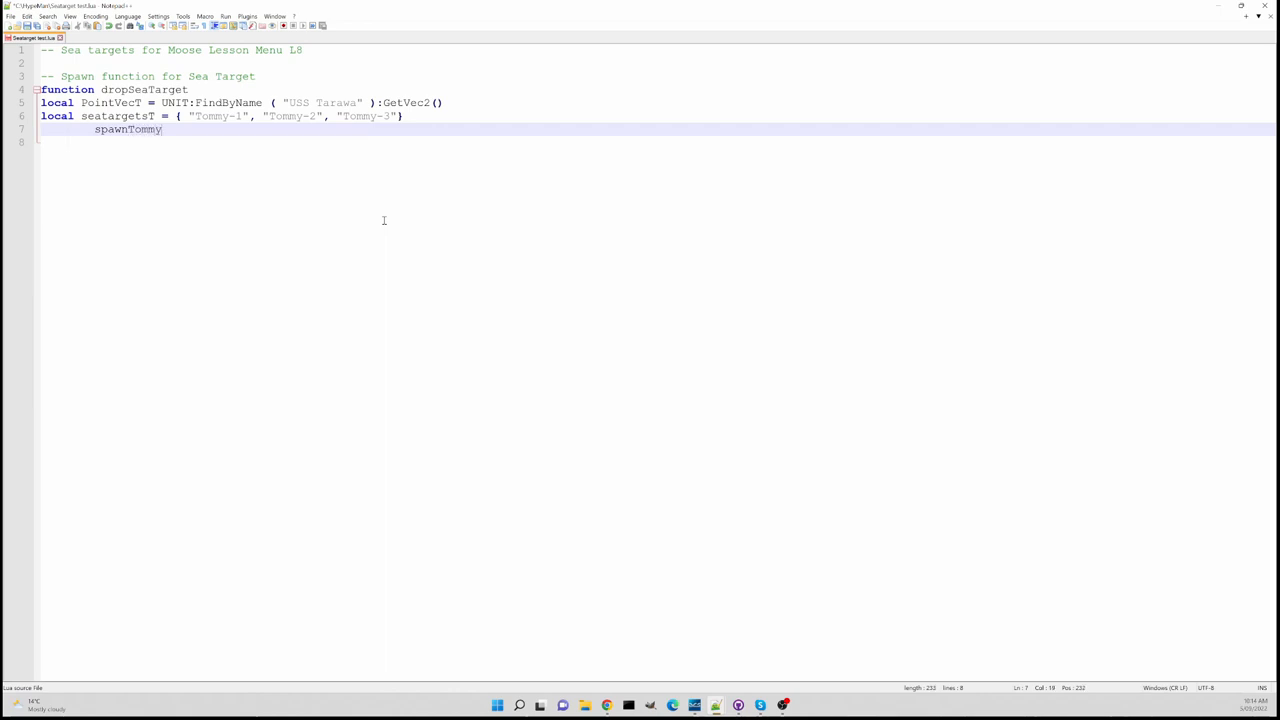
type("T")
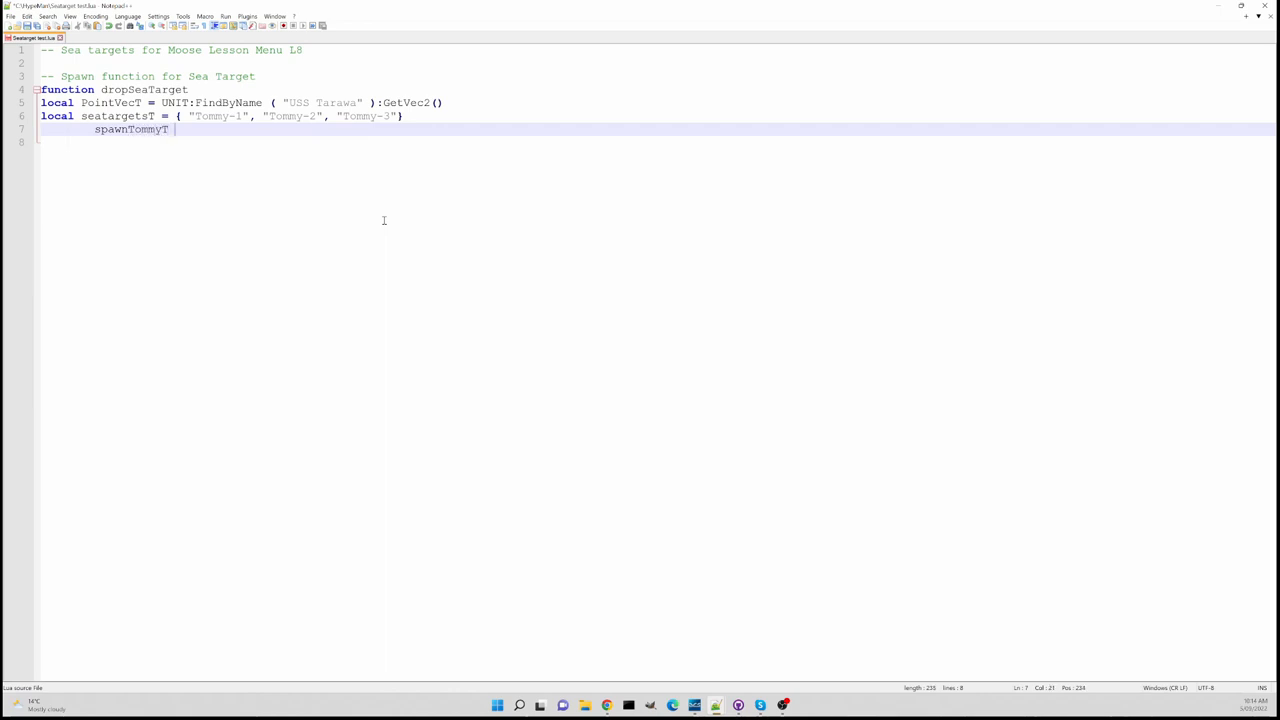
type("=")
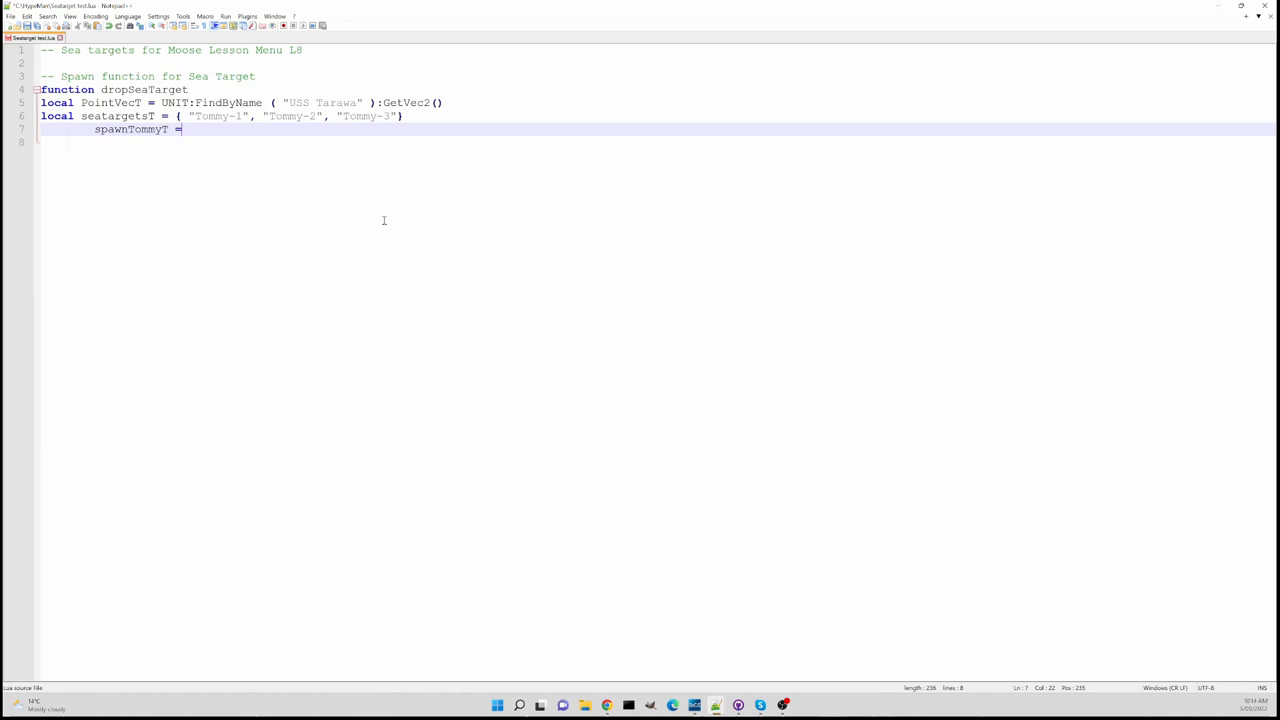
type("SP")
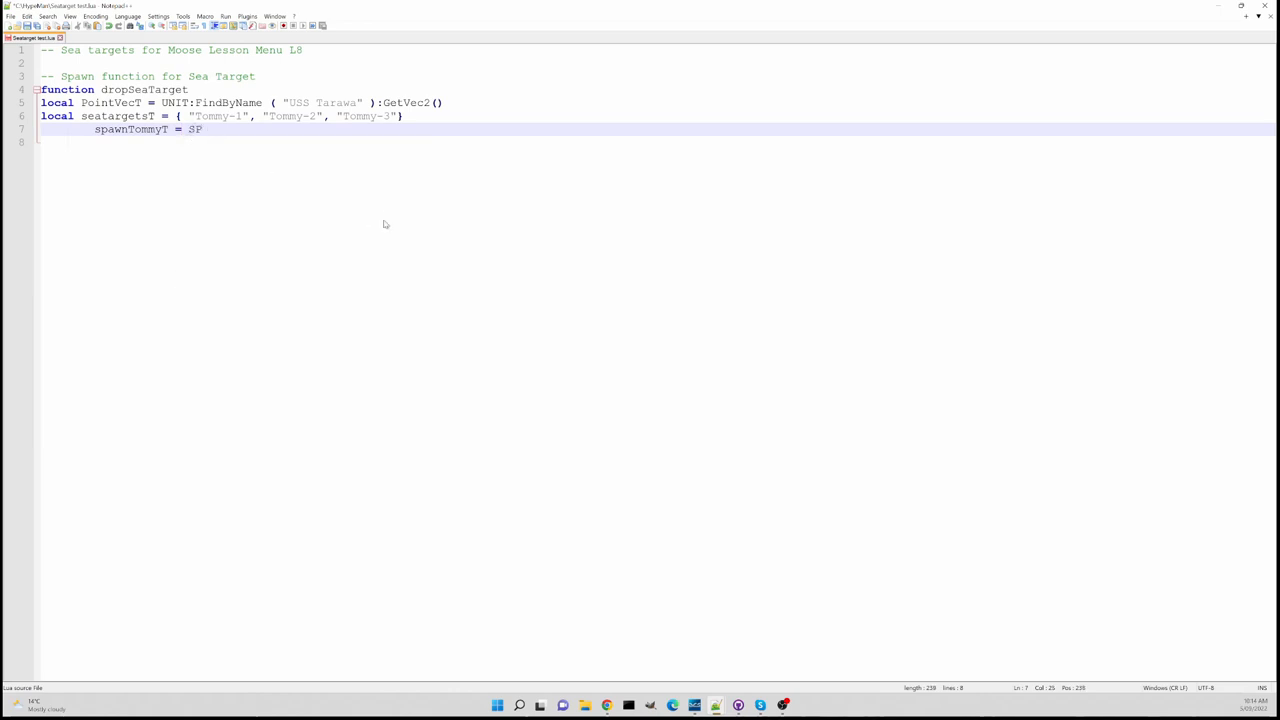
type("AWN")
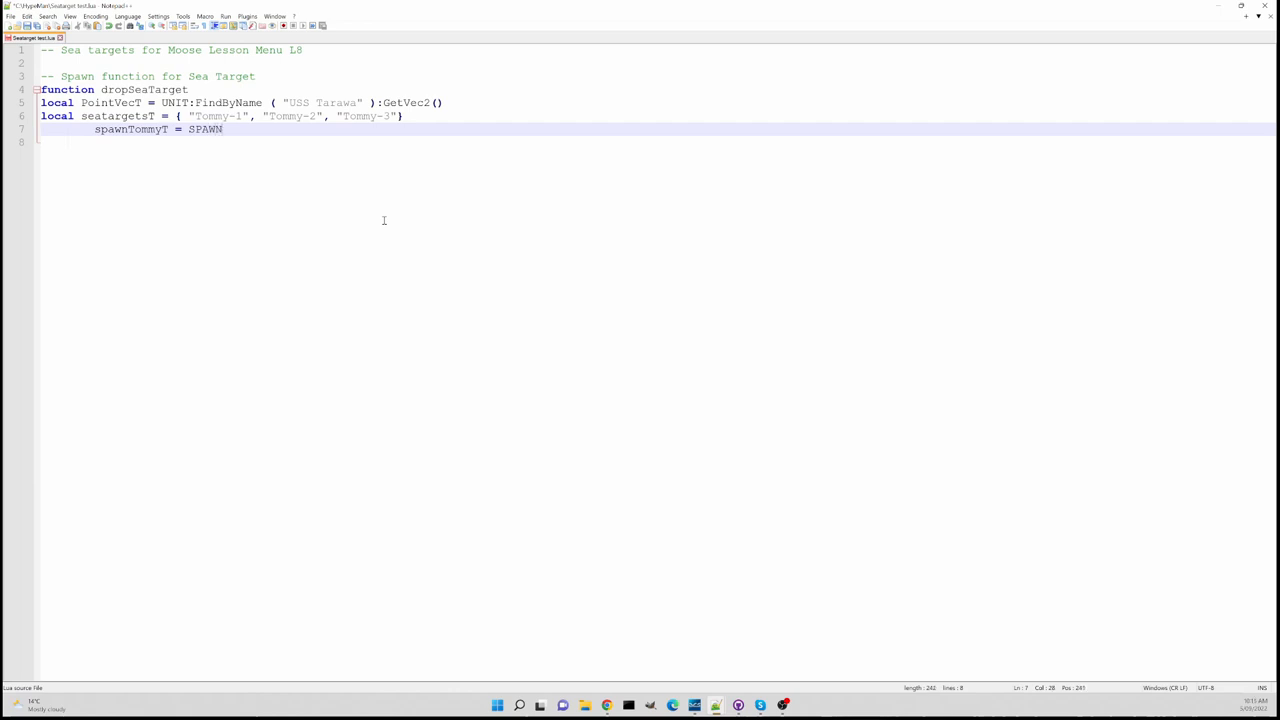
type(":")
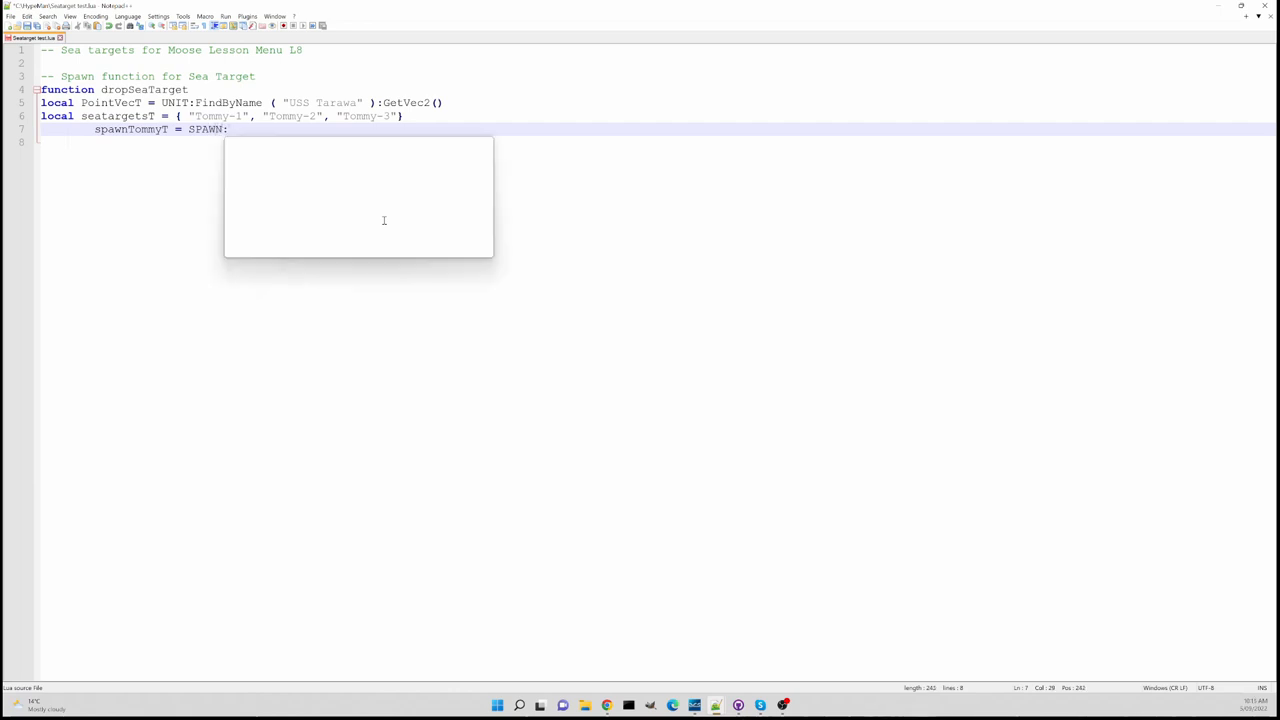
type("New")
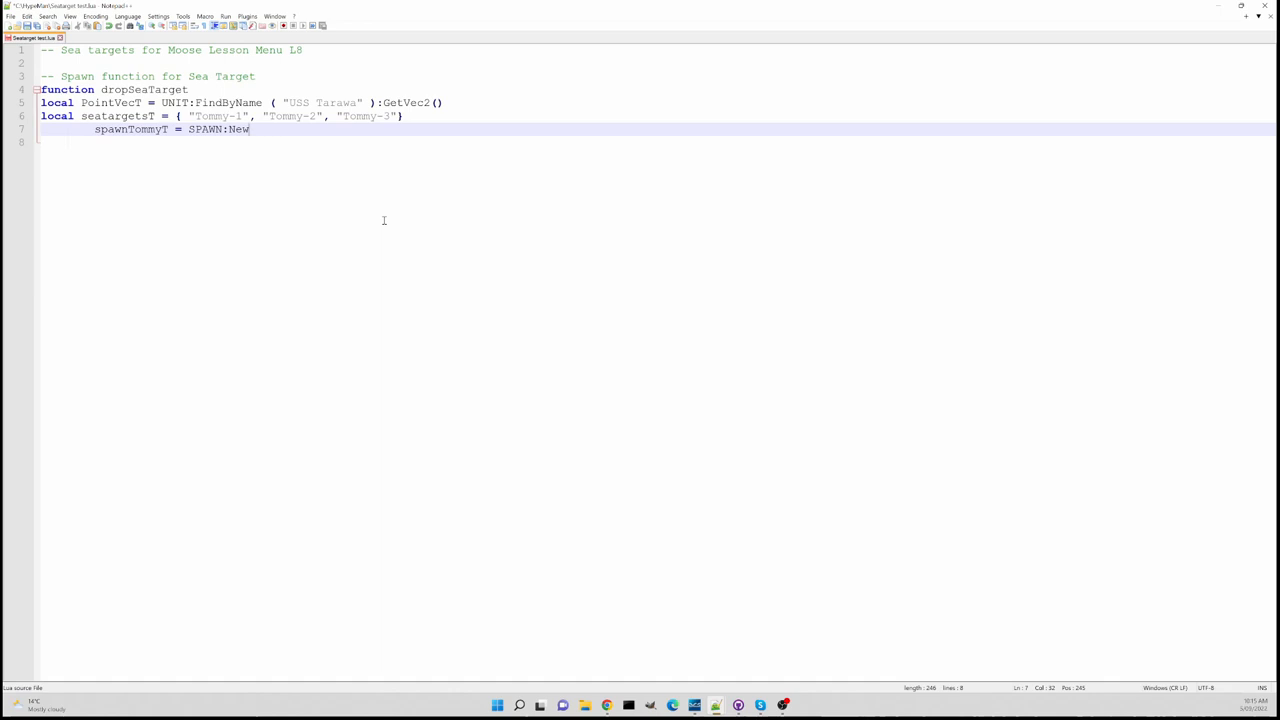
type("(")
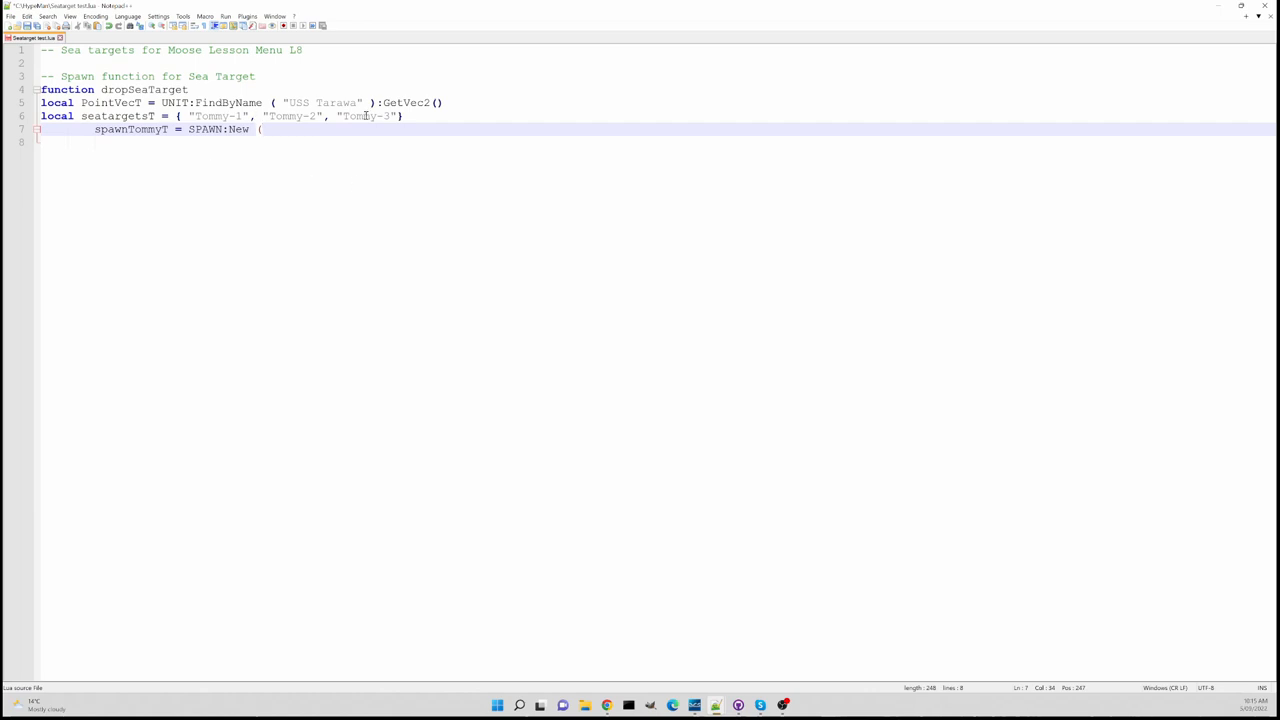
mouse_move(276, 164)
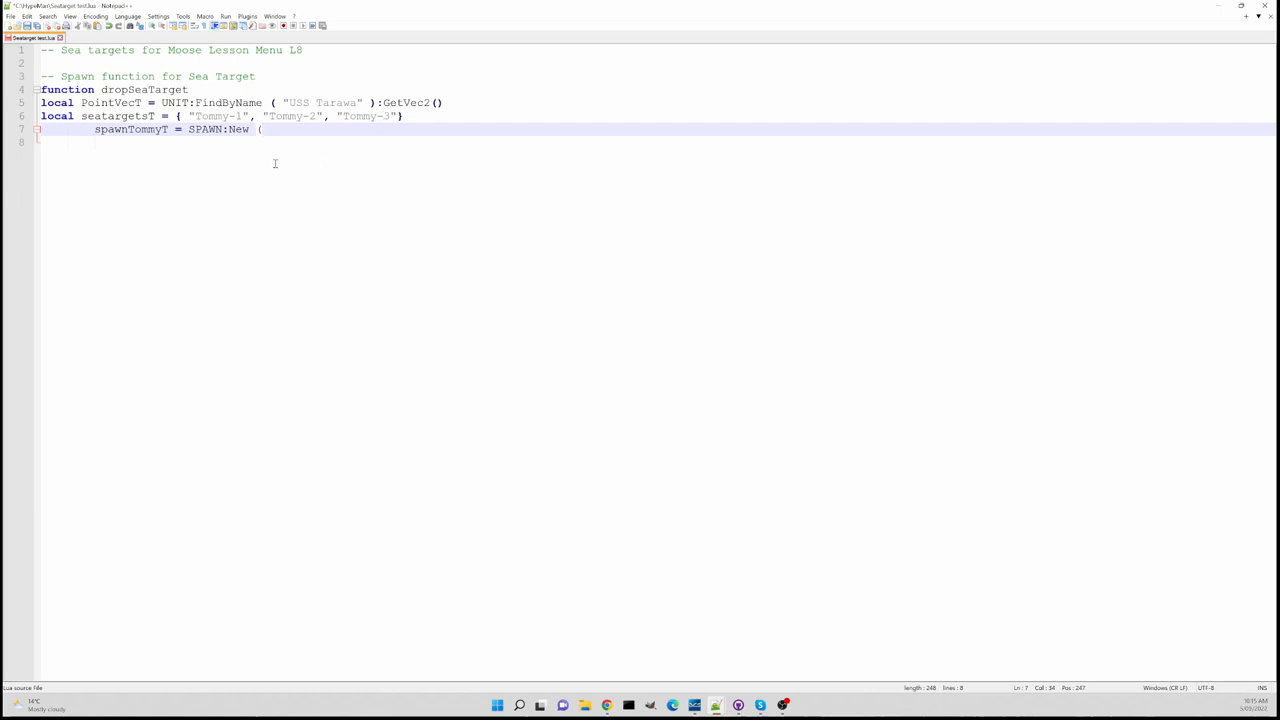
mouse_move(272, 196)
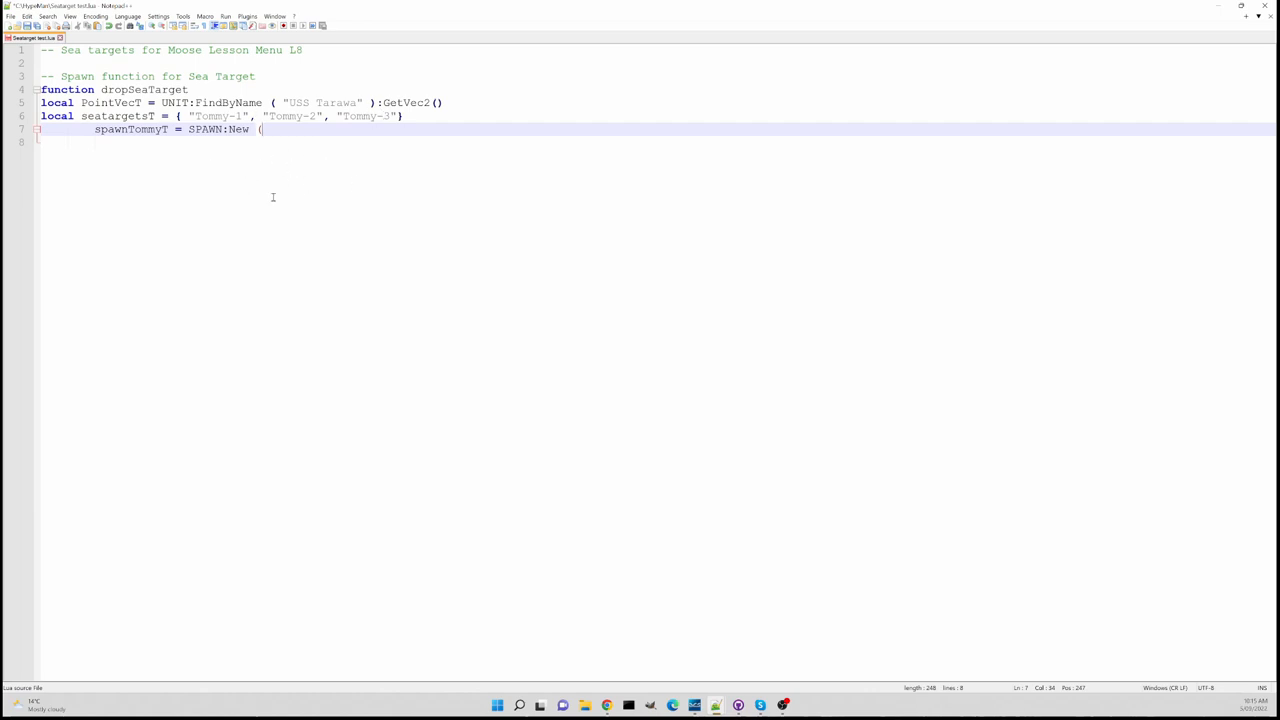
type("\"")
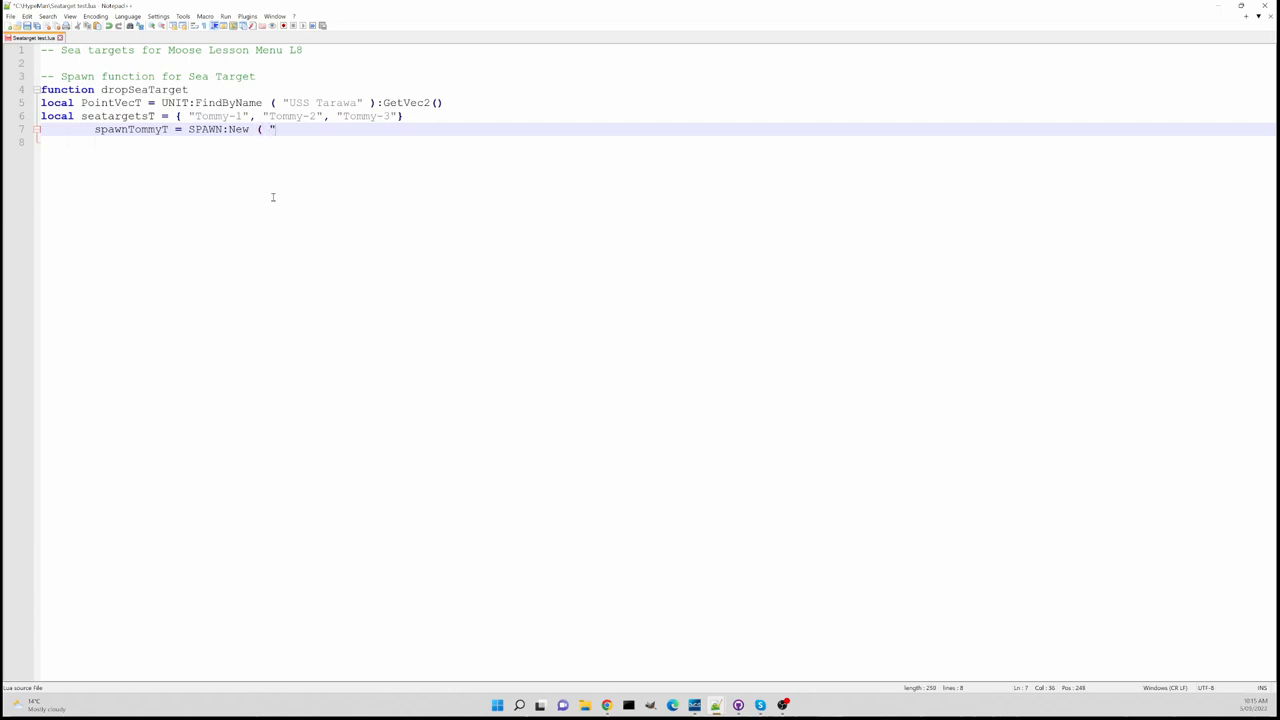
type("Tommy")
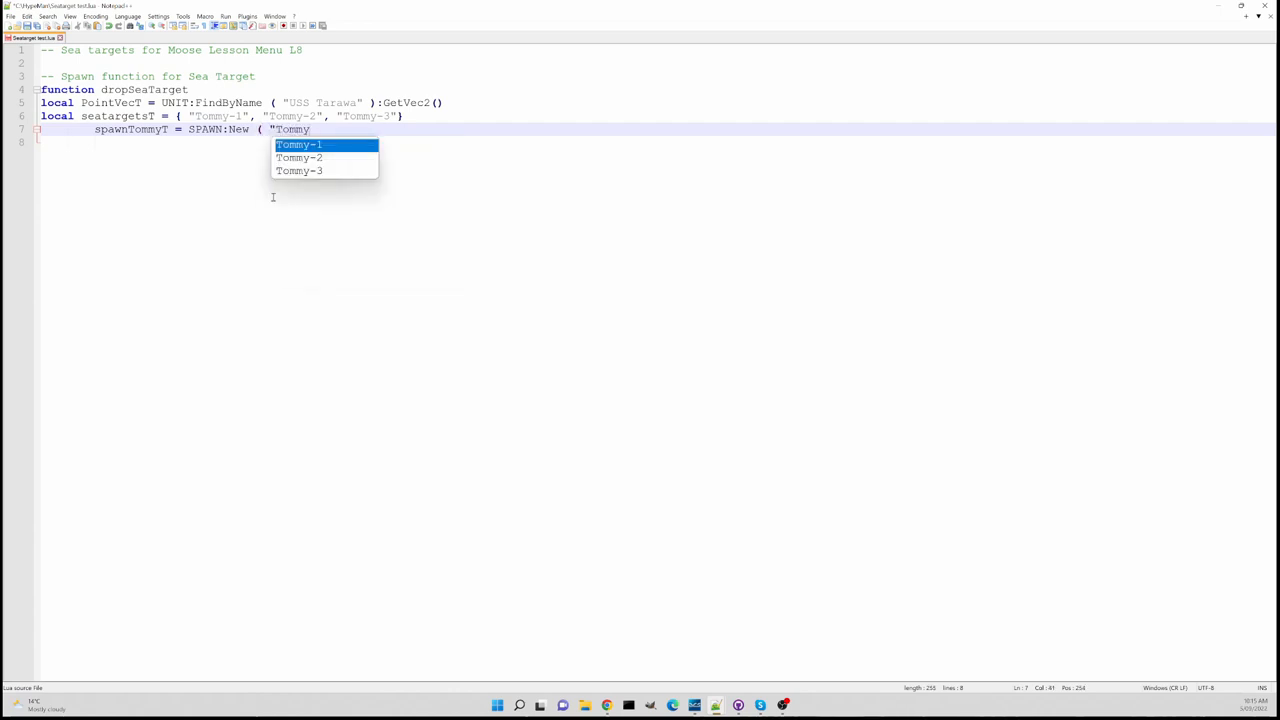
left_click(308, 144)
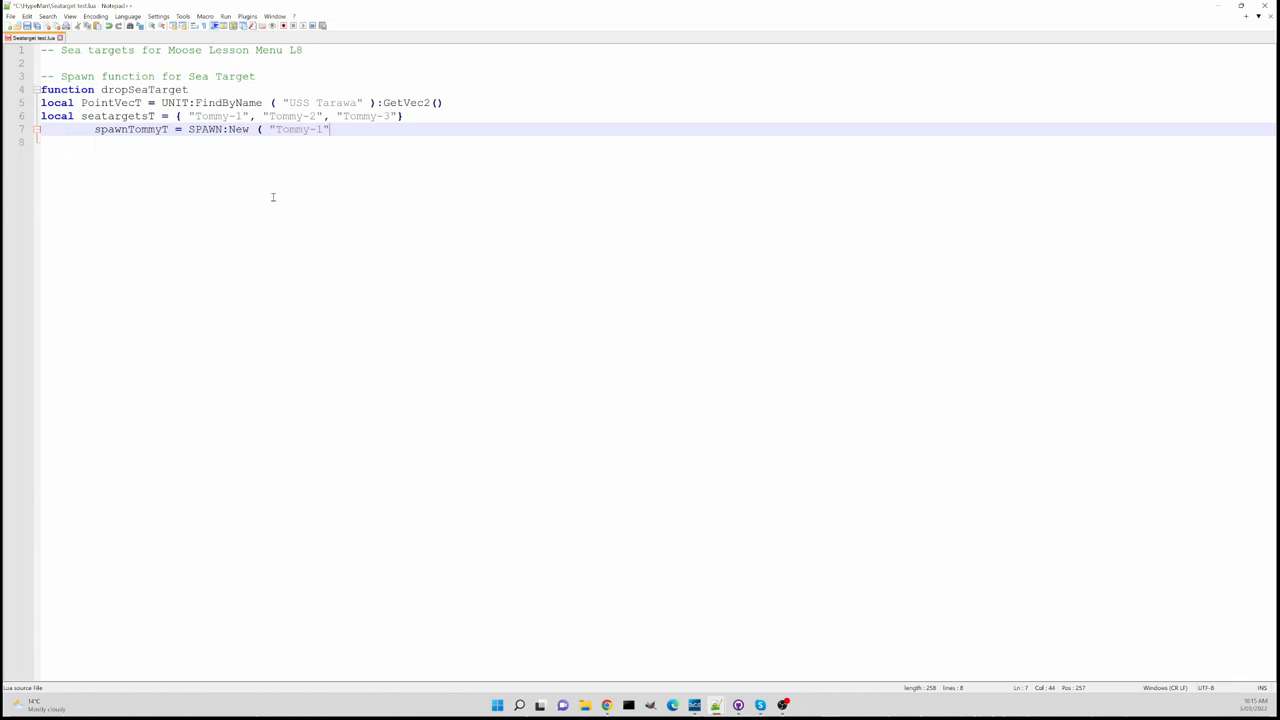
type(")")
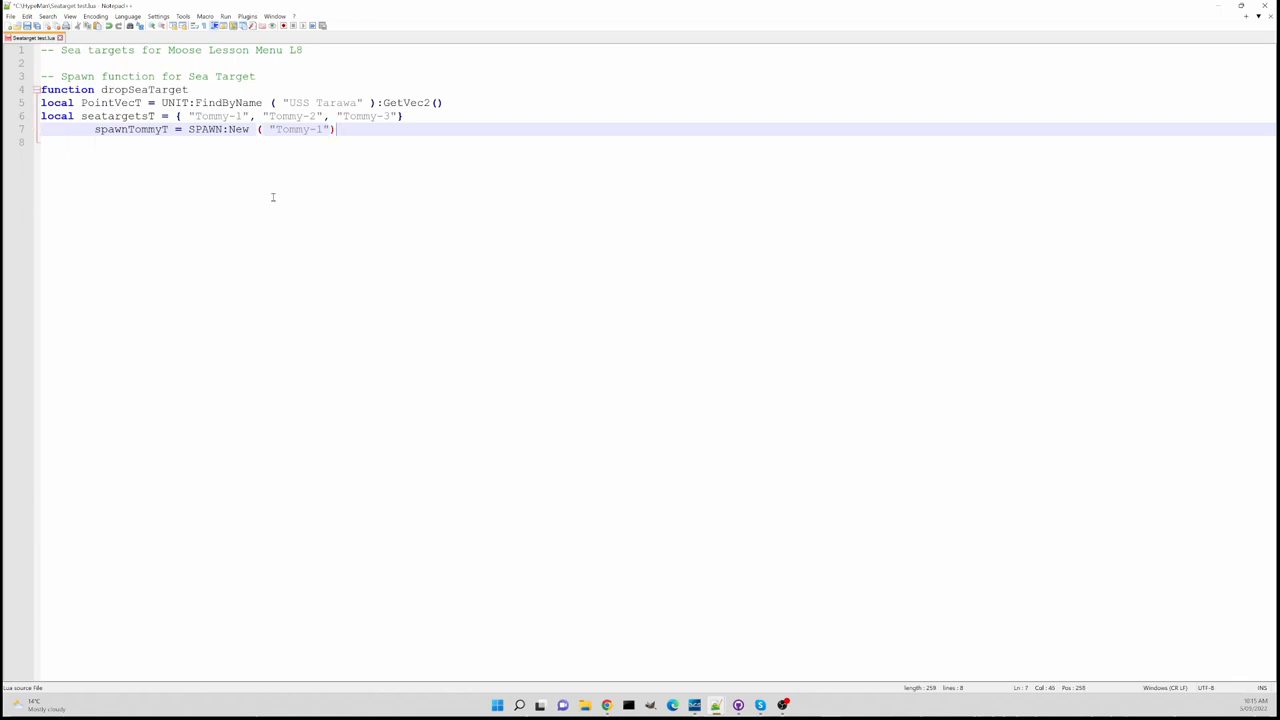
Chain :InitRandomizeTemplate(seatargetsT) onto the spawnTommyT creation
type(":Init")
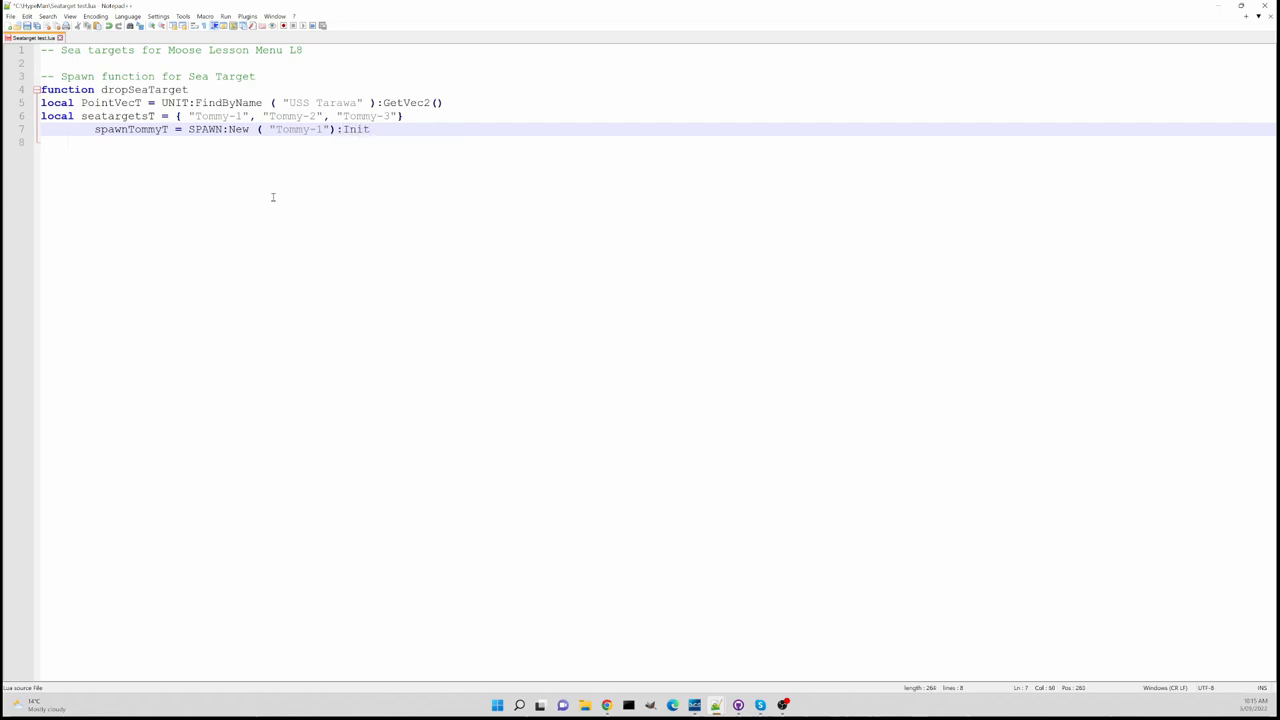
type("Ran")
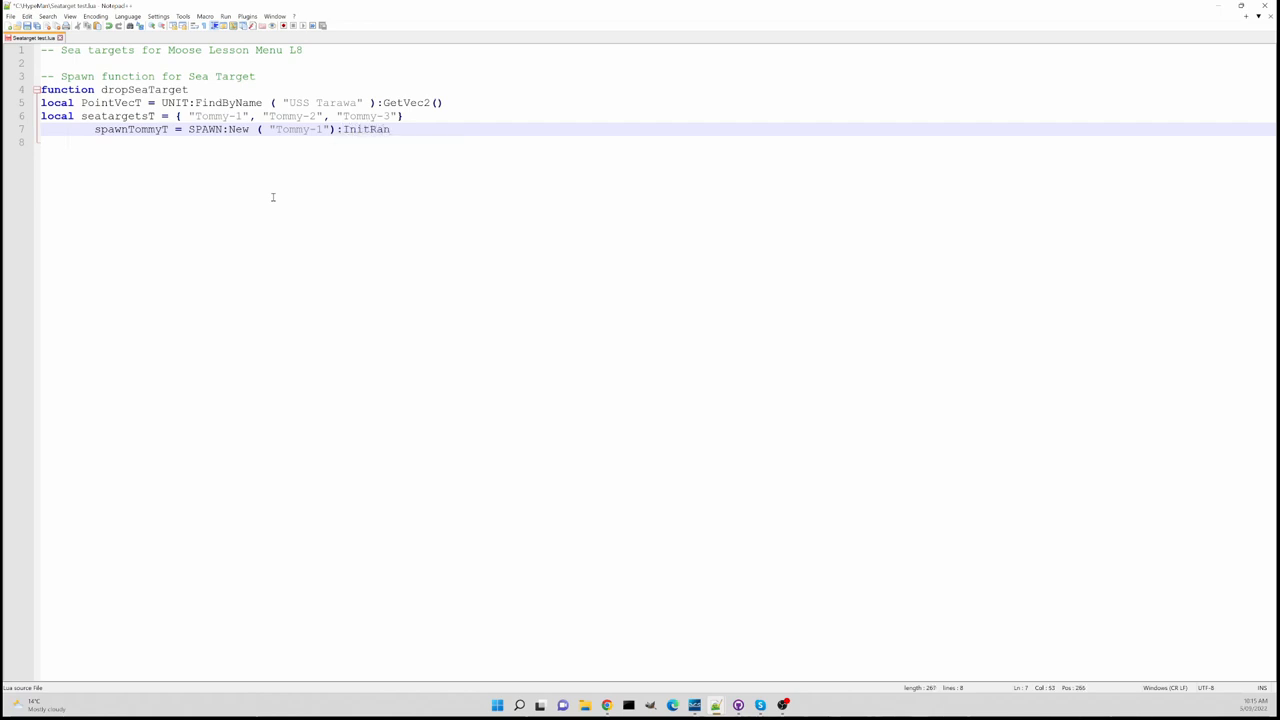
type("d")
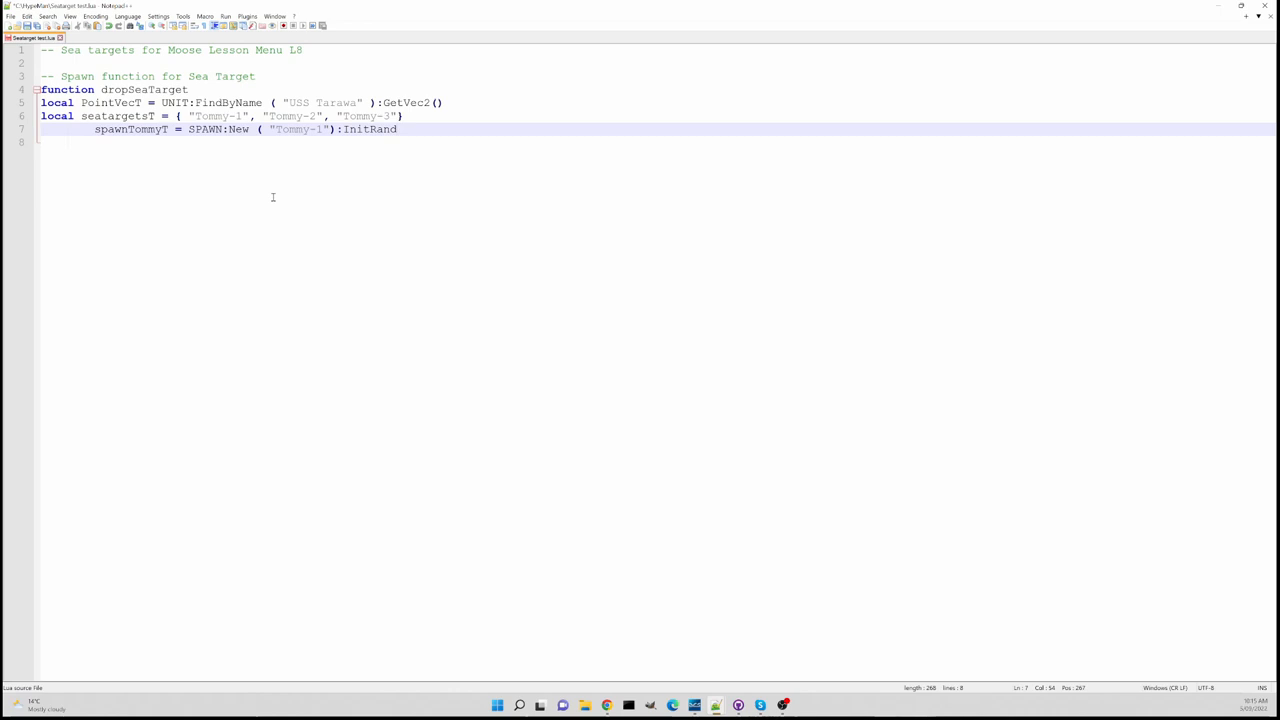
type("omi")
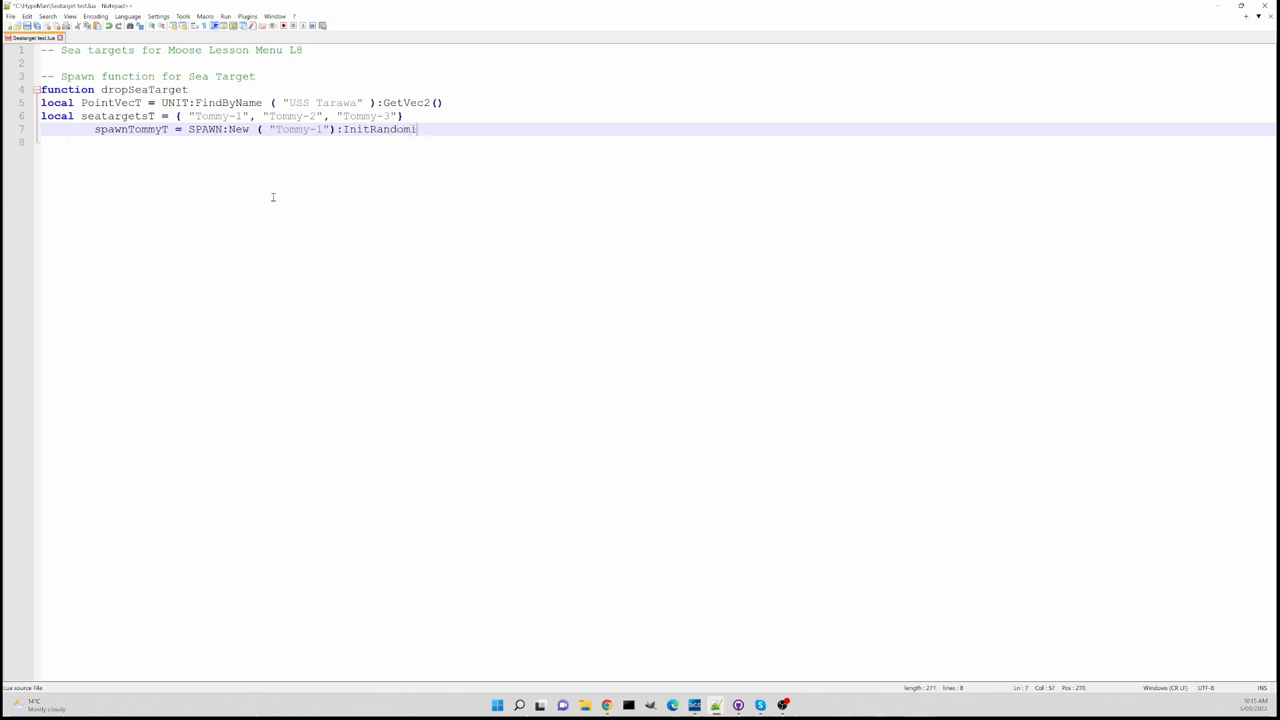
type("z")
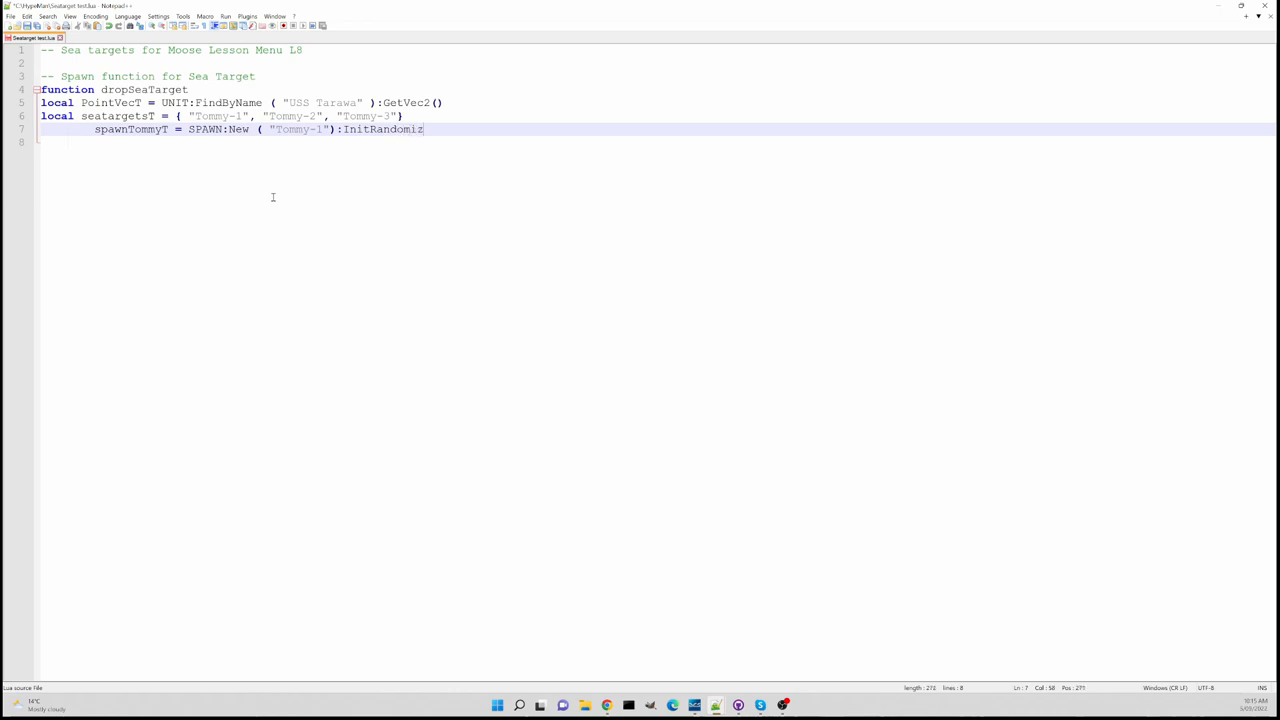
type("e")
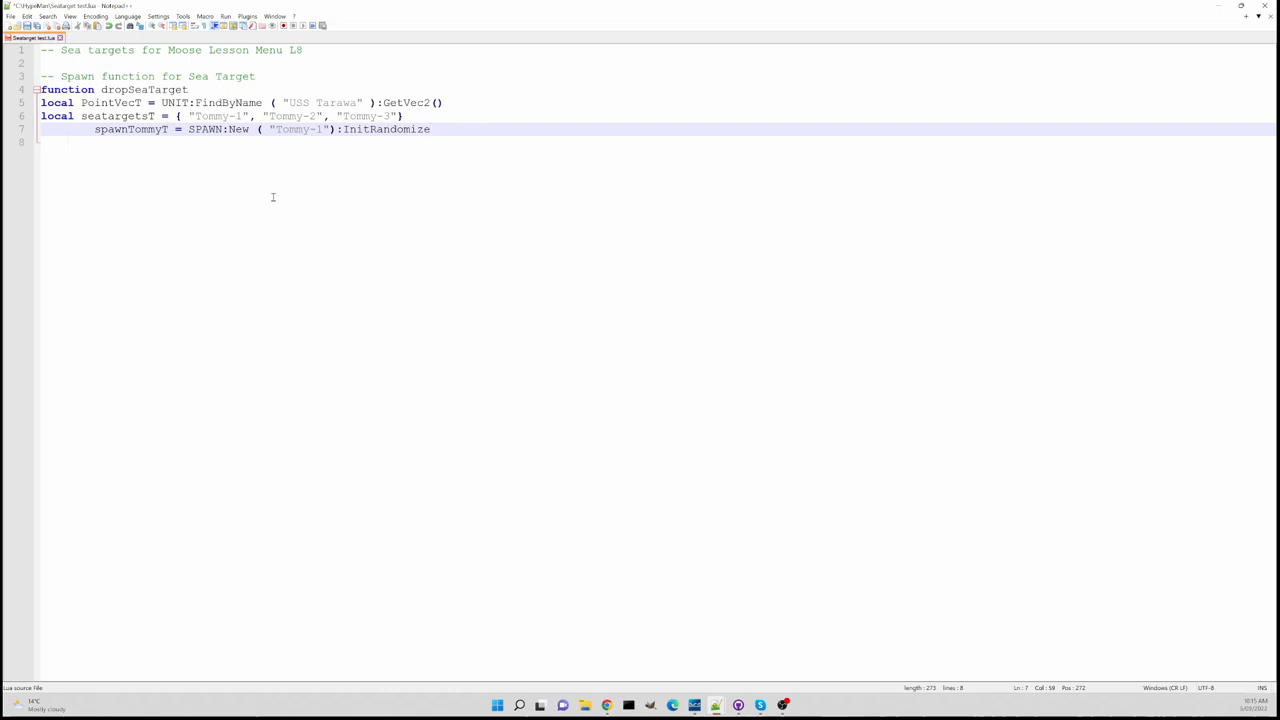
type("templa")
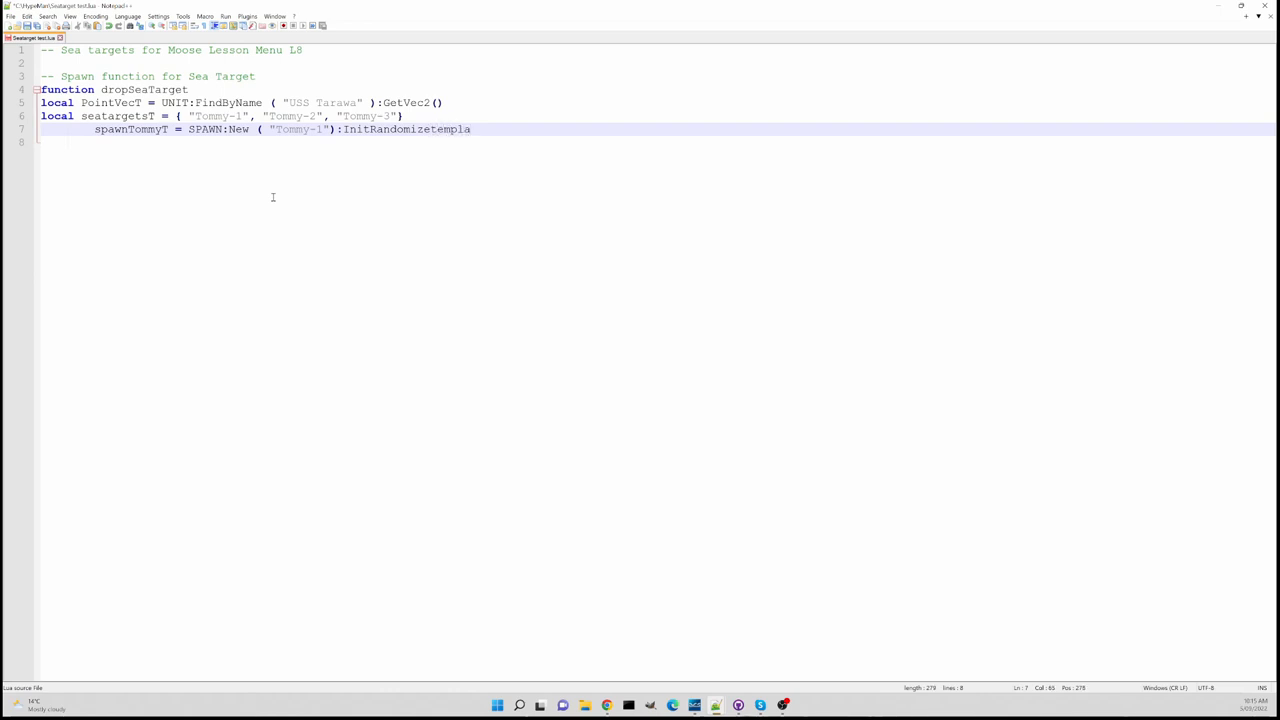
type("te")
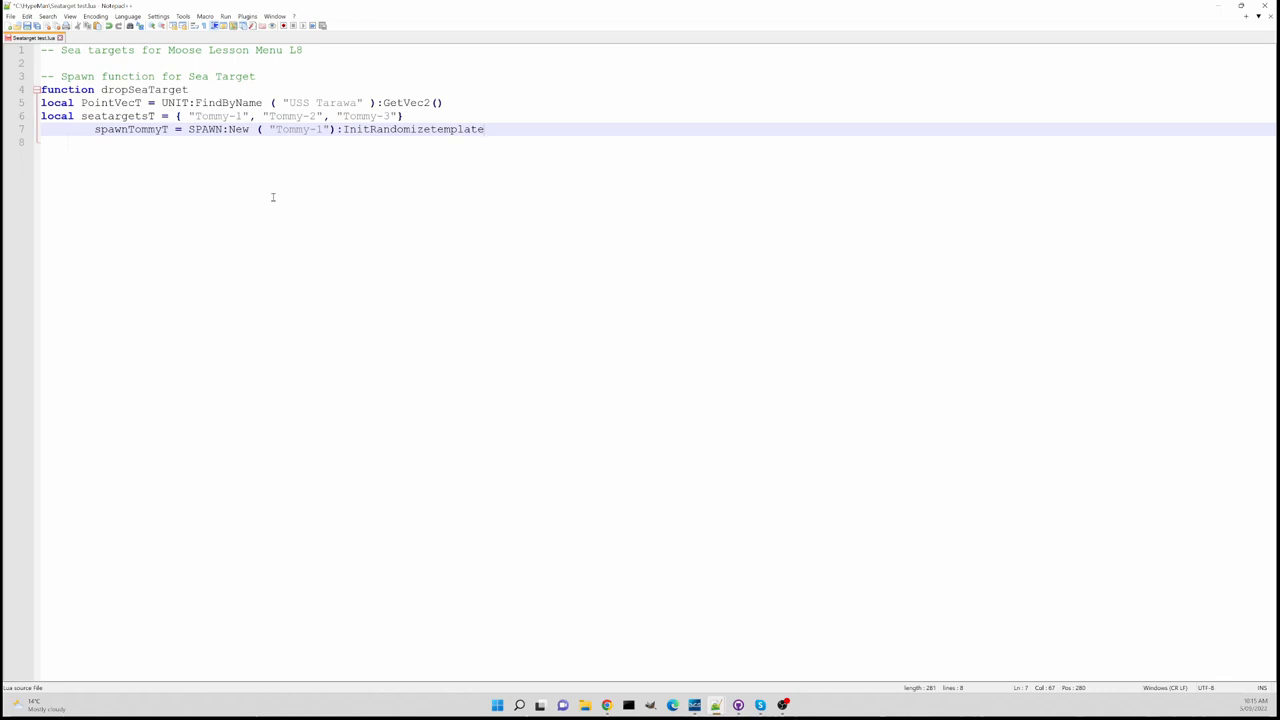
type("(")
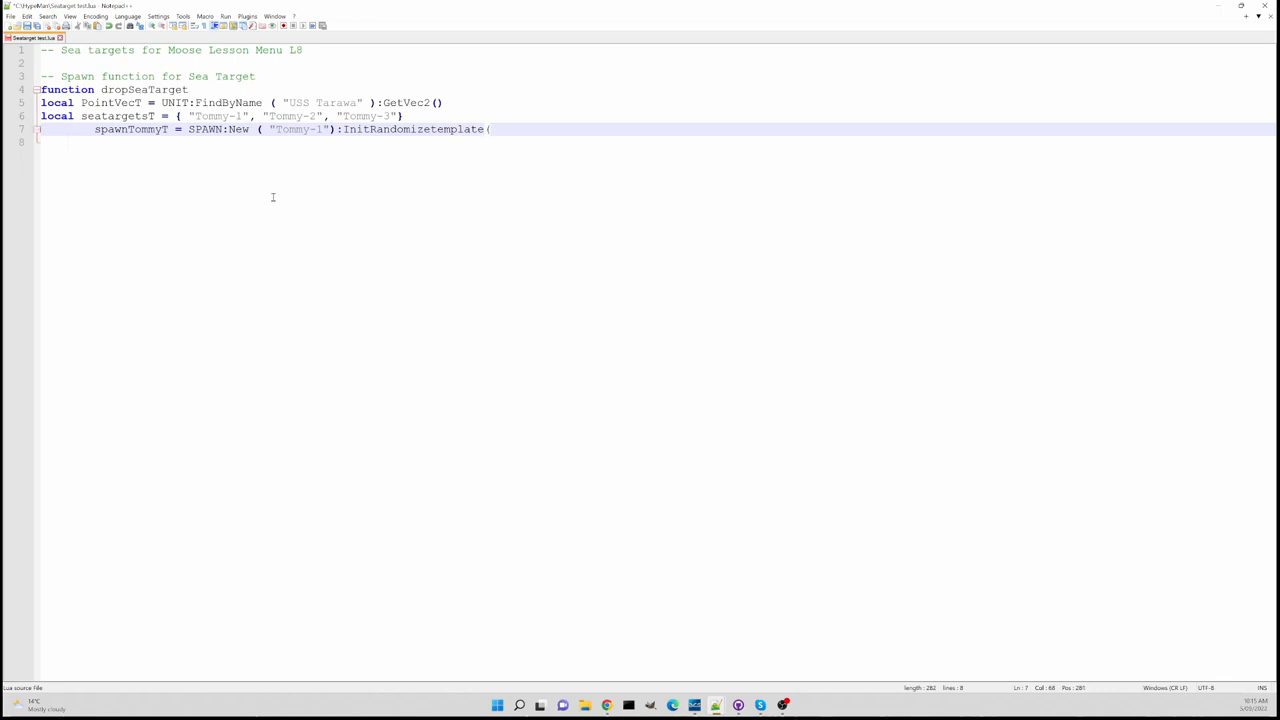
type("se")
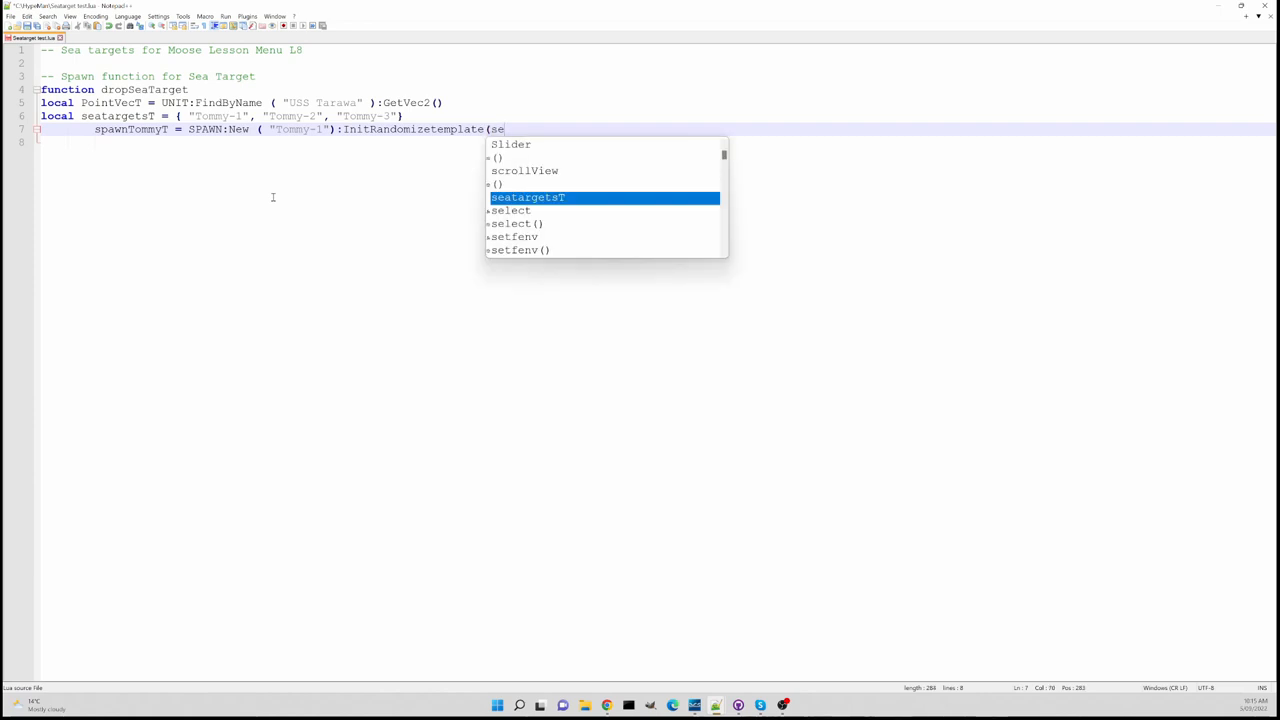
type("atargetsT)")
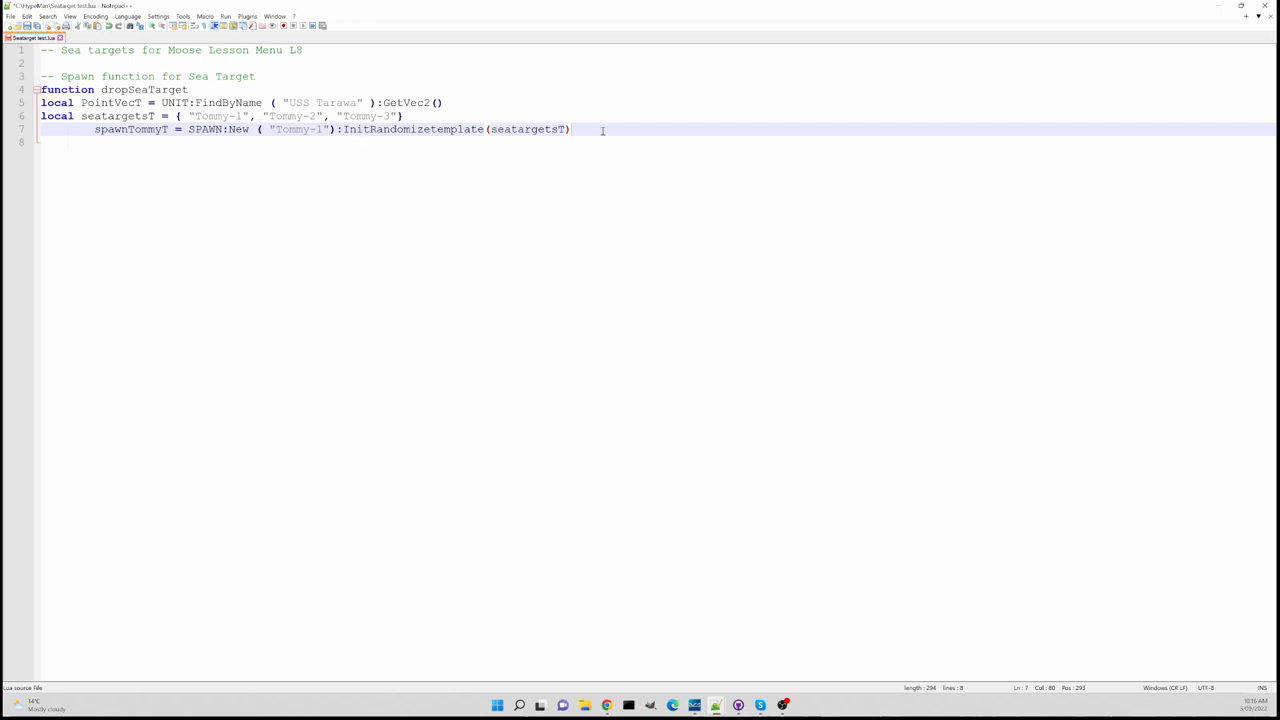
mouse_move(576, 176)
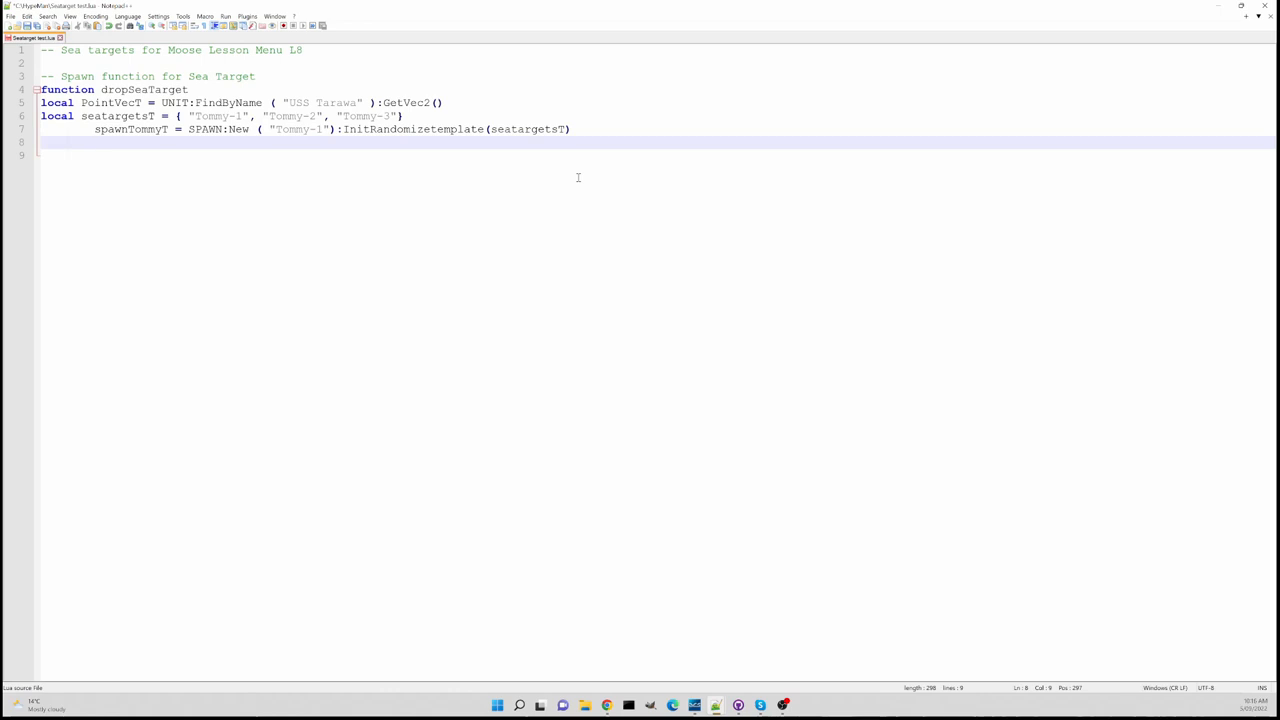
Begin the spawnTommyT:SpawnFromVec2( call on the next line
type("spaw")
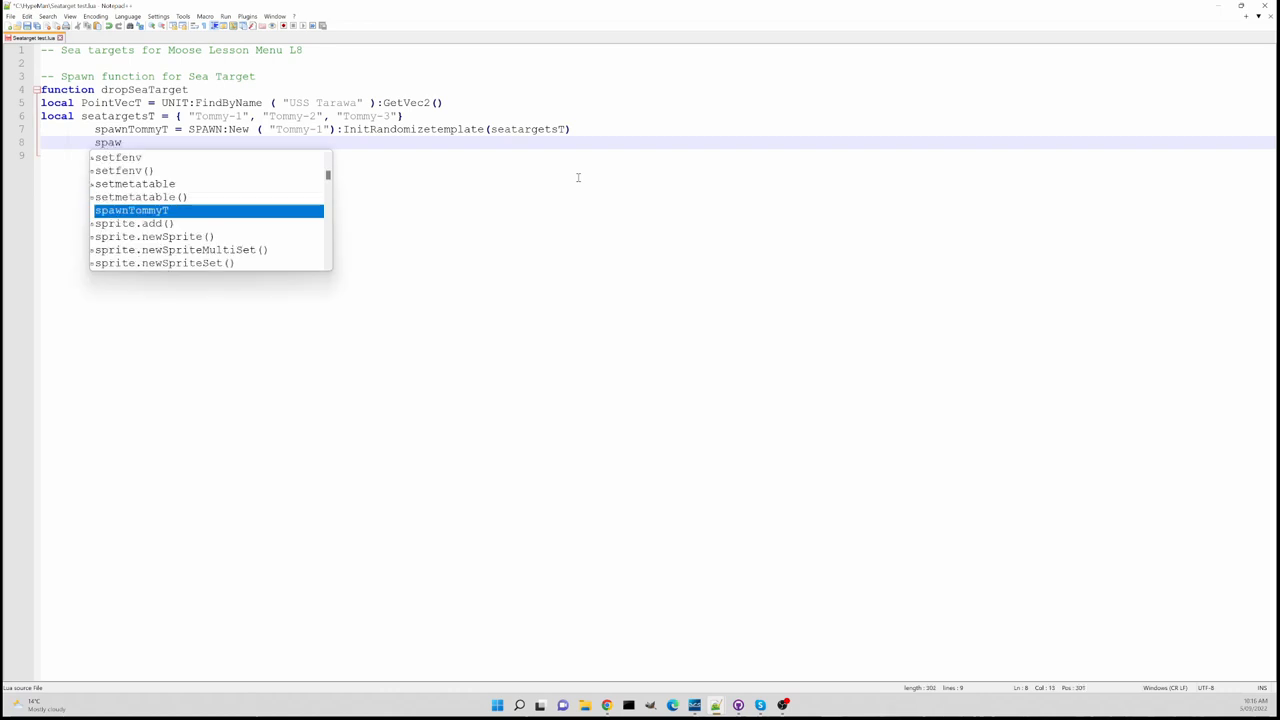
type("n")
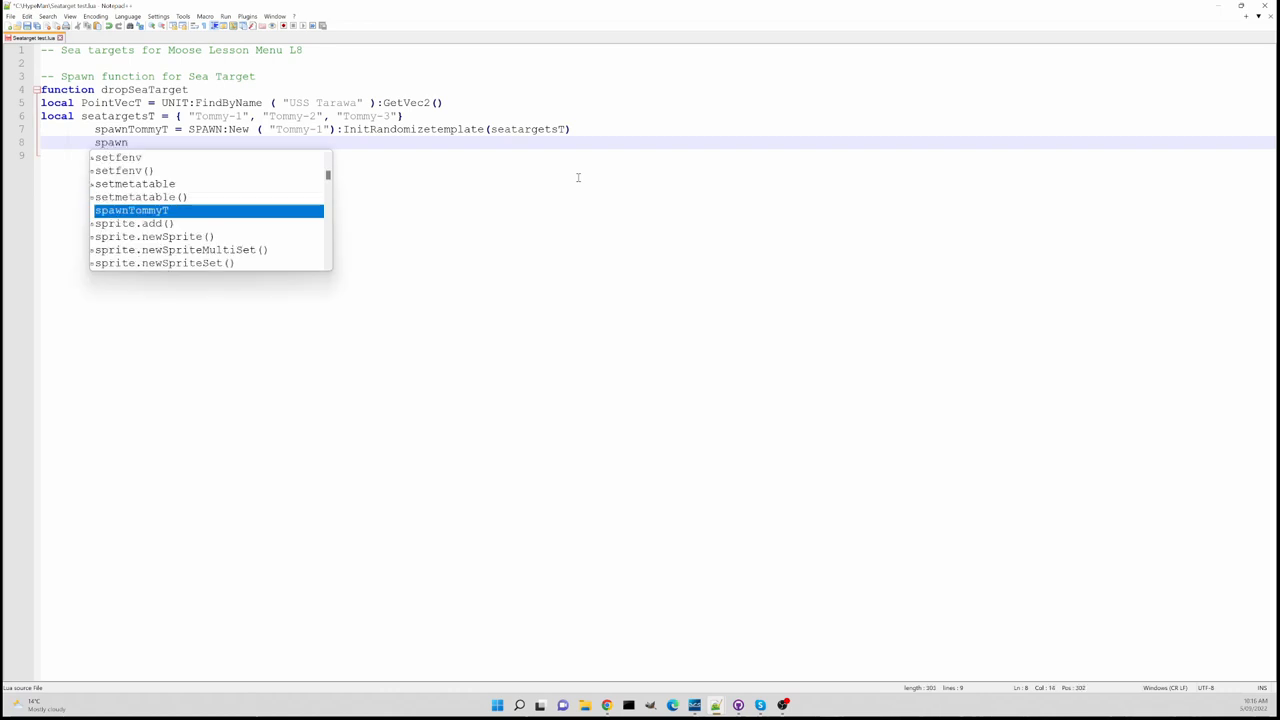
type("TommyT")
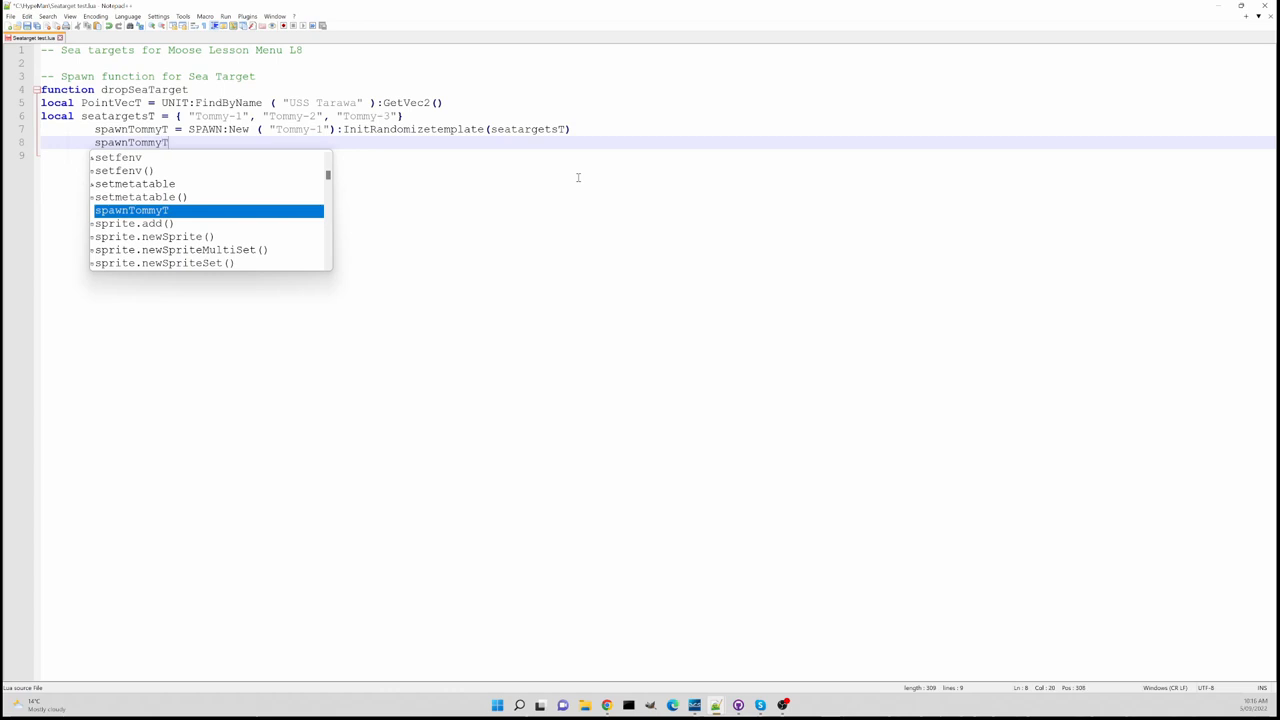
type(":")
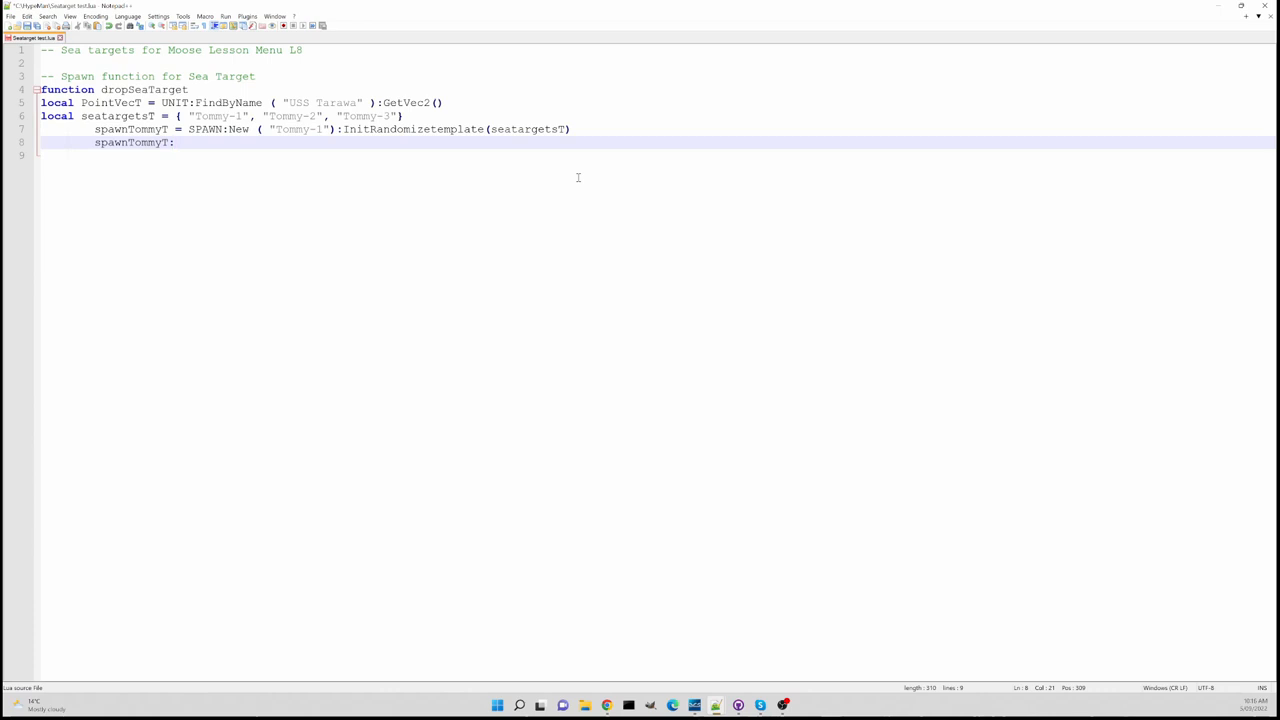
type("SpawnFrom")
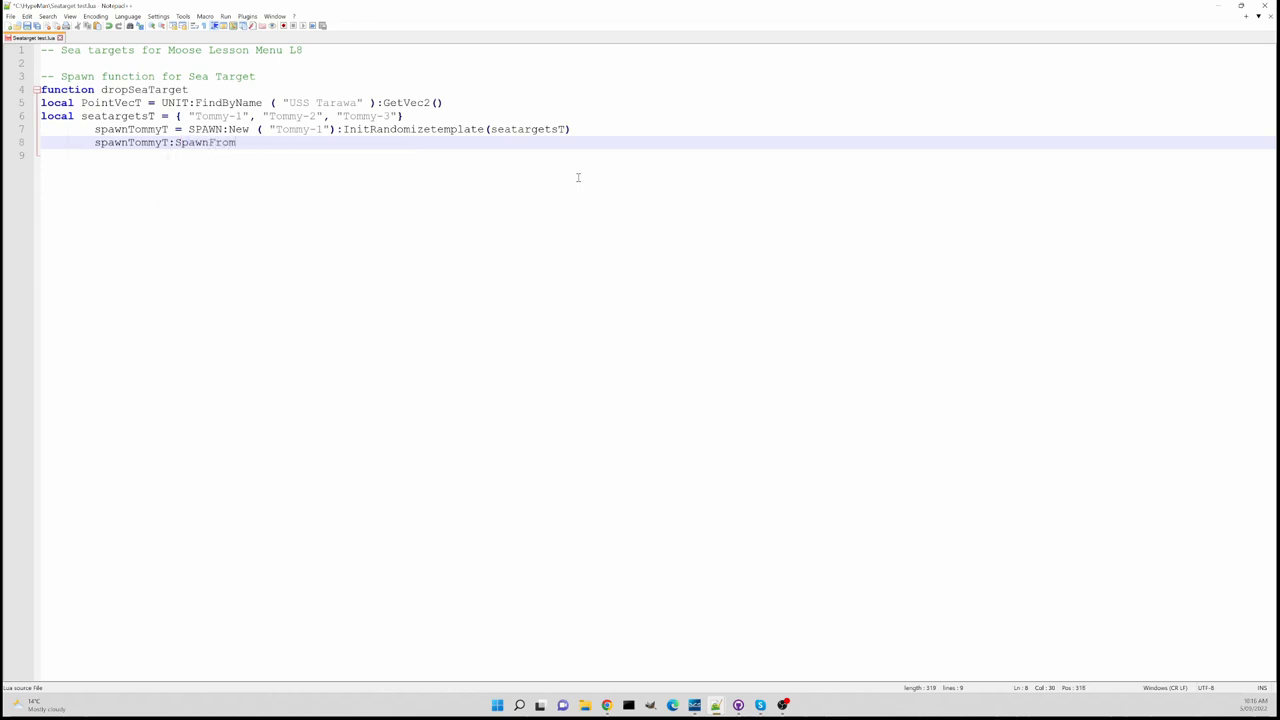
type("Vec2")
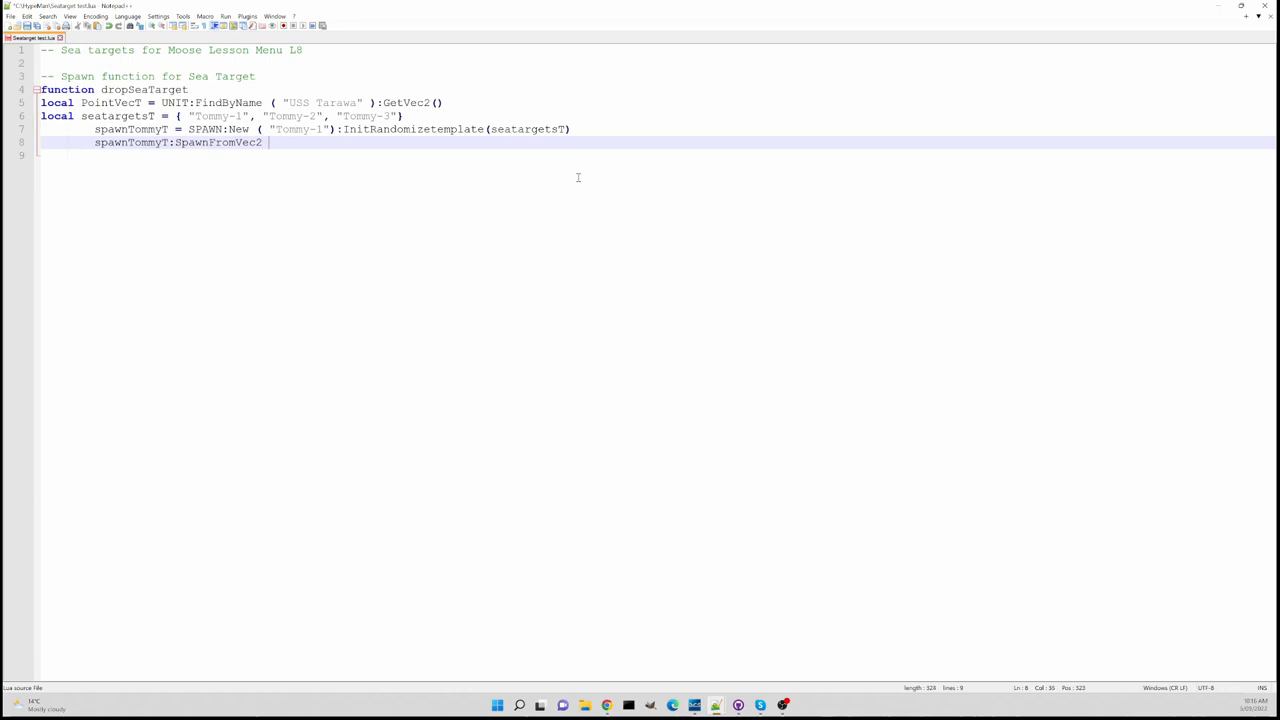
type("(")
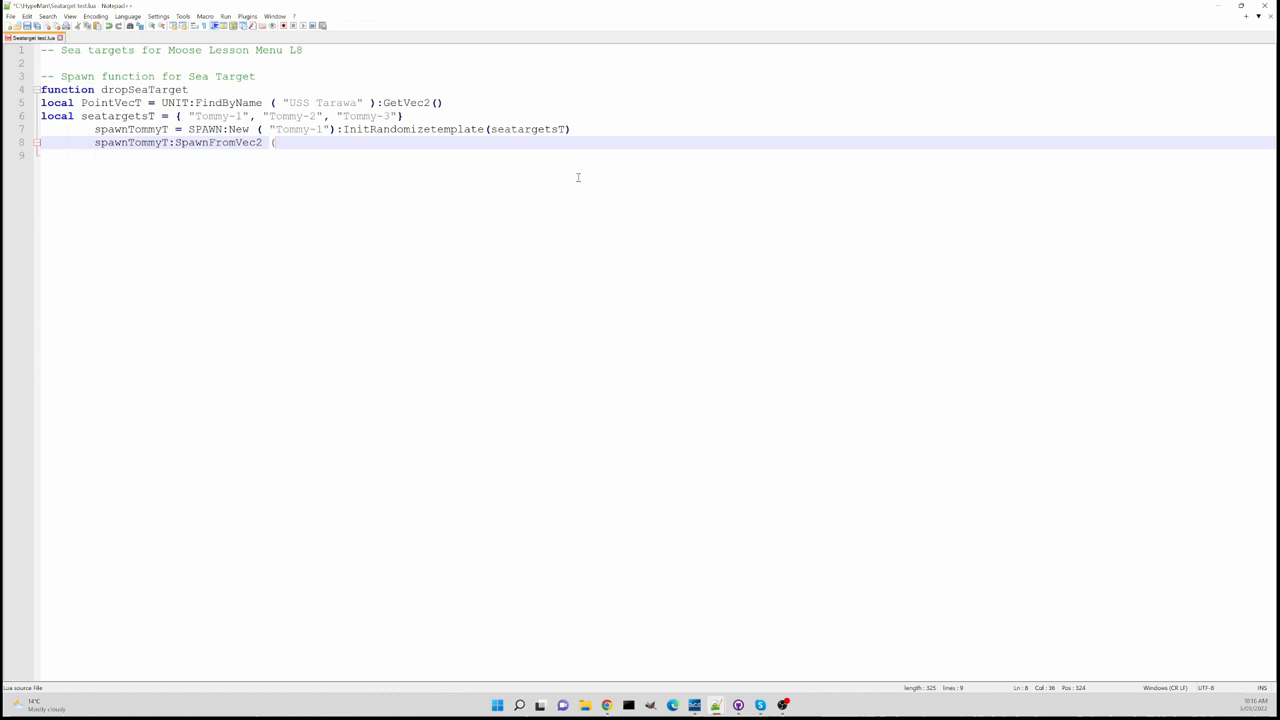
Pass PointVecT, 0, 0 as the SpawnFromVec2 arguments, correcting a typo
type("P")
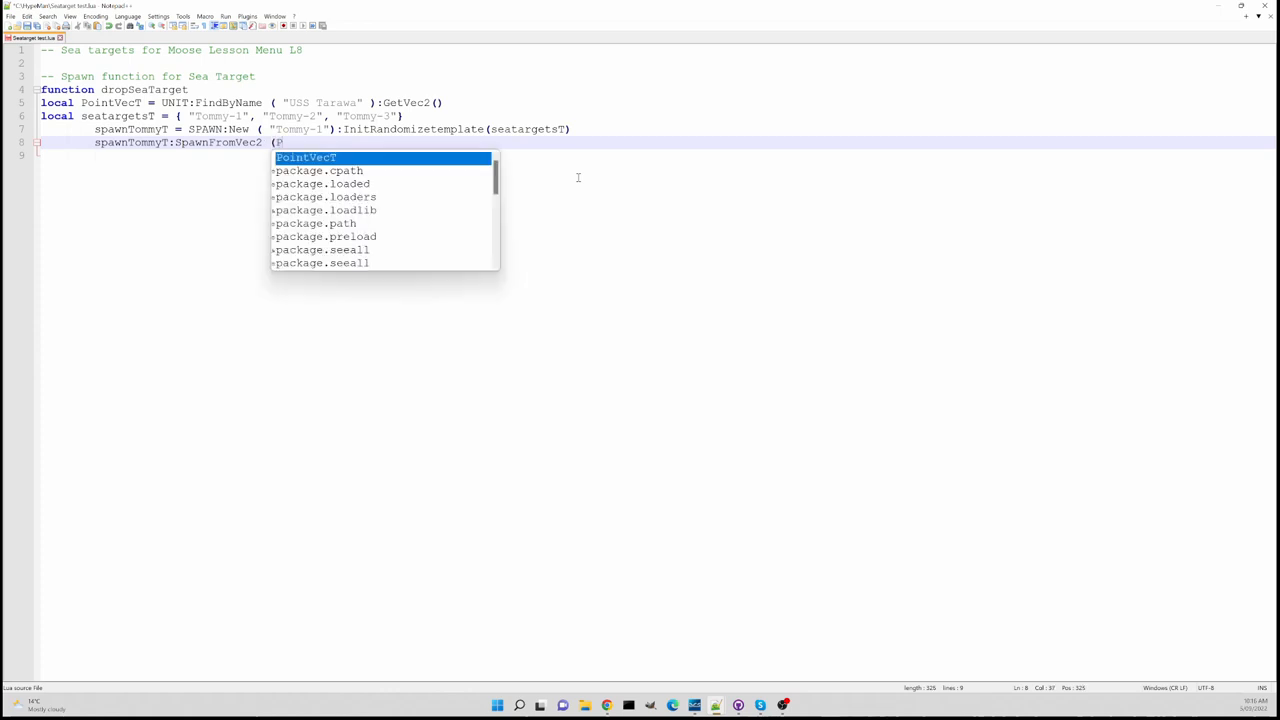
type("oint")
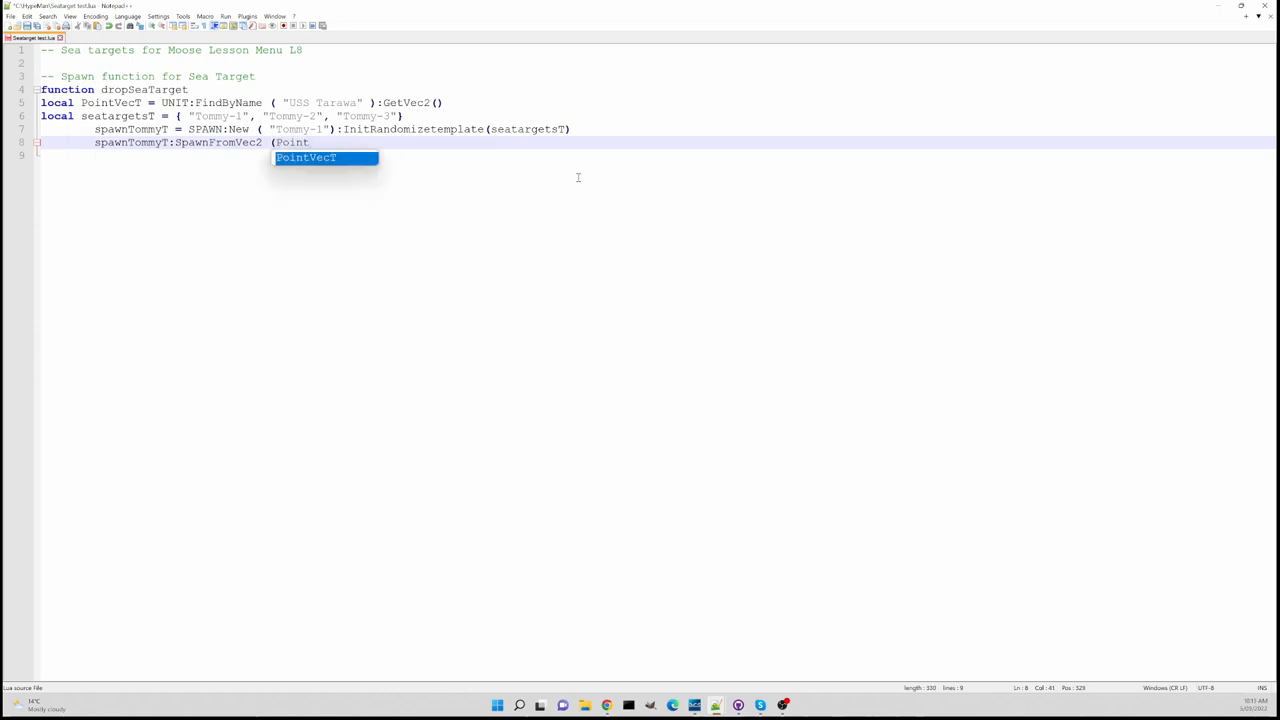
type("Vec")
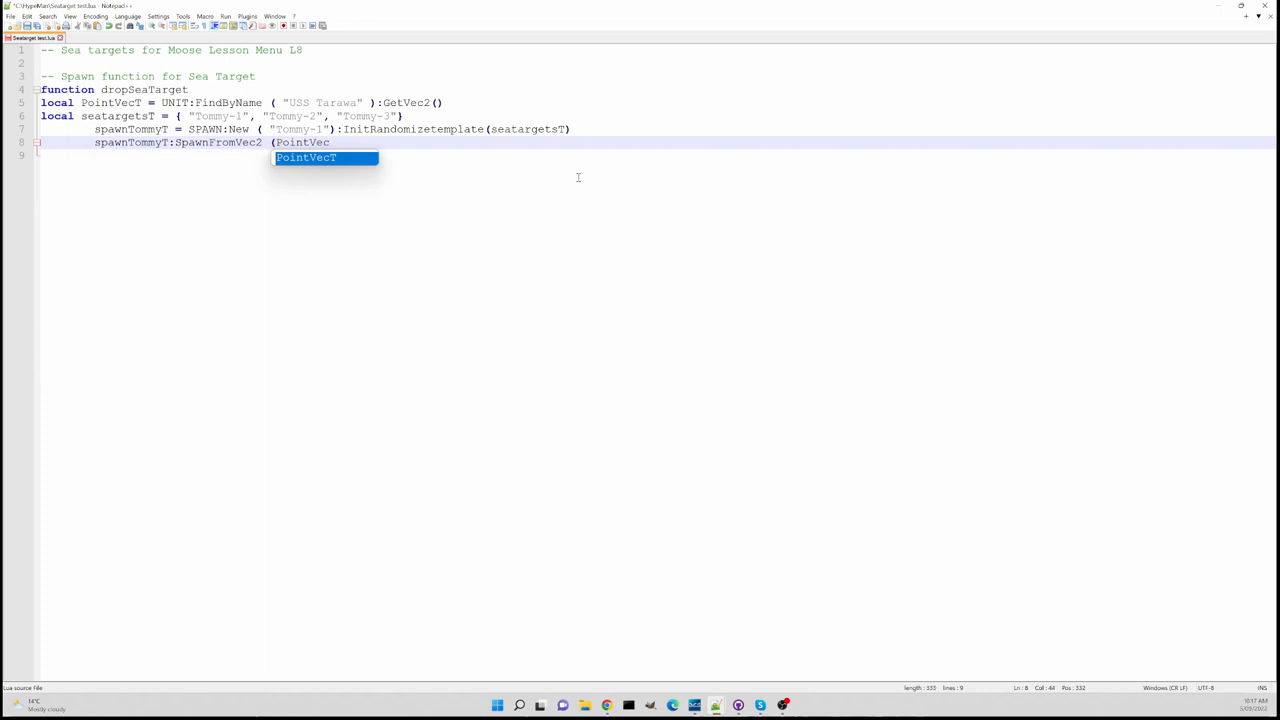
type(",")
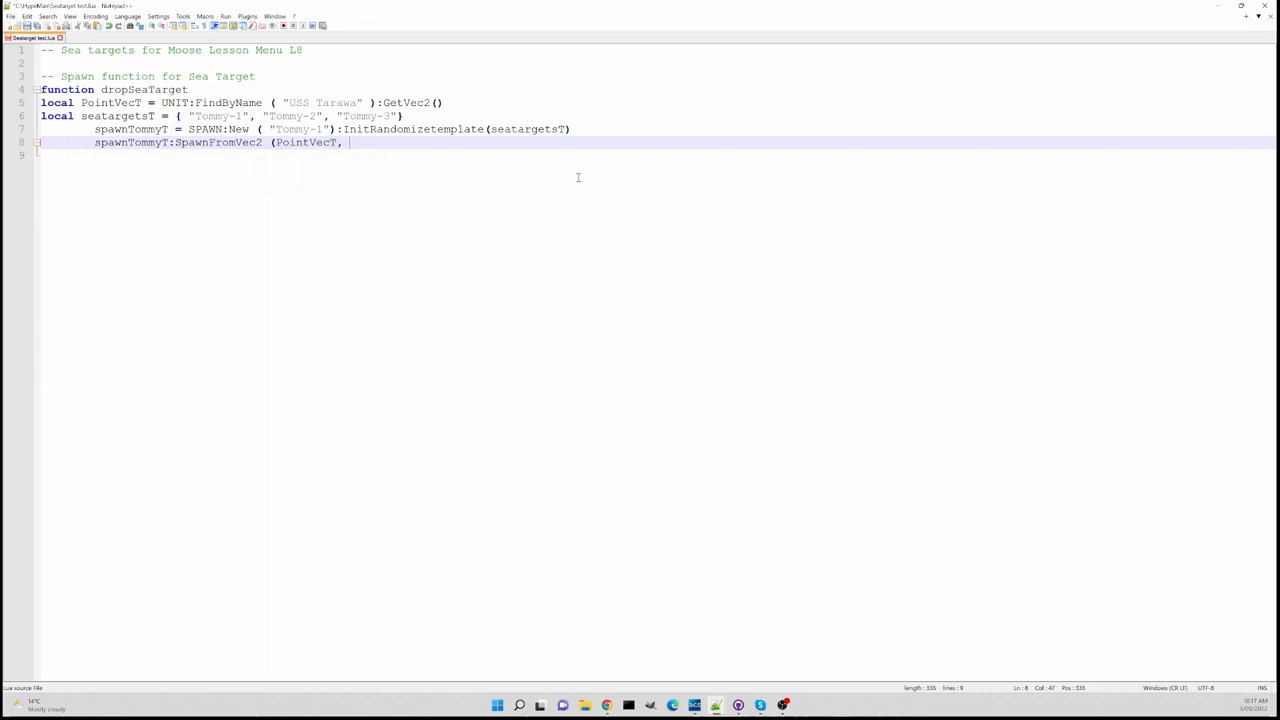
type("o ,")
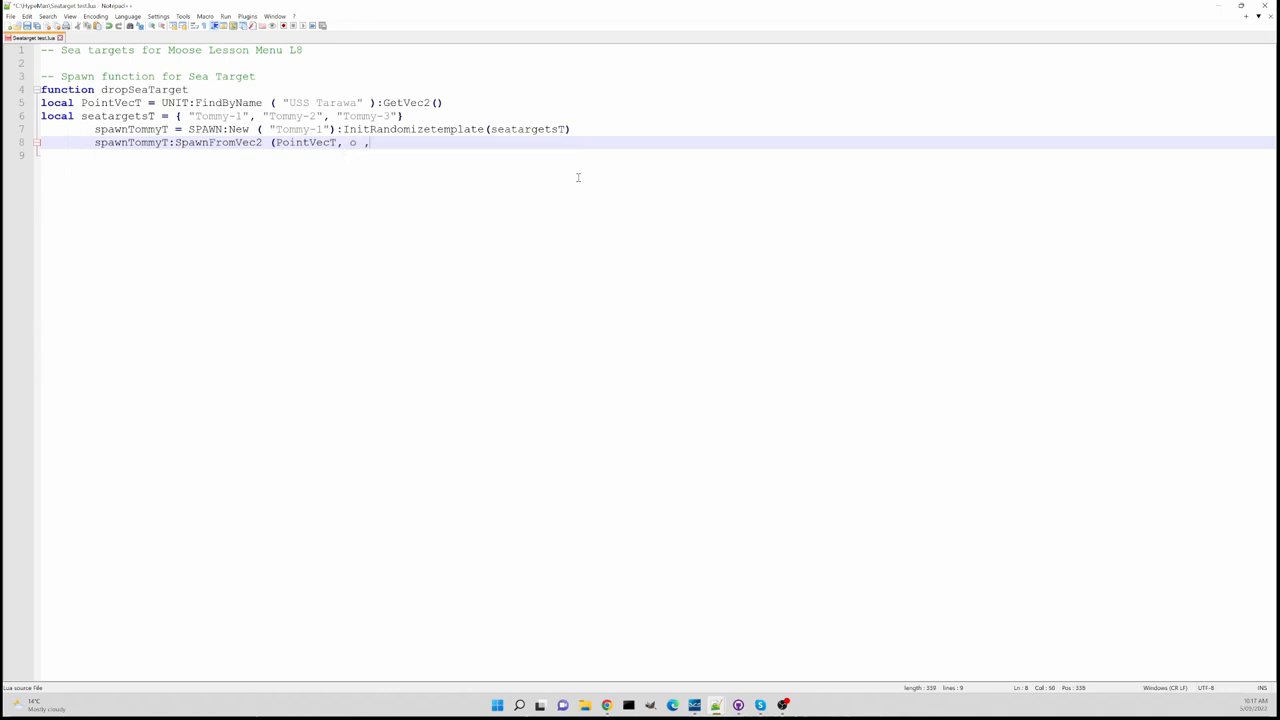
key("BackSpace")
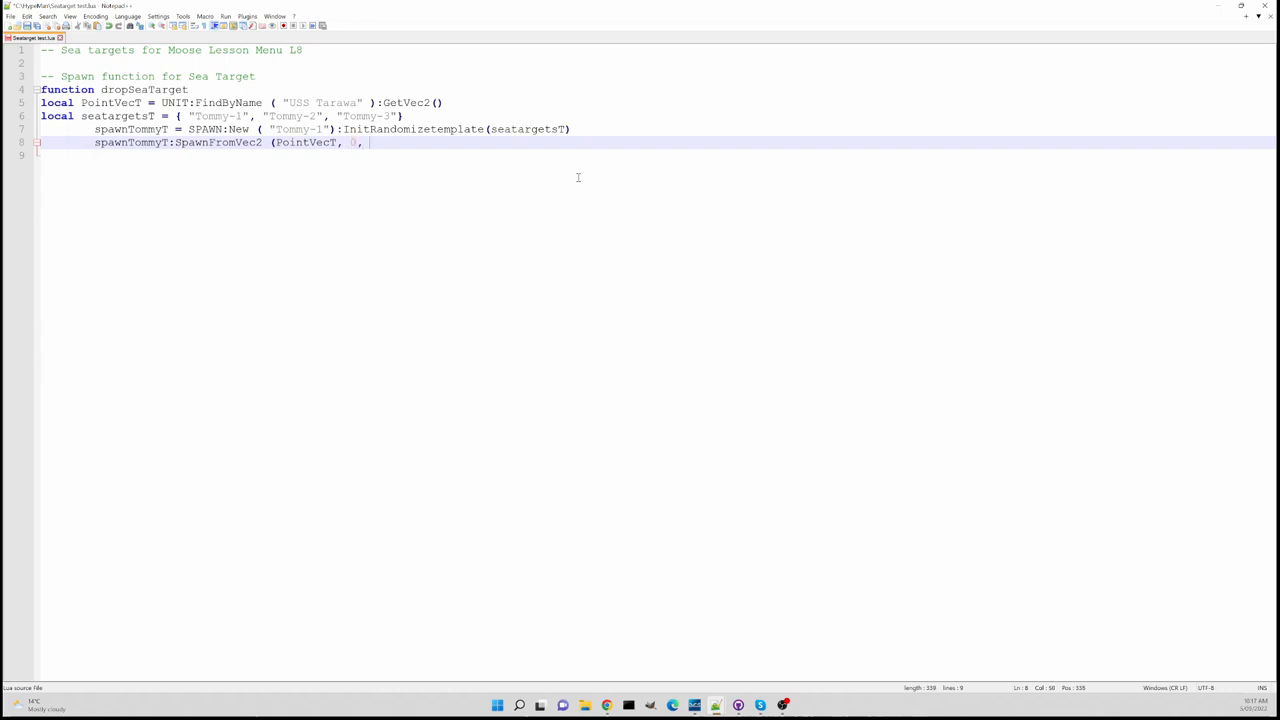
type("0 )")
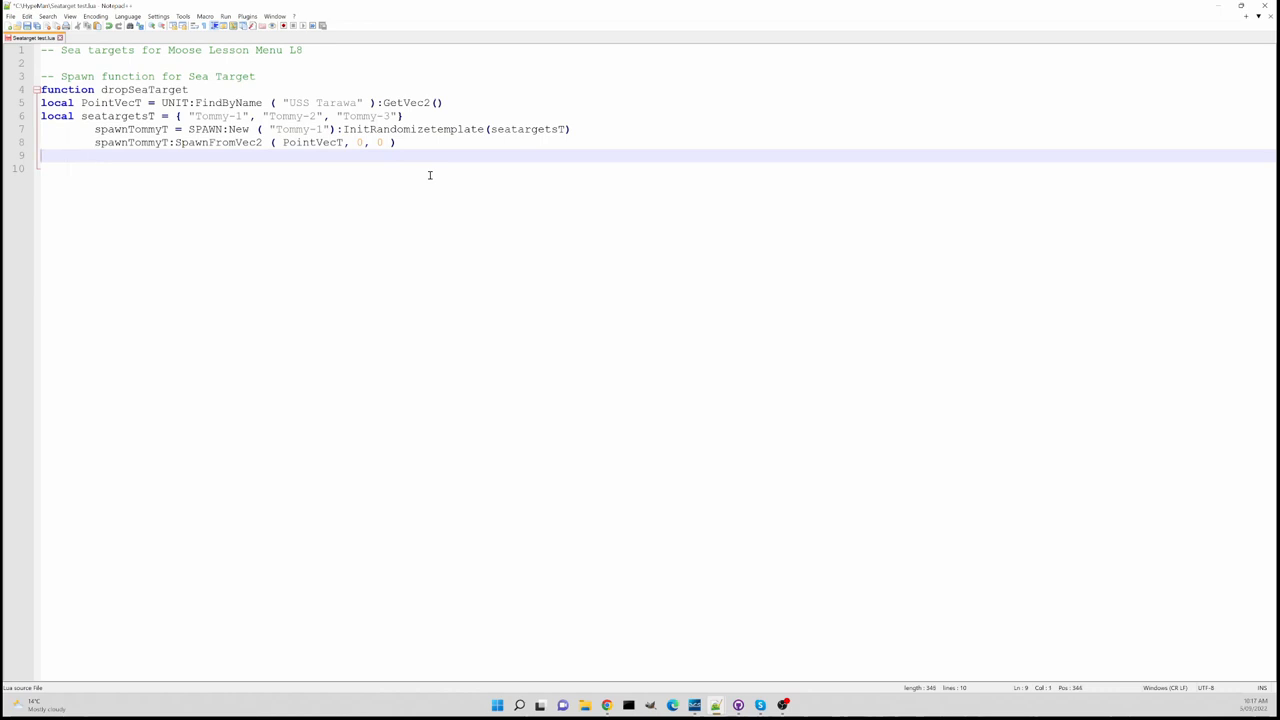
Close the function with end and add a "-- Add menu items" comment
type("end")
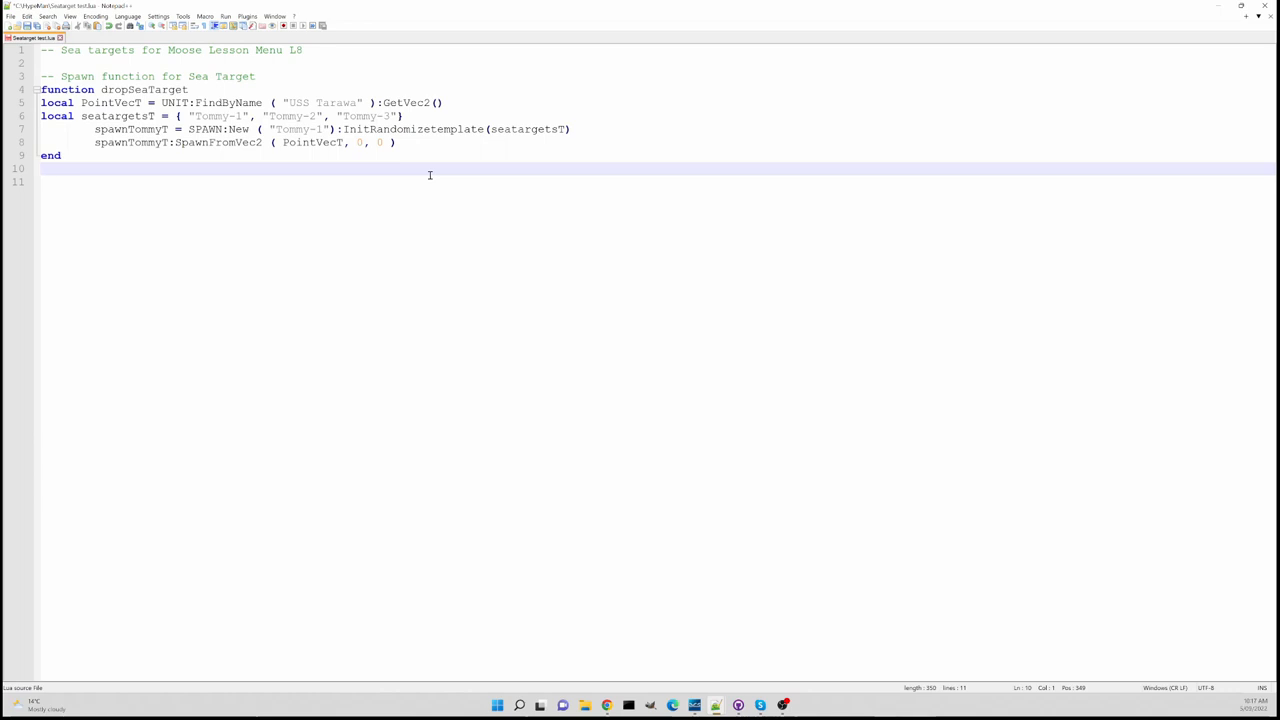
type("--")
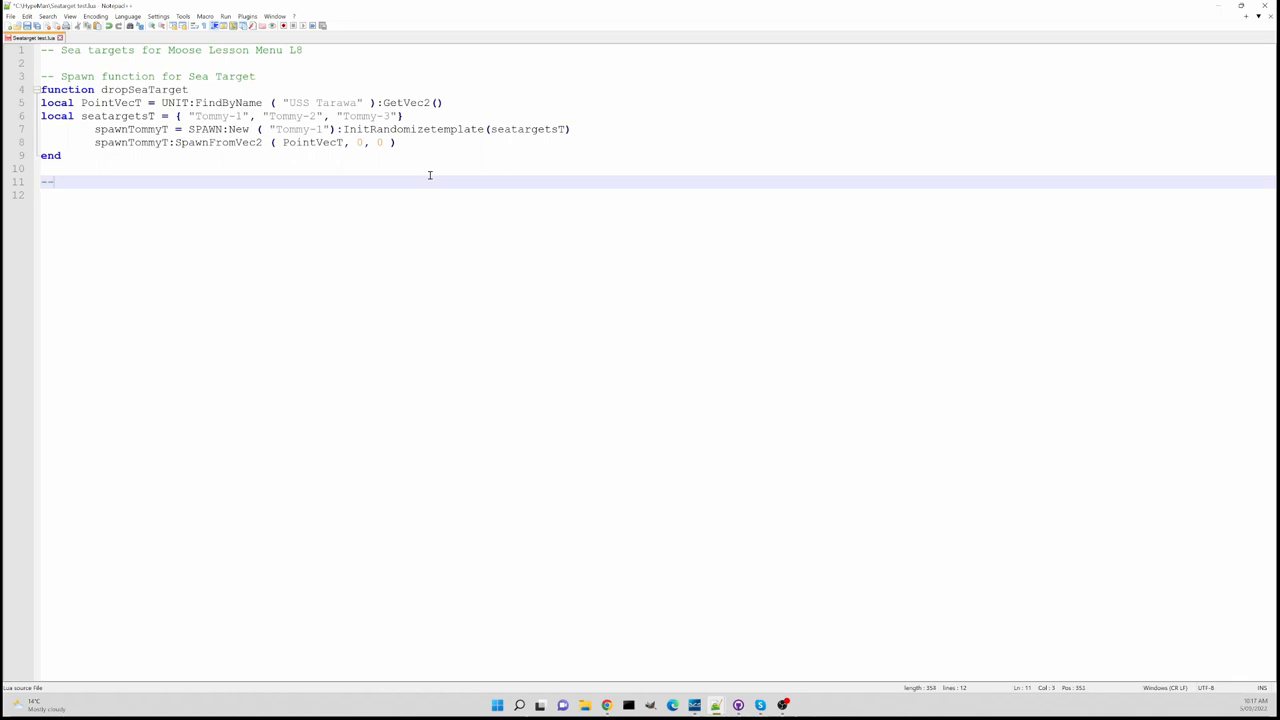
type("Add")
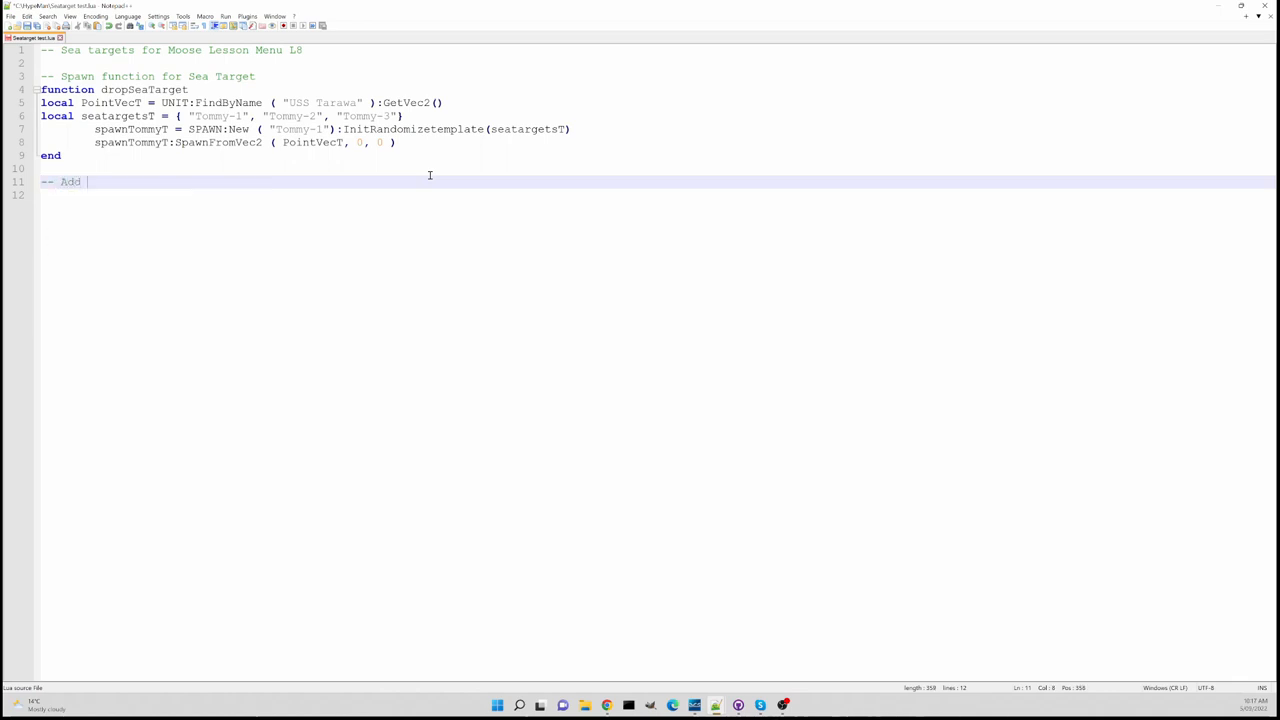
type("menu items")
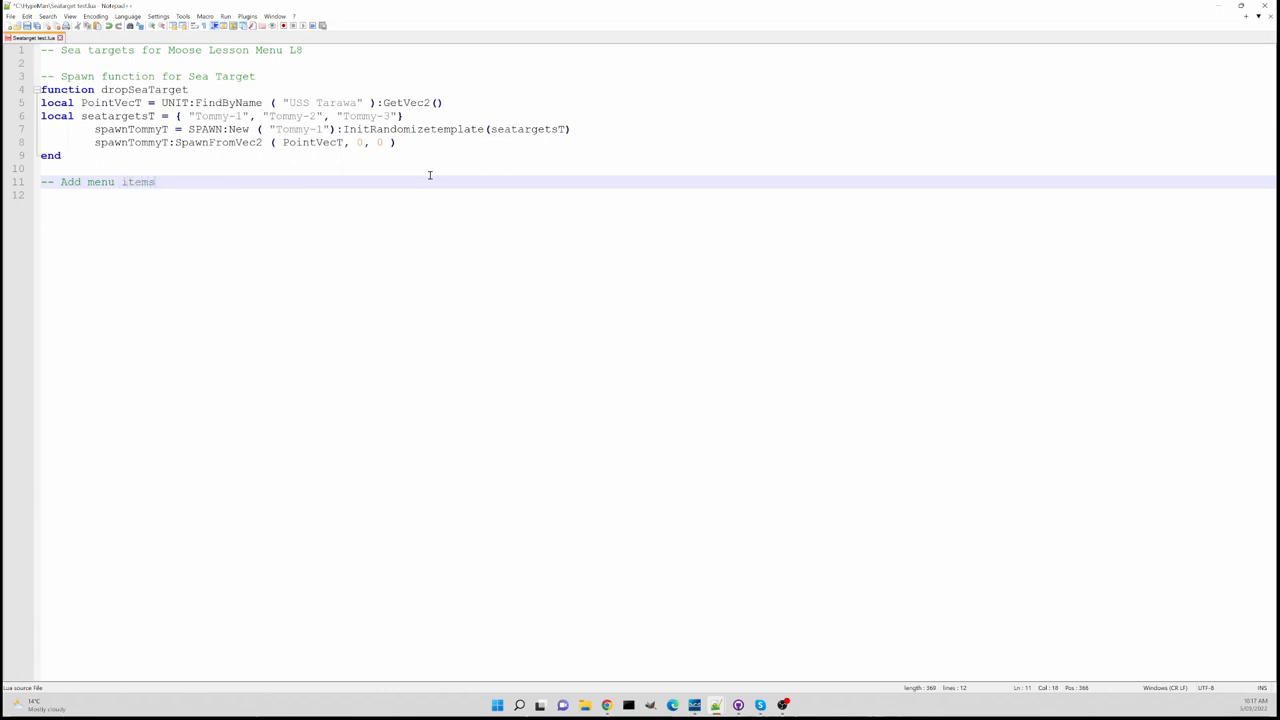
key("Enter")
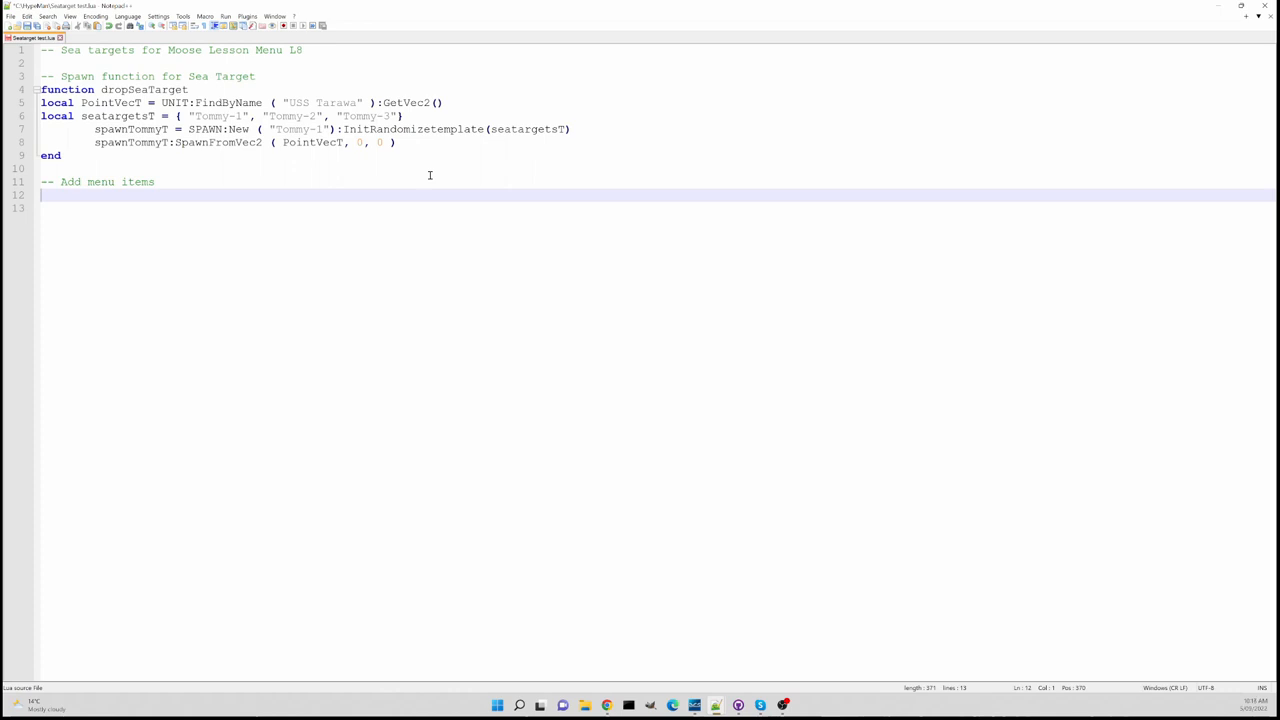
Start declaring local MenuCoalitionBlue = M on the new line
type("local")
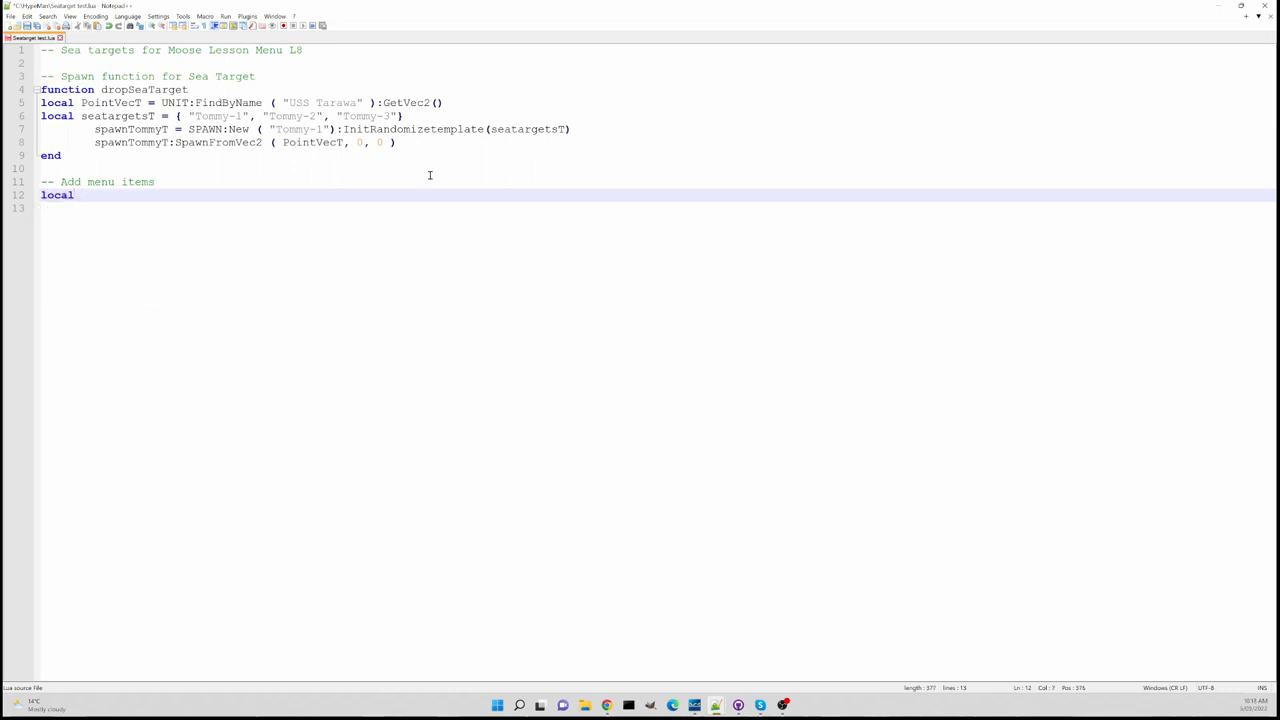
type("Men")
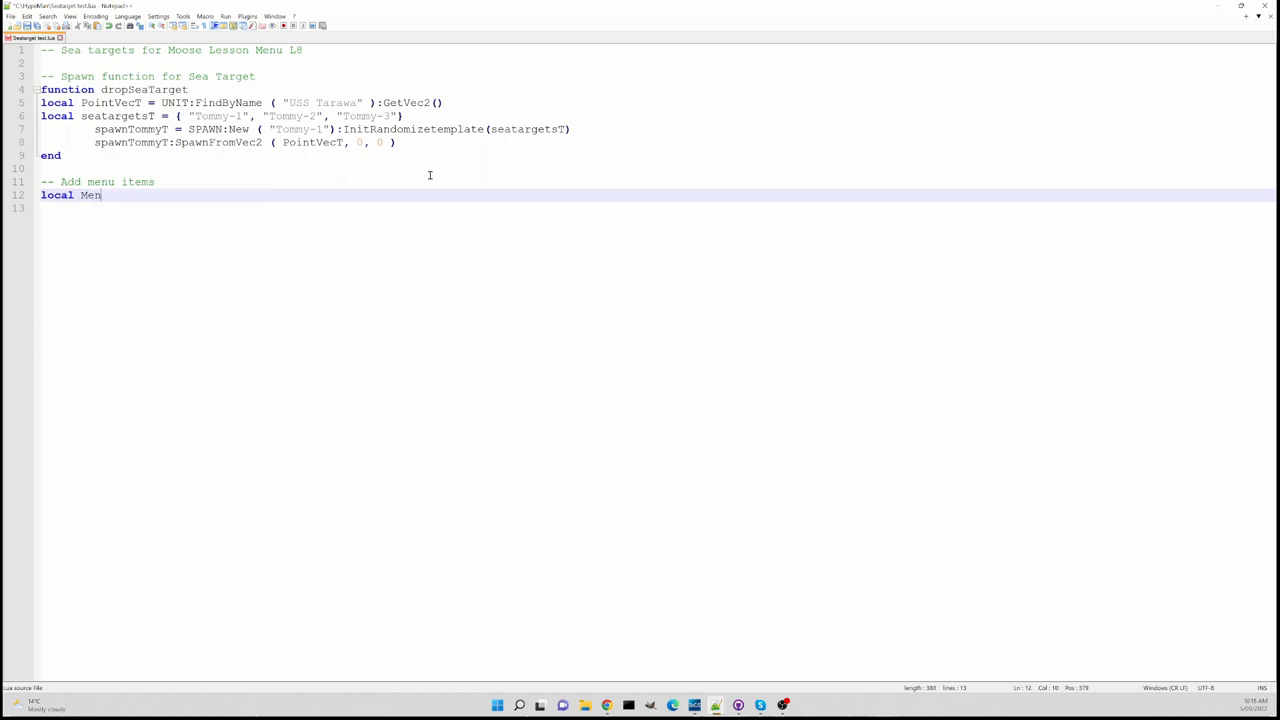
type("u")
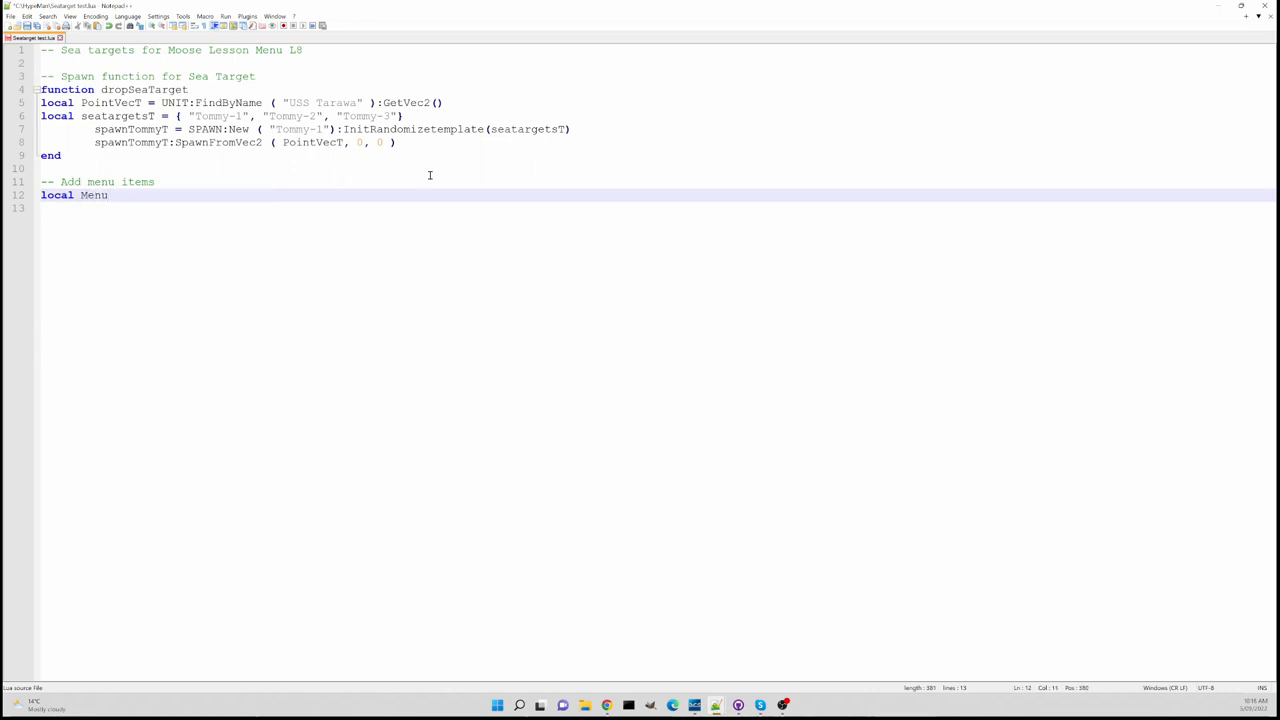
type("CoalitionBlu")
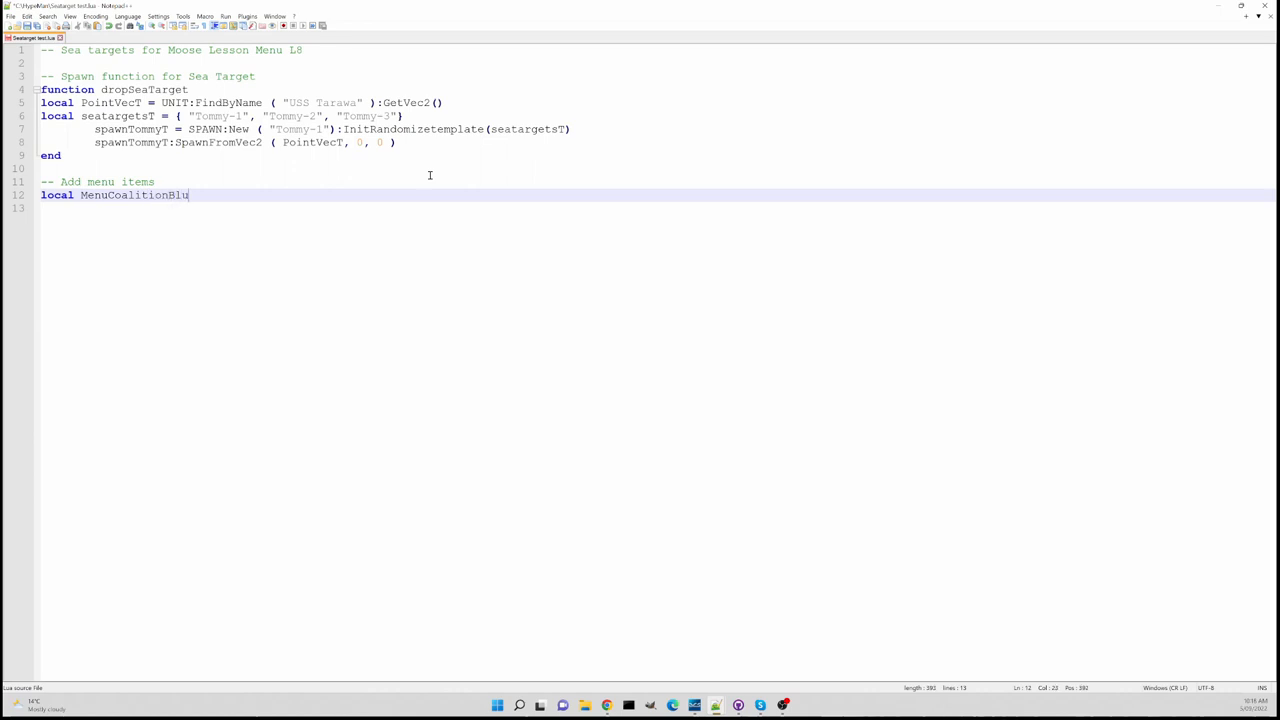
type("e")
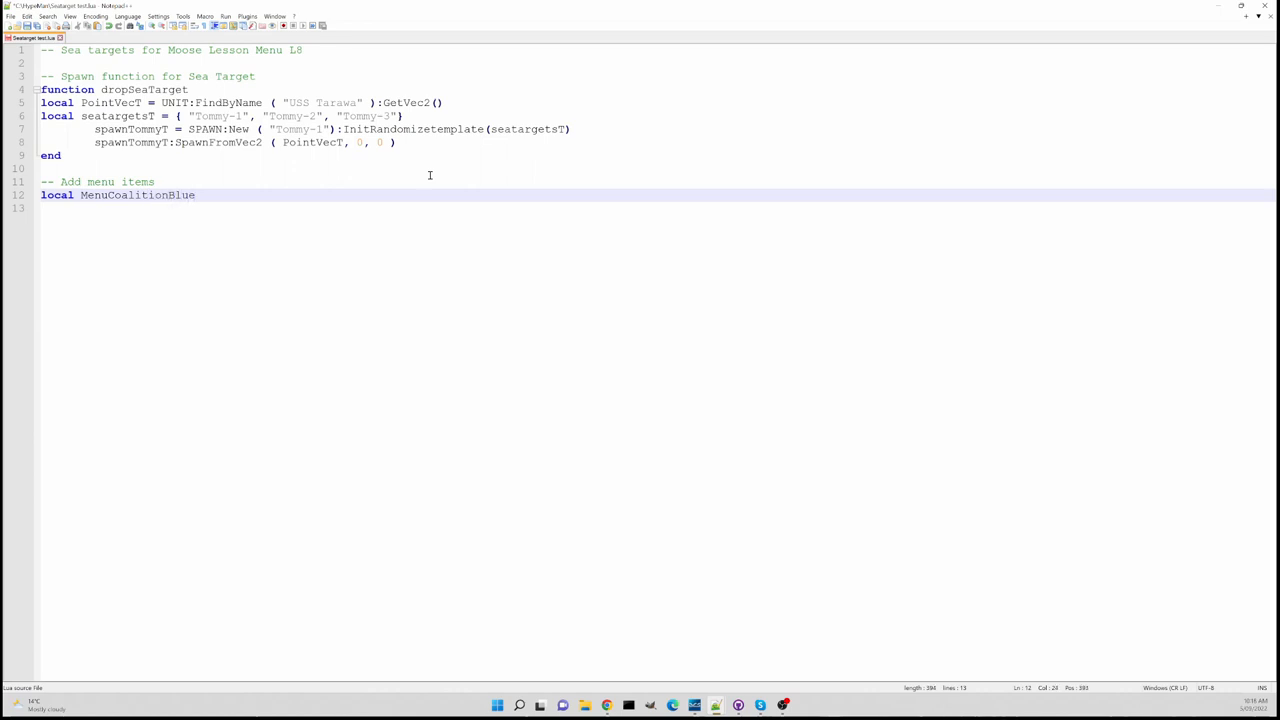
type("=")
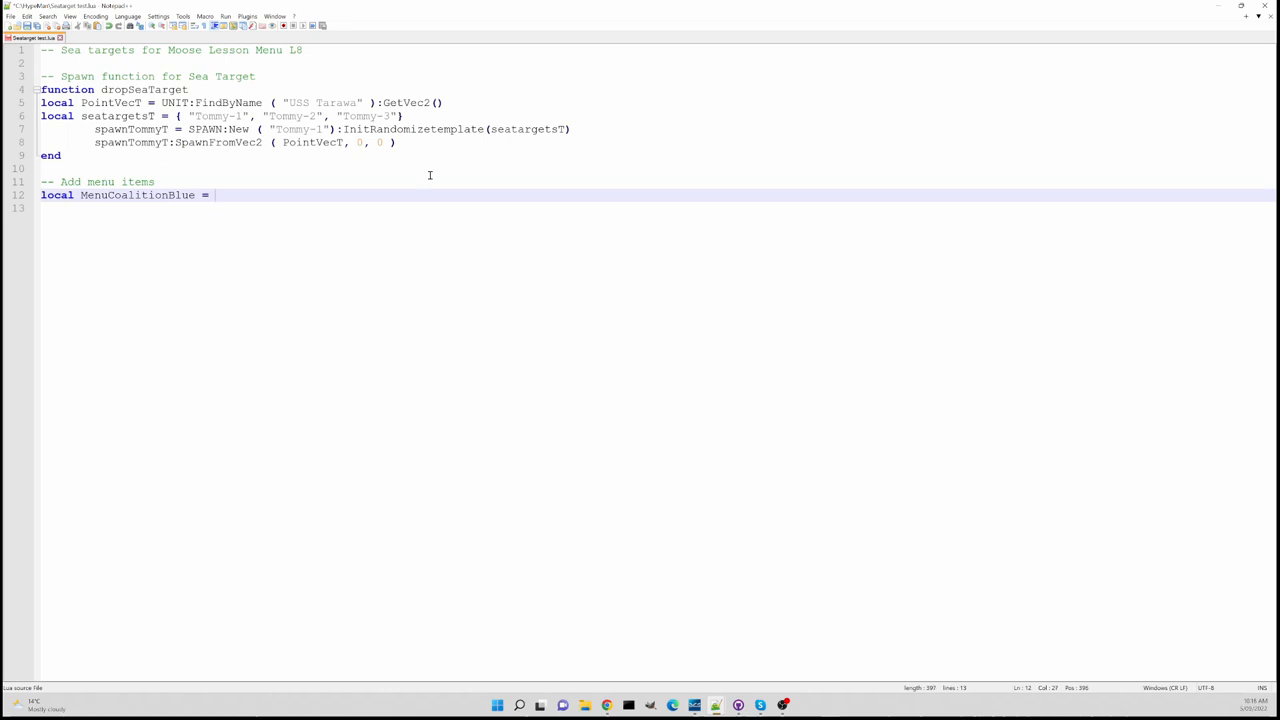
type("M")
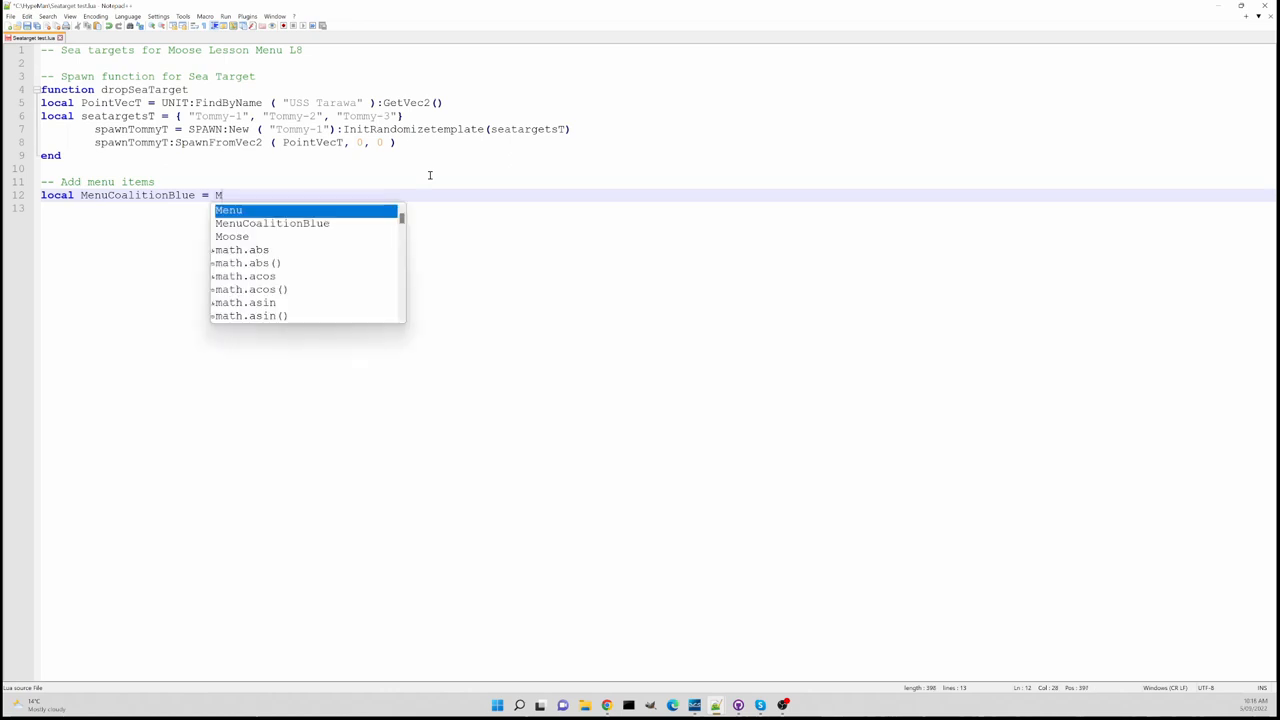
mouse_move(746, 664)
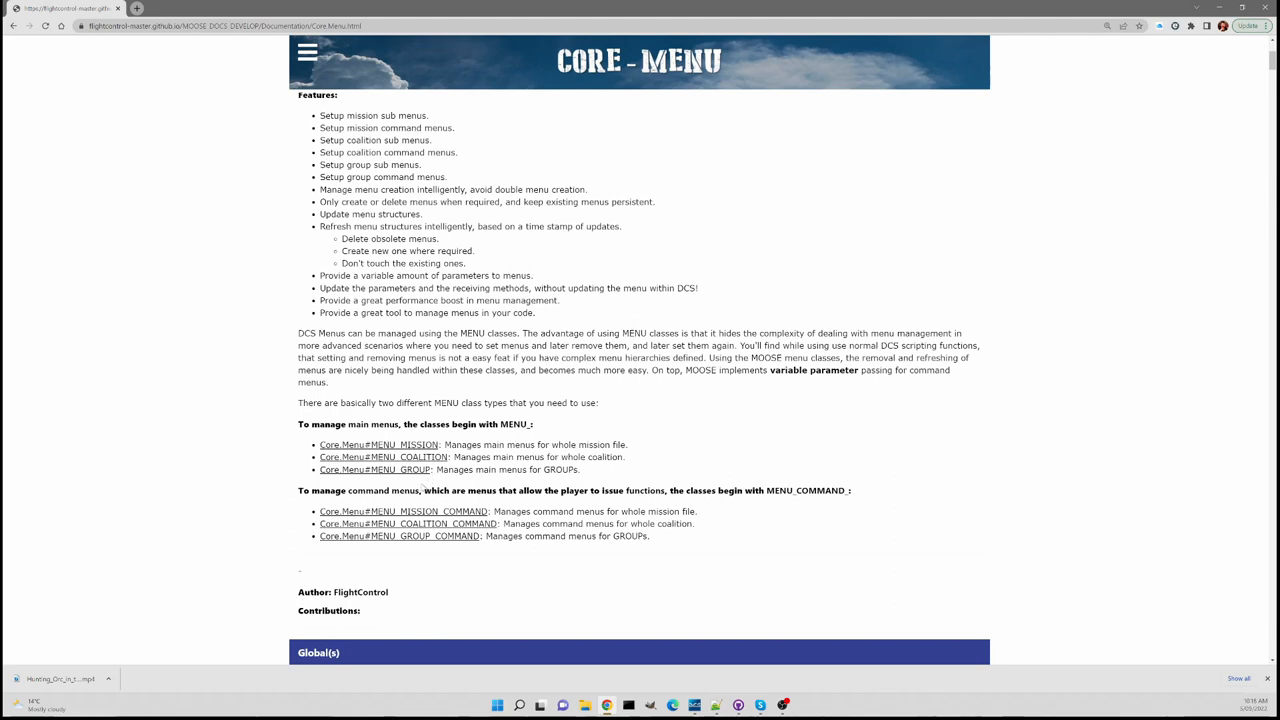
mouse_move(392, 472)
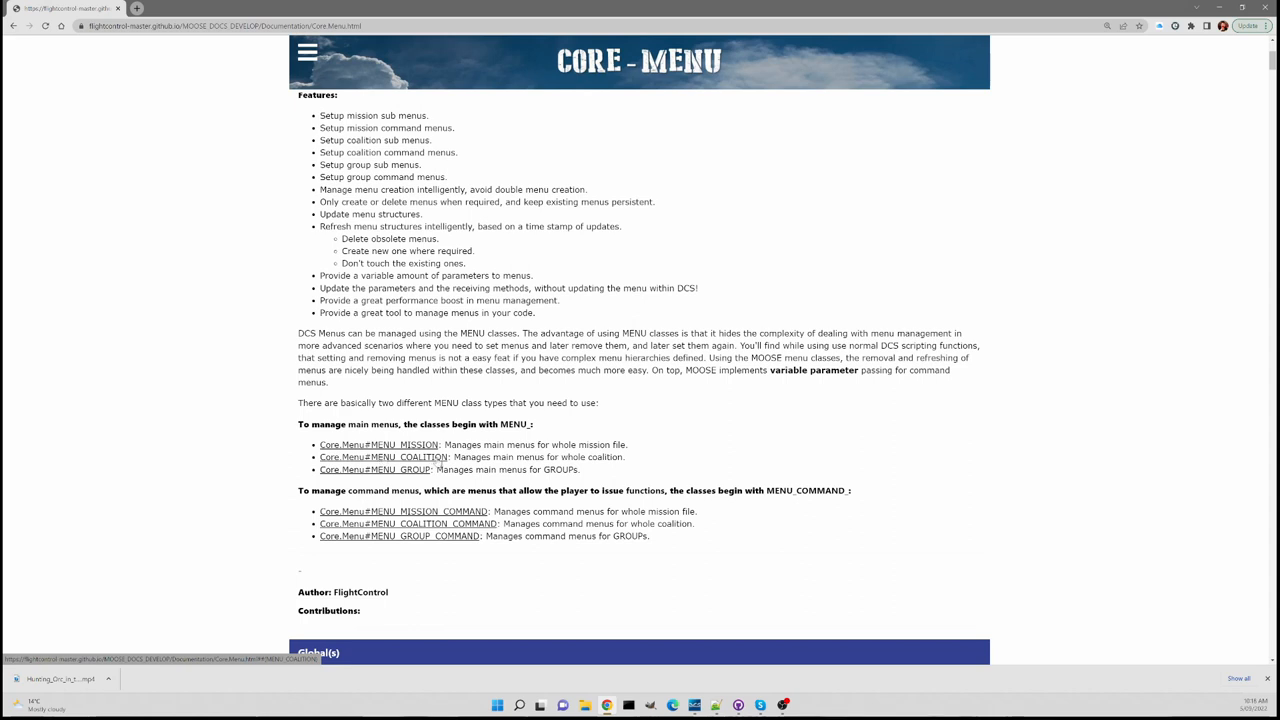
Jump to the MENU_COALITION class reference in the MOOSE Core.Menu docs
left_click(382, 456)
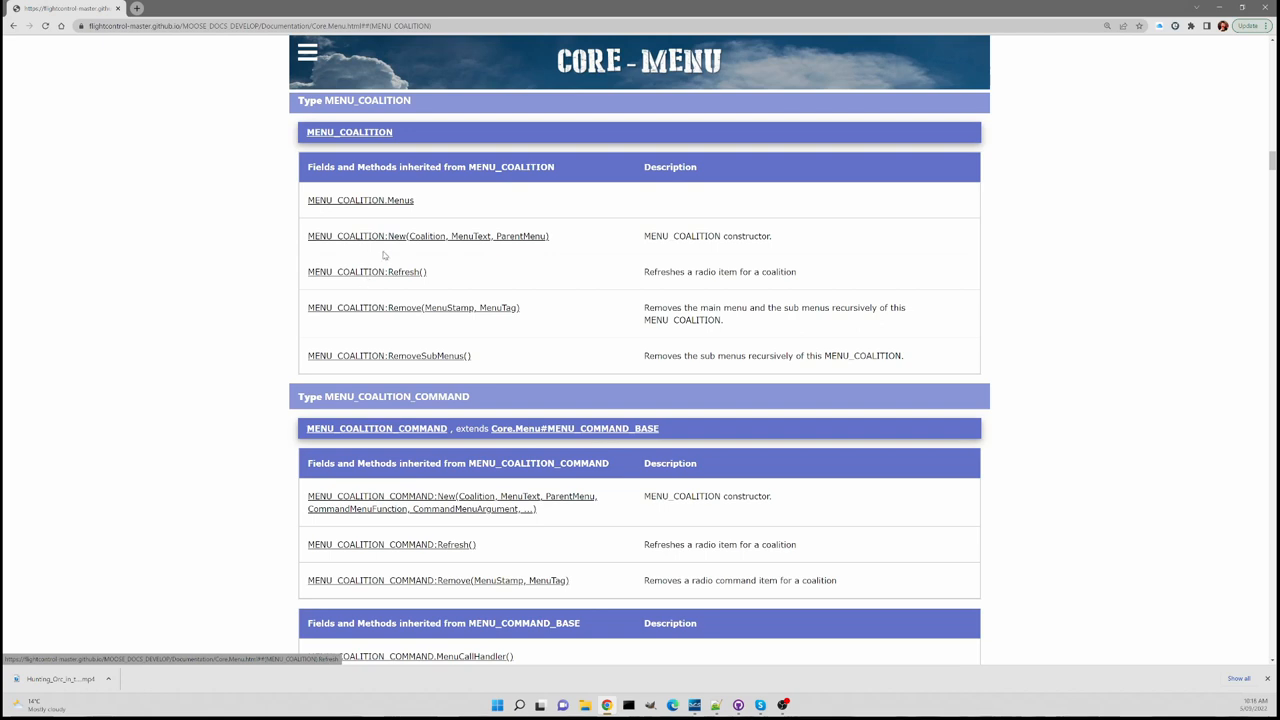
mouse_move(562, 244)
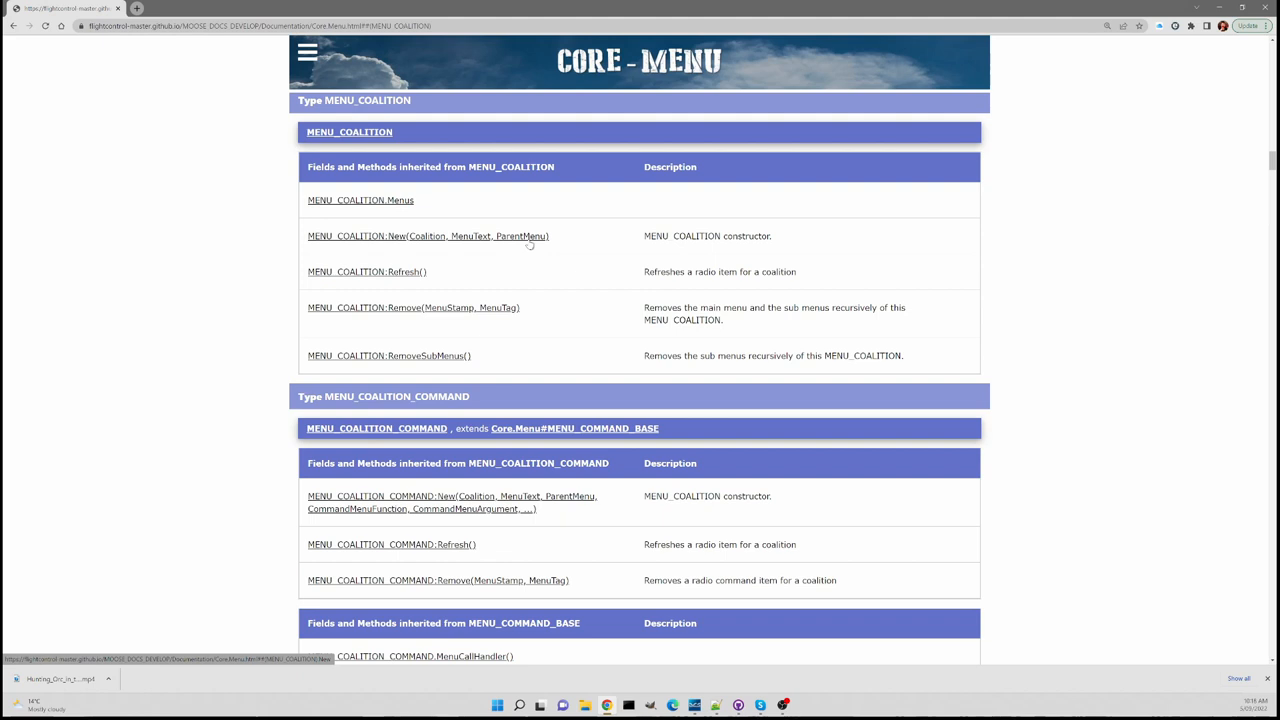
mouse_move(504, 252)
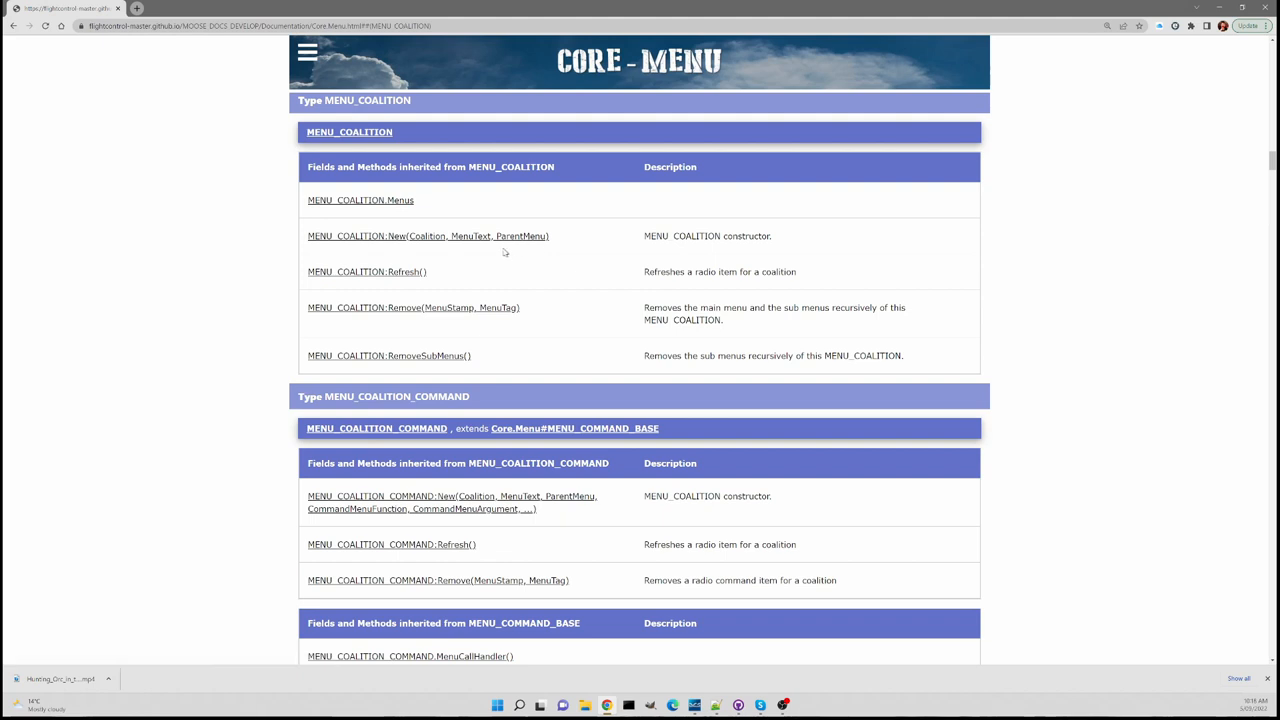
mouse_move(562, 664)
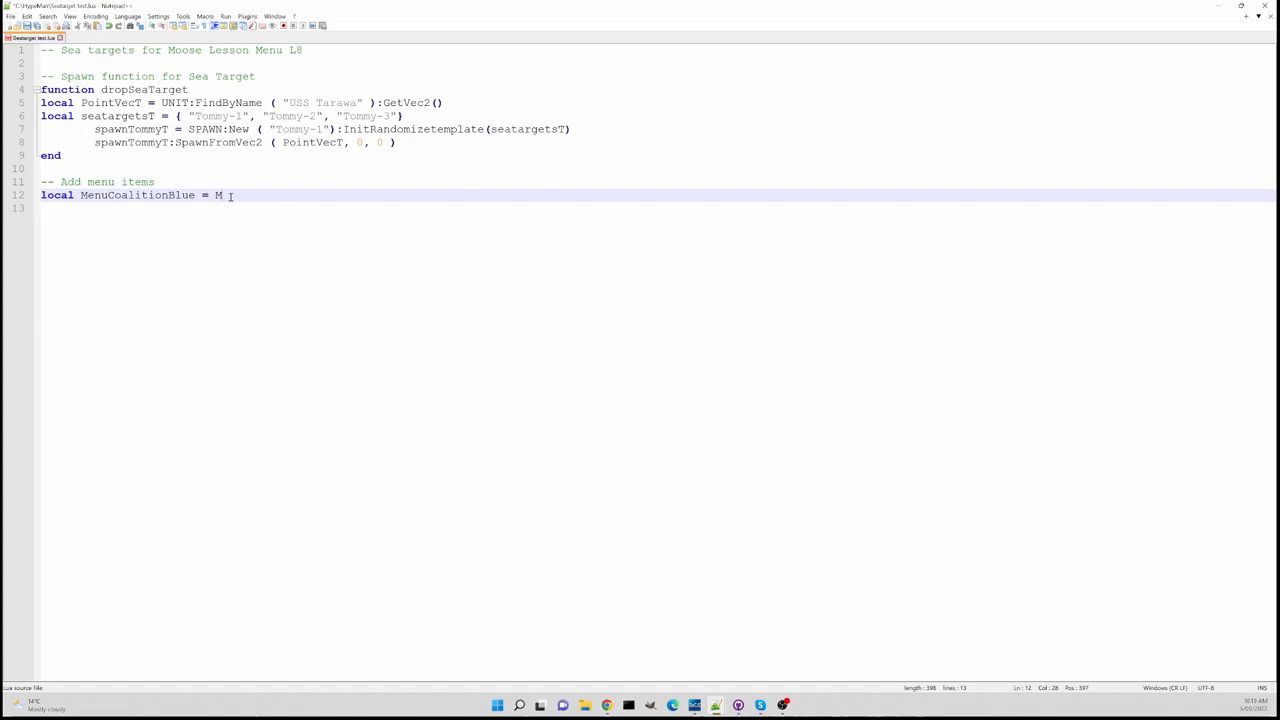
Write MENU_COALITION:New(coalition.side.BLUE for the MenuCoalitionBlue assignment
type("ENU_")
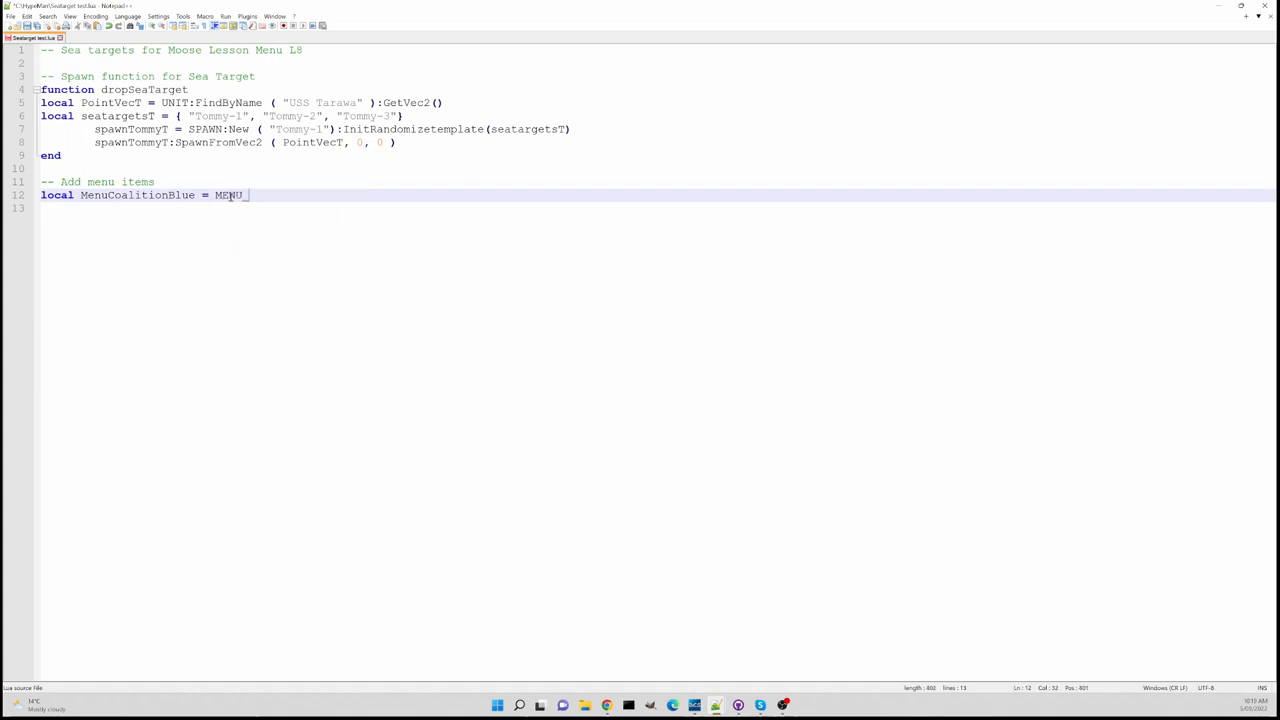
type("COA")
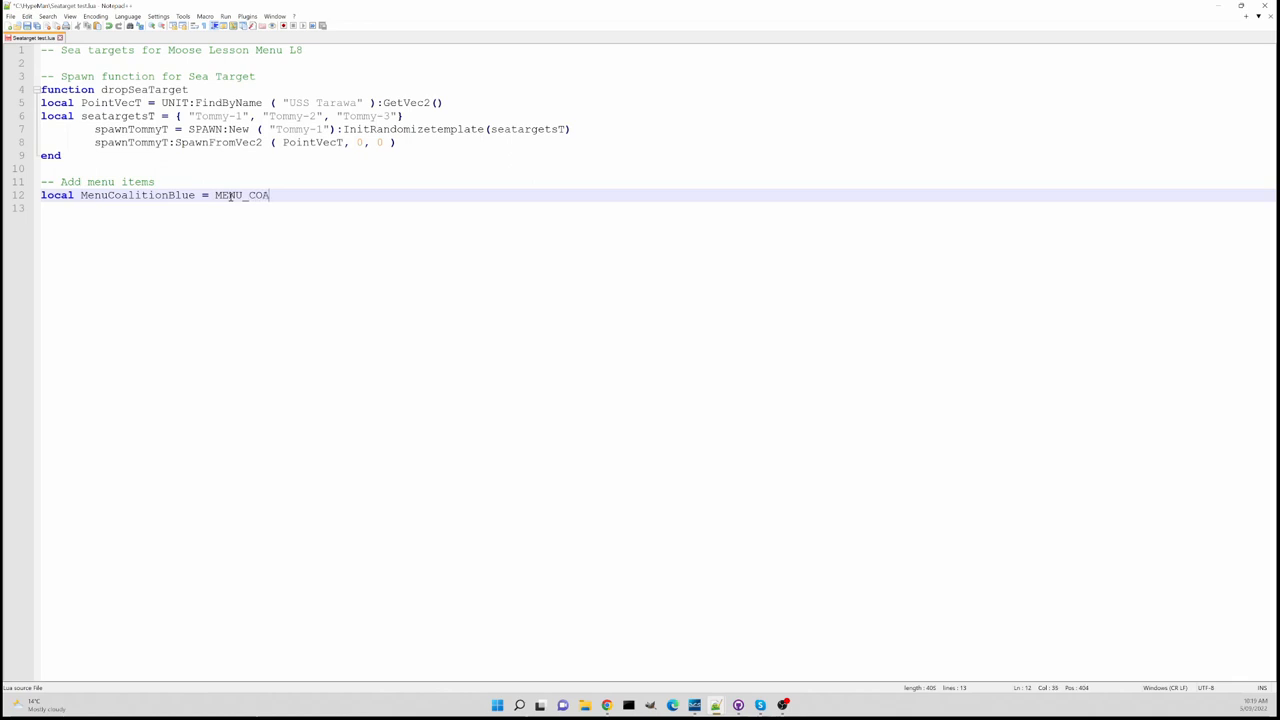
type("LITION")
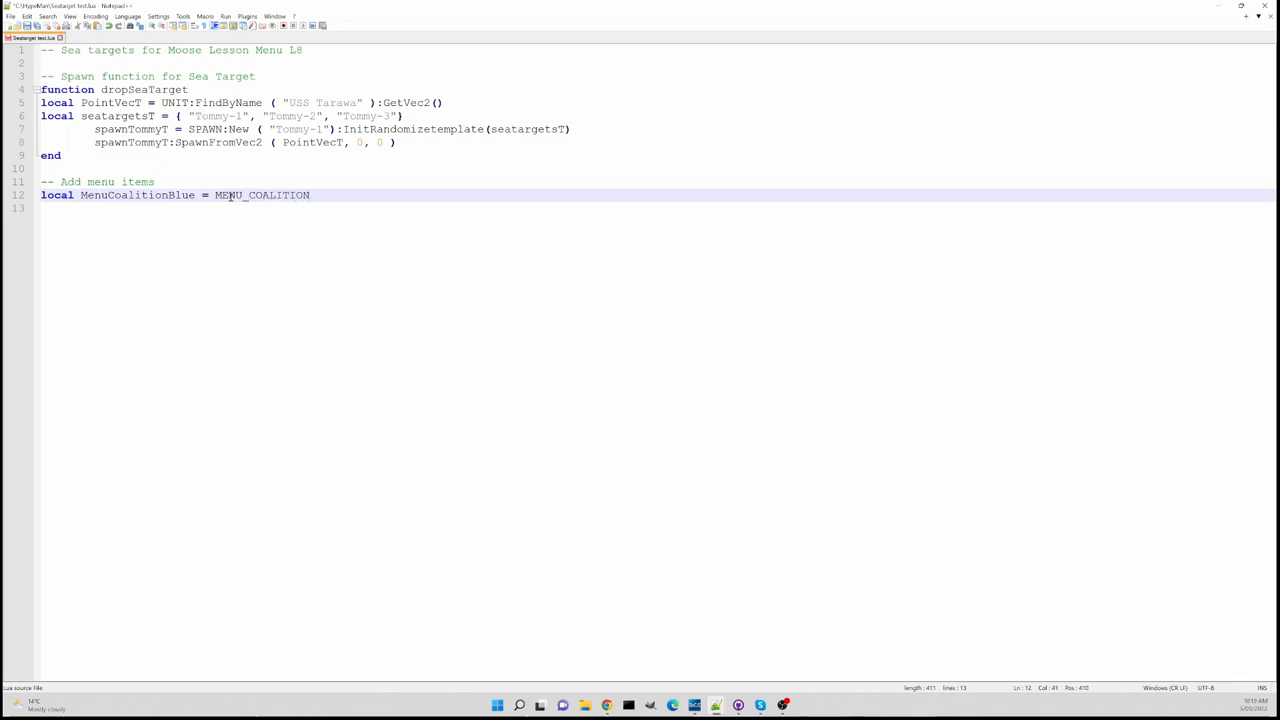
type(":")
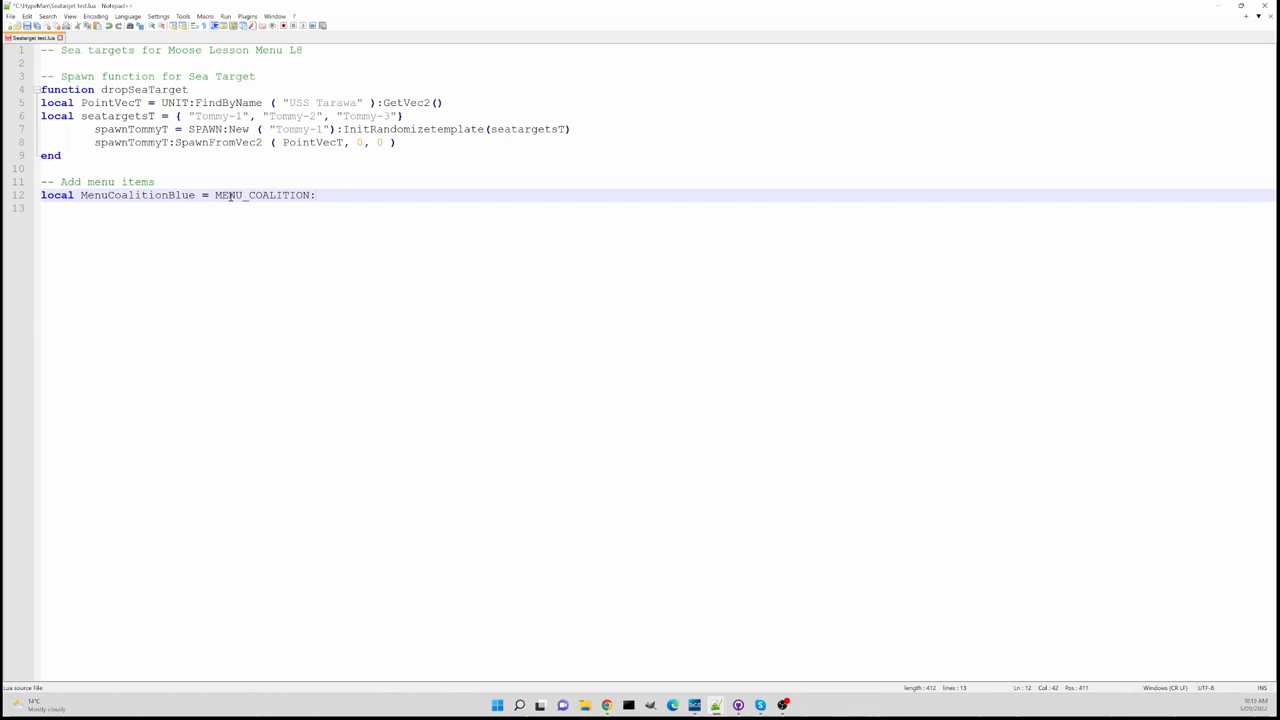
type("New")
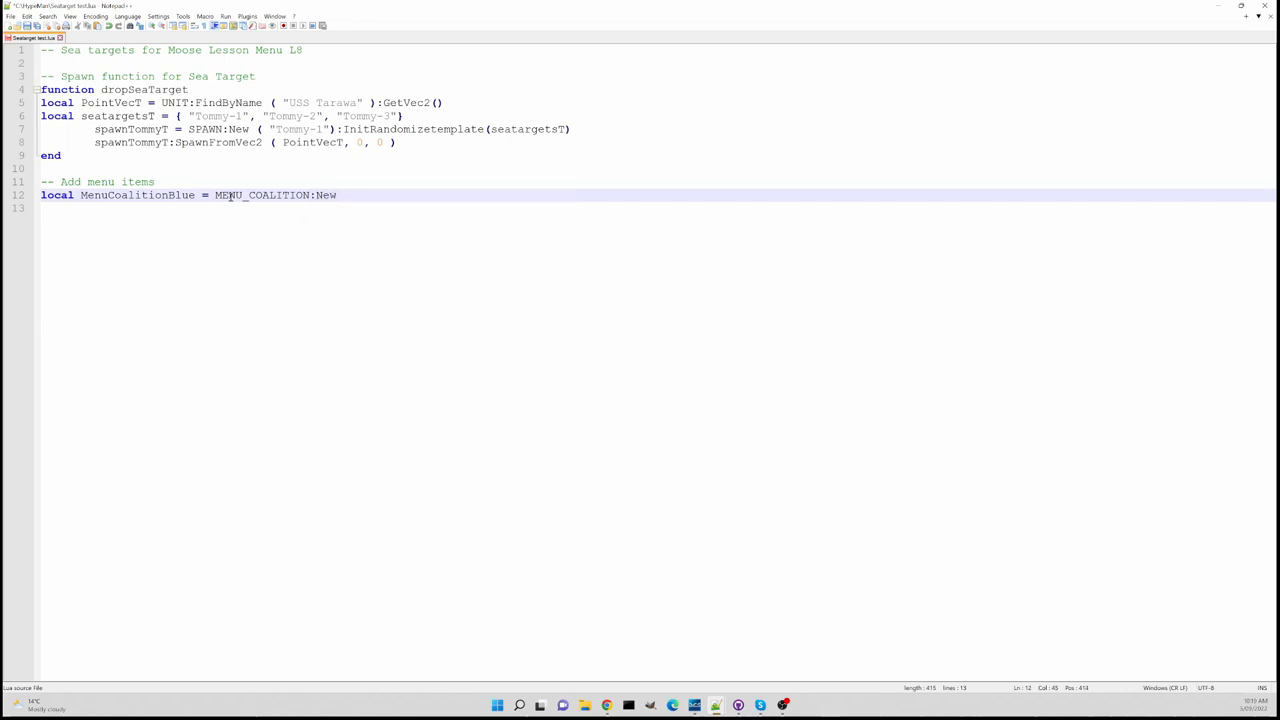
type("(")
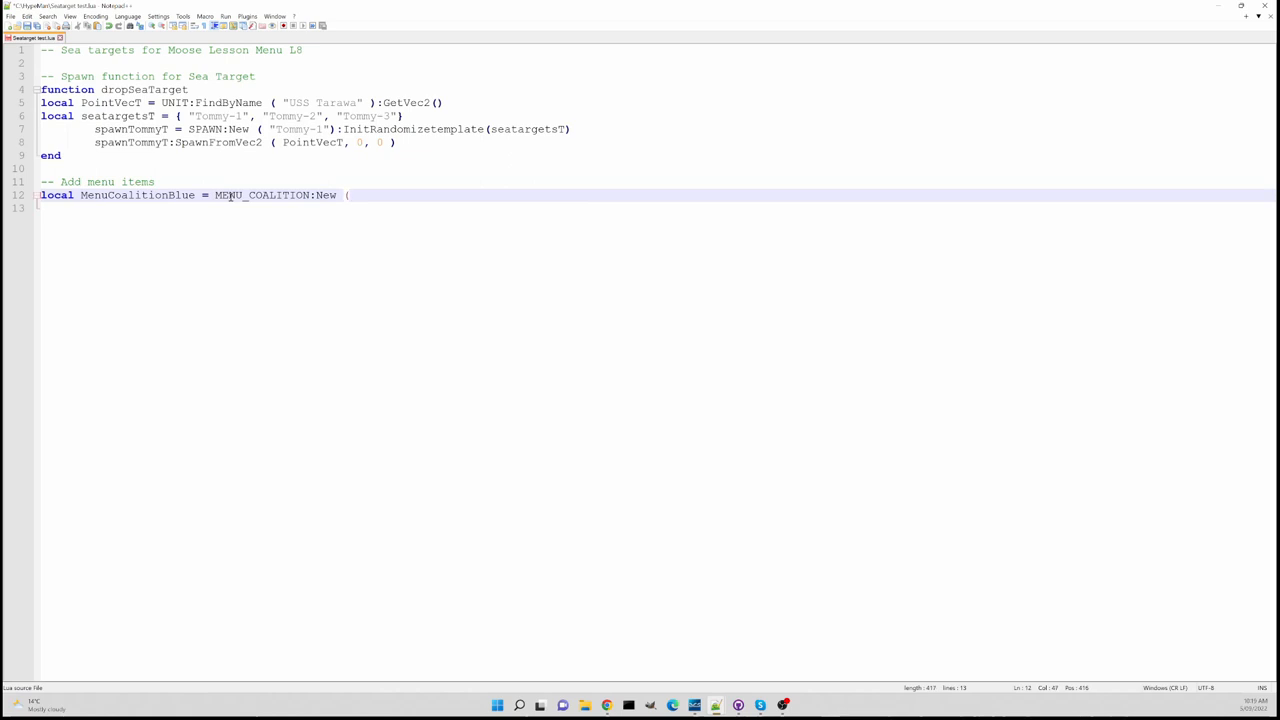
type("coalitio")
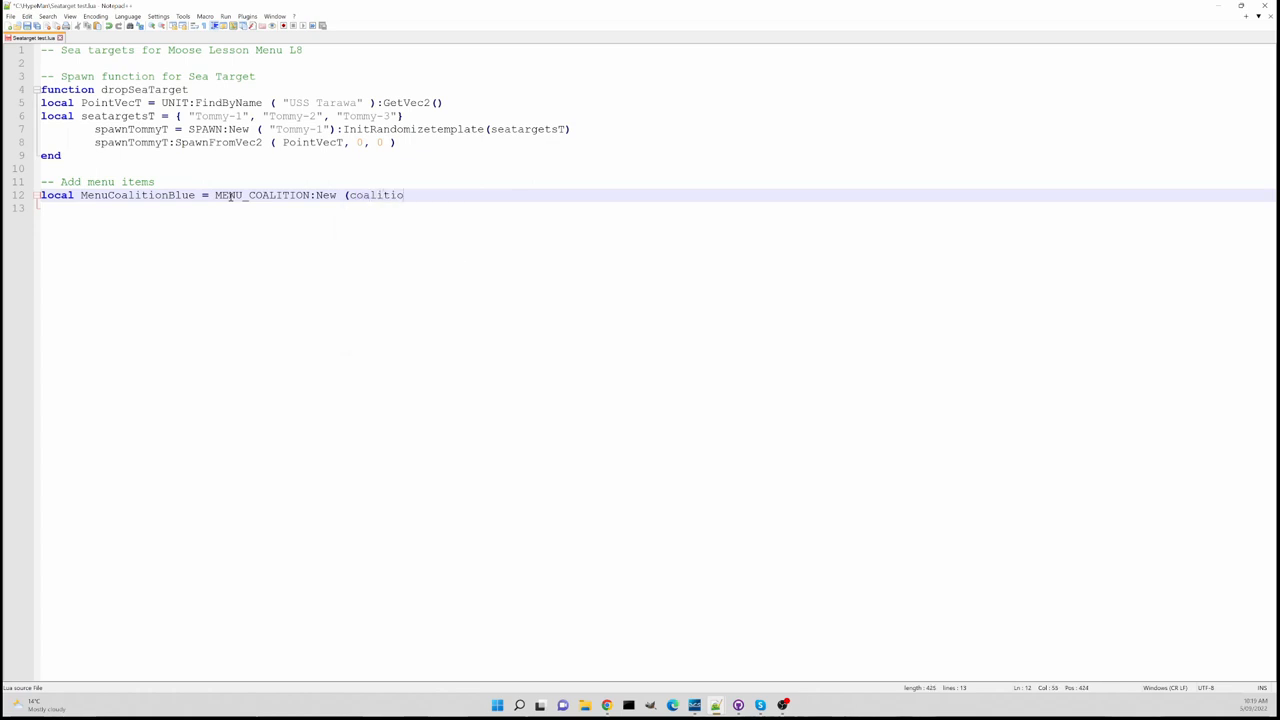
type(".")
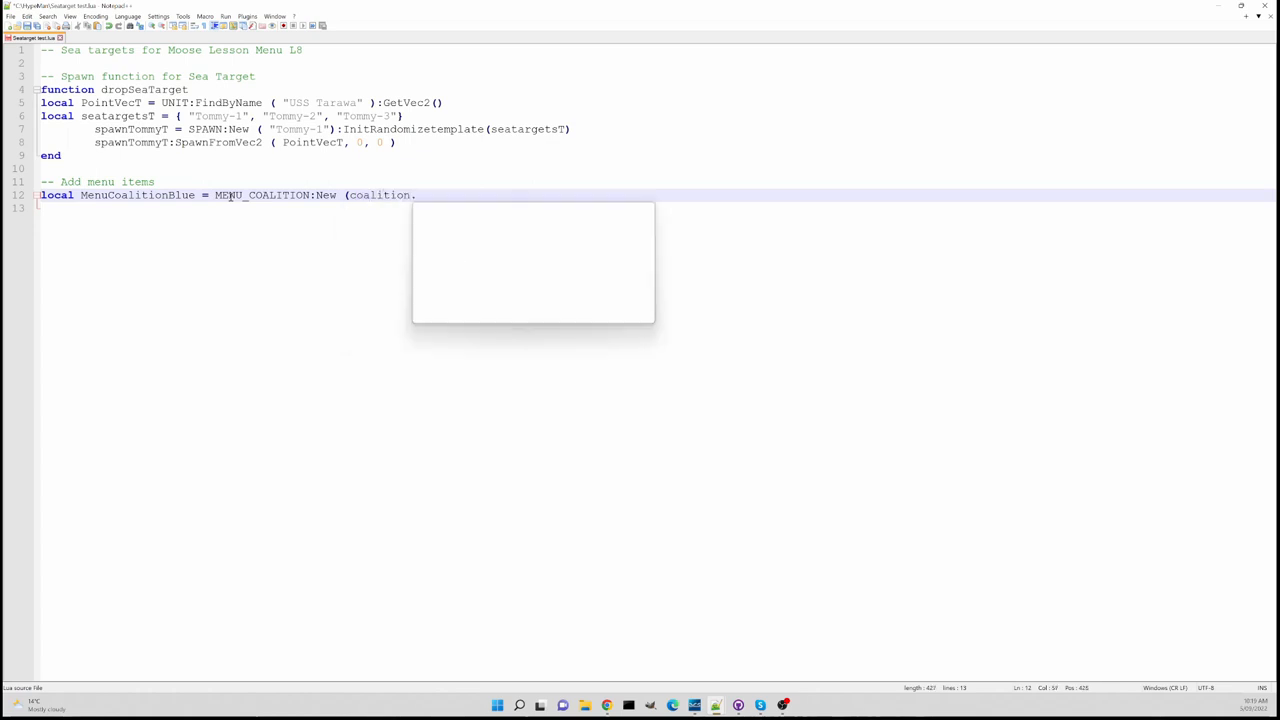
type("side.")
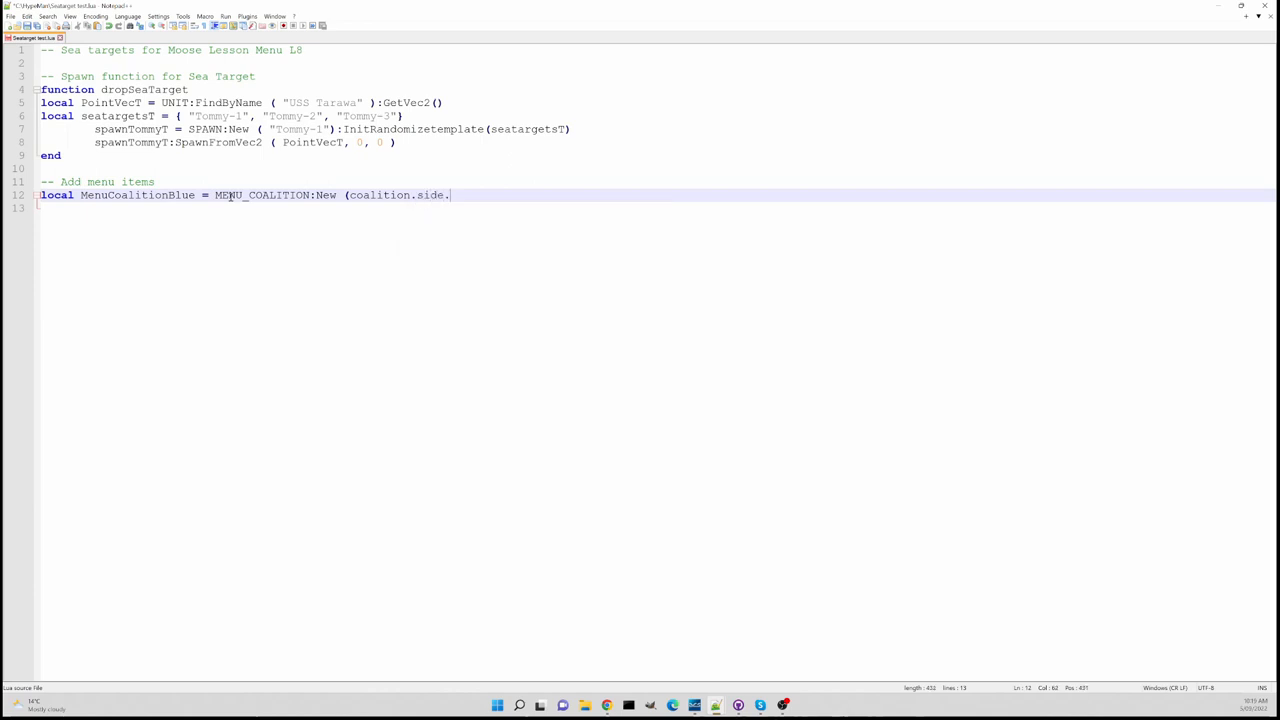
type("BLUE,")
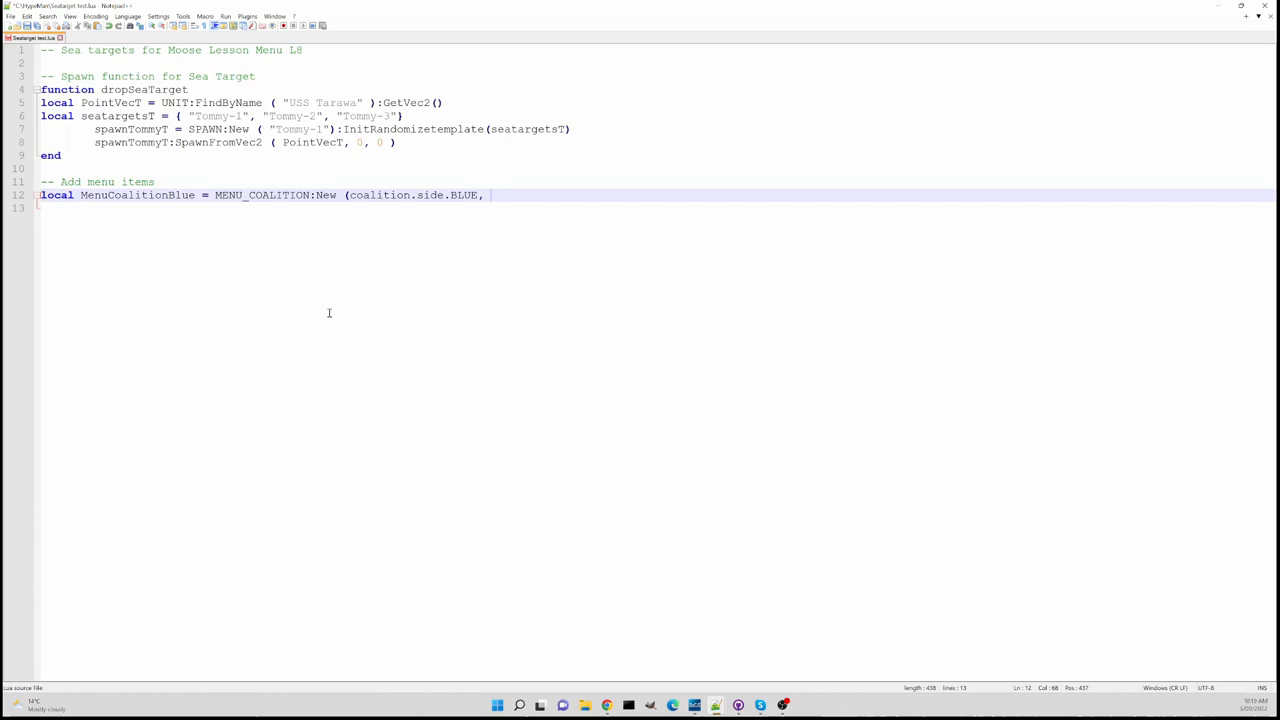
Add the "Range Practice" menu text and close the call
type("\"")
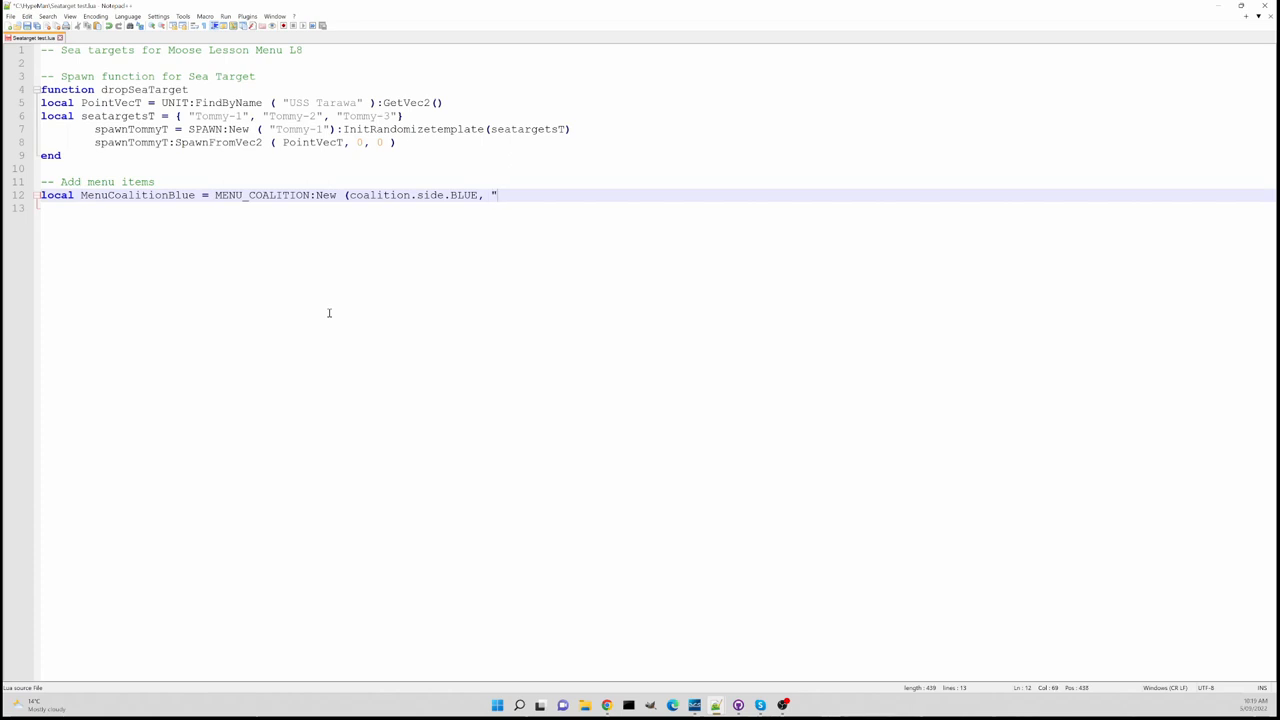
type("Range Practice")
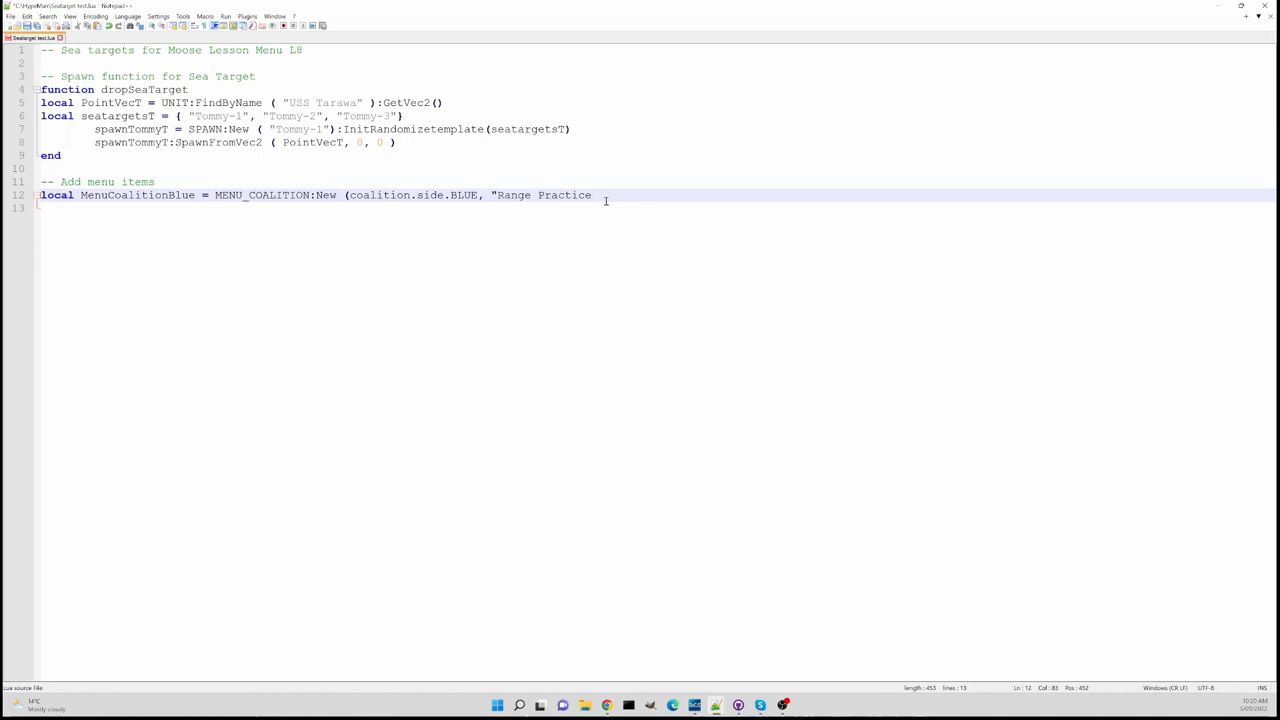
type("\"")
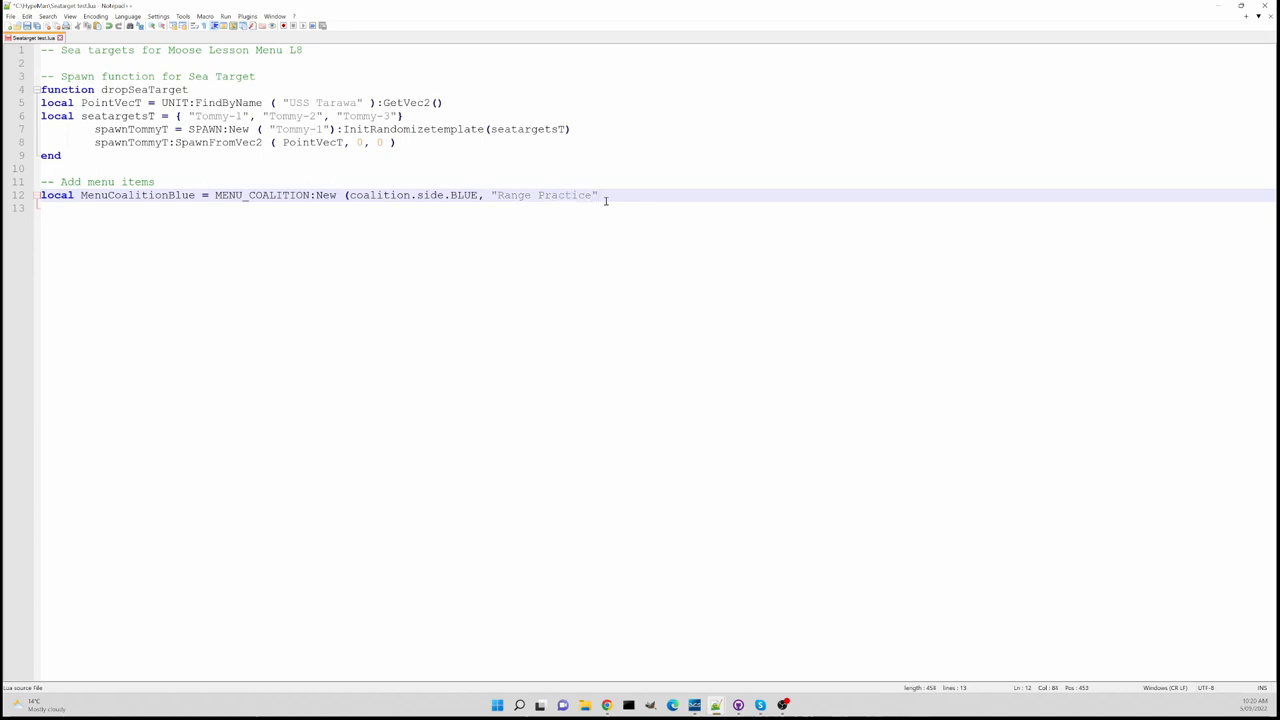
type(")")
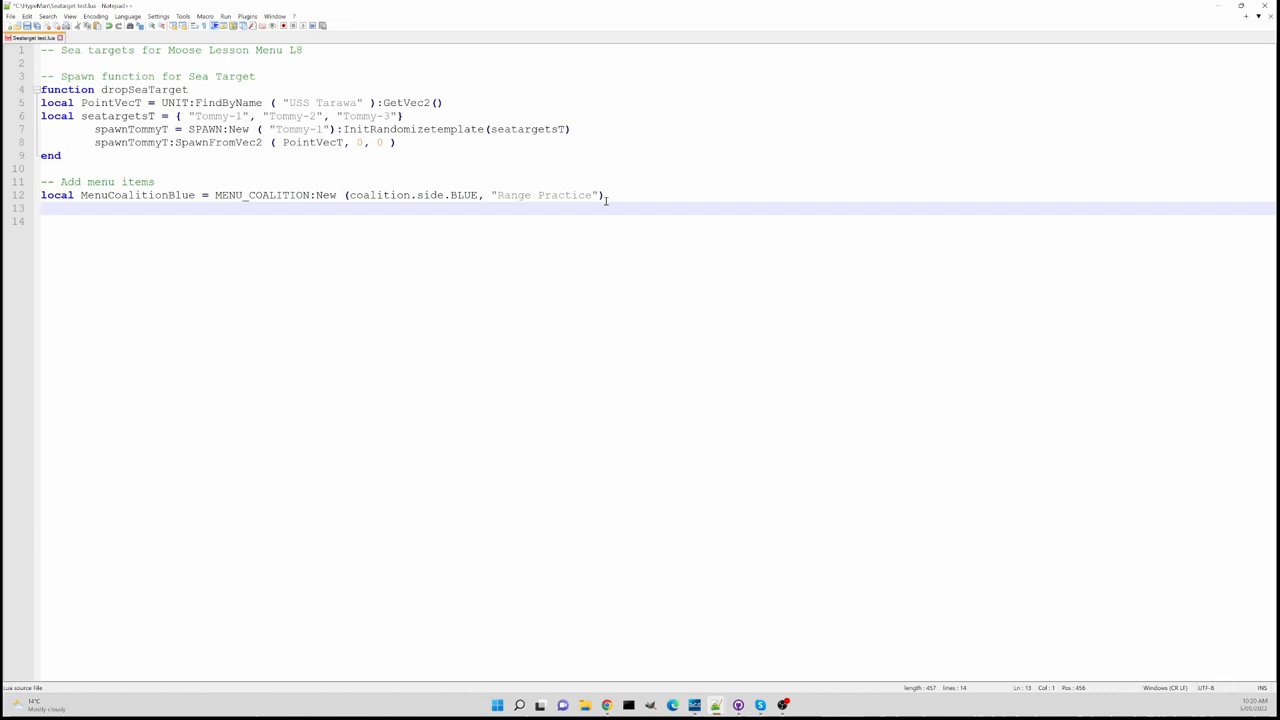
Start local NestedMenuBlue = and copy the MENU_COALITION:New call from line 12
type("local")
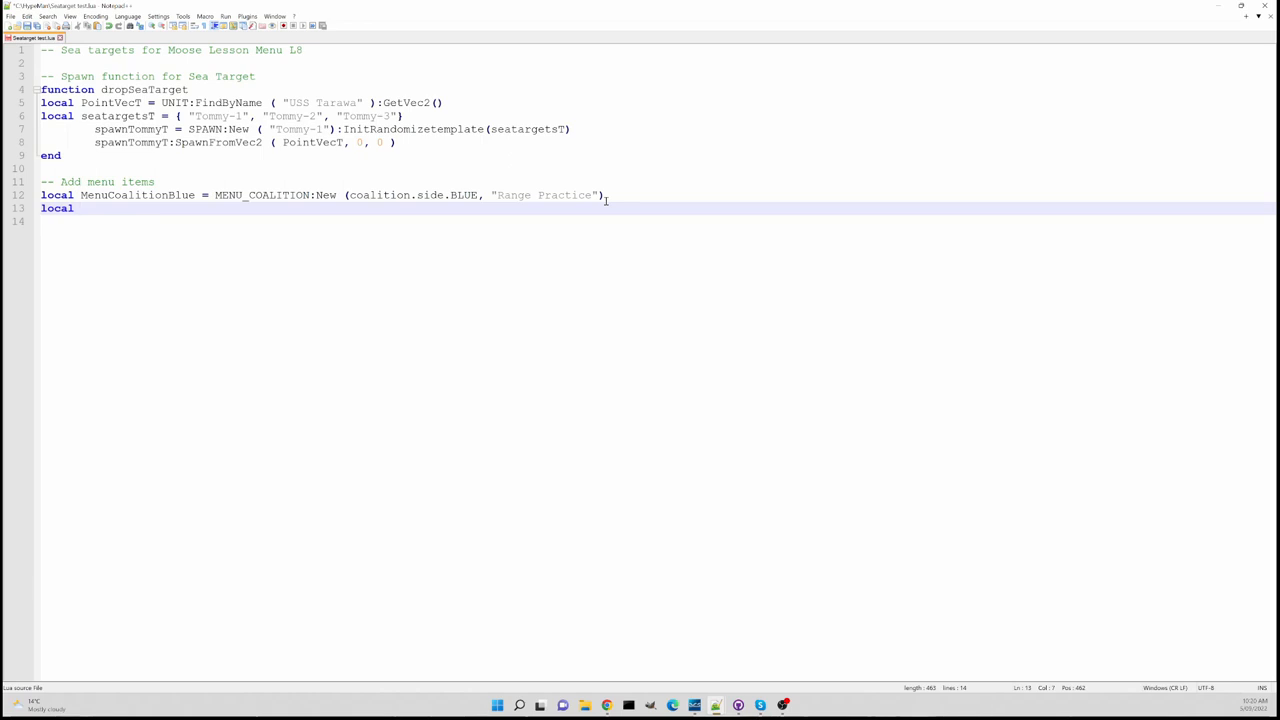
type("NestedM")
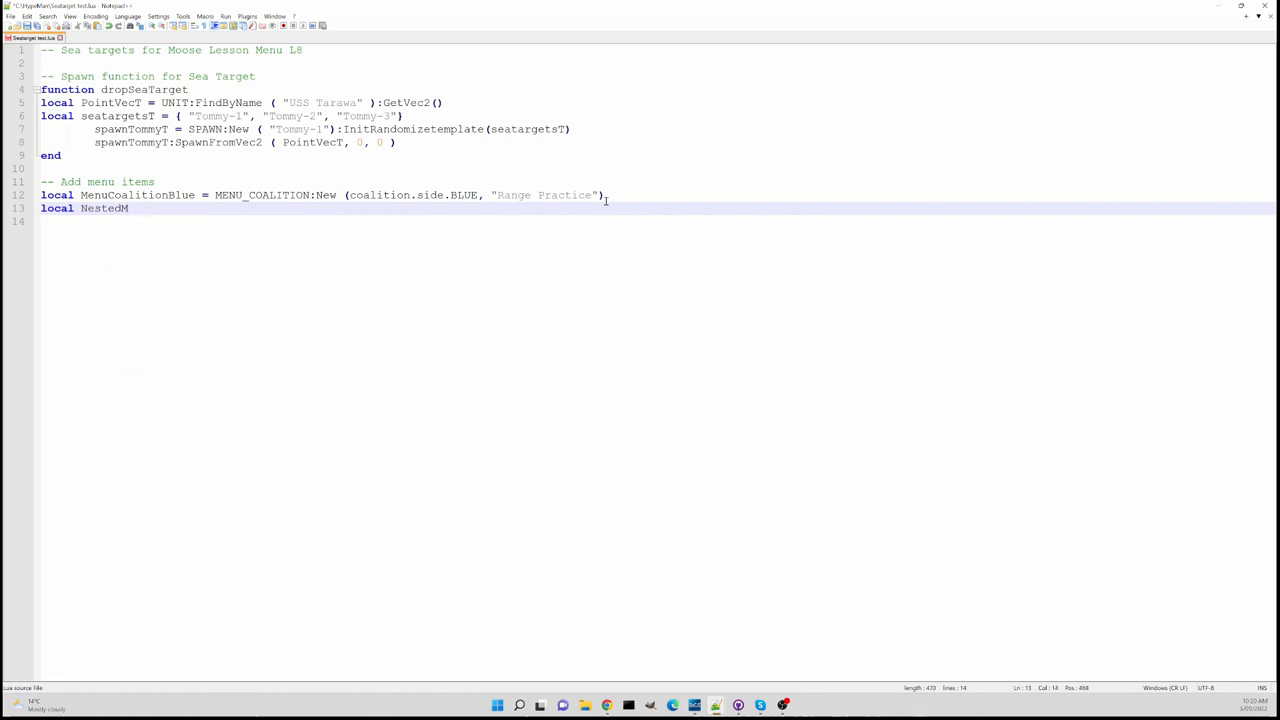
type("enuBlue")
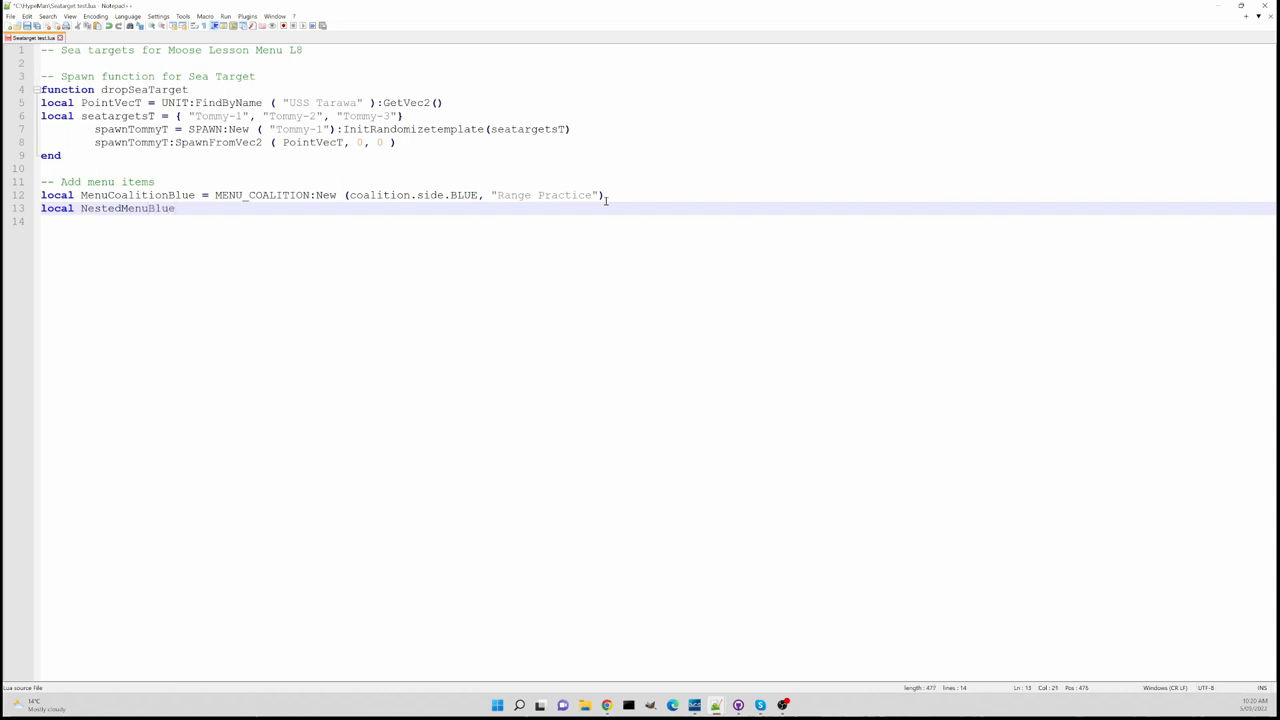
type("\" \"")
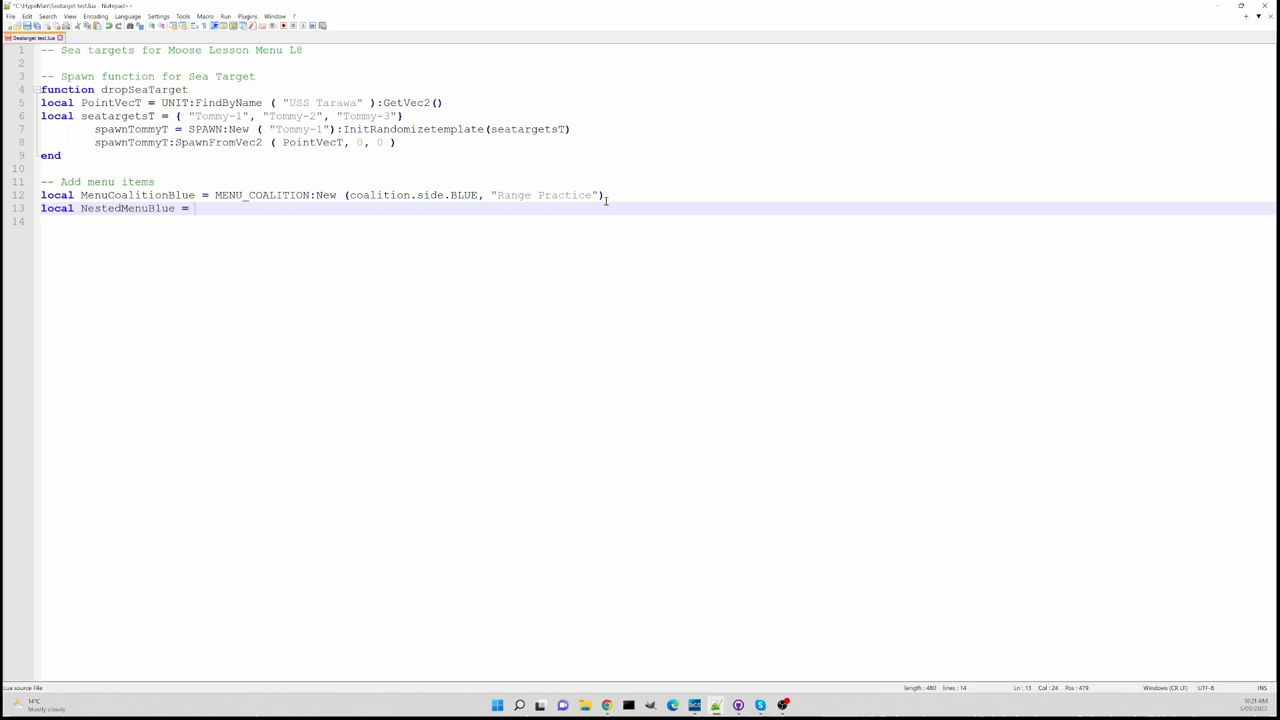
type("Me")
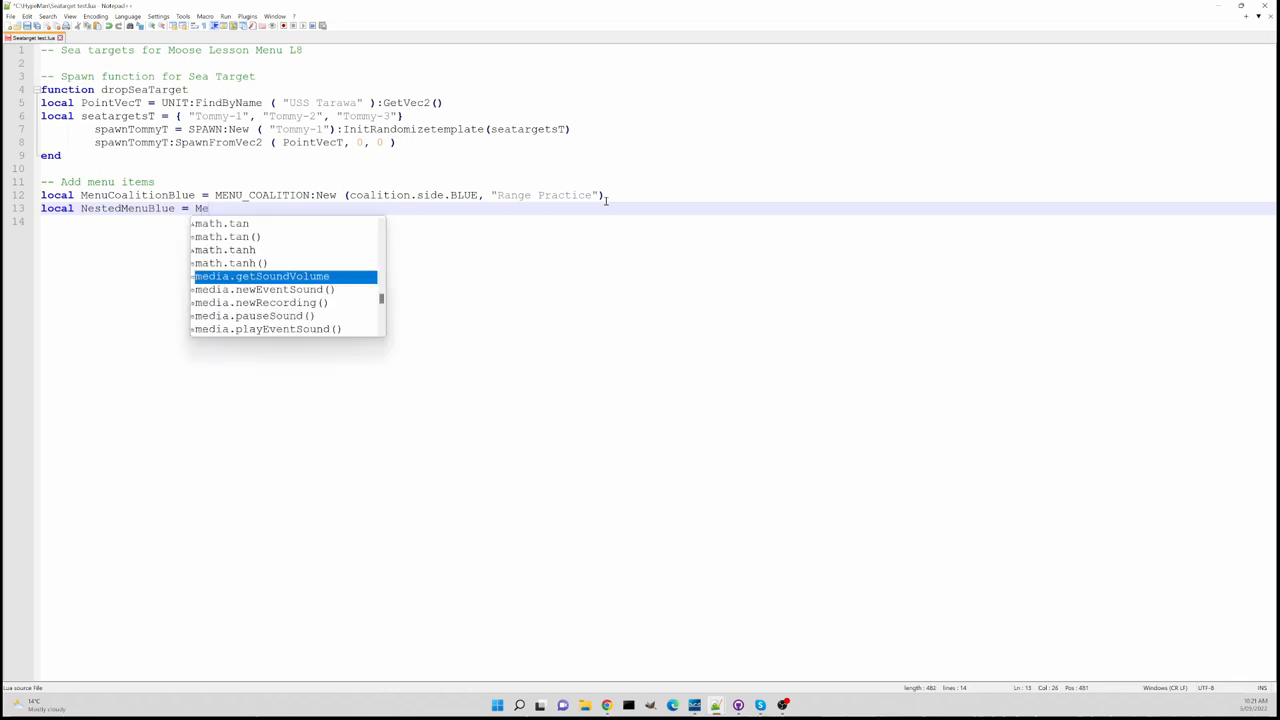
key("BackSpace")
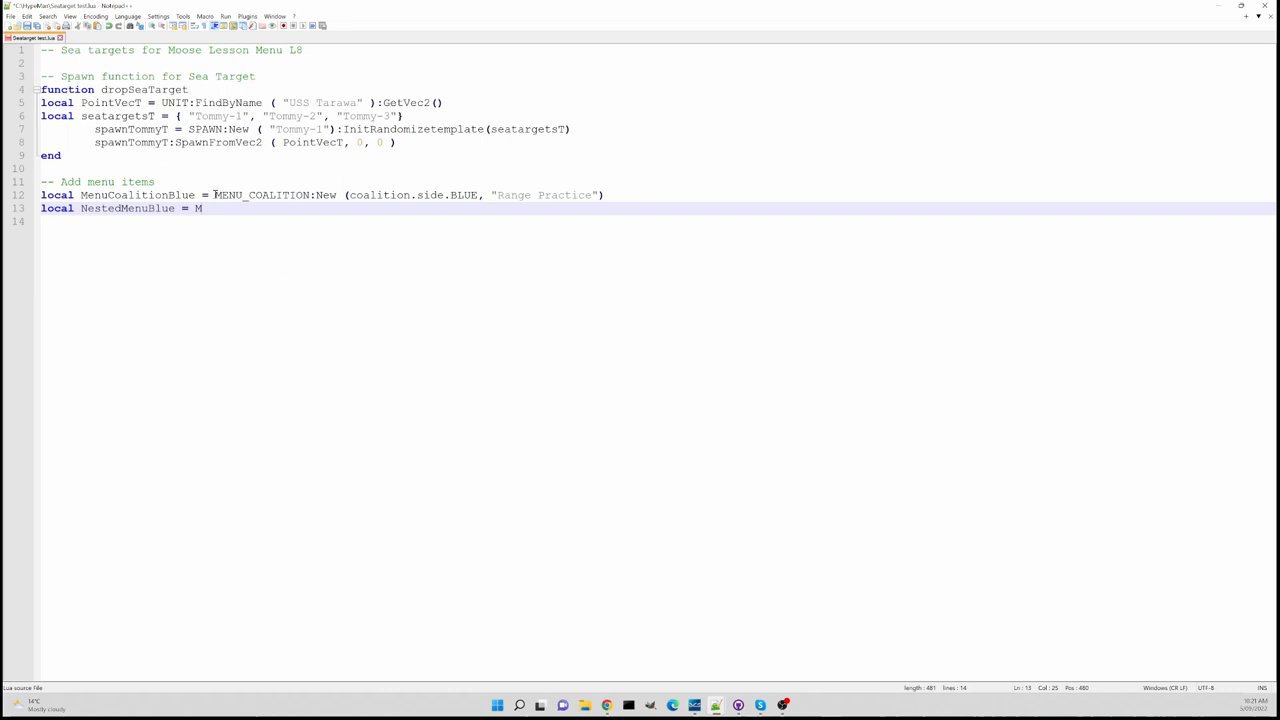
left_click_drag(212, 196, 608, 196)
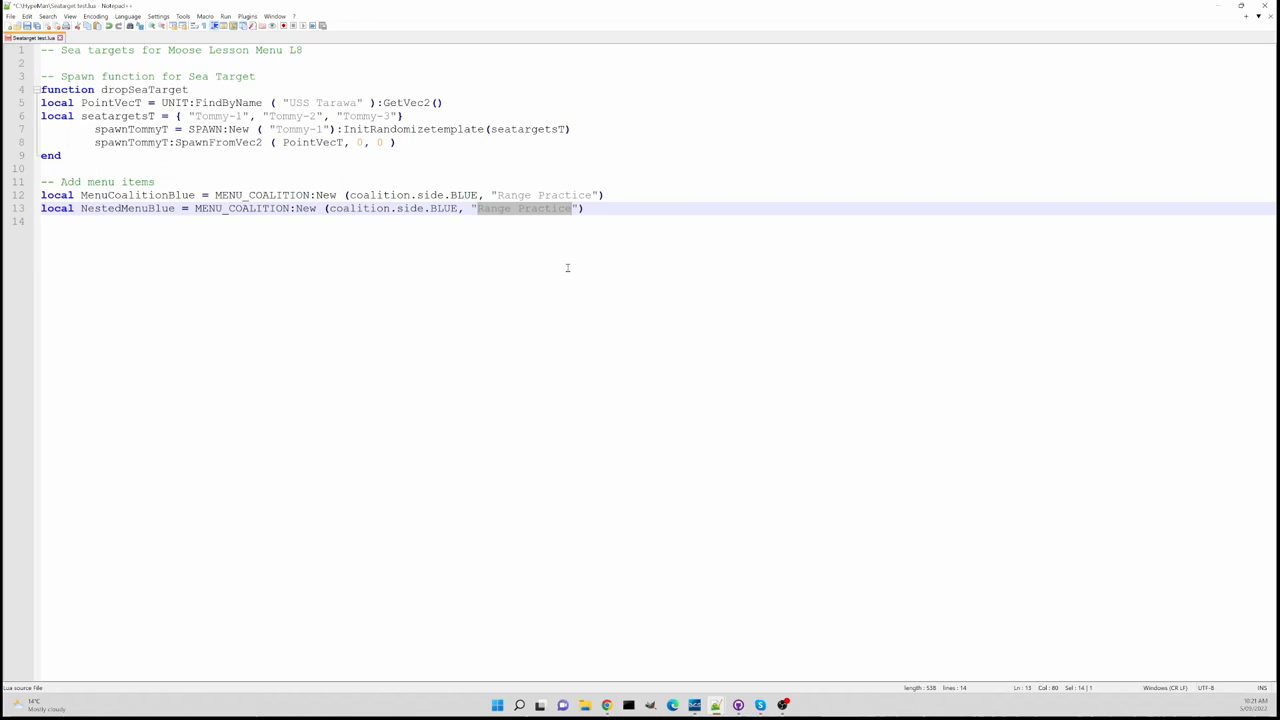
Reword the copied menu text to "Tarawa", removing extra words
type("Tw")
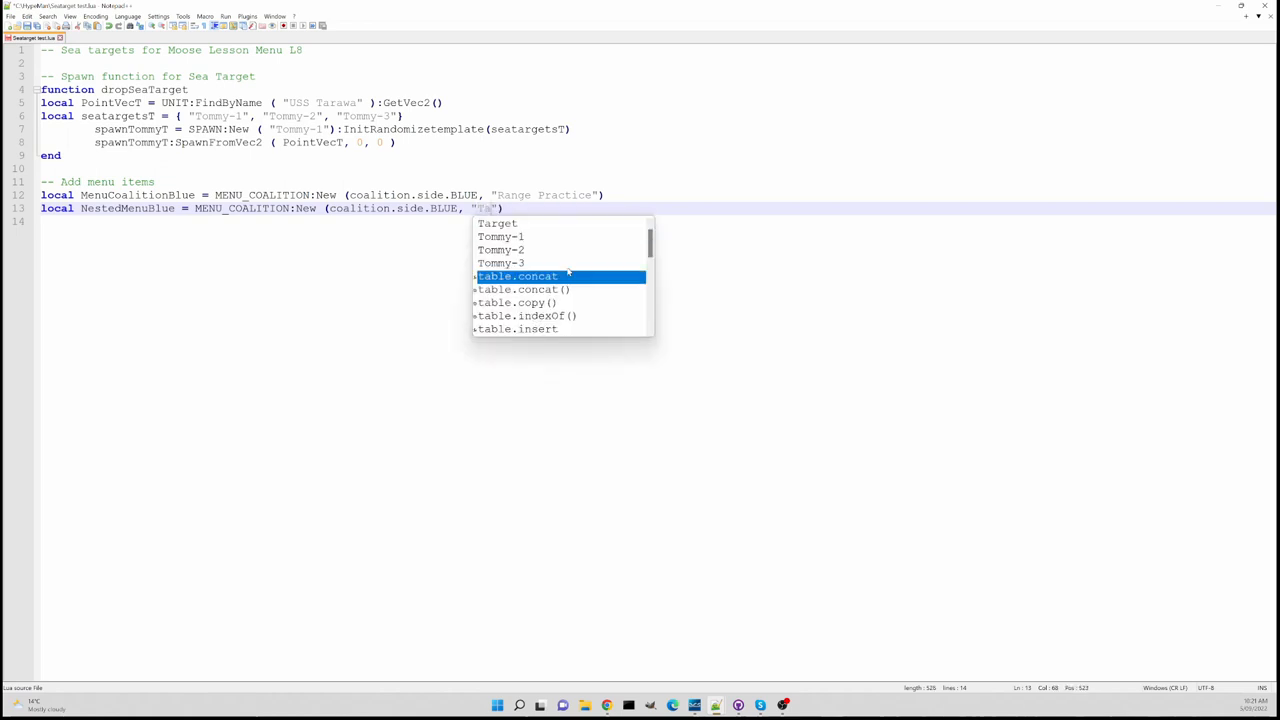
type("arawa Sea")
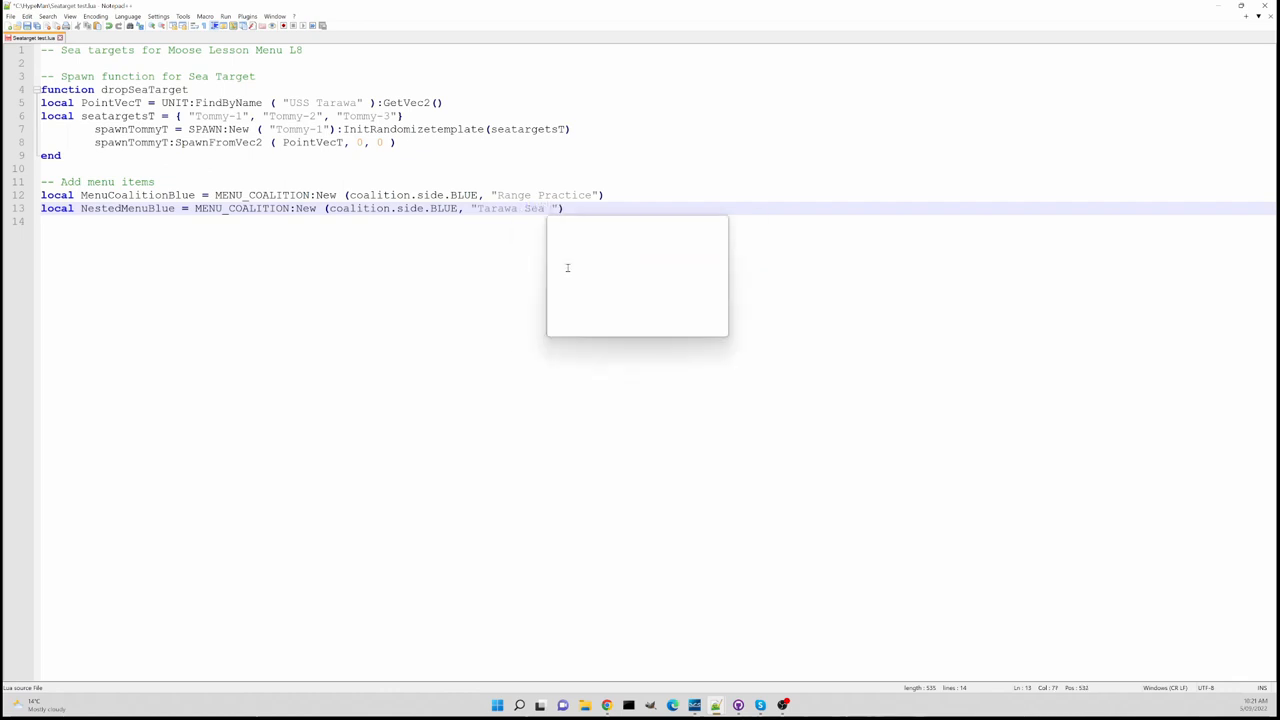
type("Target")
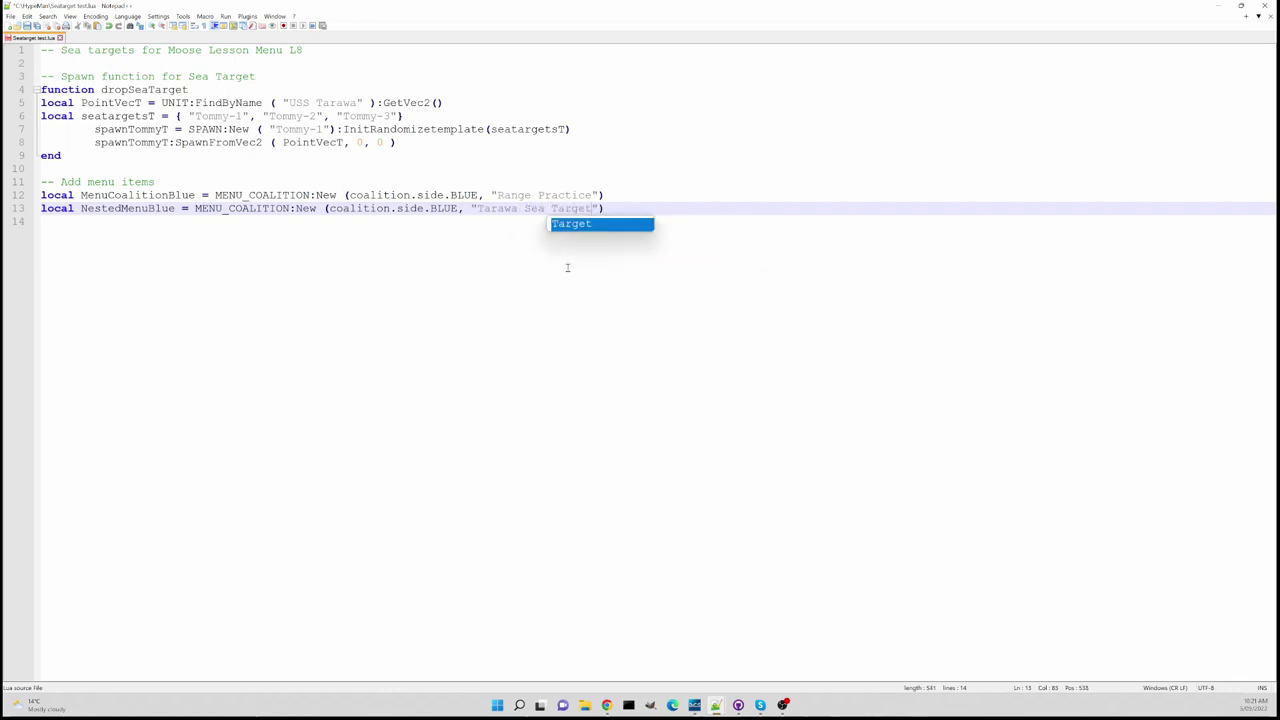
type("deplo")
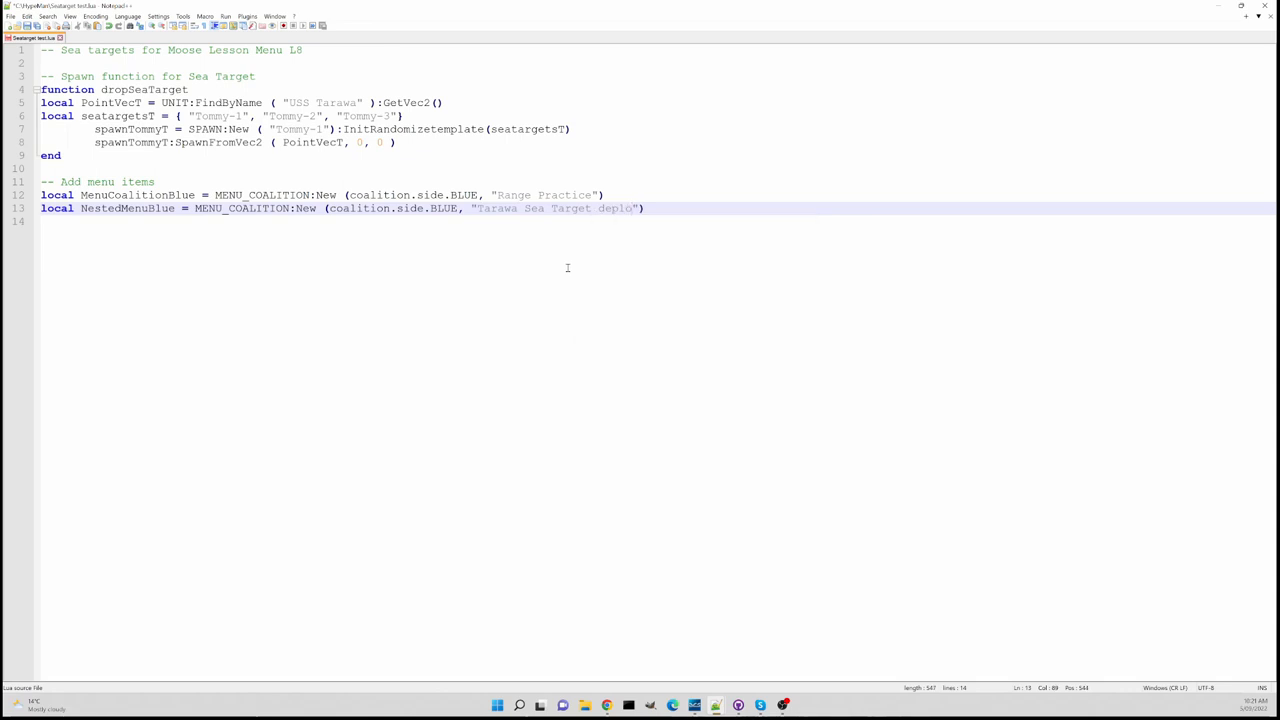
type("d")
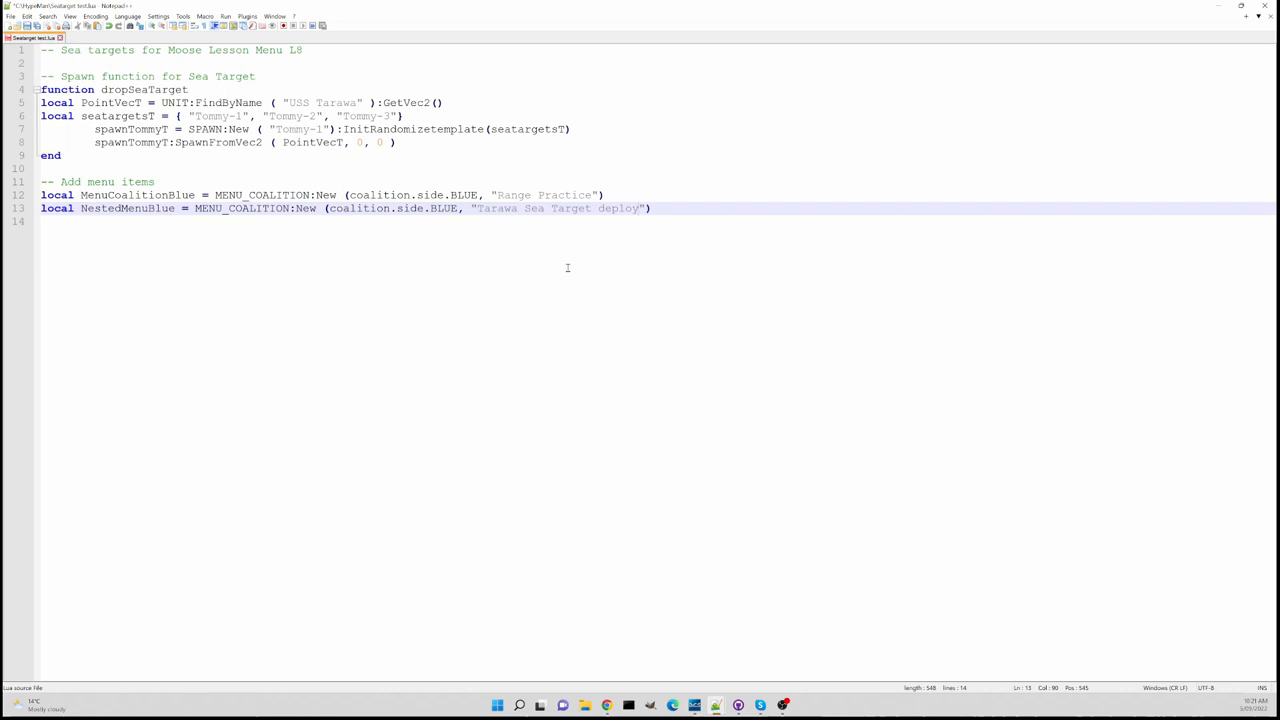
key("BackSpace")
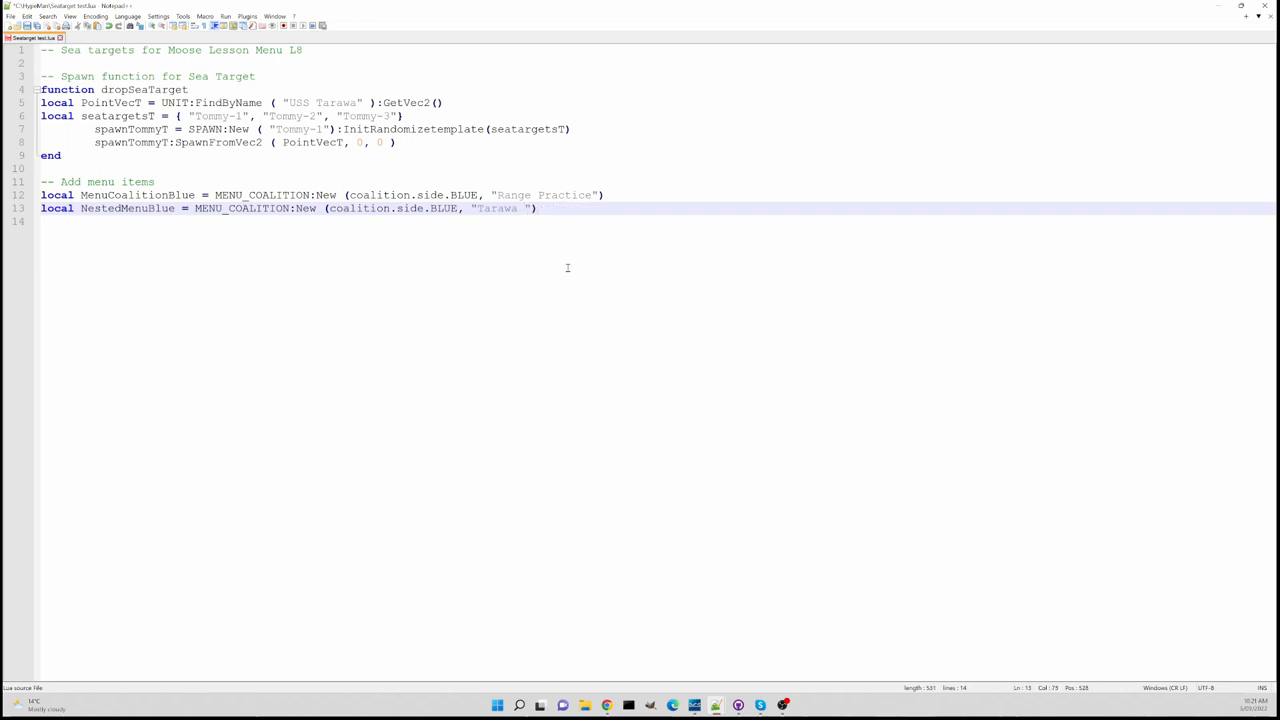
key("BackSpace")
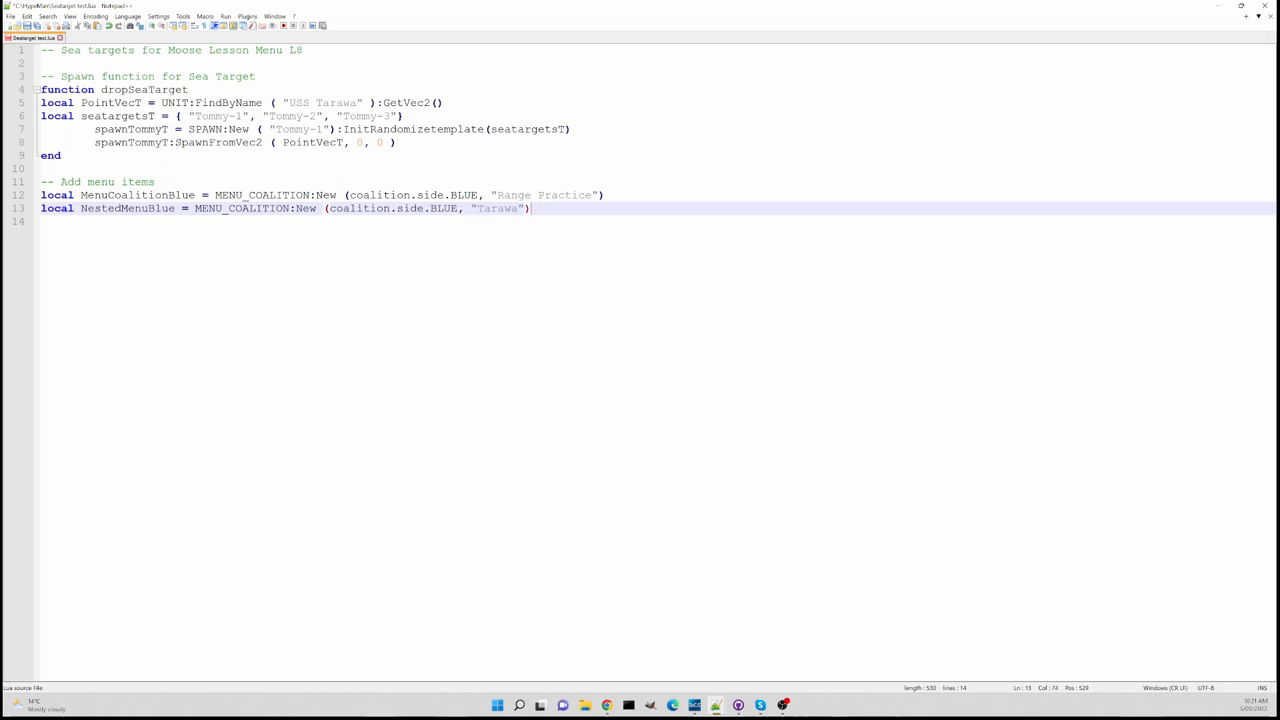
mouse_move(592, 704)
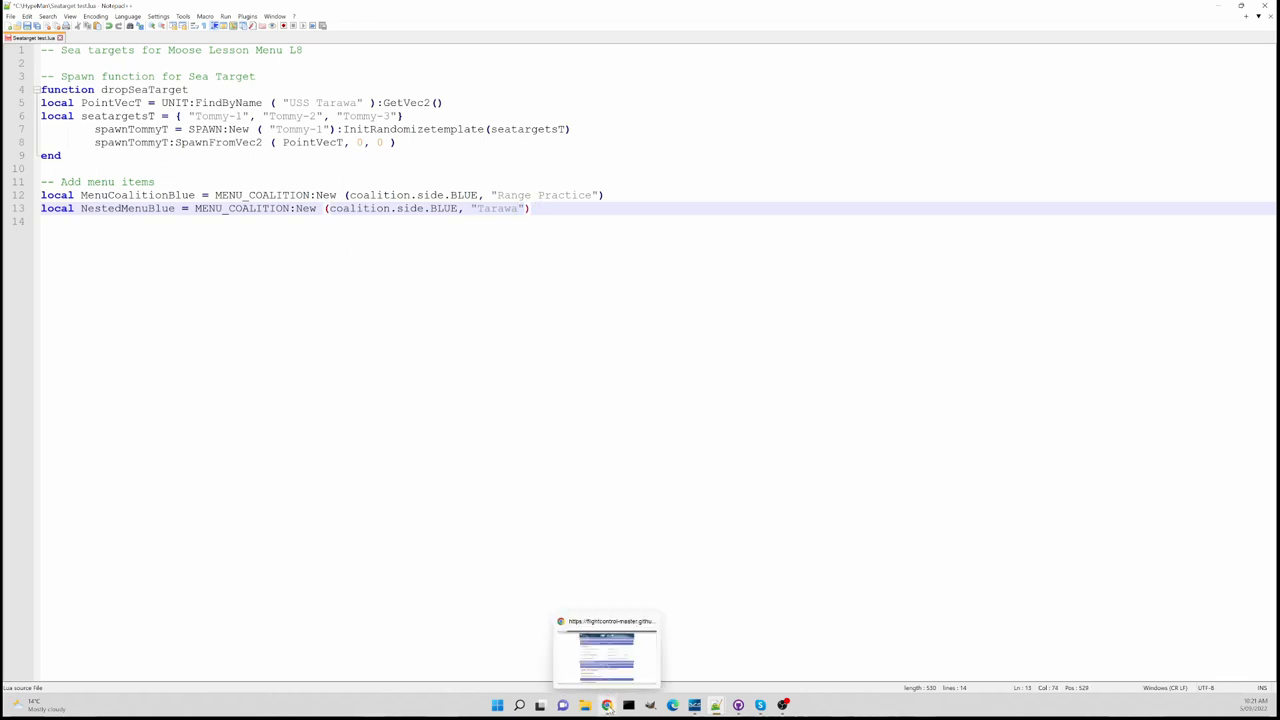
left_click(608, 650)
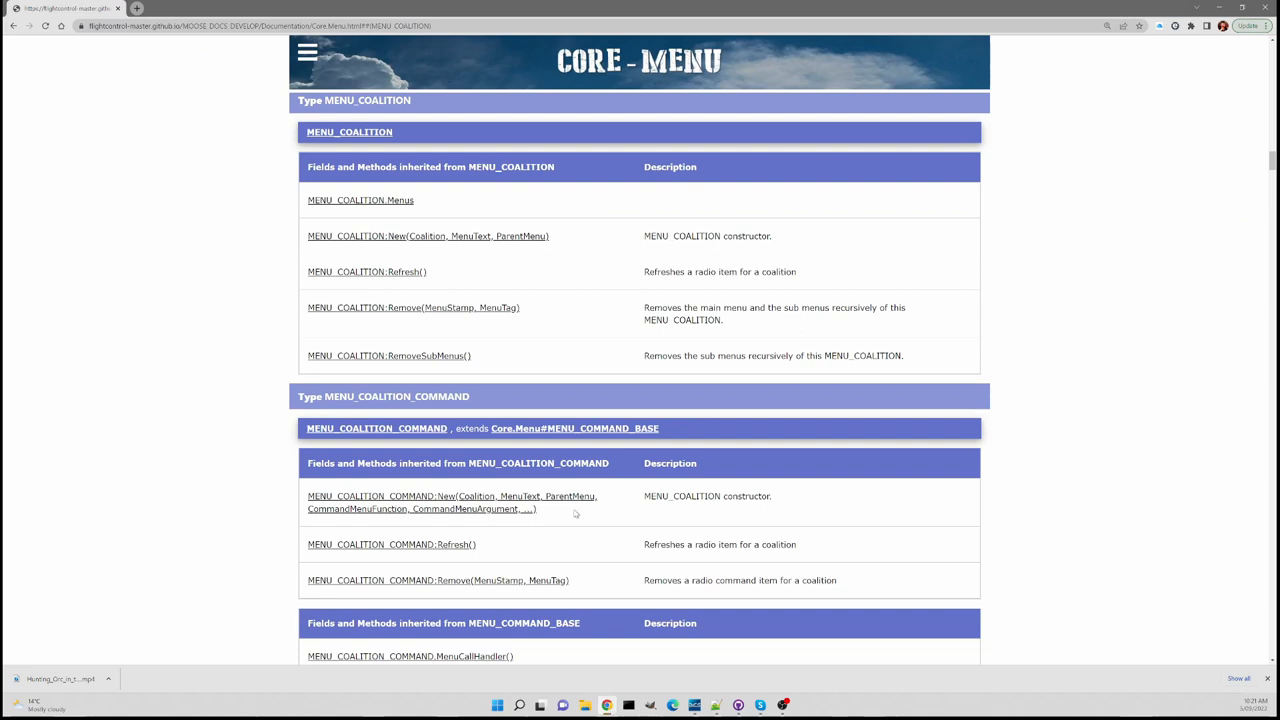
mouse_move(448, 248)
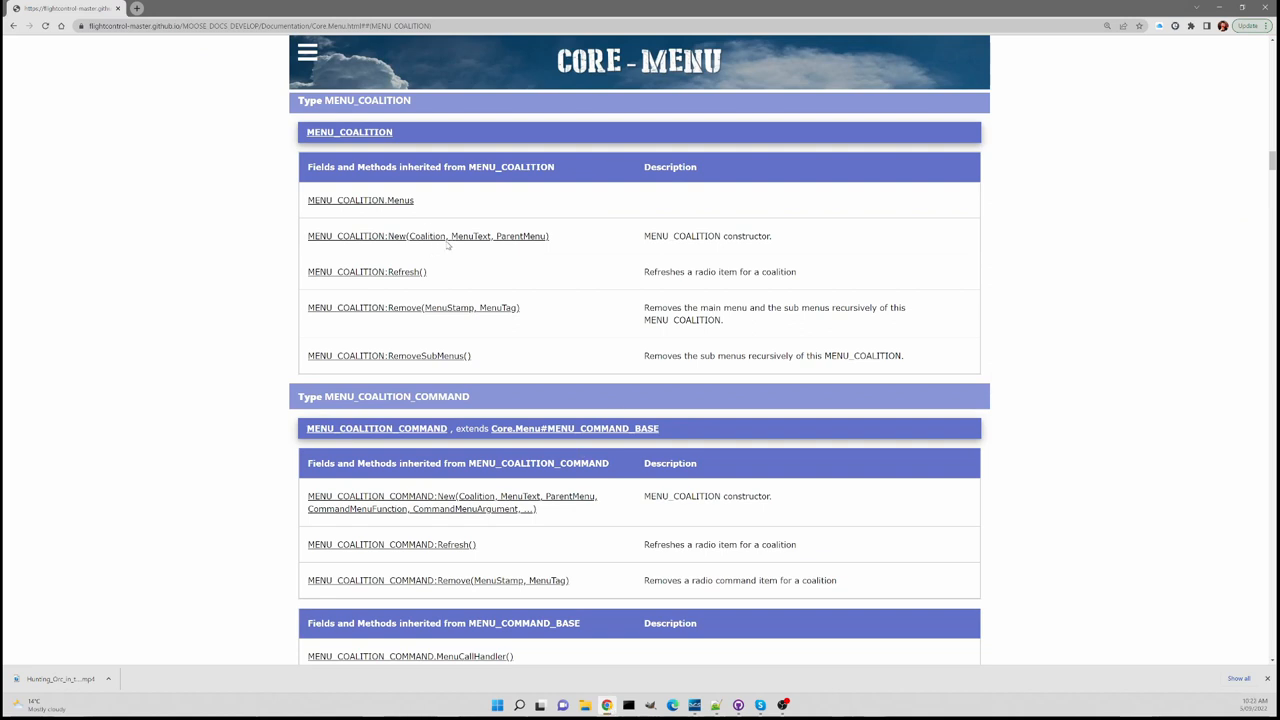
mouse_move(516, 248)
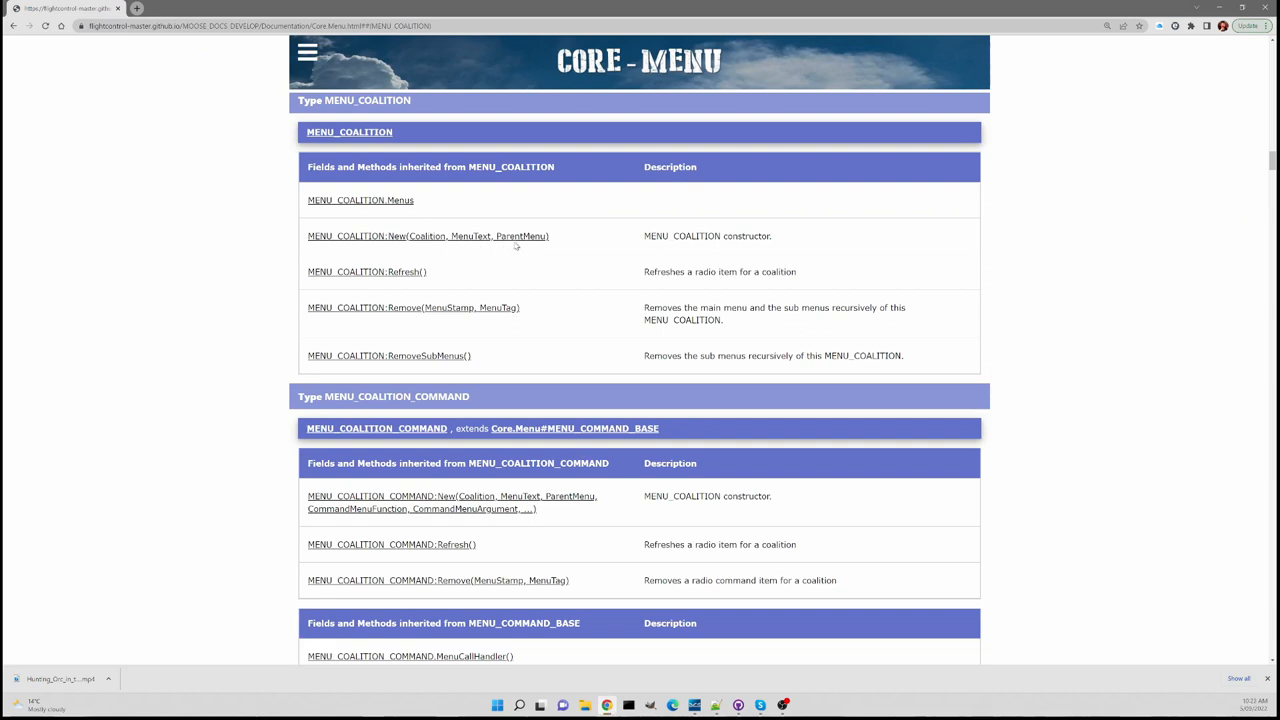
mouse_move(524, 244)
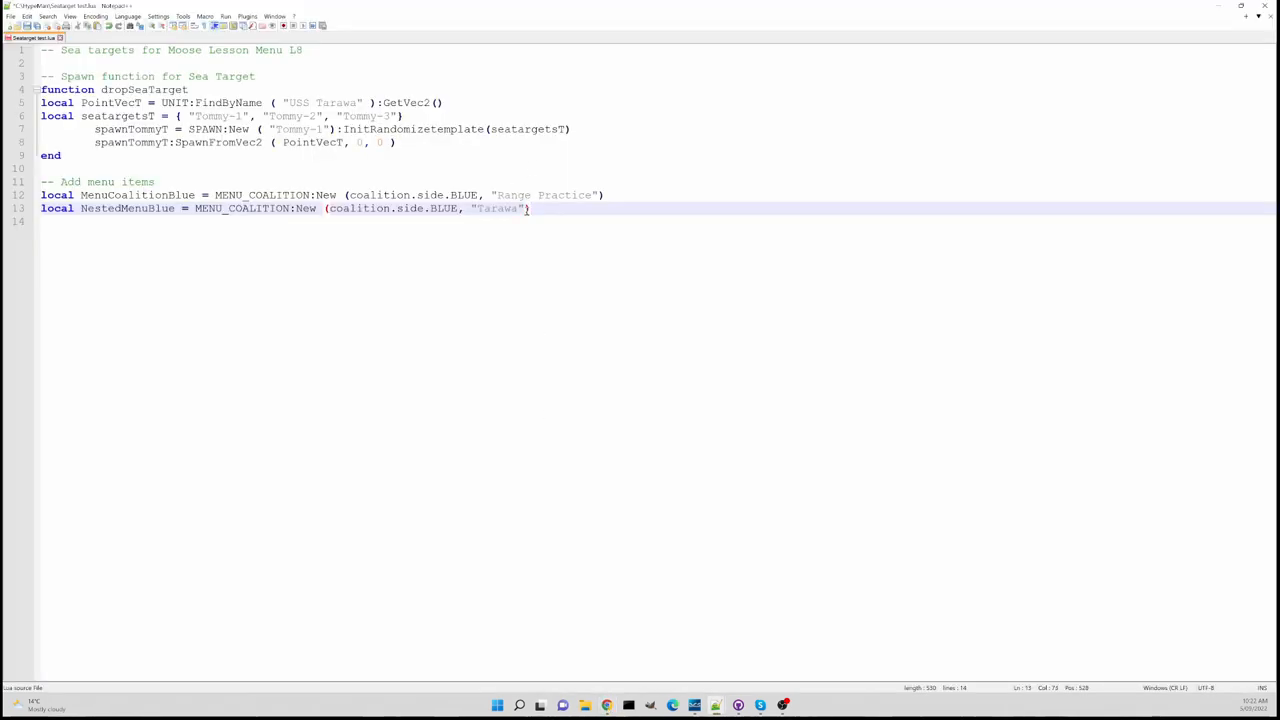
Add MenuCoalitionBlue as the ParentMenu argument of the Tarawa menu
type(",")
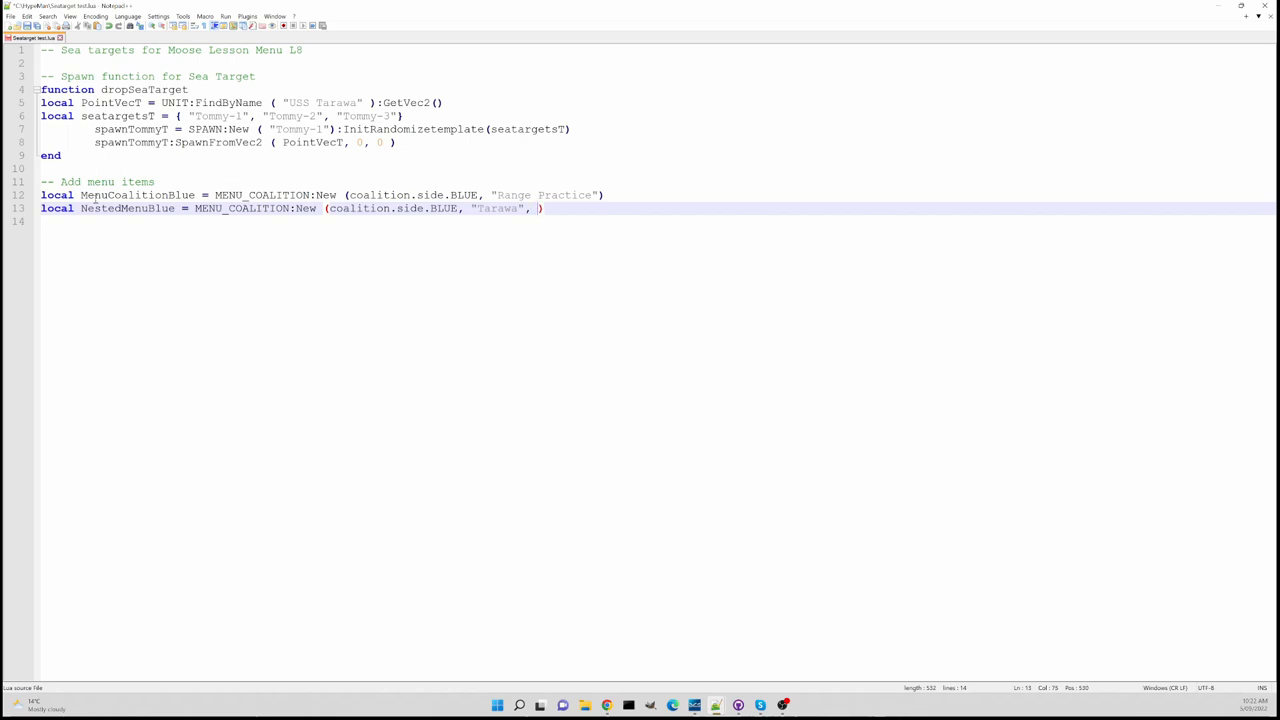
double_click(120, 194)
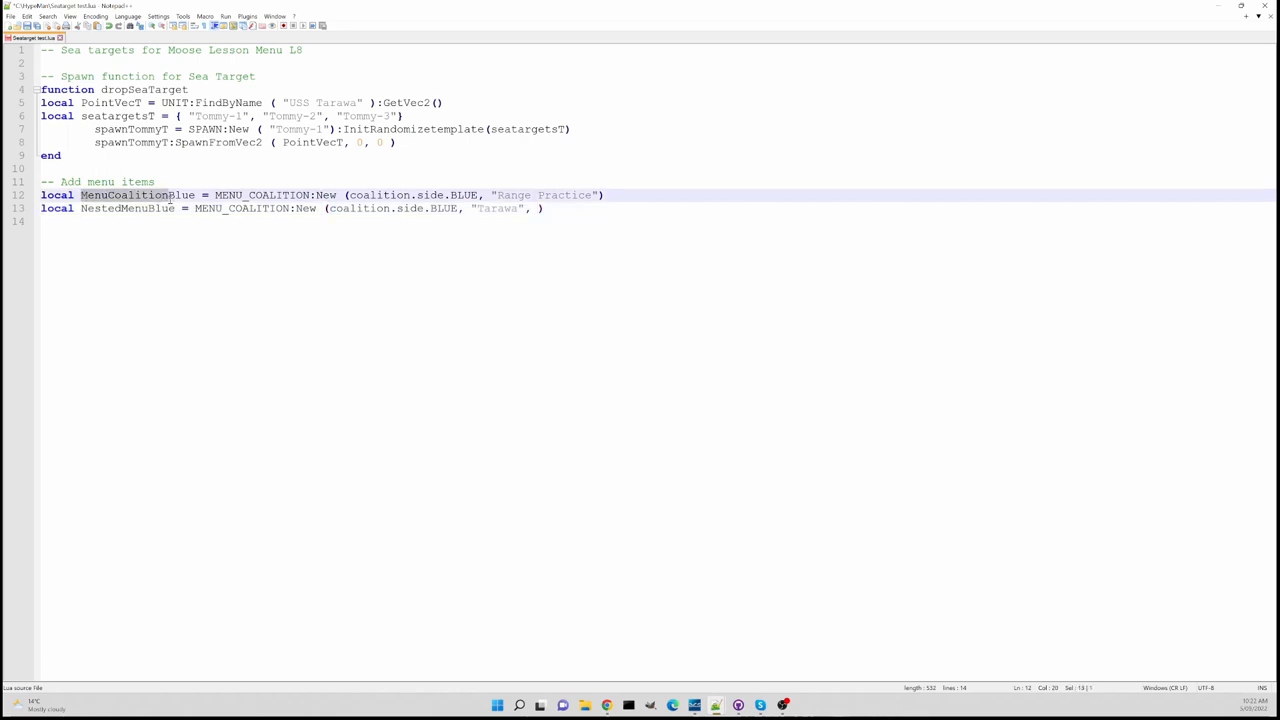
double_click(130, 194)
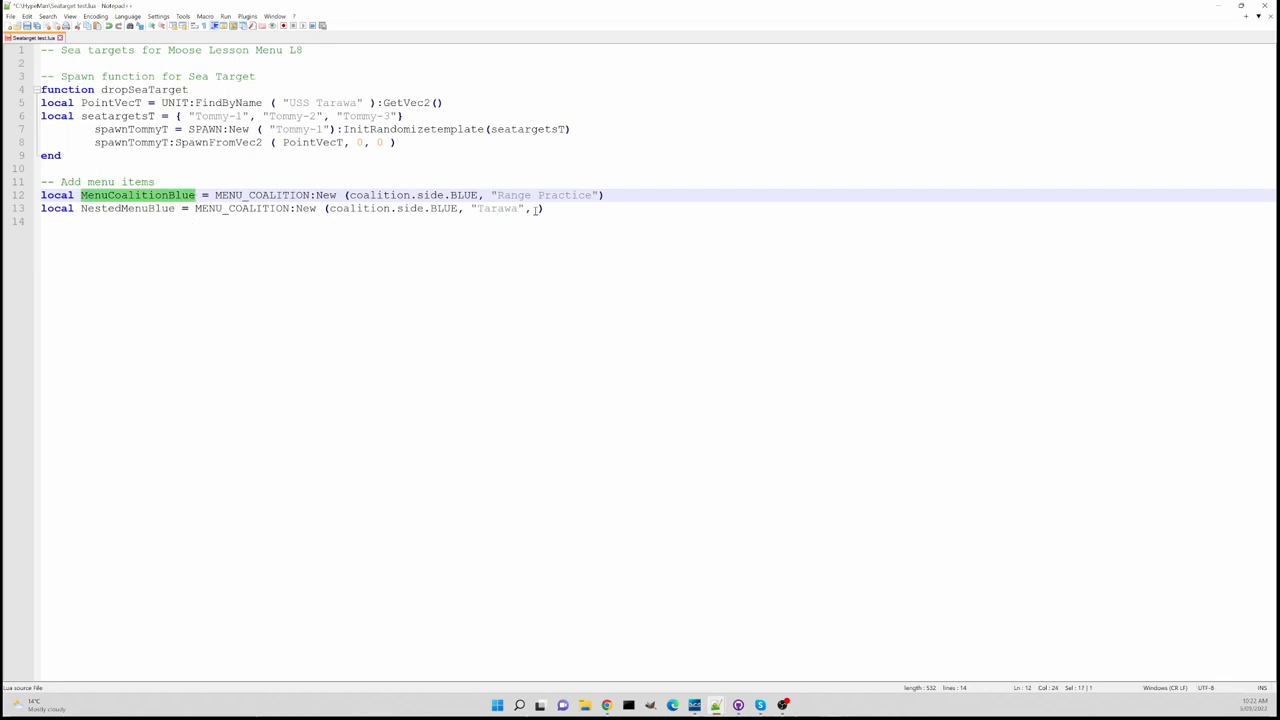
type("MenuCoalitionBlue")
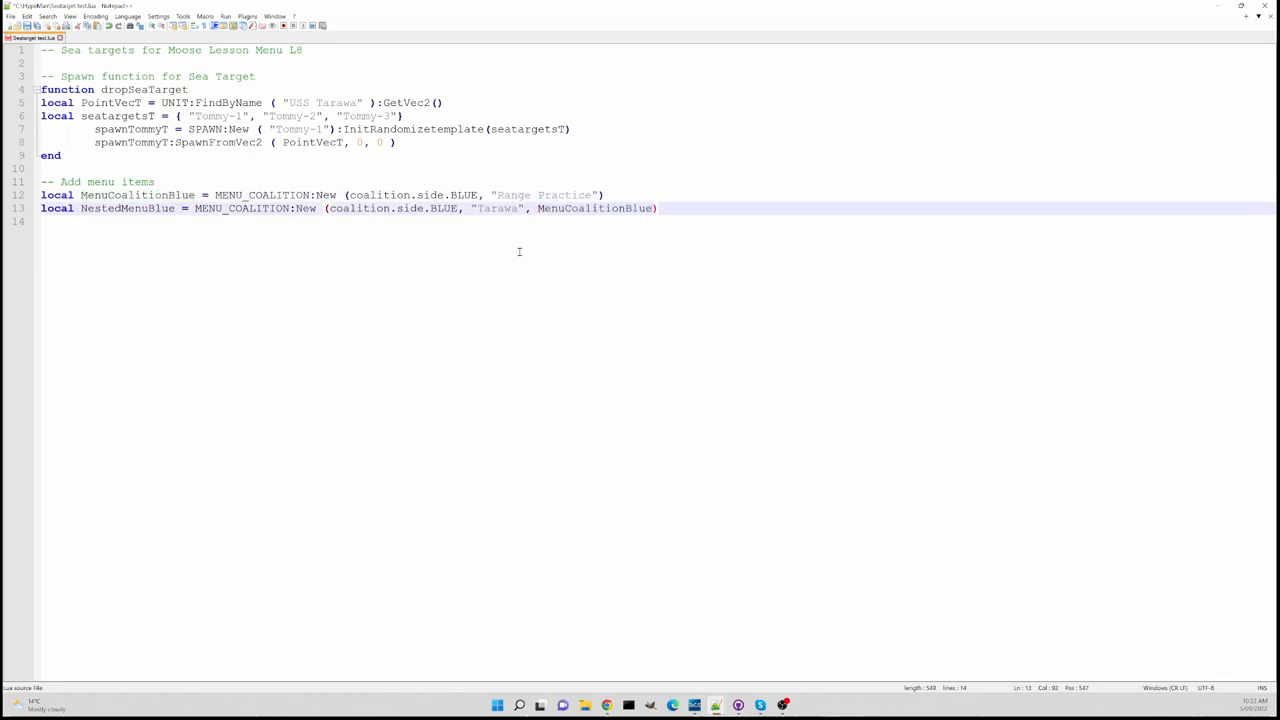
mouse_move(600, 222)
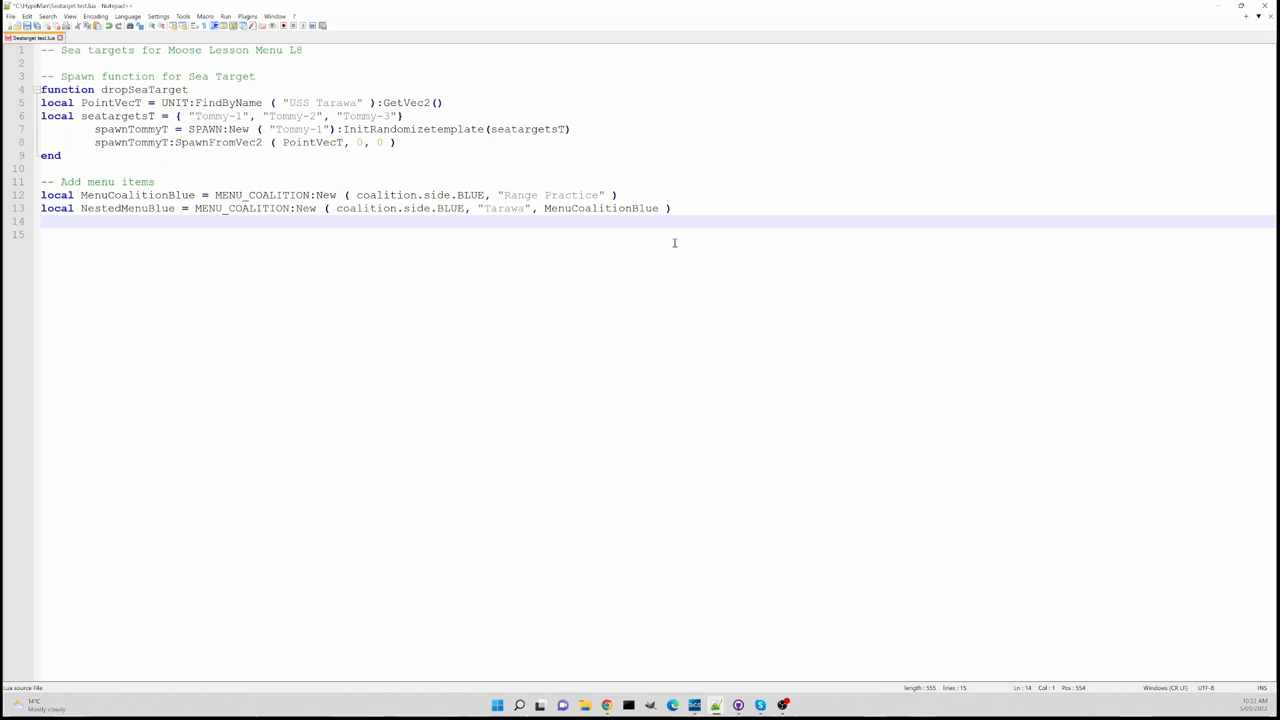
mouse_move(784, 488)
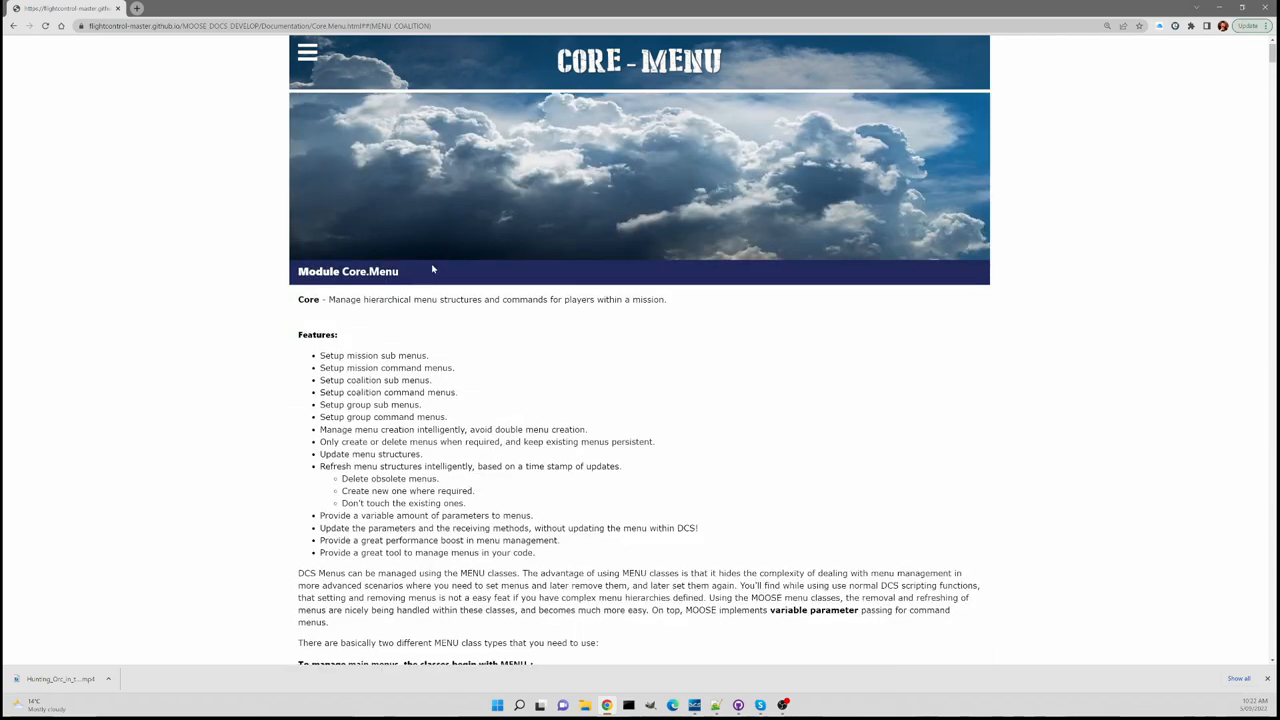
Read the MENU_COALITION_COMMAND constructor in the docs and return to the script
scroll("down", 3)
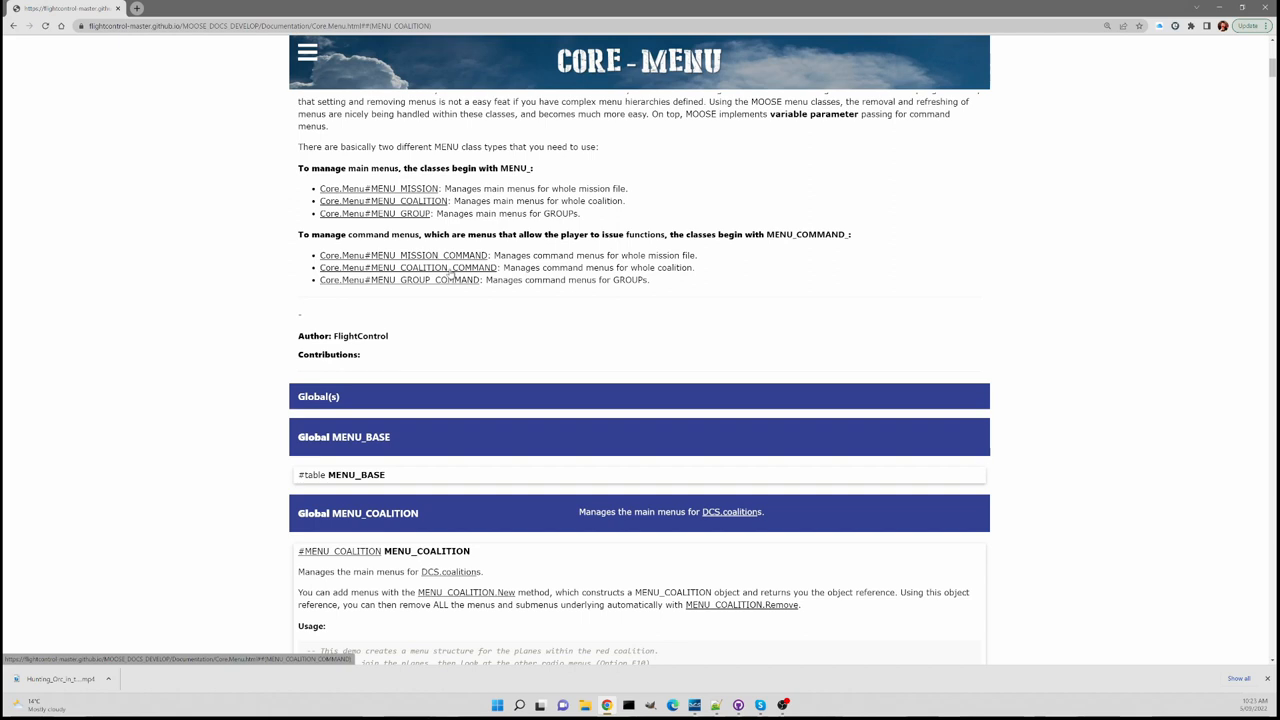
left_click(396, 268)
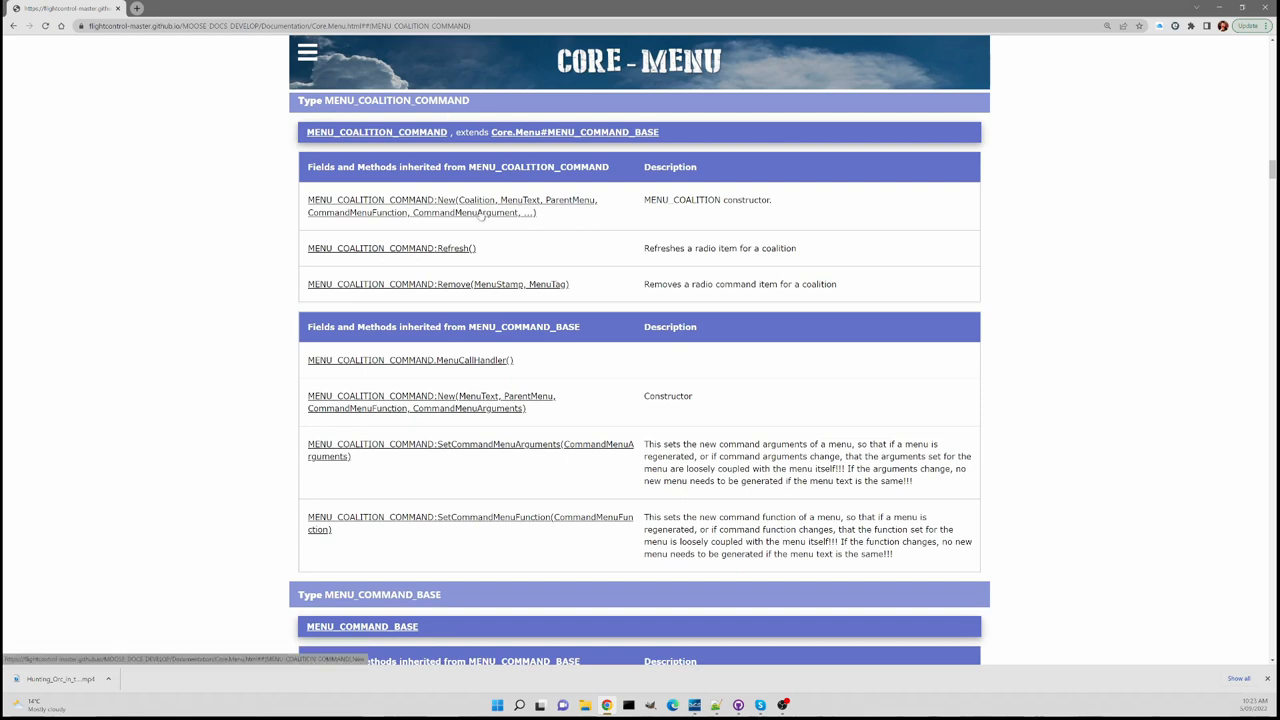
mouse_move(550, 212)
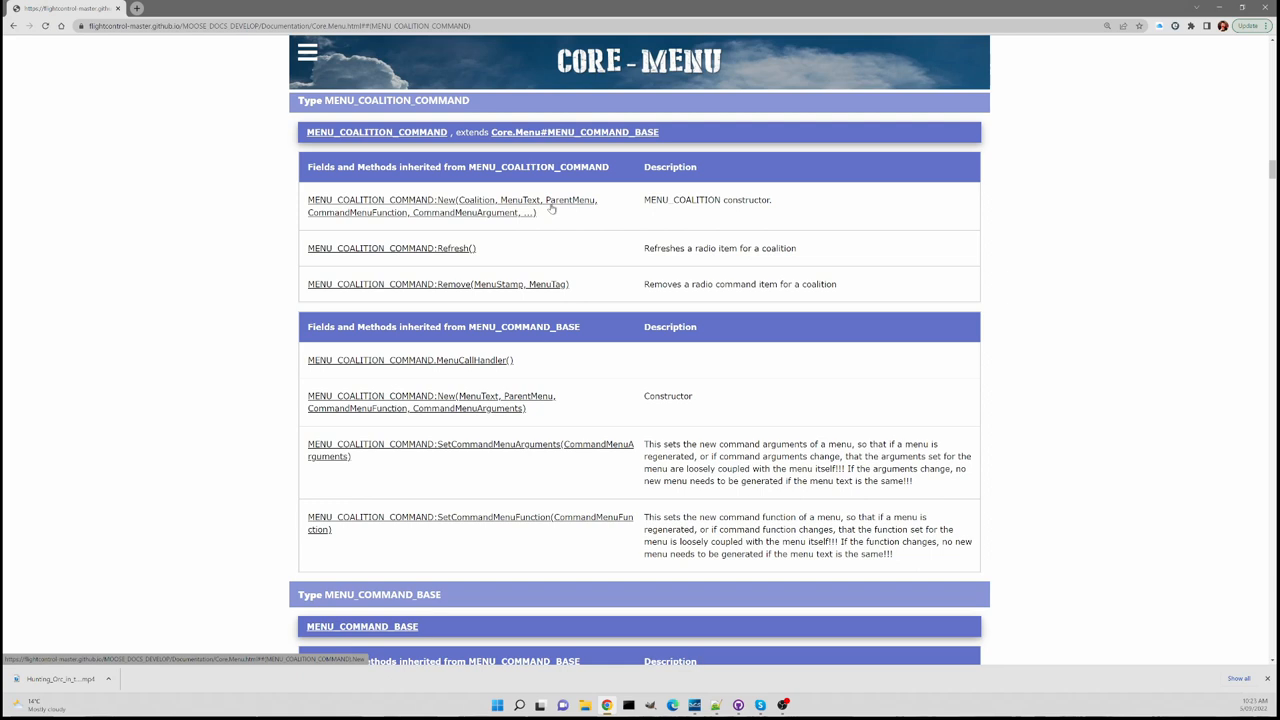
mouse_move(362, 220)
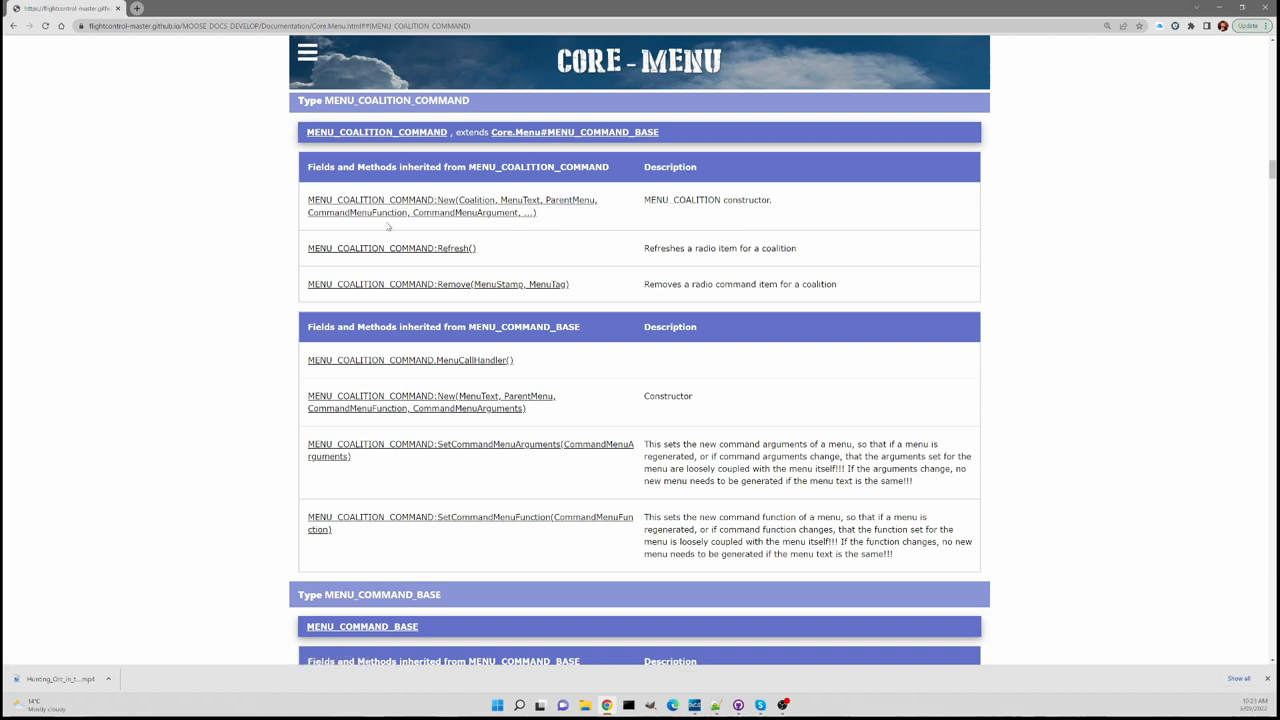
mouse_move(364, 236)
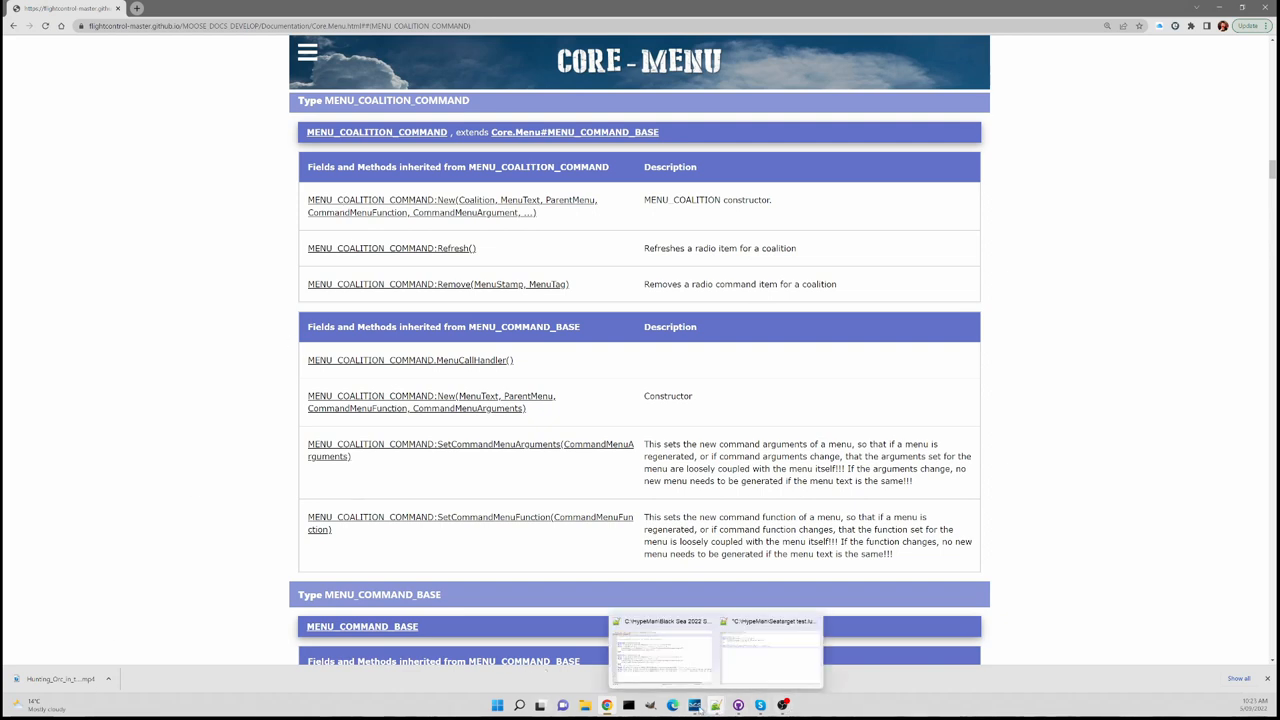
left_click(776, 652)
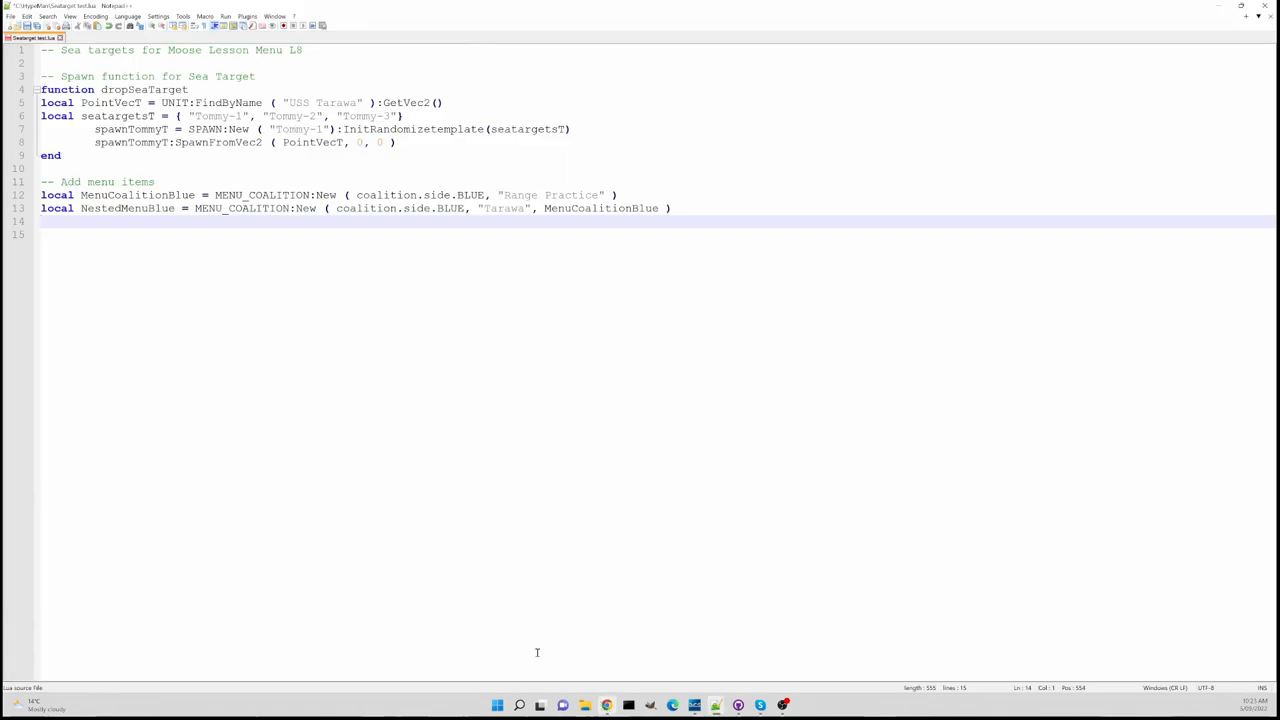
Write local MenuTarawa = MENU_COALITION_COMMAND:New( on line 14
left_click(48, 240)
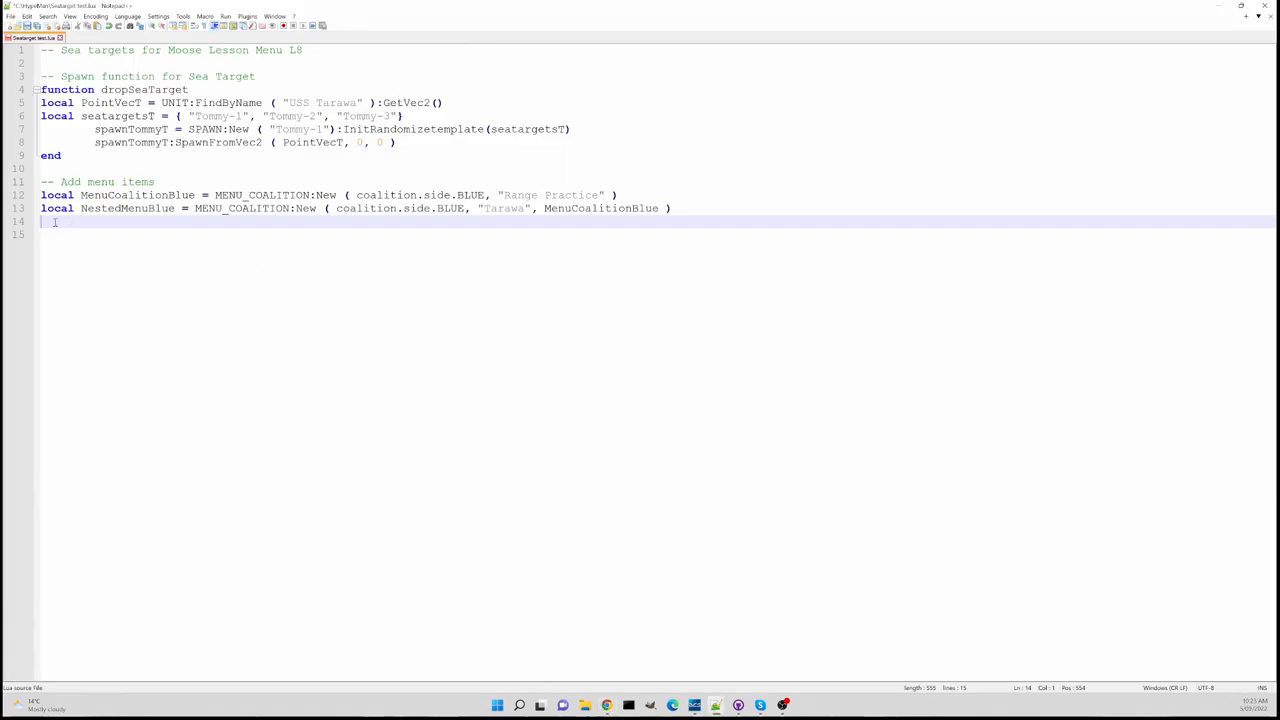
type("local")
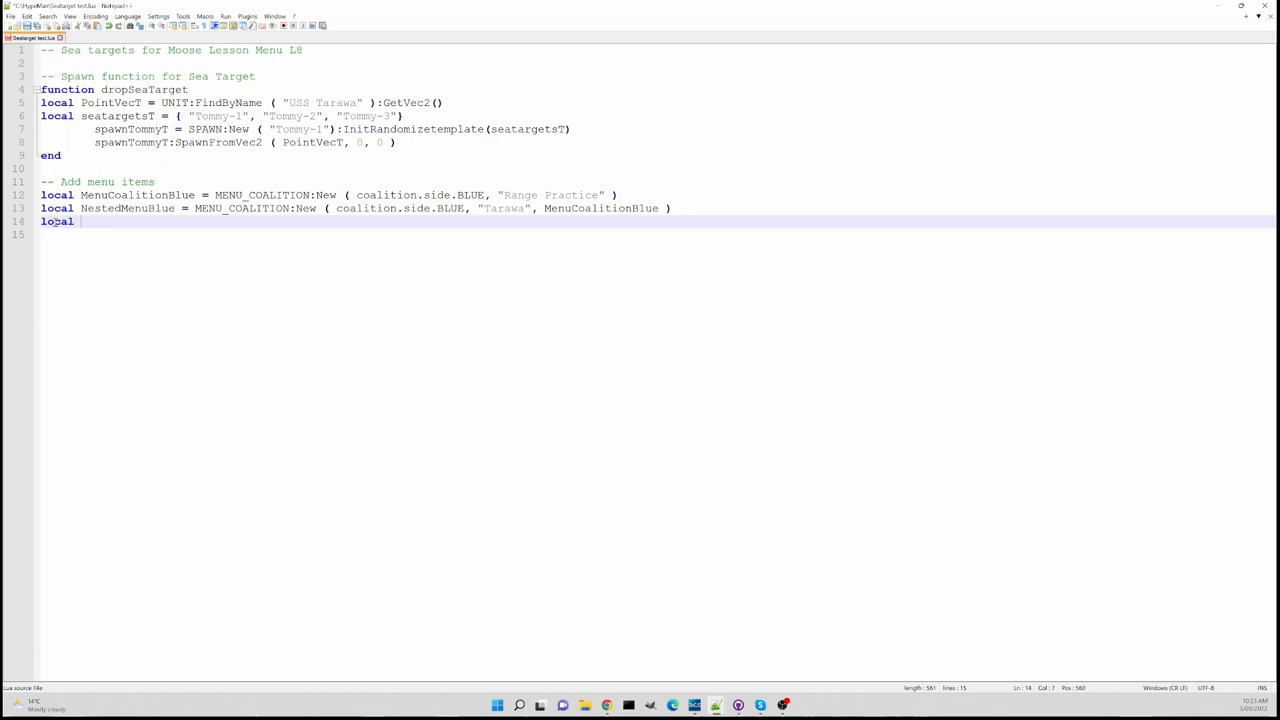
type("M")
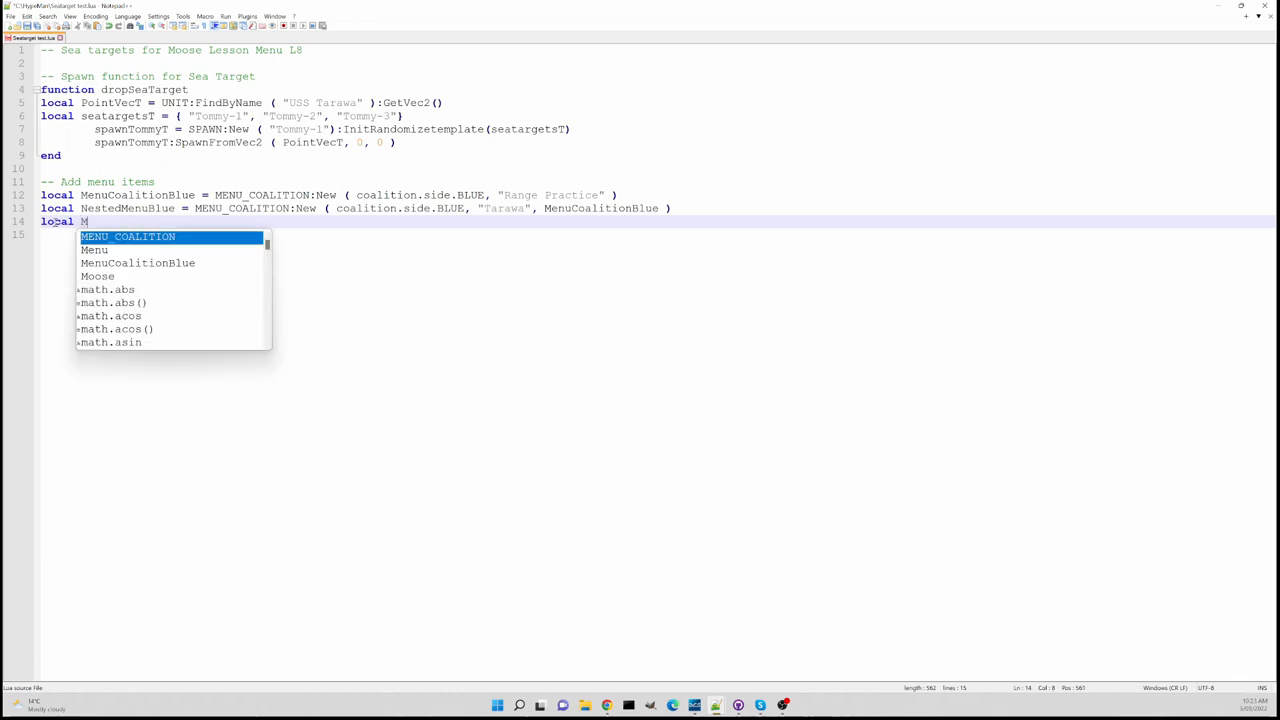
type("MenuTara")
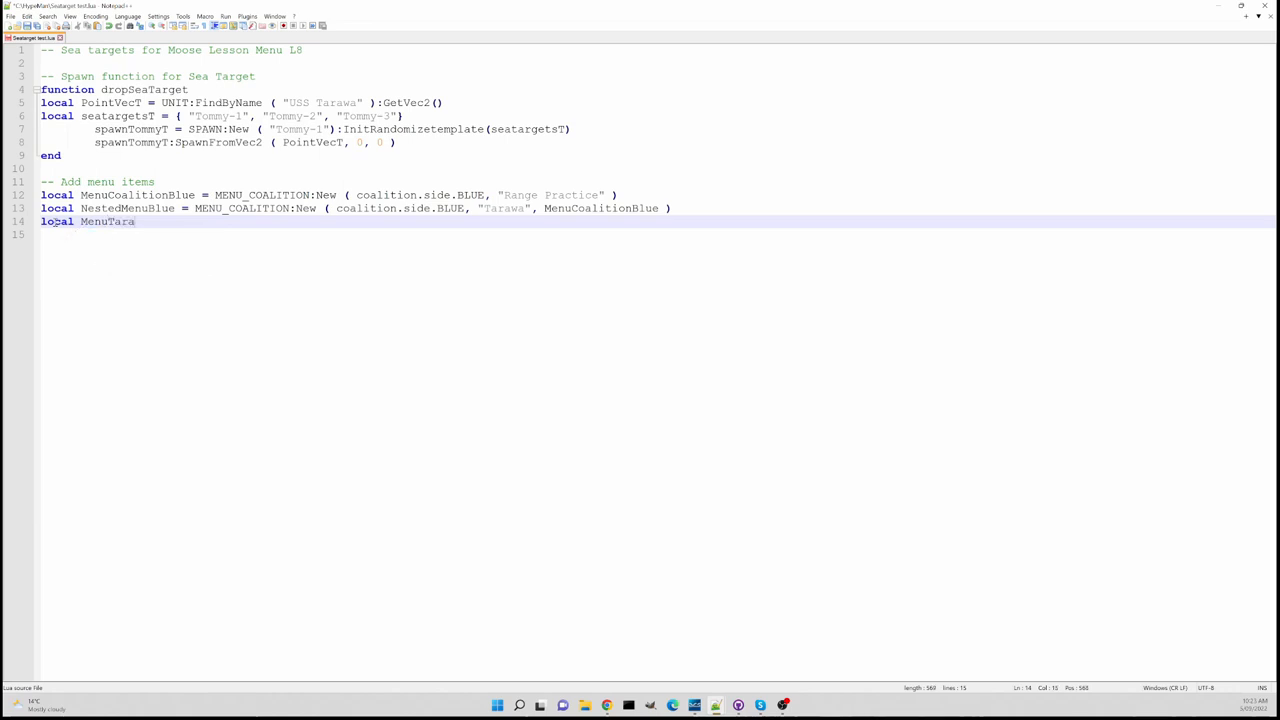
type("wa =")
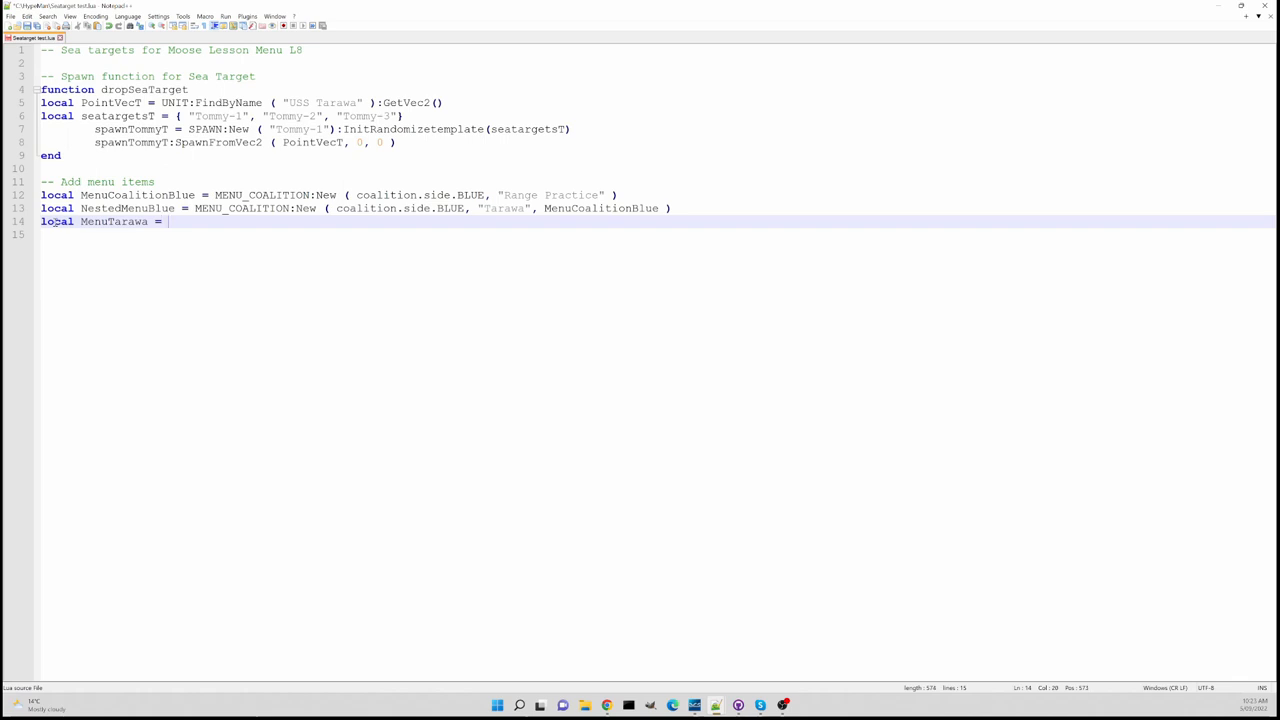
mouse_move(208, 252)
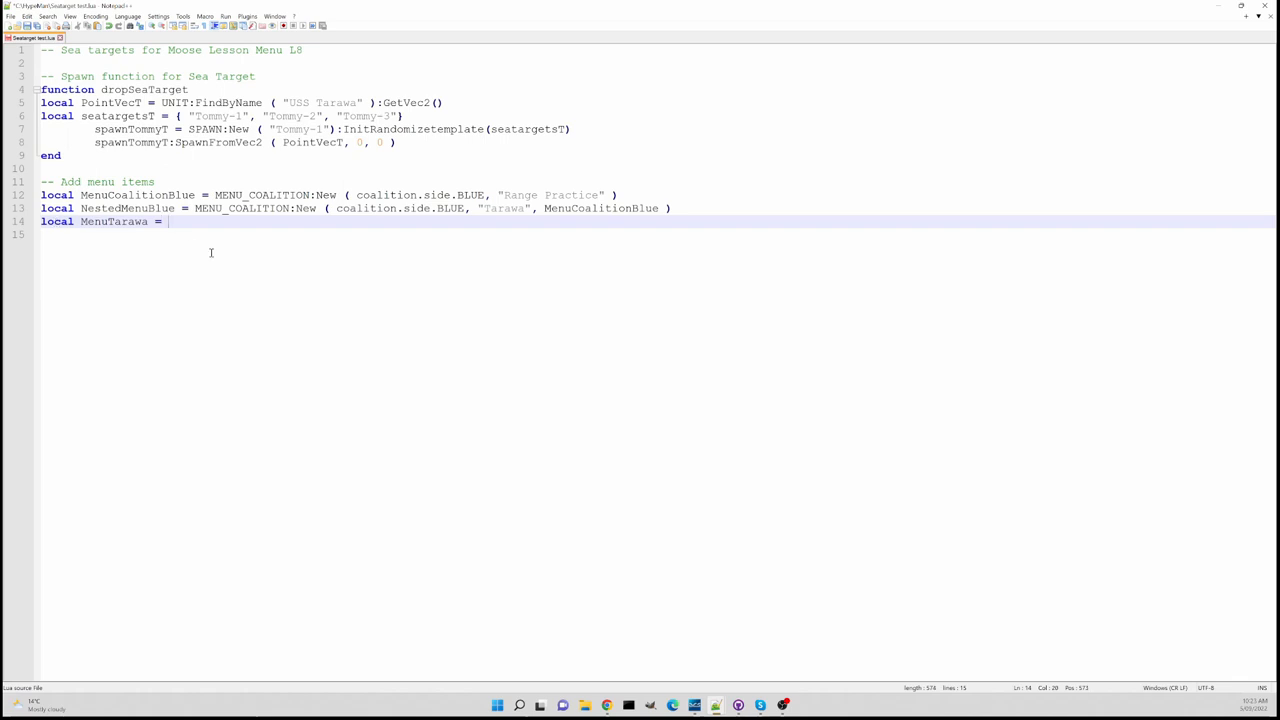
mouse_move(208, 266)
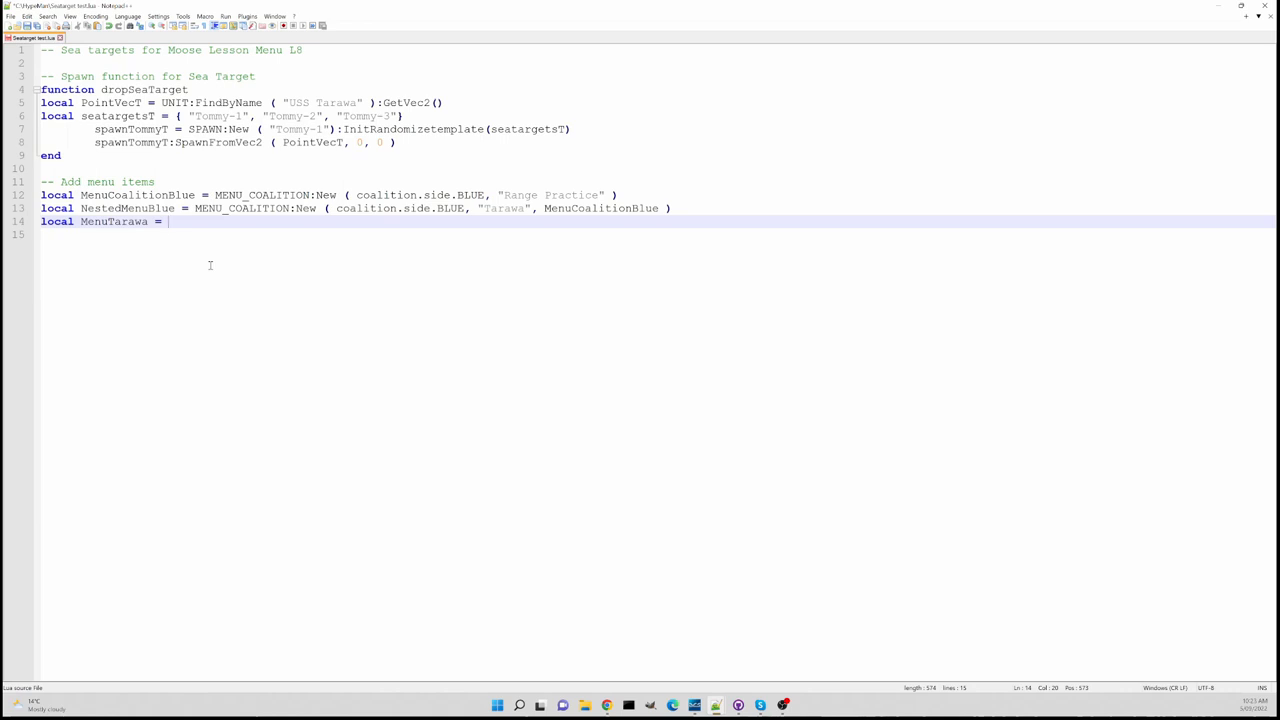
type("MEN")
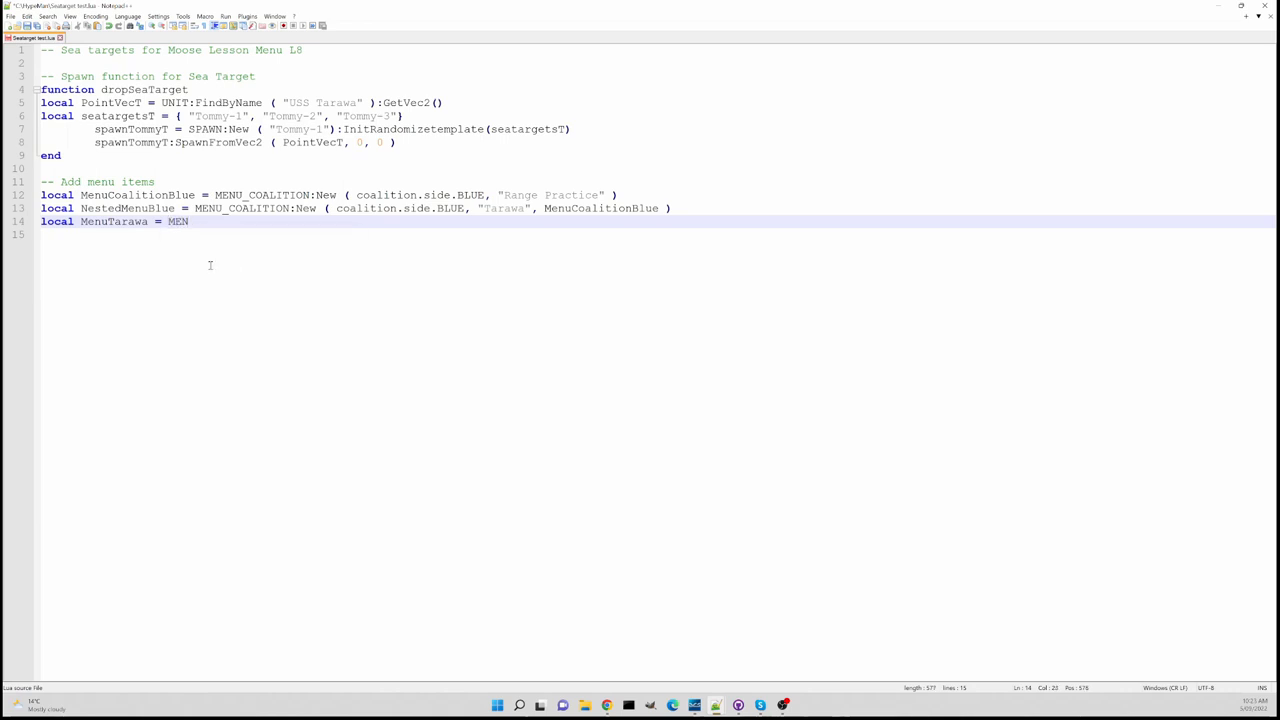
type("U_COALITION")
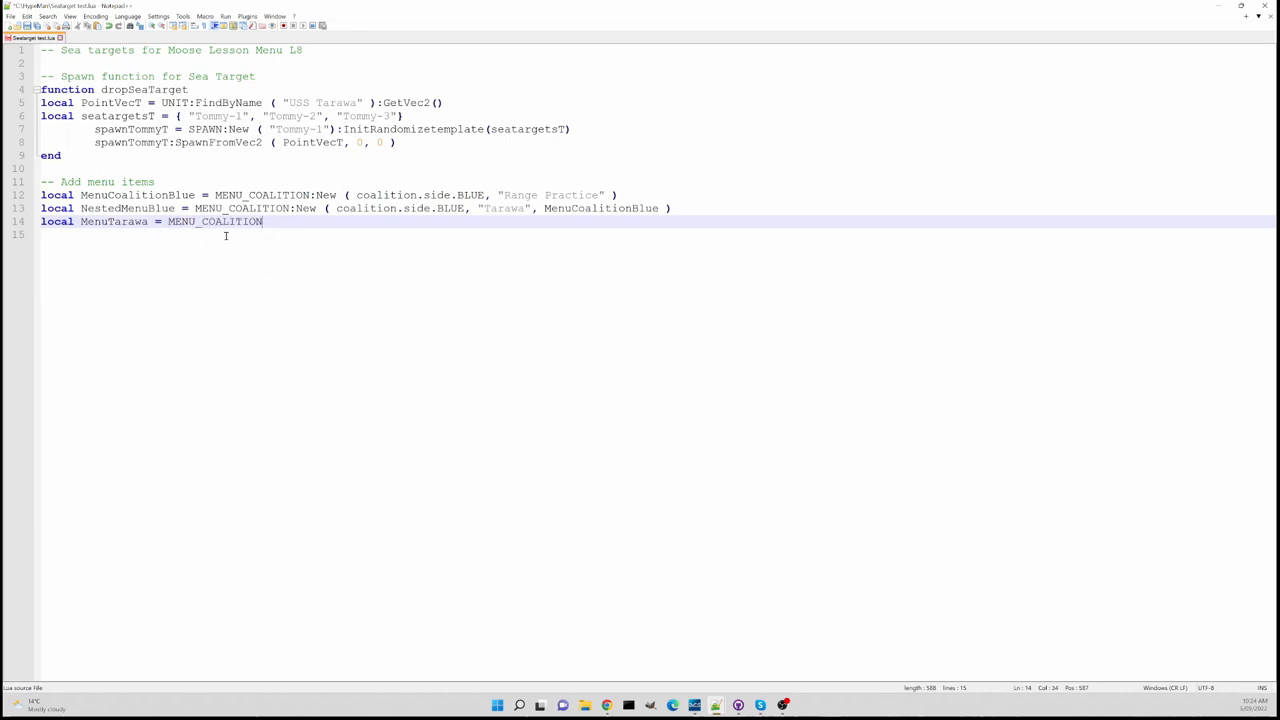
type("_")
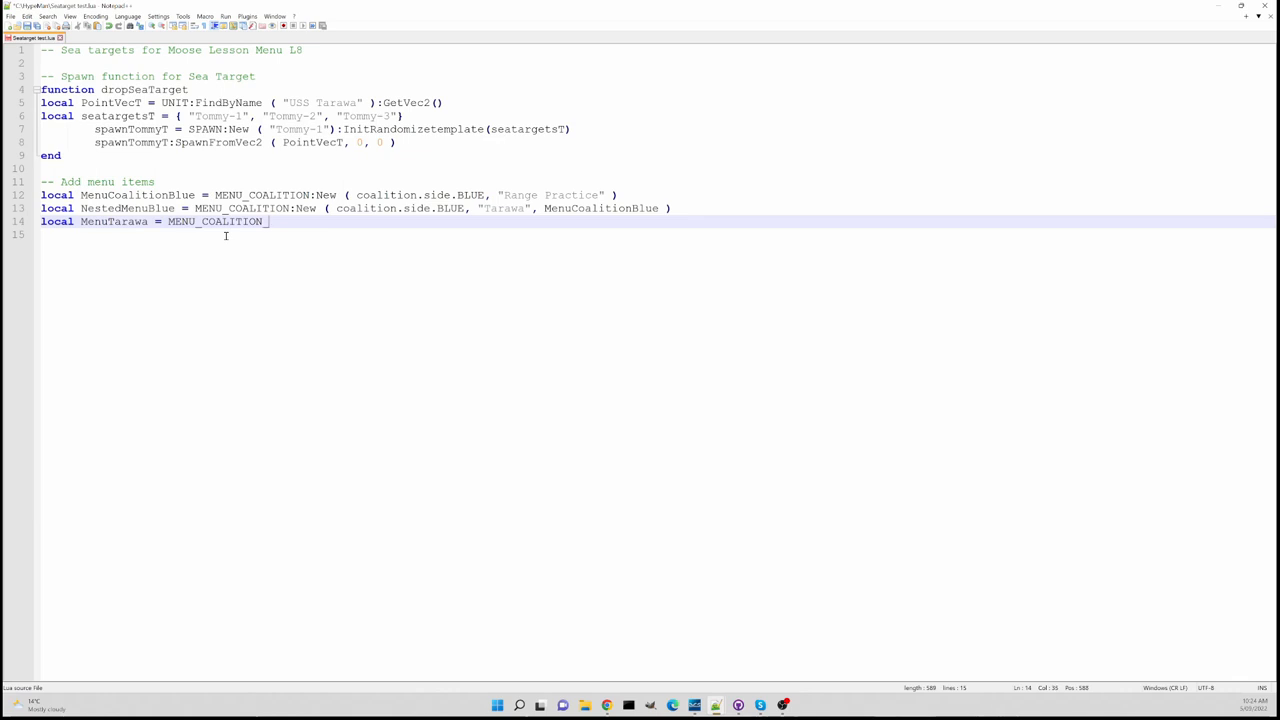
type("CO")
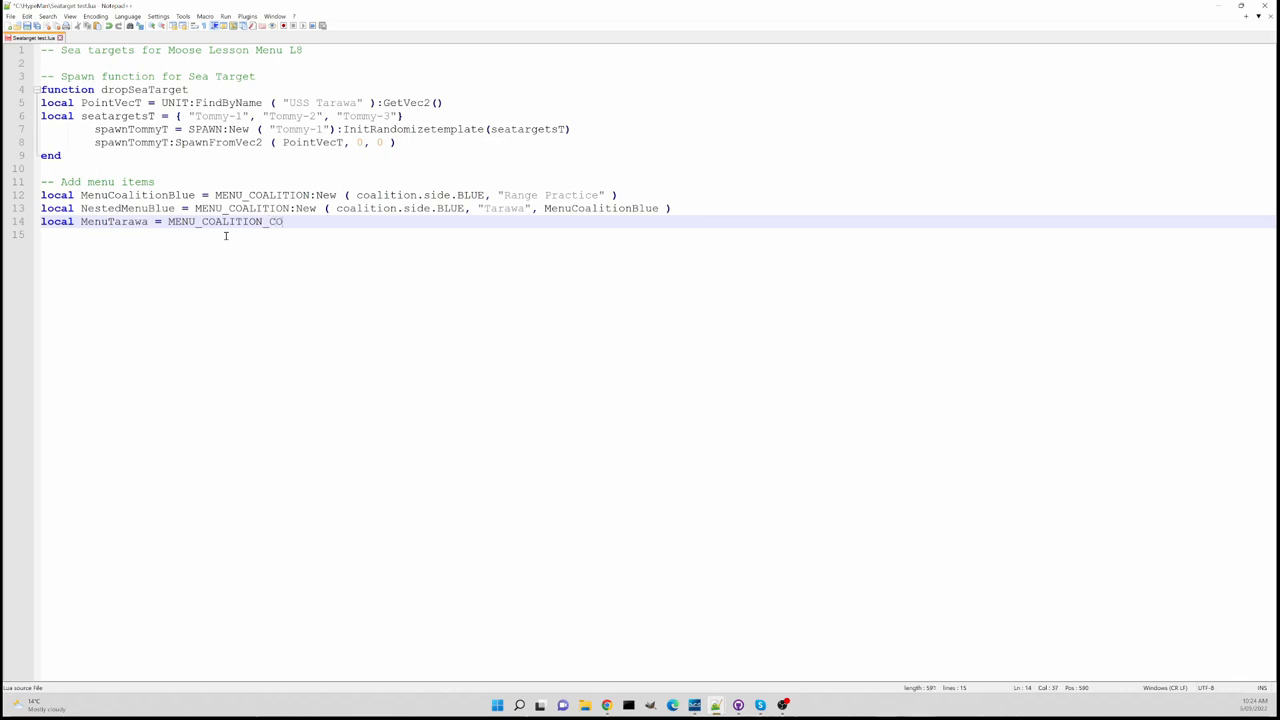
type("MMAND")
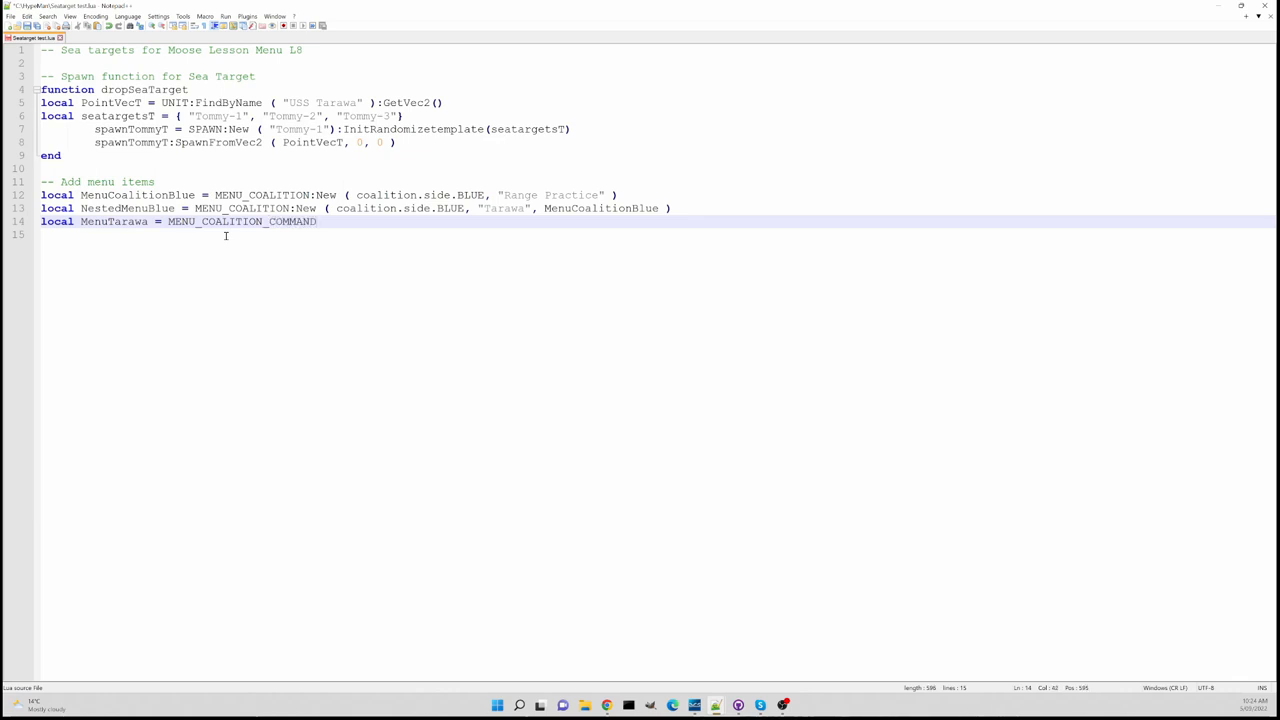
type(":New")
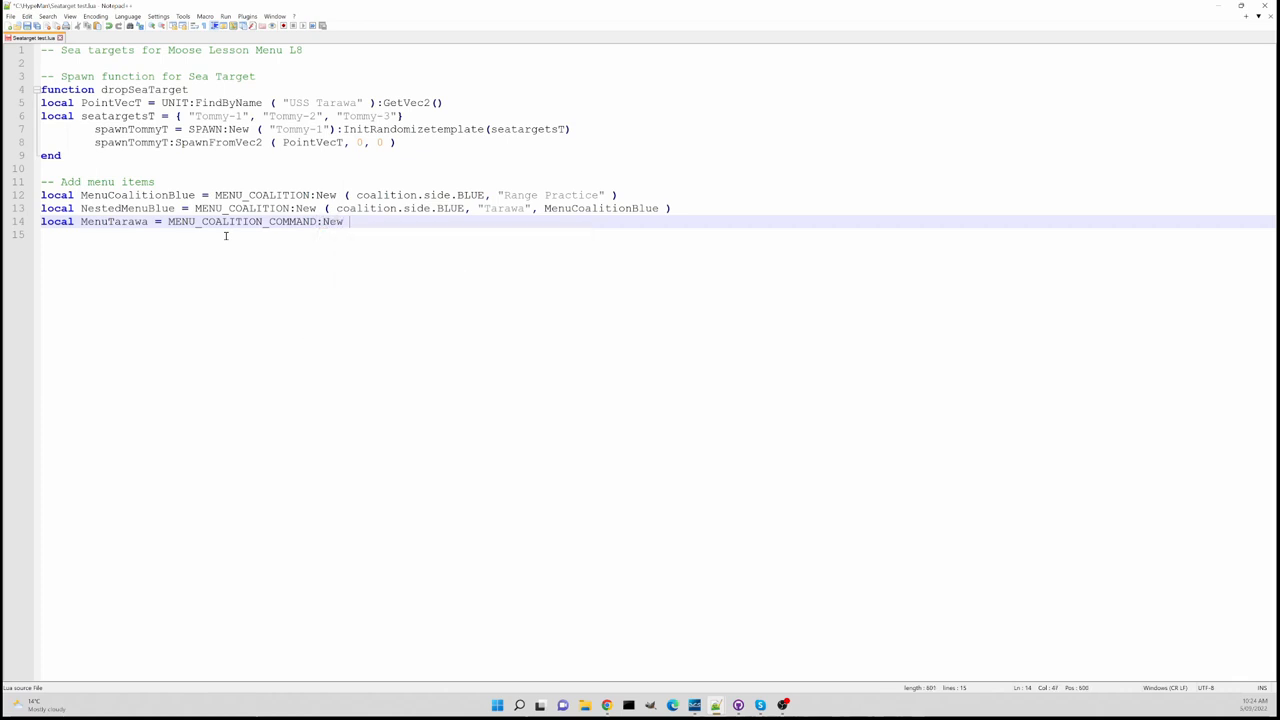
type("(")
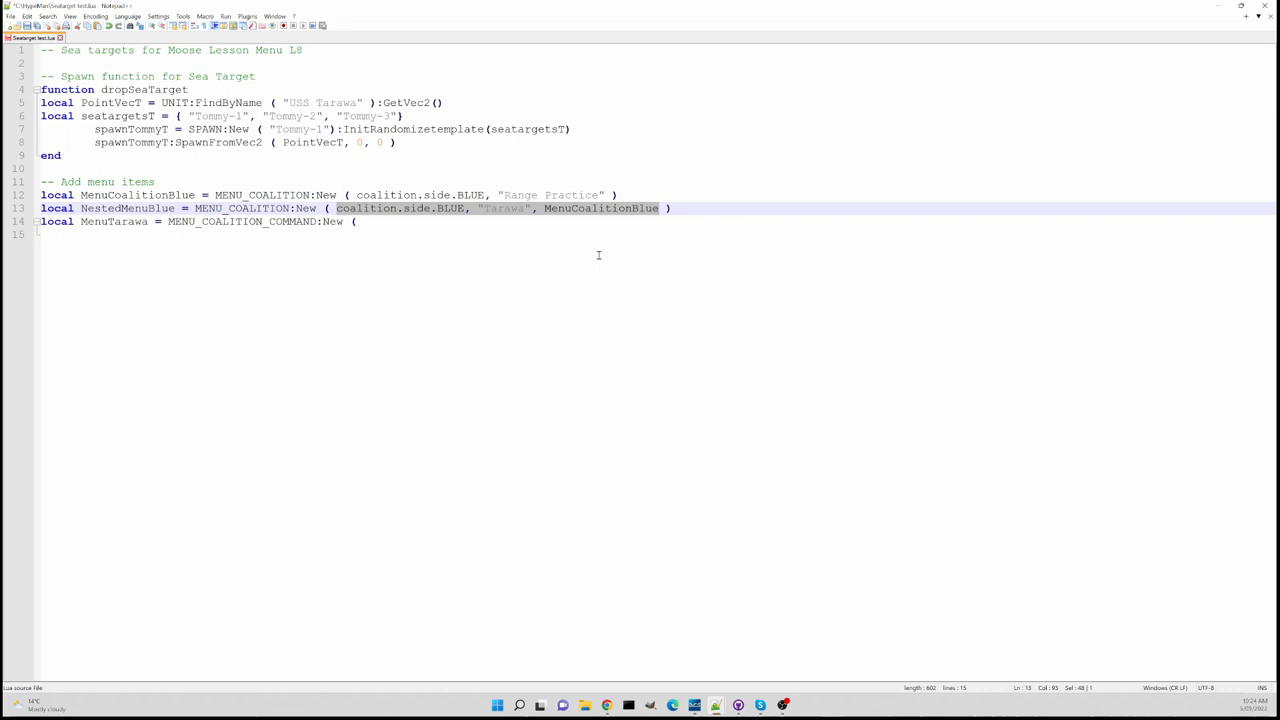
Paste the coalition arguments and change the menu text to "Deploy Sea Target"
left_click(360, 222)
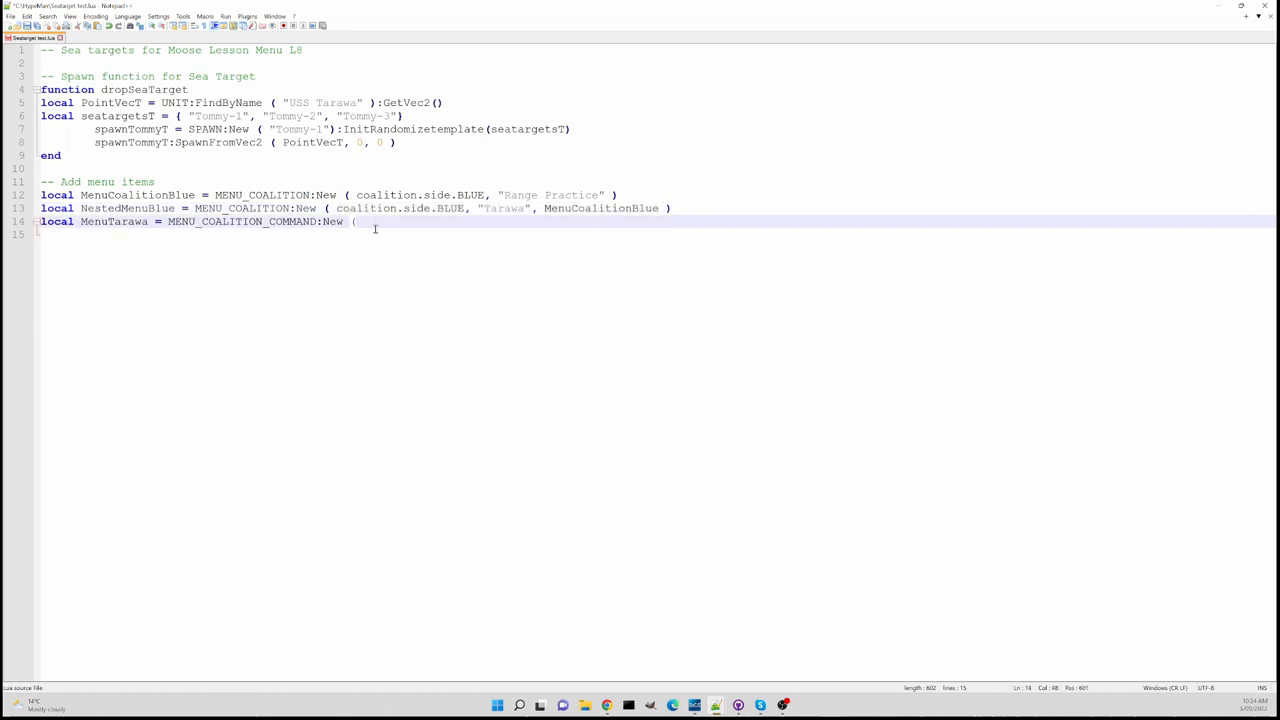
type("coalition.side.BLUE, \"Tarawa\", MenuCoalitionBlue")
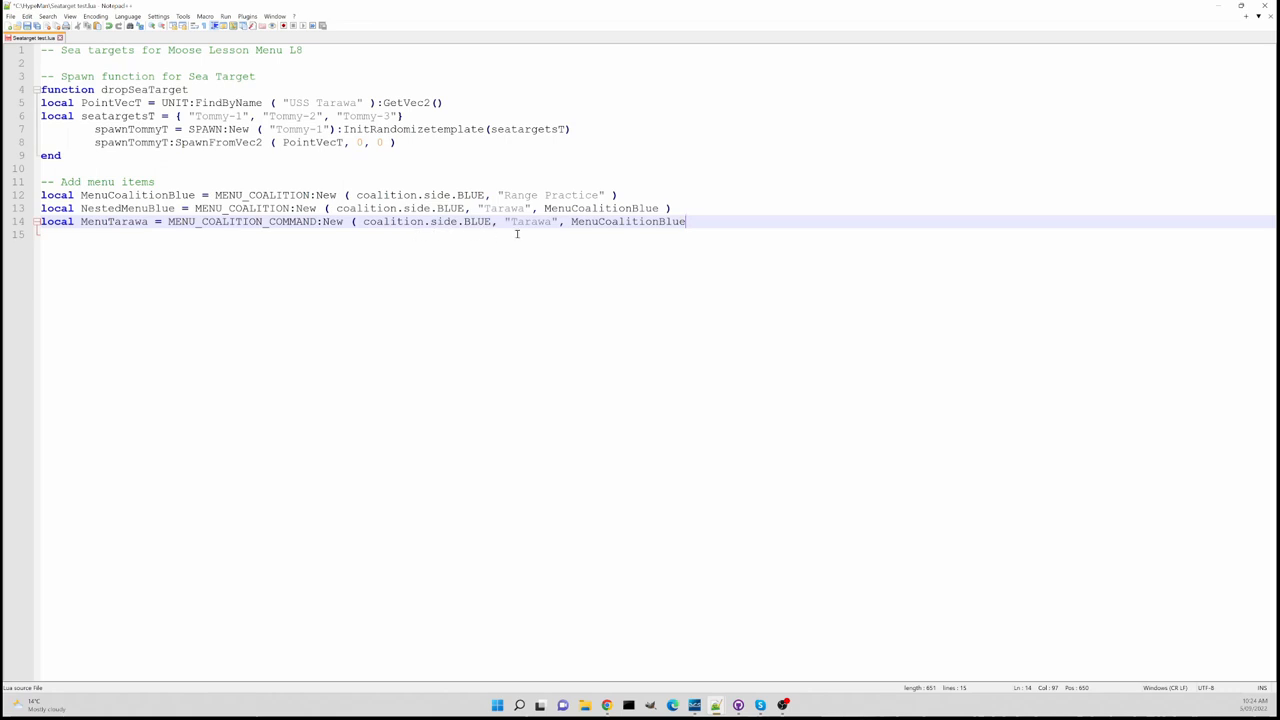
double_click(532, 220)
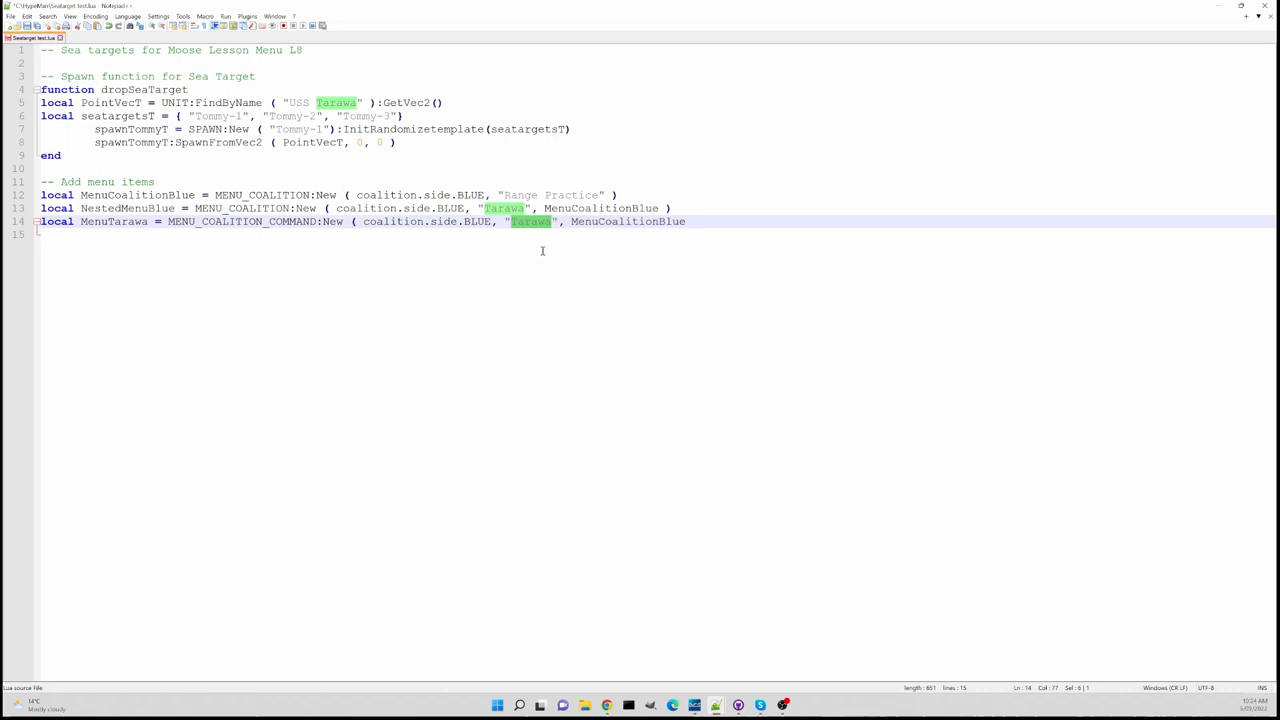
type("depl")
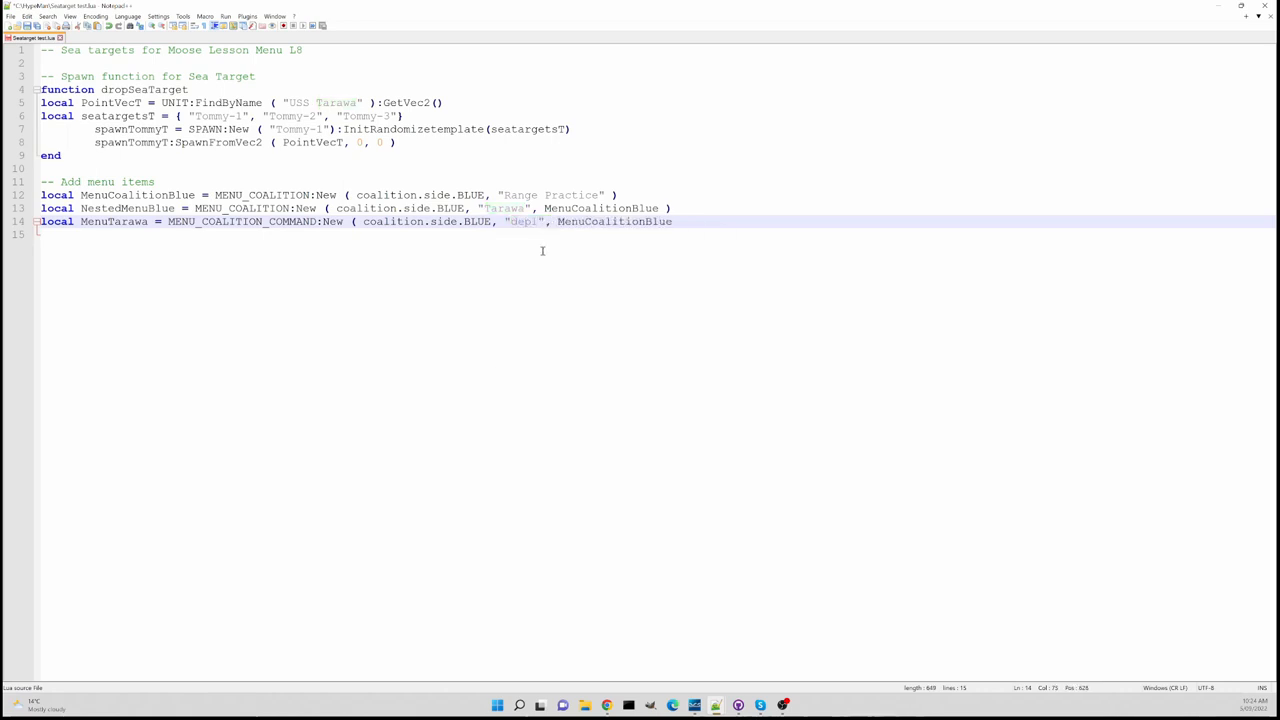
key("Backspace")
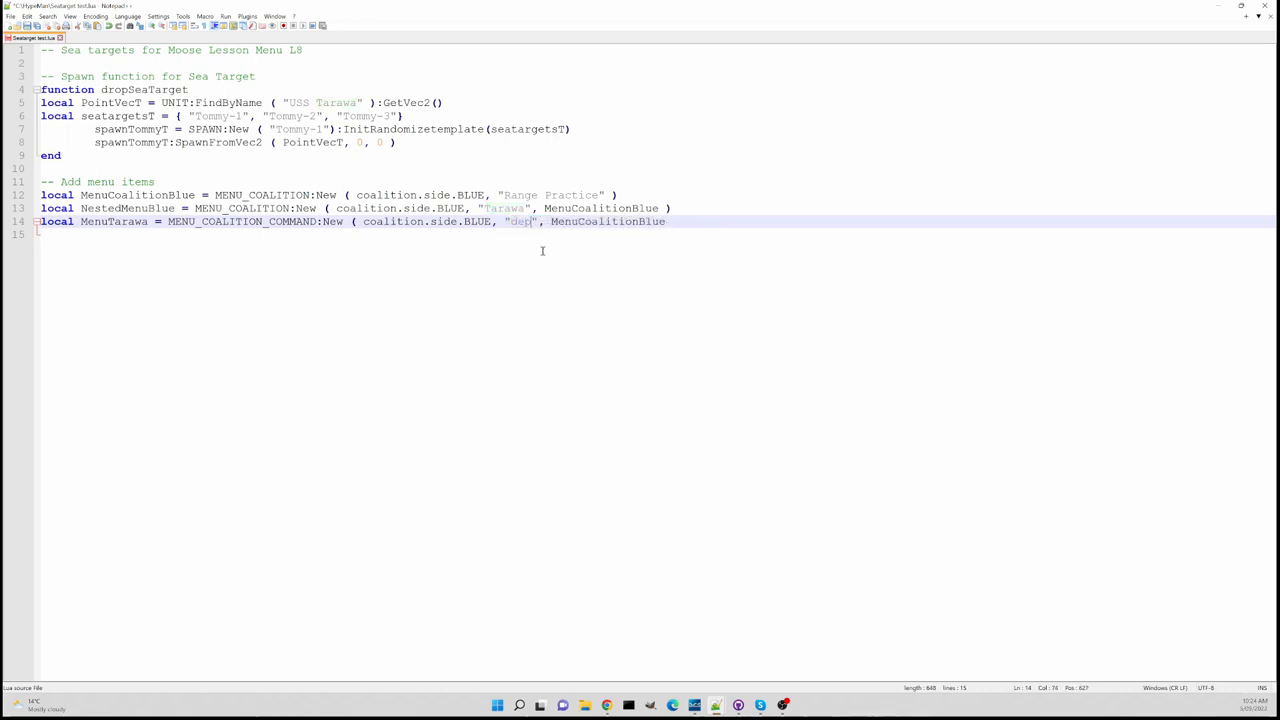
type("loy Sea Target")
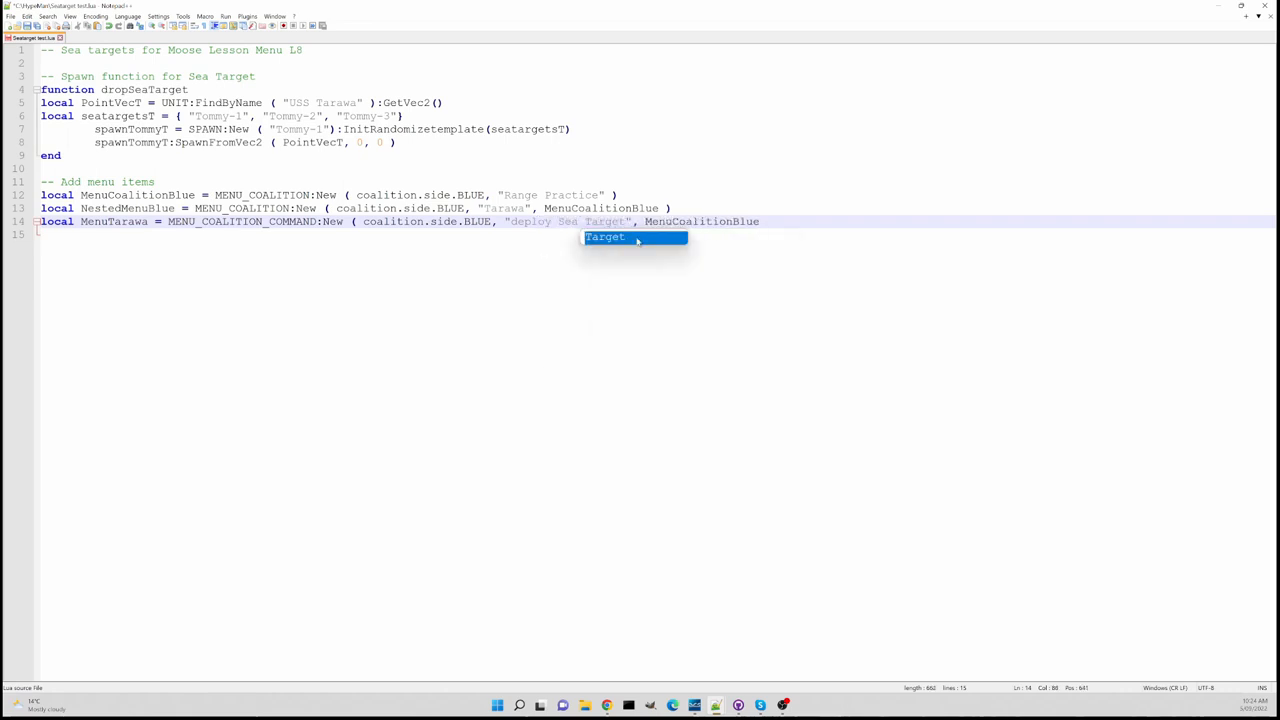
left_click(692, 220)
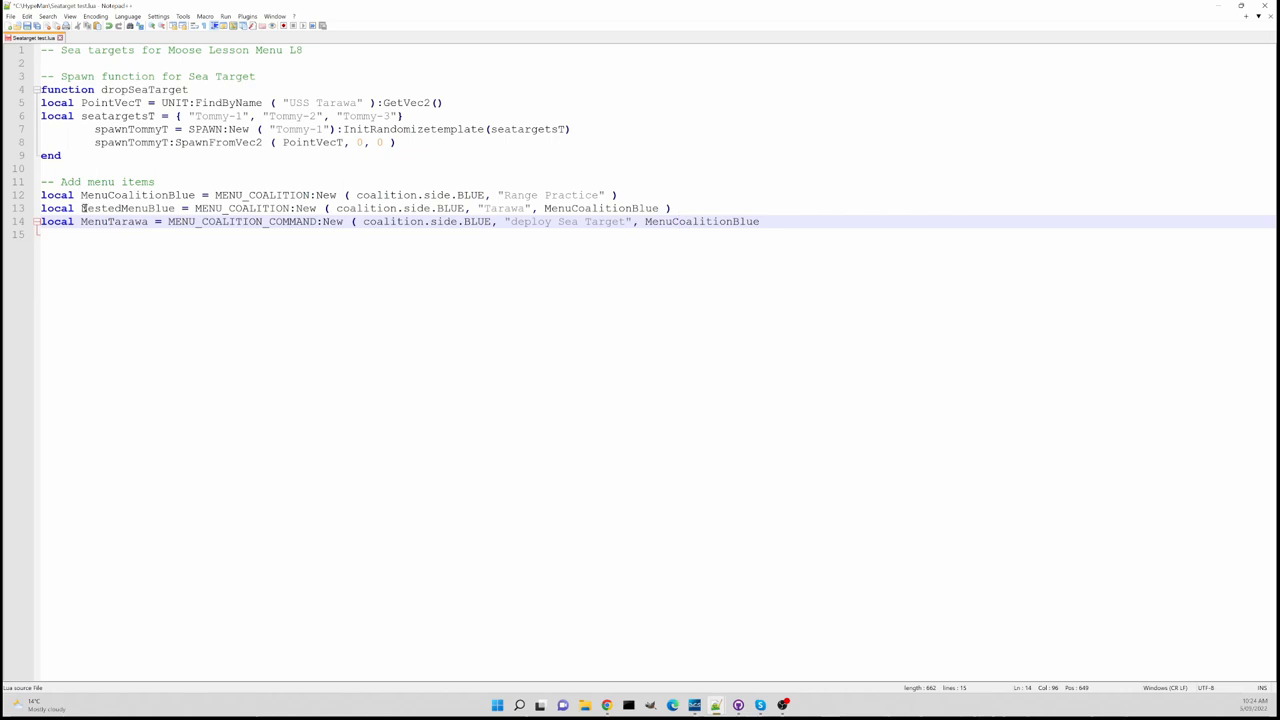
Replace the parent argument with NestedMenuBlue
double_click(120, 206)
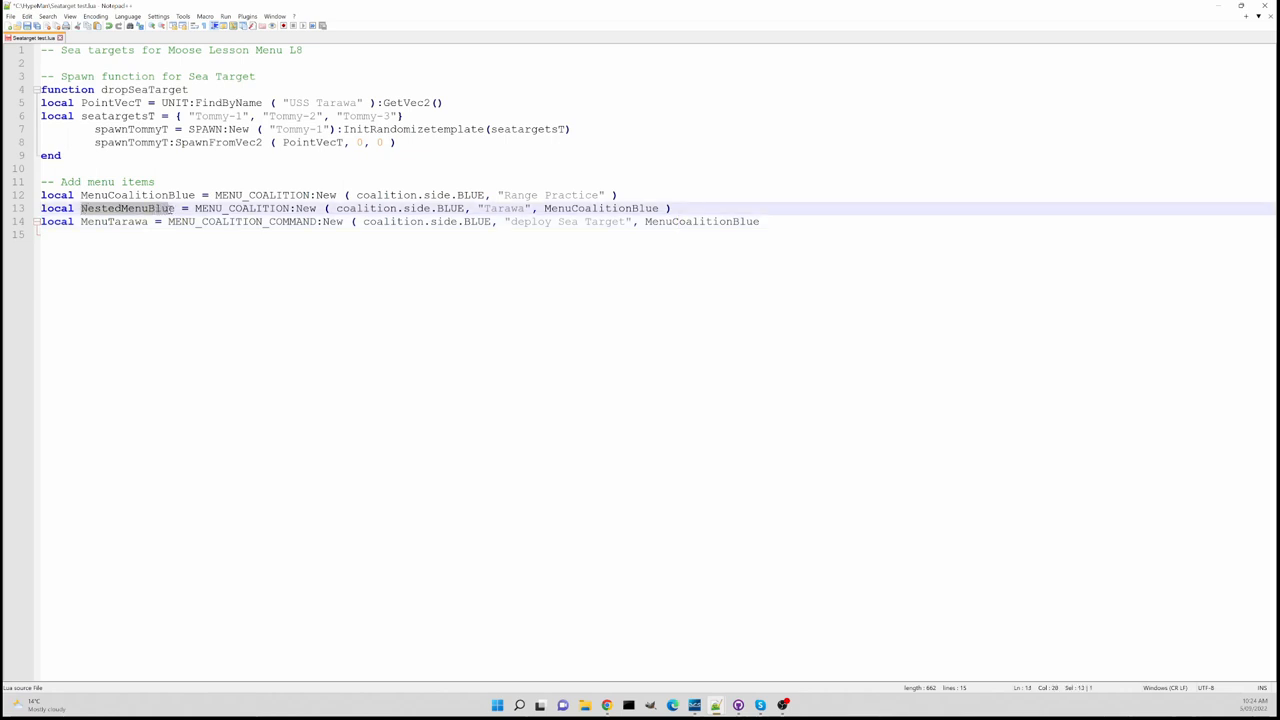
double_click(126, 208)
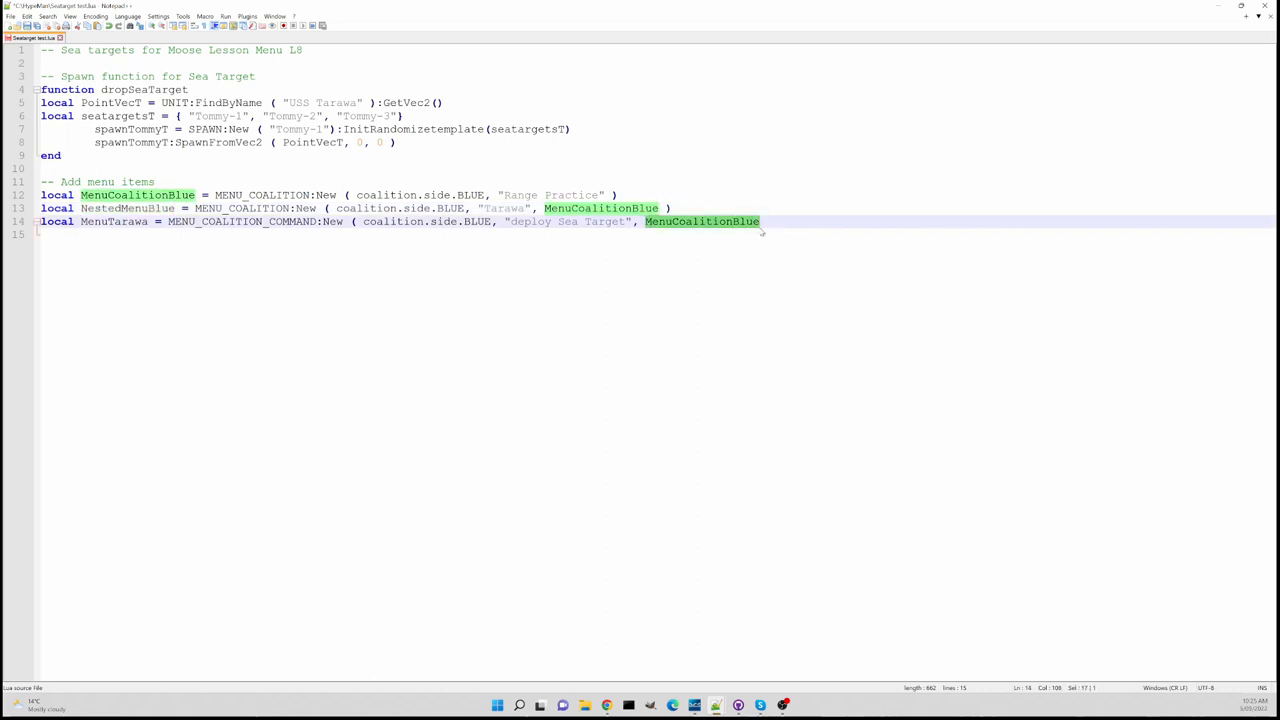
type("NestedMenuBlue")
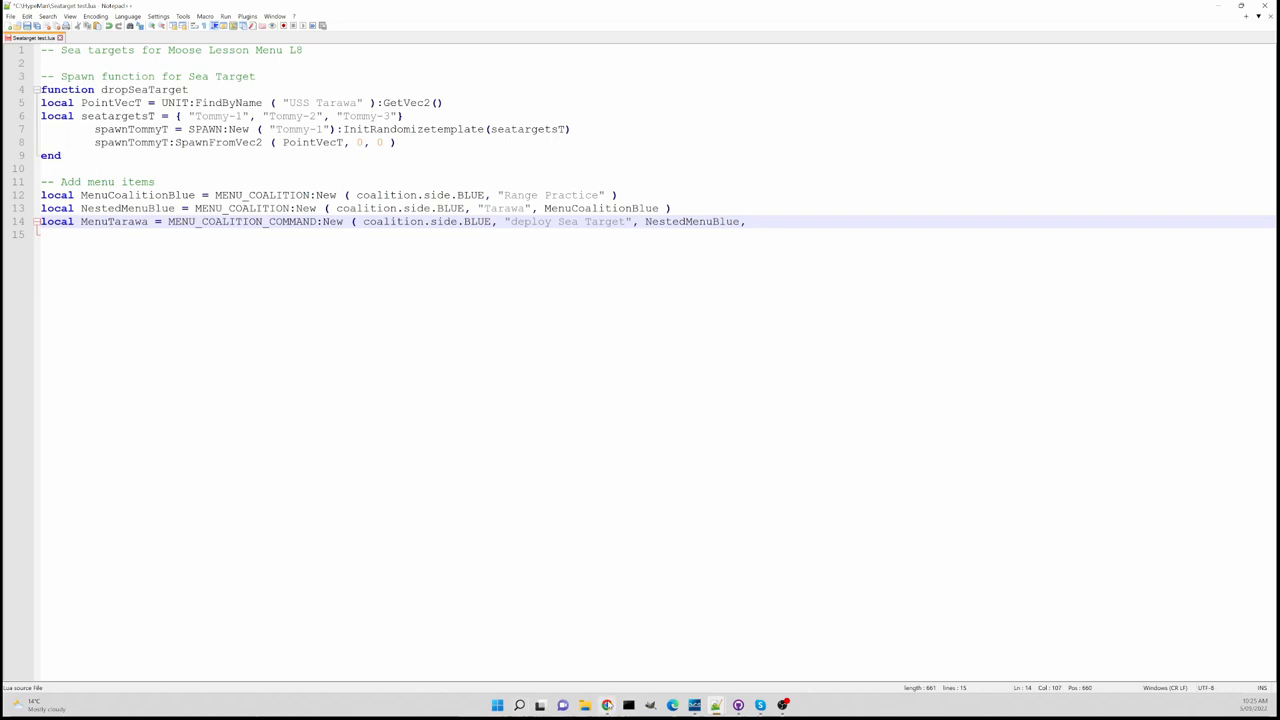
mouse_move(600, 706)
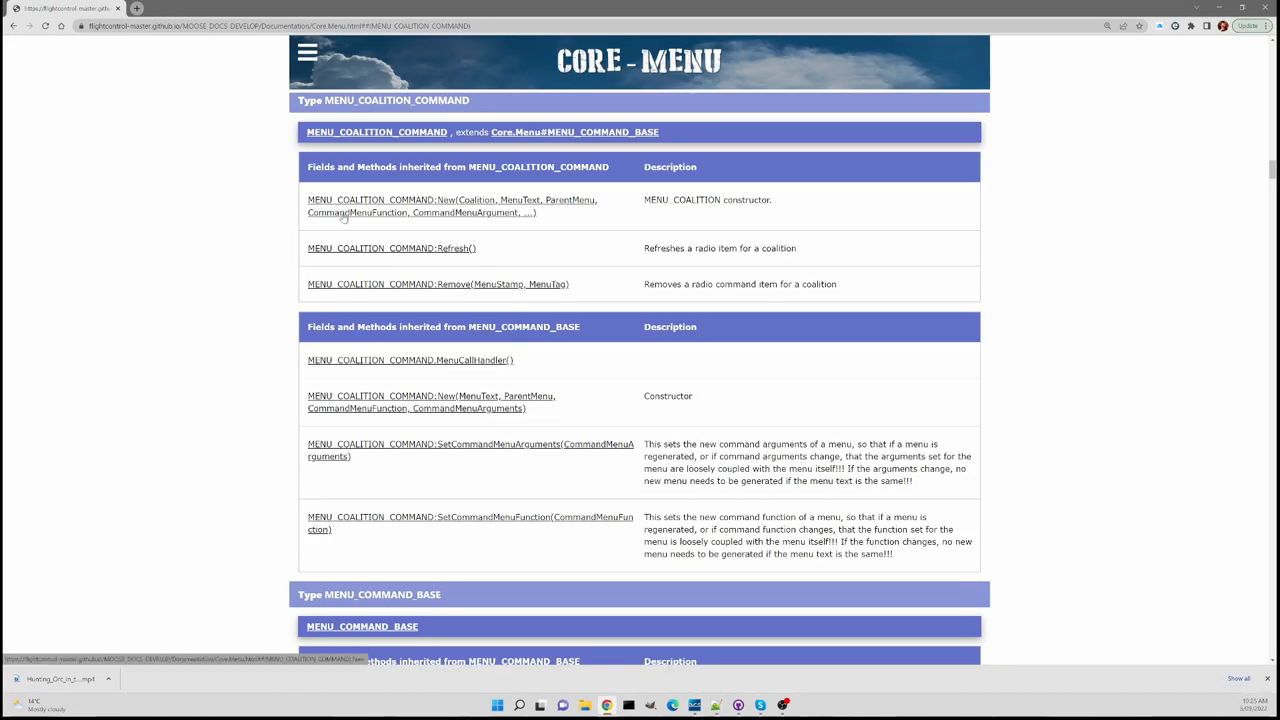
mouse_move(378, 216)
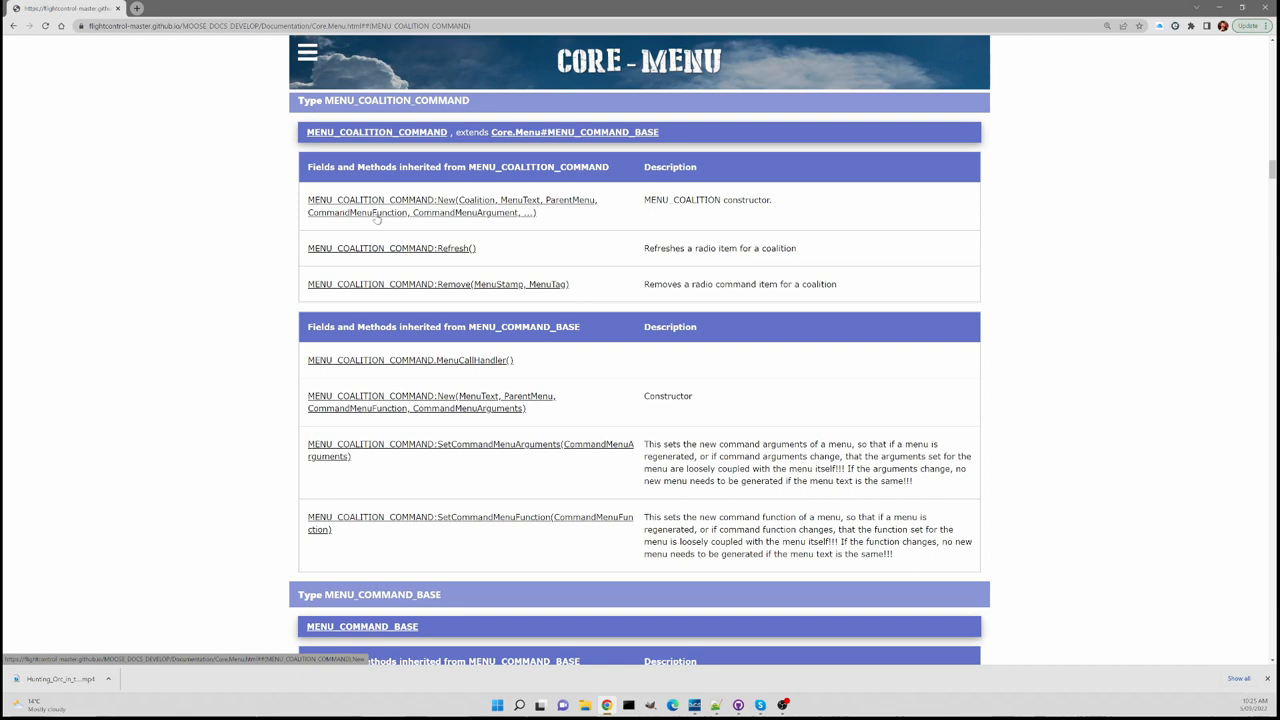
mouse_move(556, 632)
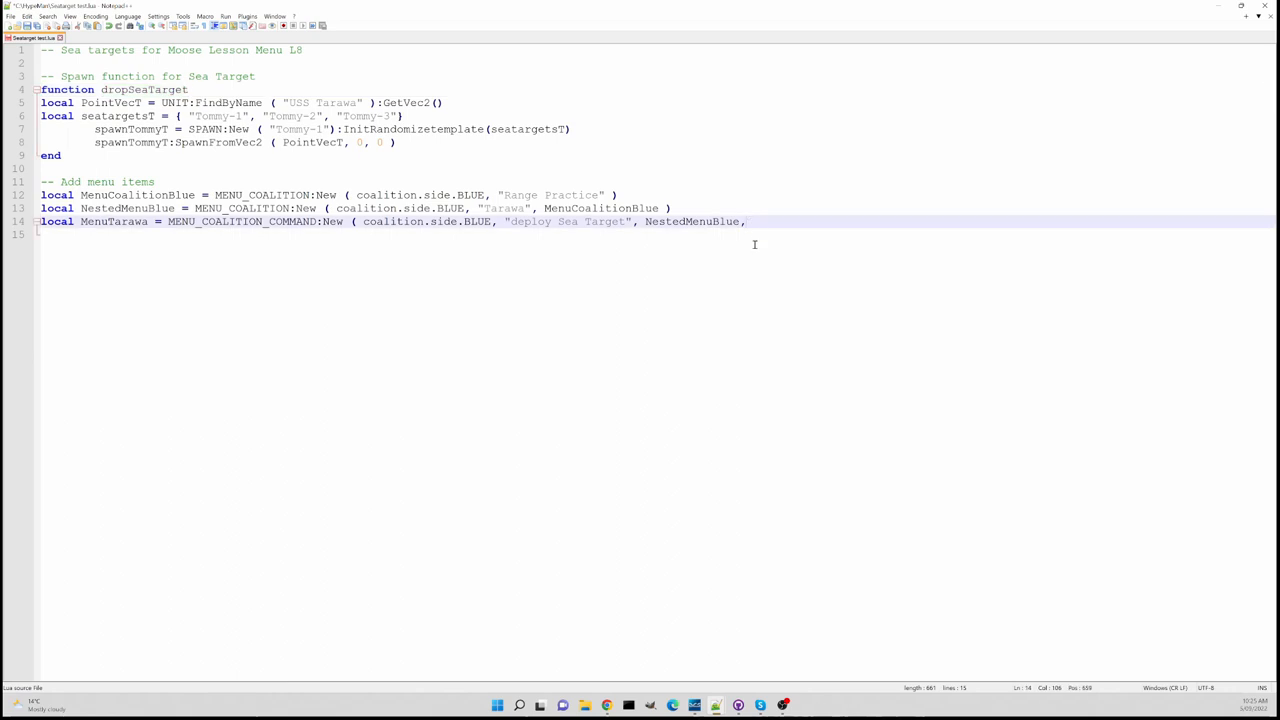
Pass dropSeaTarget into line 14's MENU_COALITION_COMMAND call, close it, and save the script
type("dropSeaTarget")
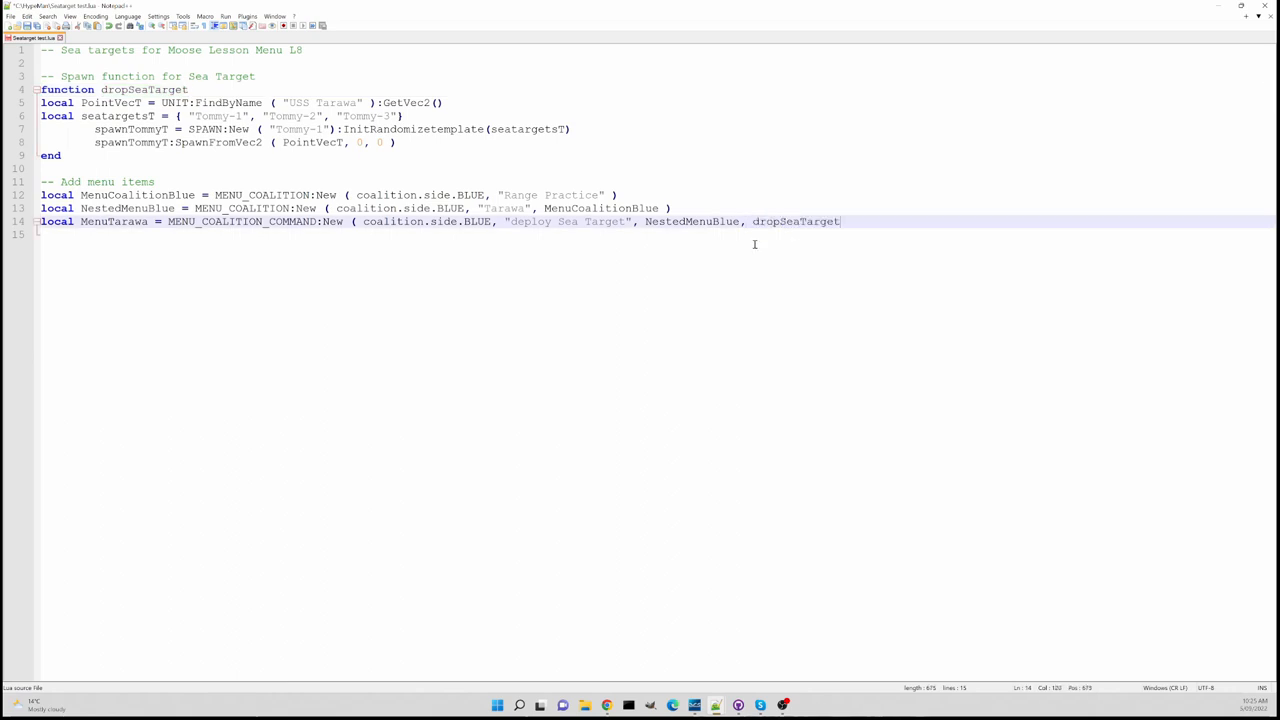
mouse_move(756, 268)
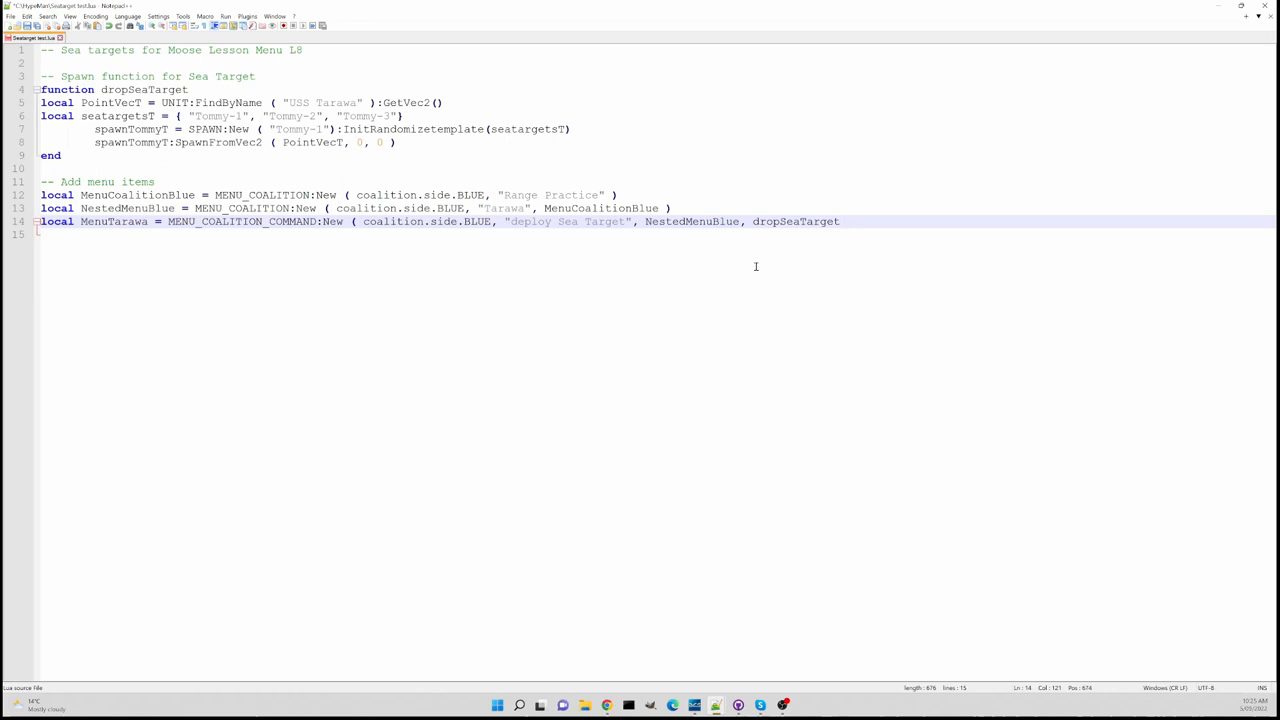
type(")")
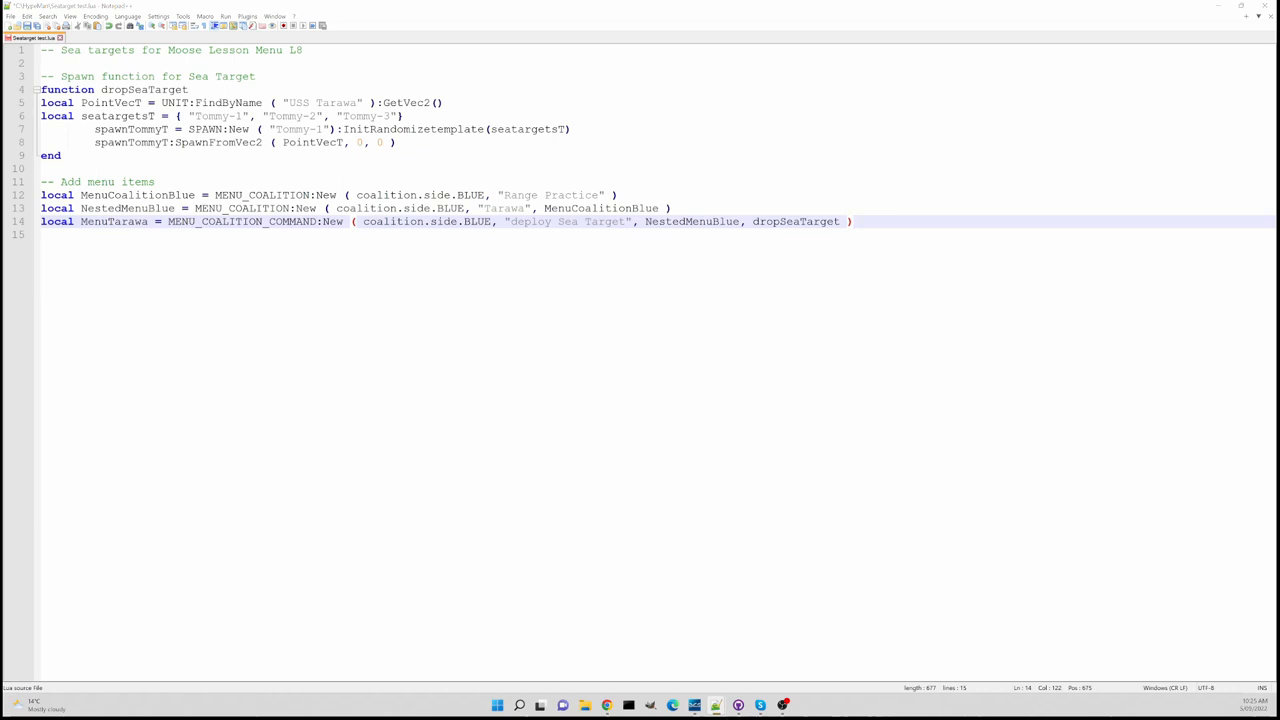
mouse_move(358, 196)
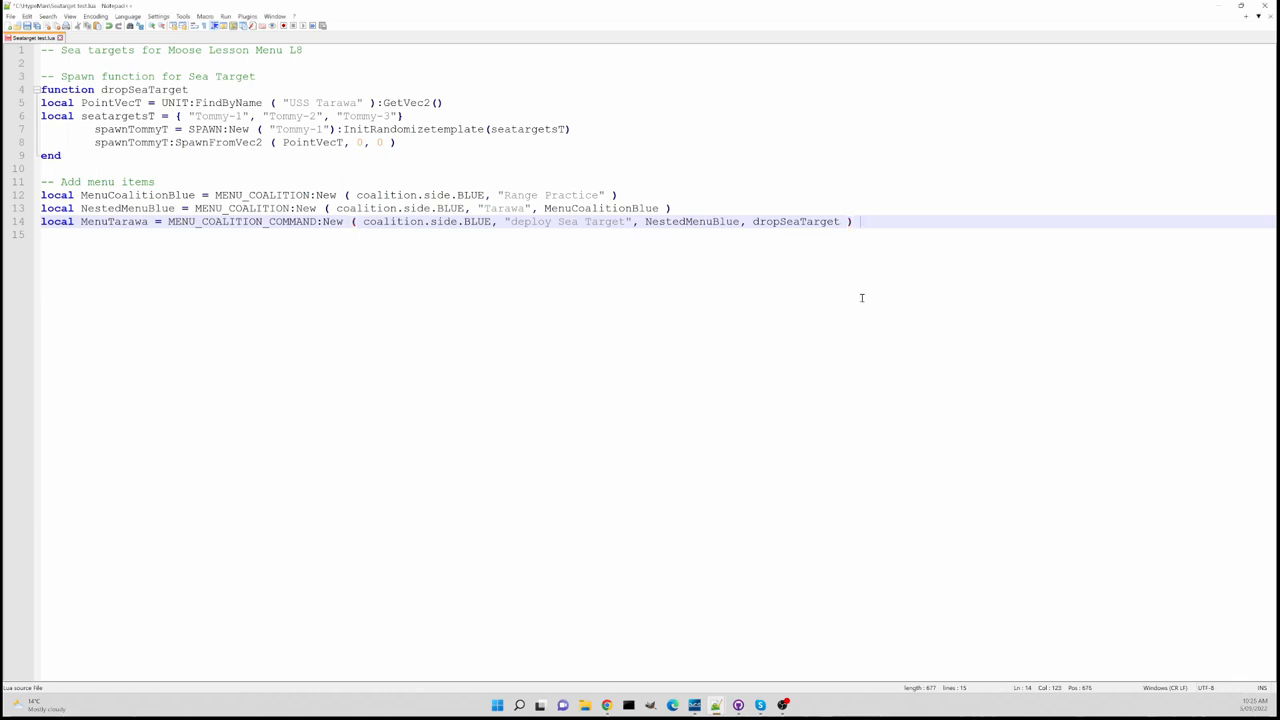
key("Enter")
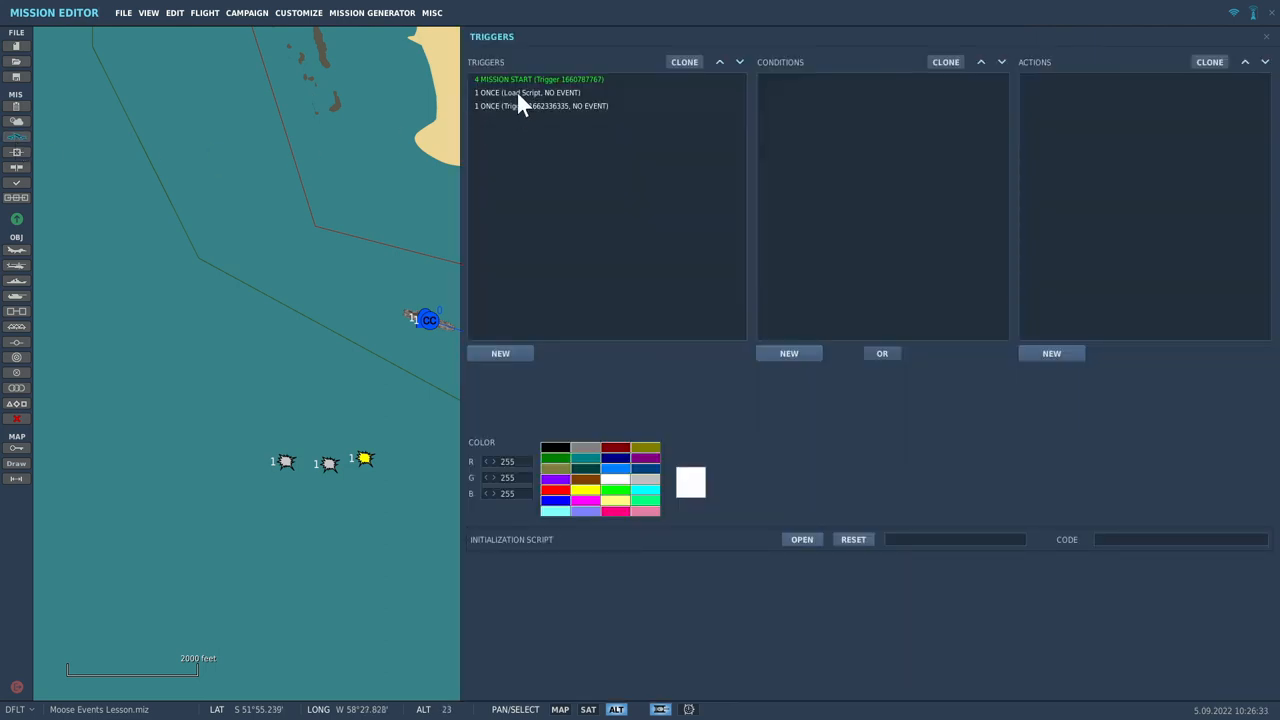
Clone the Load Script trigger, point its DO SCRIPT at Seatarget Test.lua, and delete the extra trigger
left_click(528, 92)
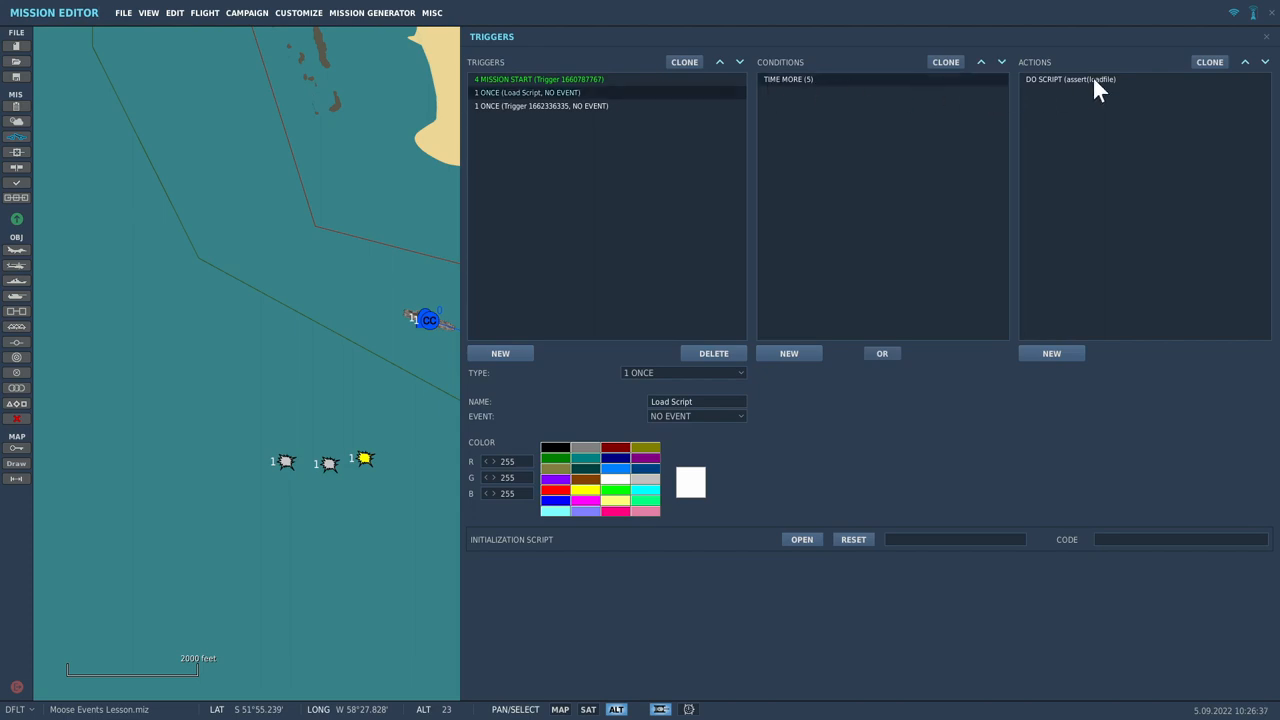
left_click(1070, 82)
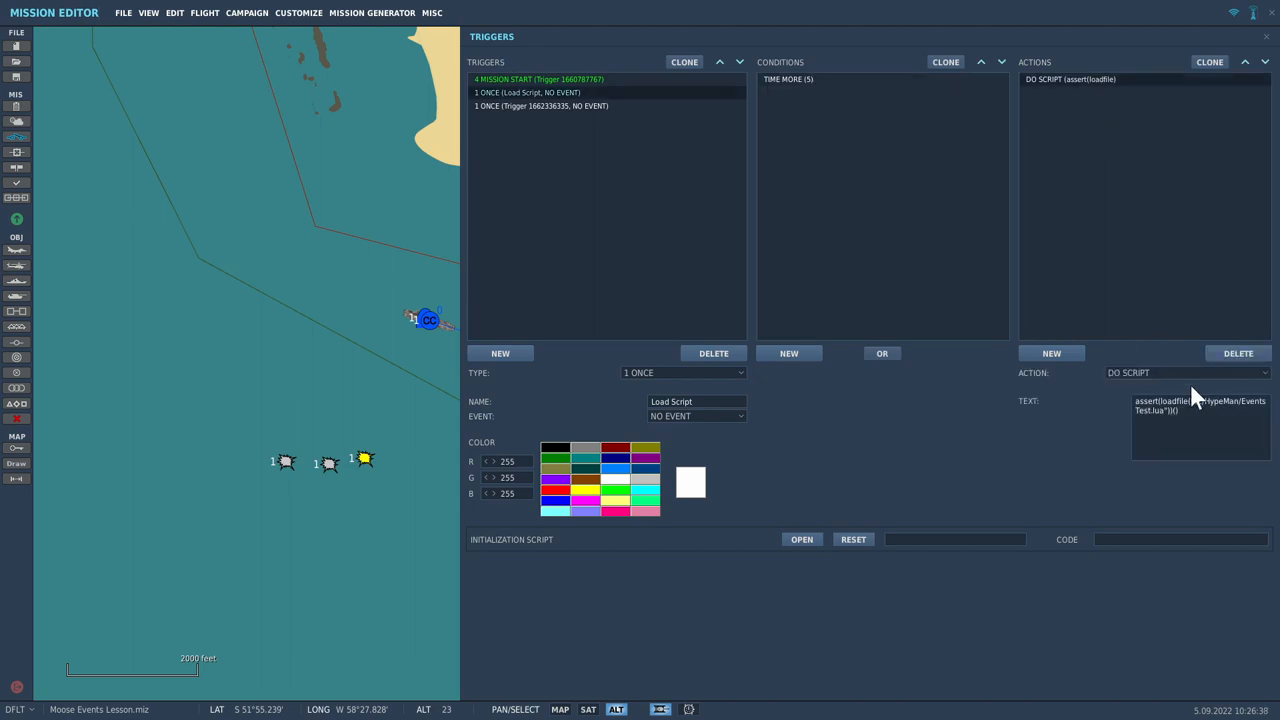
mouse_move(950, 268)
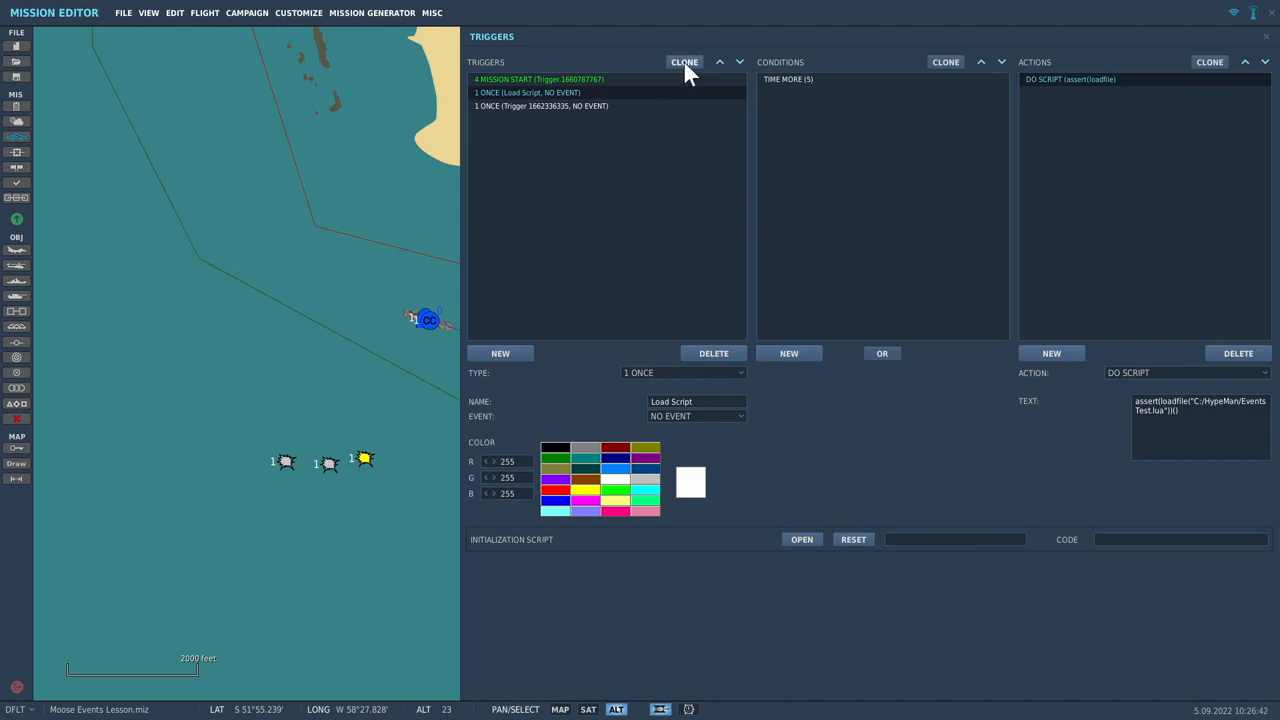
left_click(684, 62)
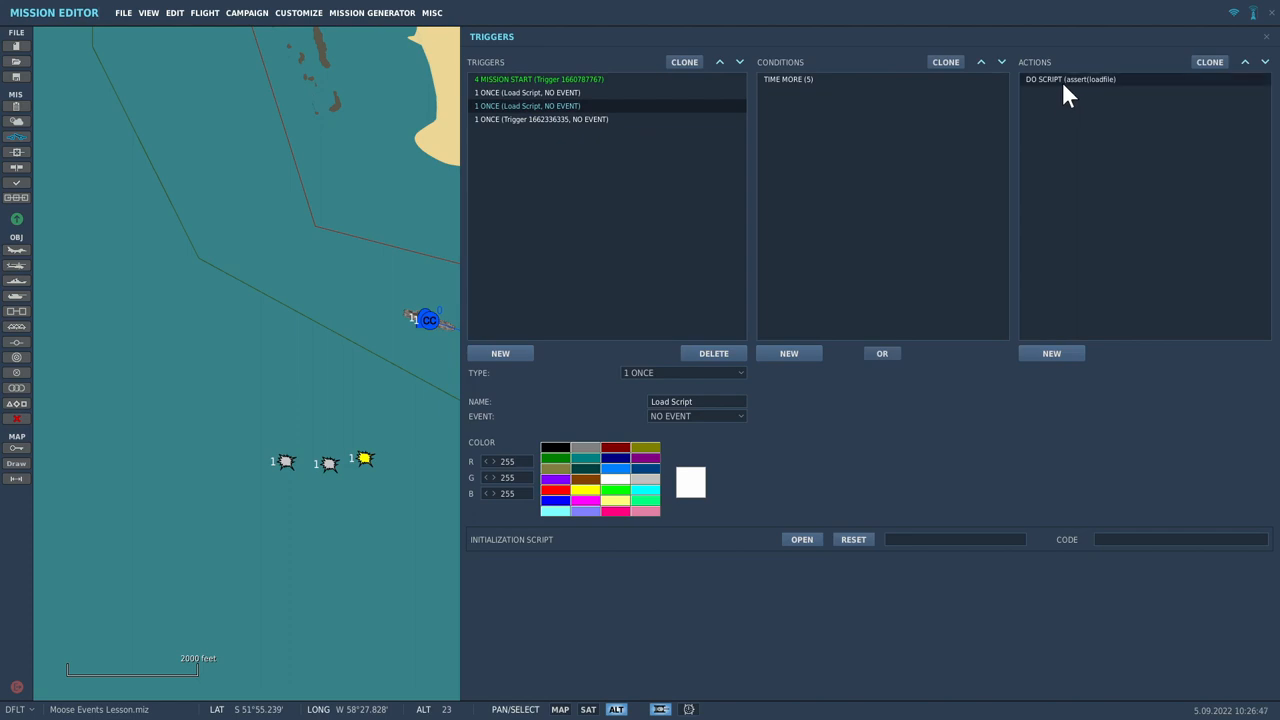
left_click(1072, 80)
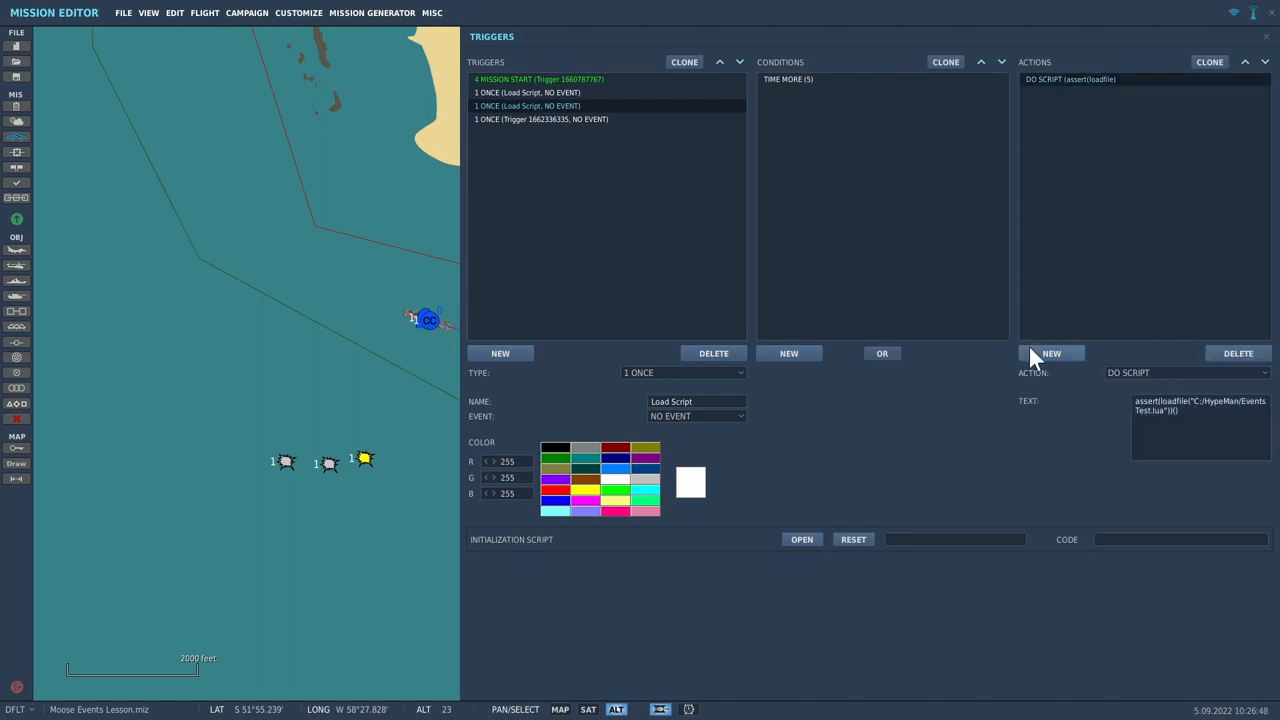
mouse_move(1176, 436)
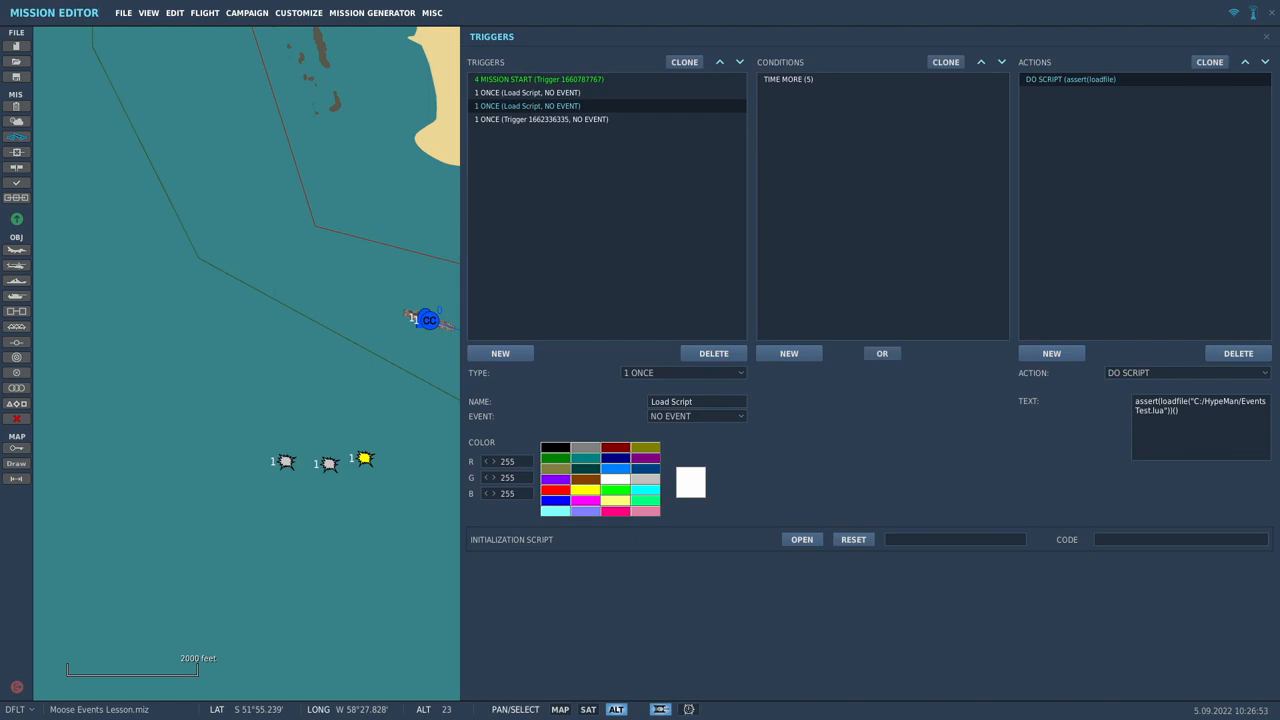
mouse_move(872, 456)
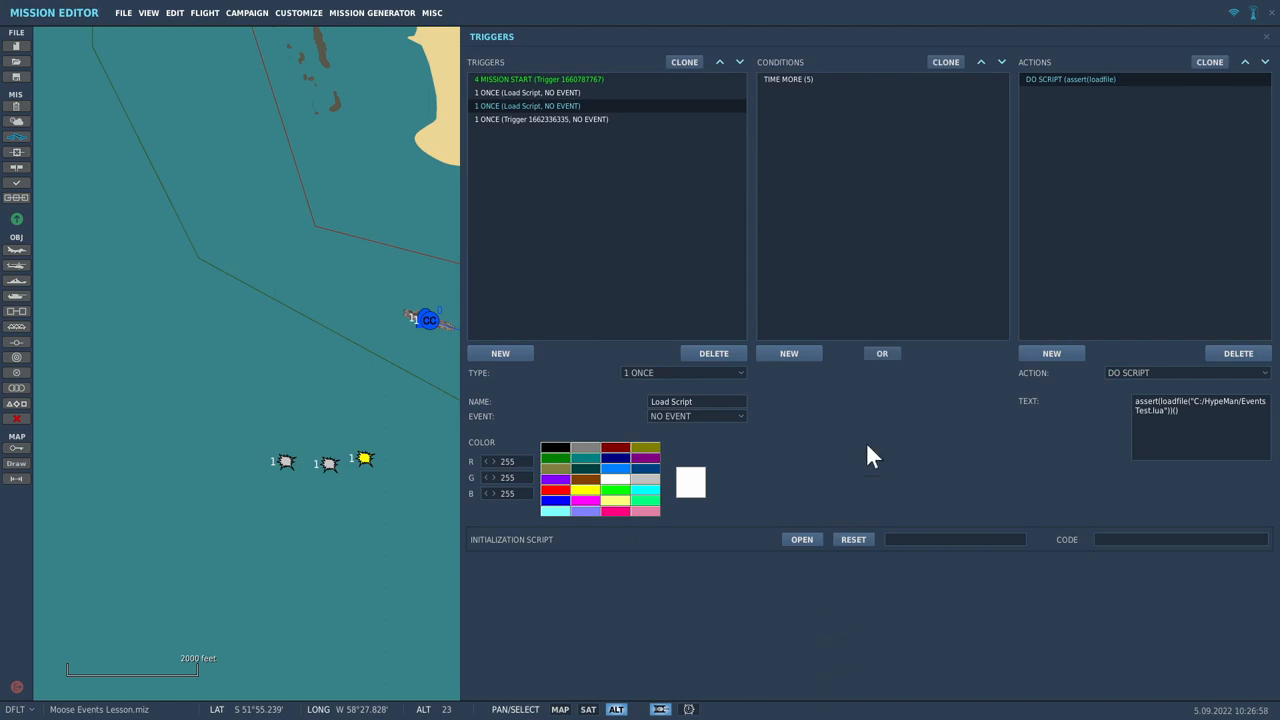
mouse_move(996, 462)
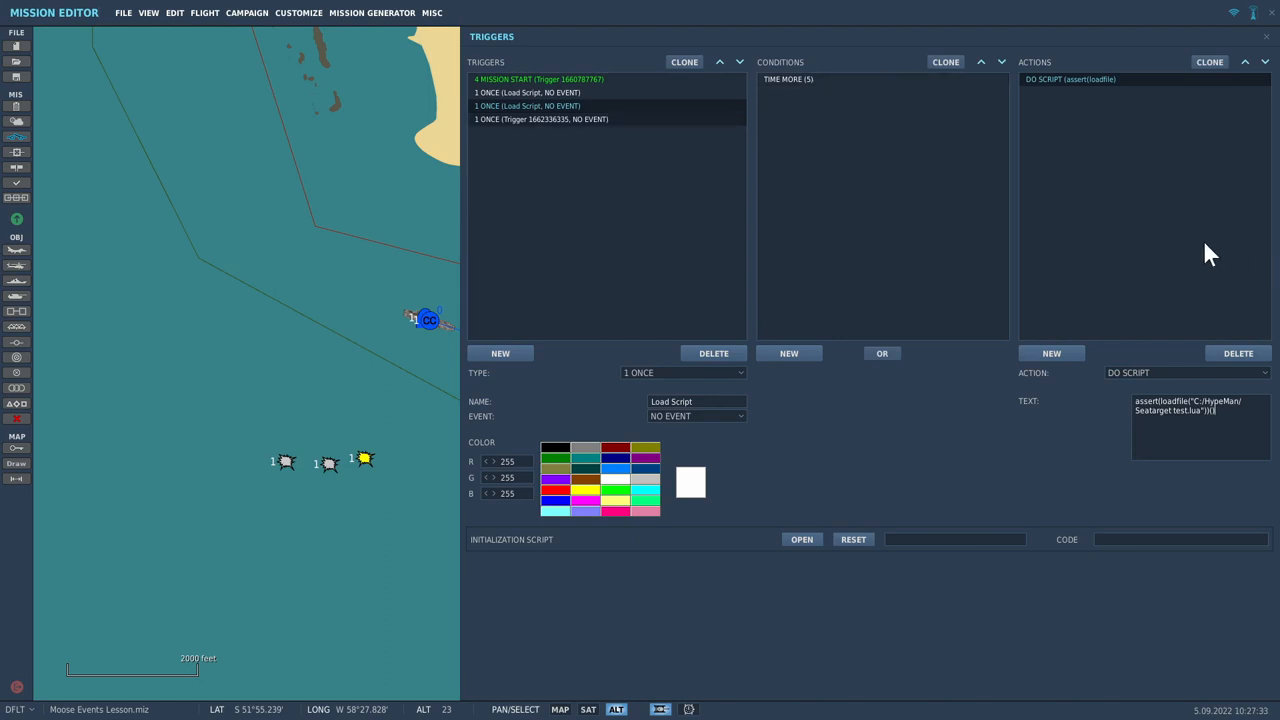
mouse_move(1196, 222)
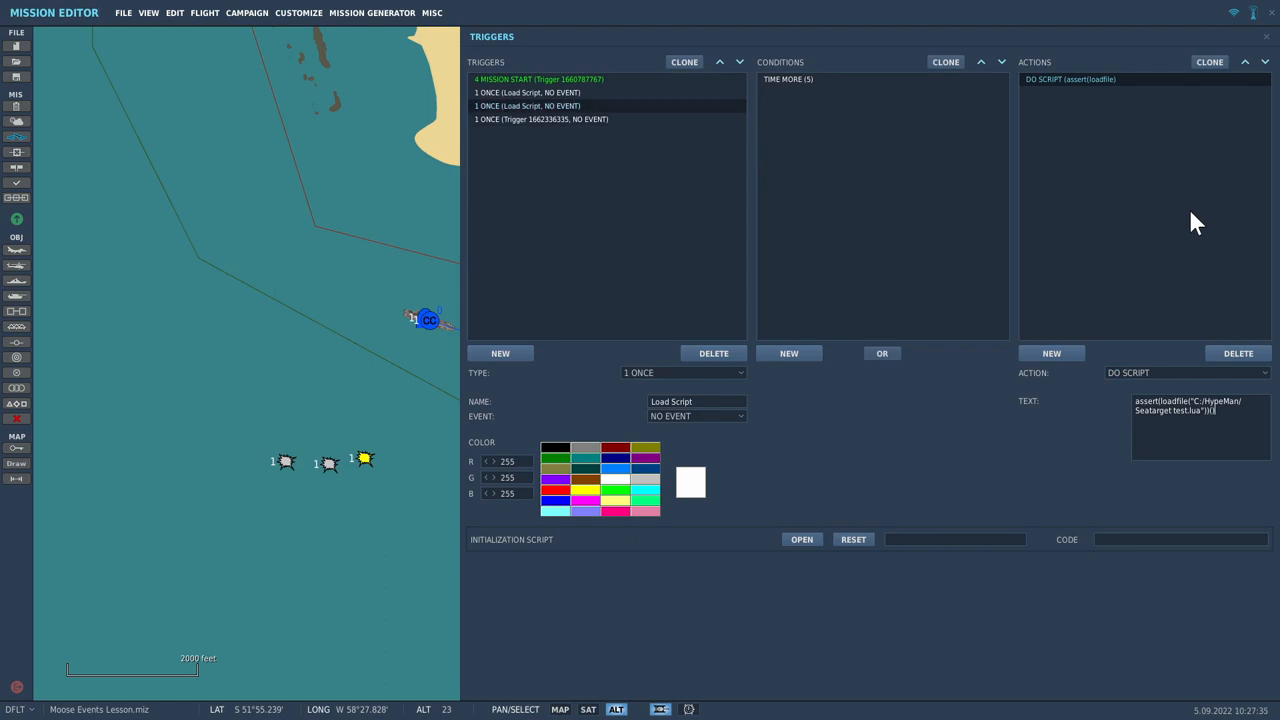
mouse_move(1252, 506)
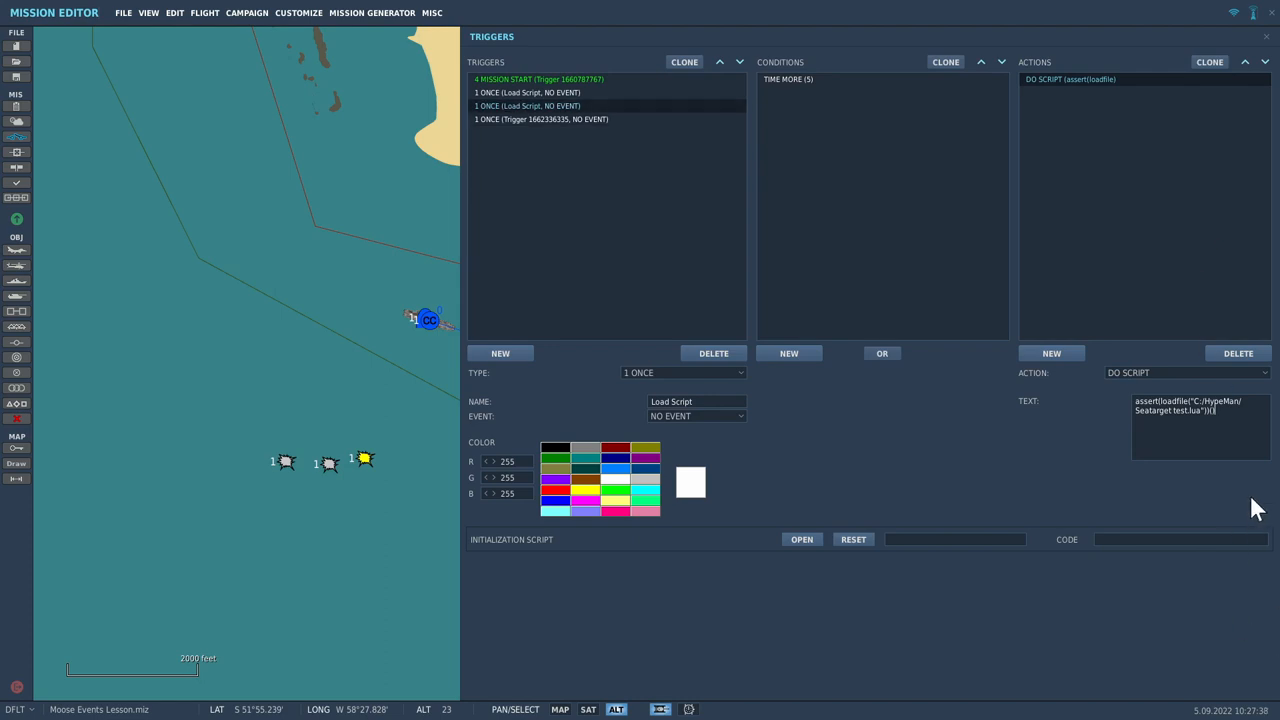
mouse_move(1214, 262)
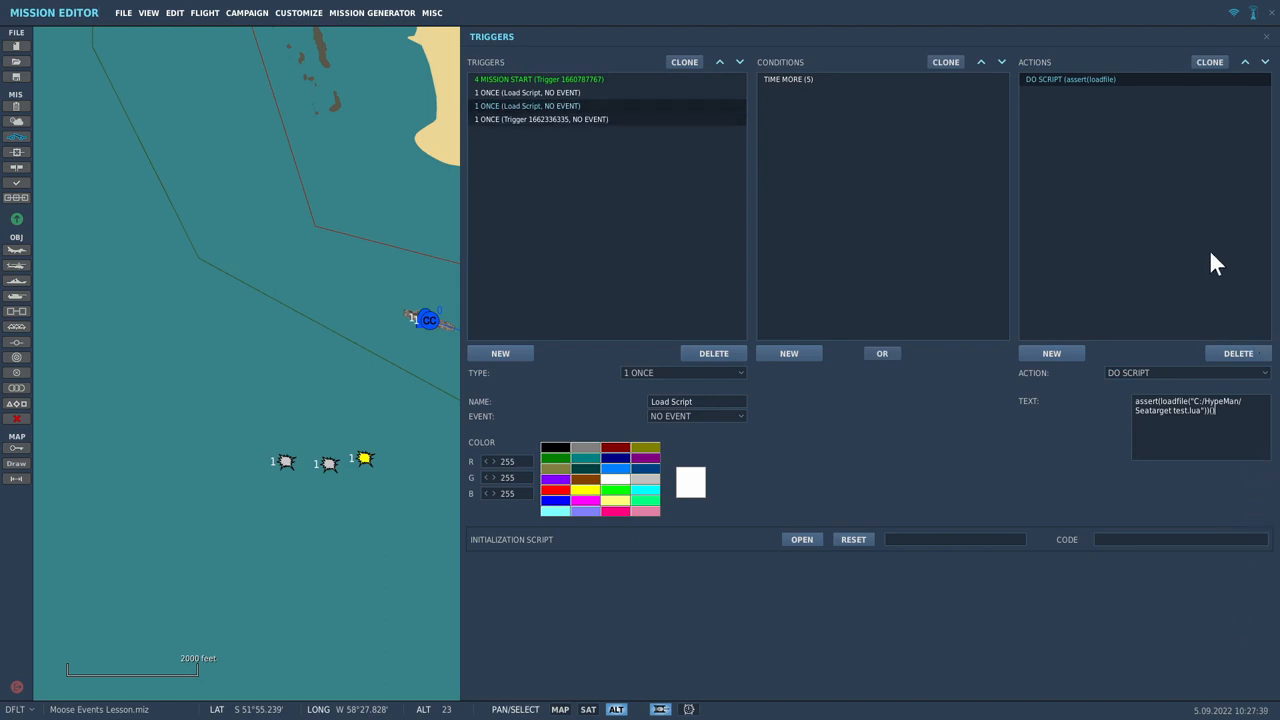
left_click(538, 120)
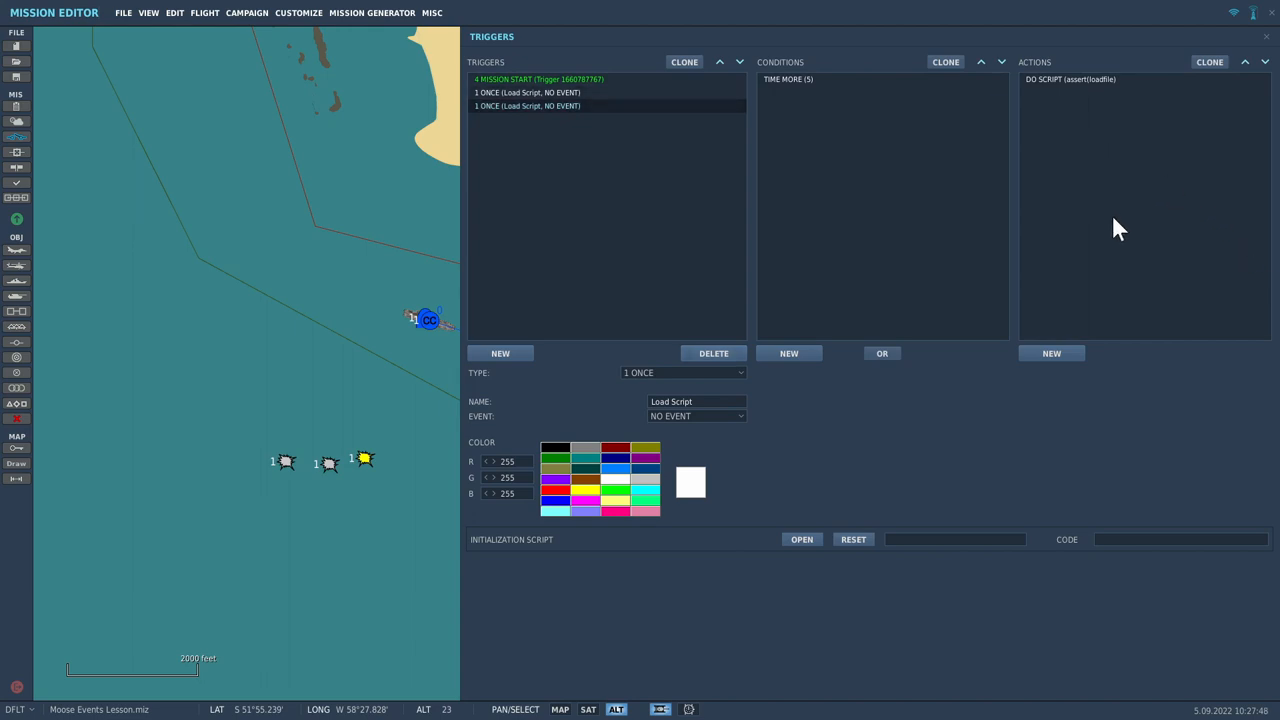
mouse_move(180, 244)
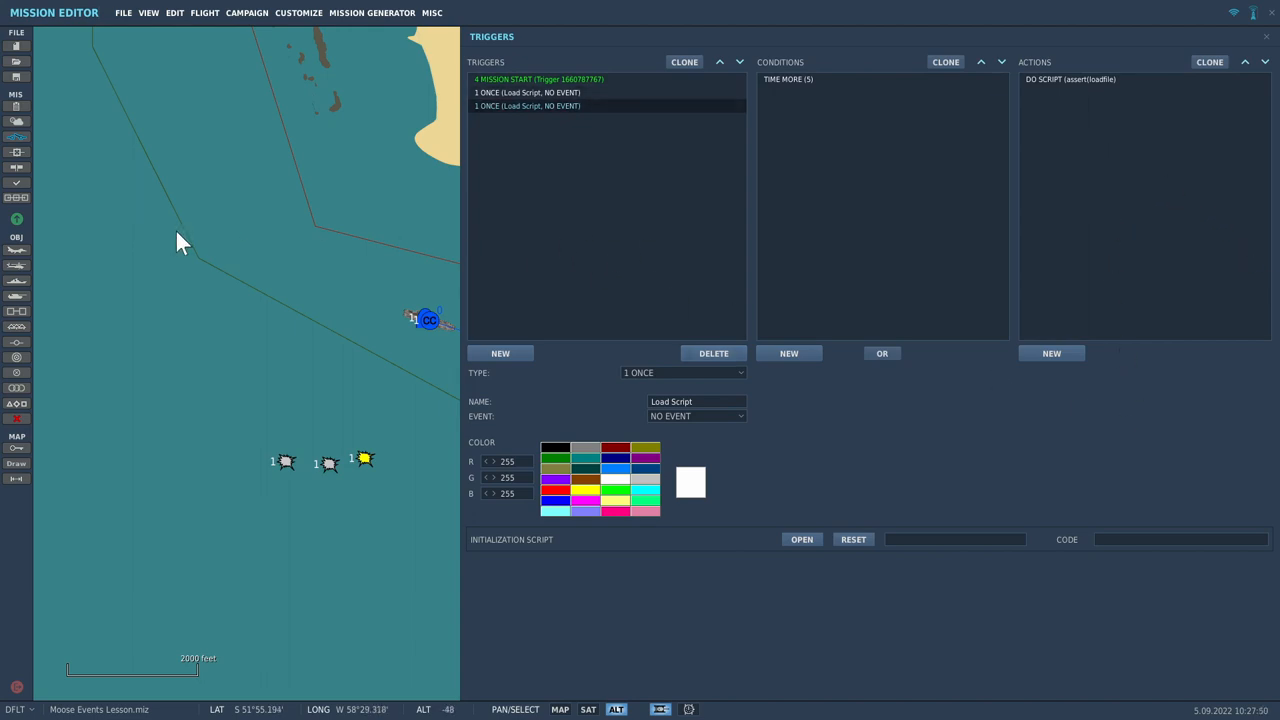
mouse_move(36, 168)
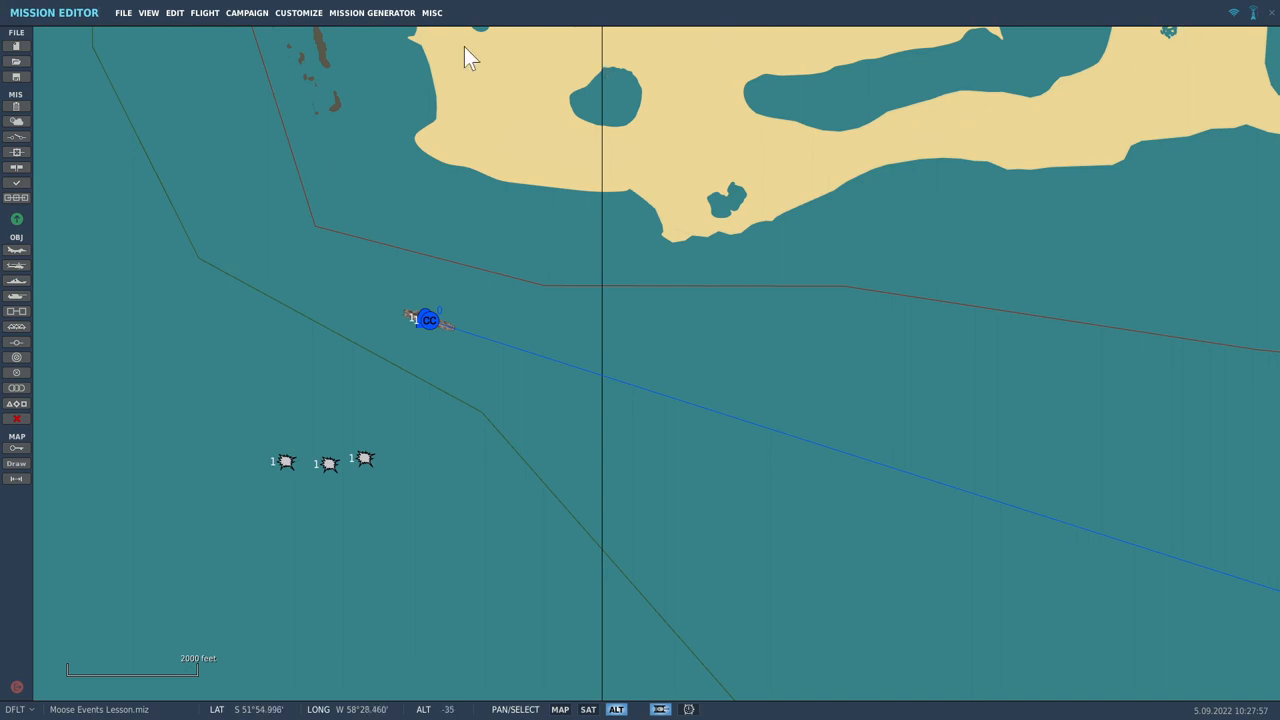
mouse_move(408, 42)
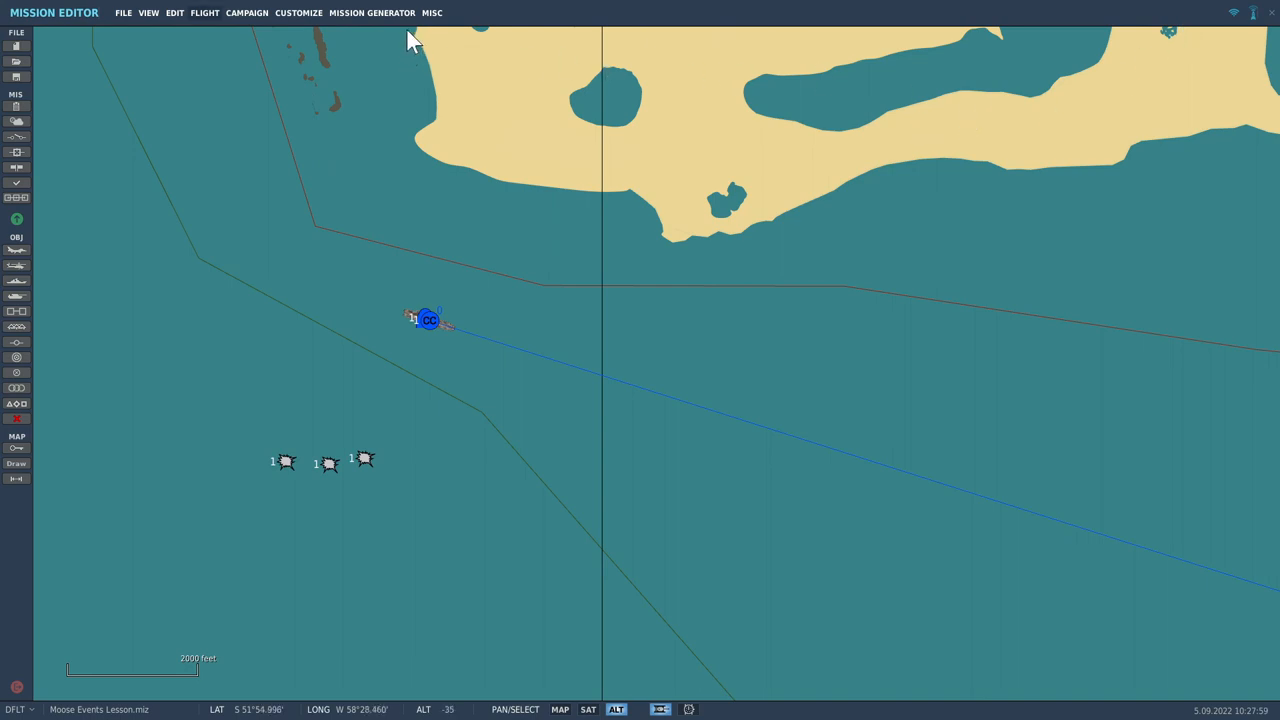
Launch the mission via FLIGHT > FLY MISSION for a test flight
left_click(200, 12)
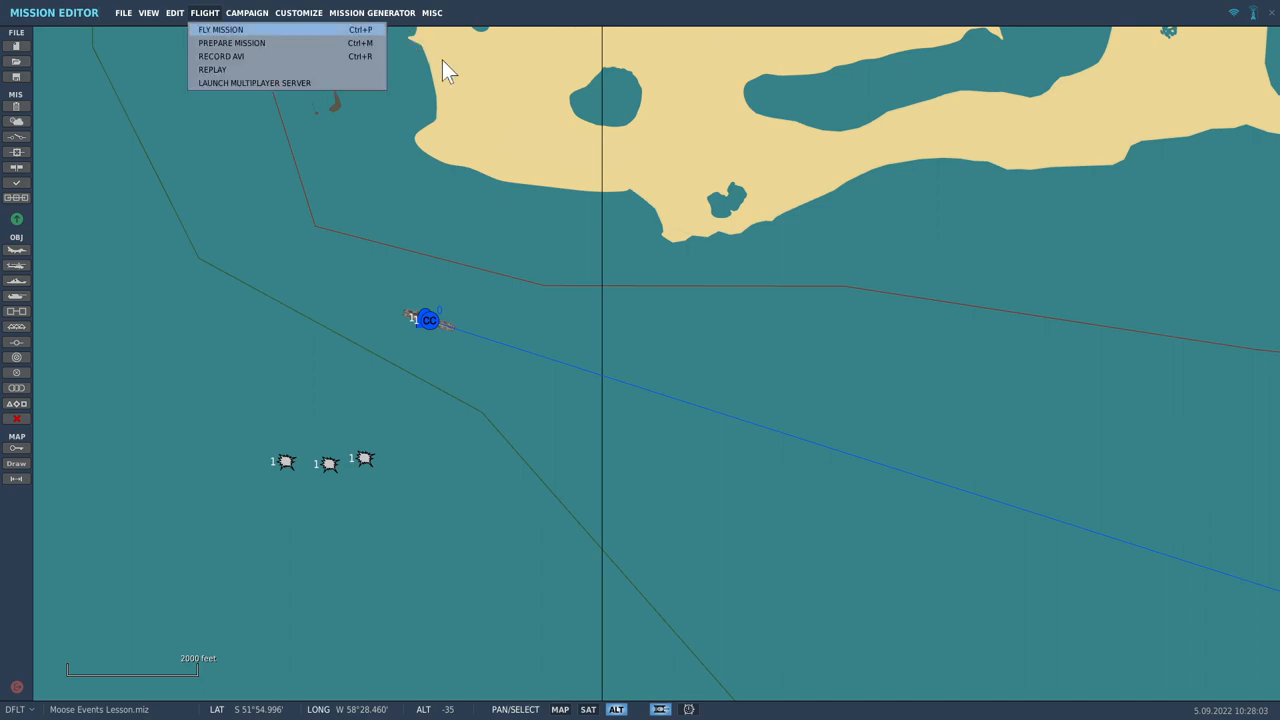
left_click(212, 30)
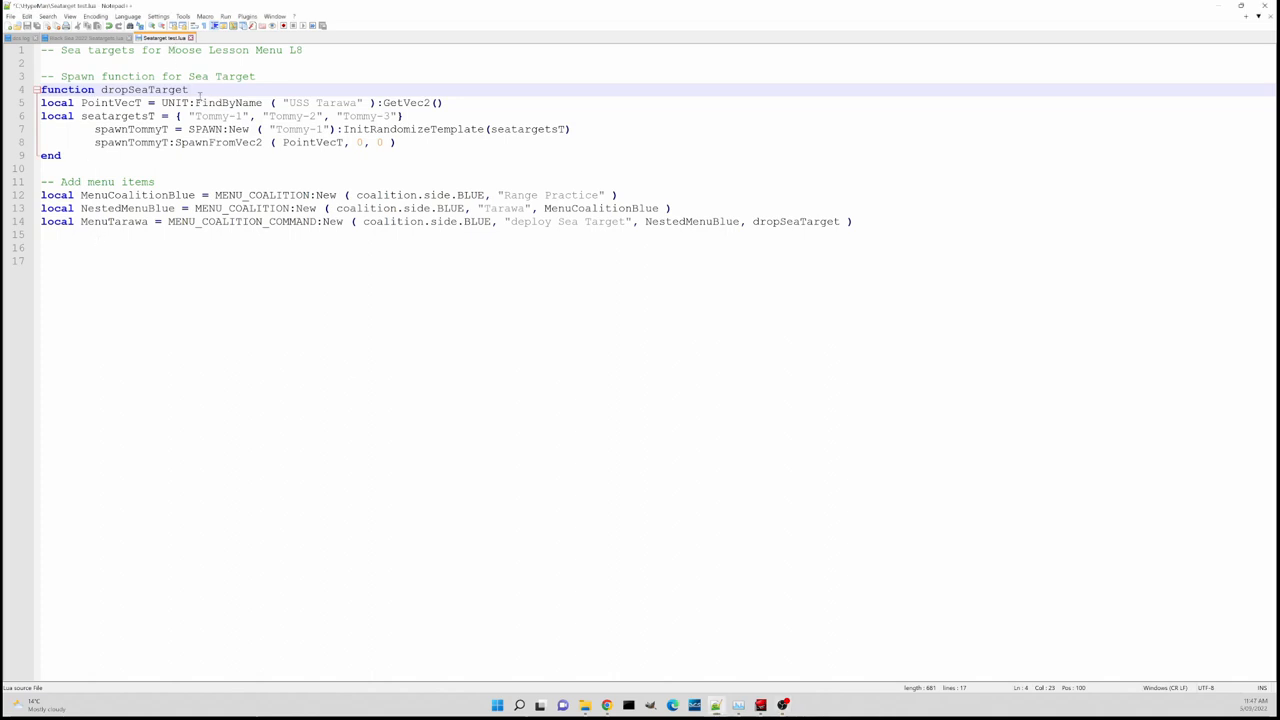
Add the empty () after 'function dropSeaTarget' on line 4
type("()")
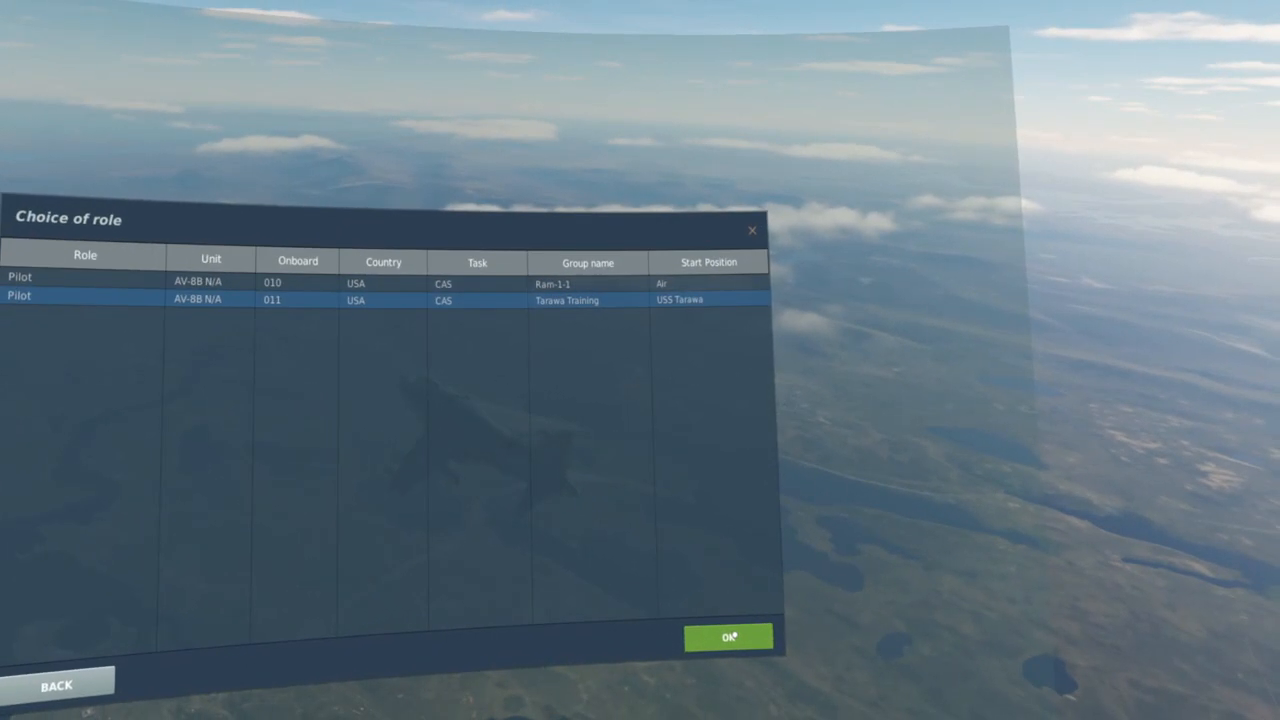
Join as the Tarawa Training pilot and navigate the radio menu to Range Practice > Tarawa
left_click(728, 636)
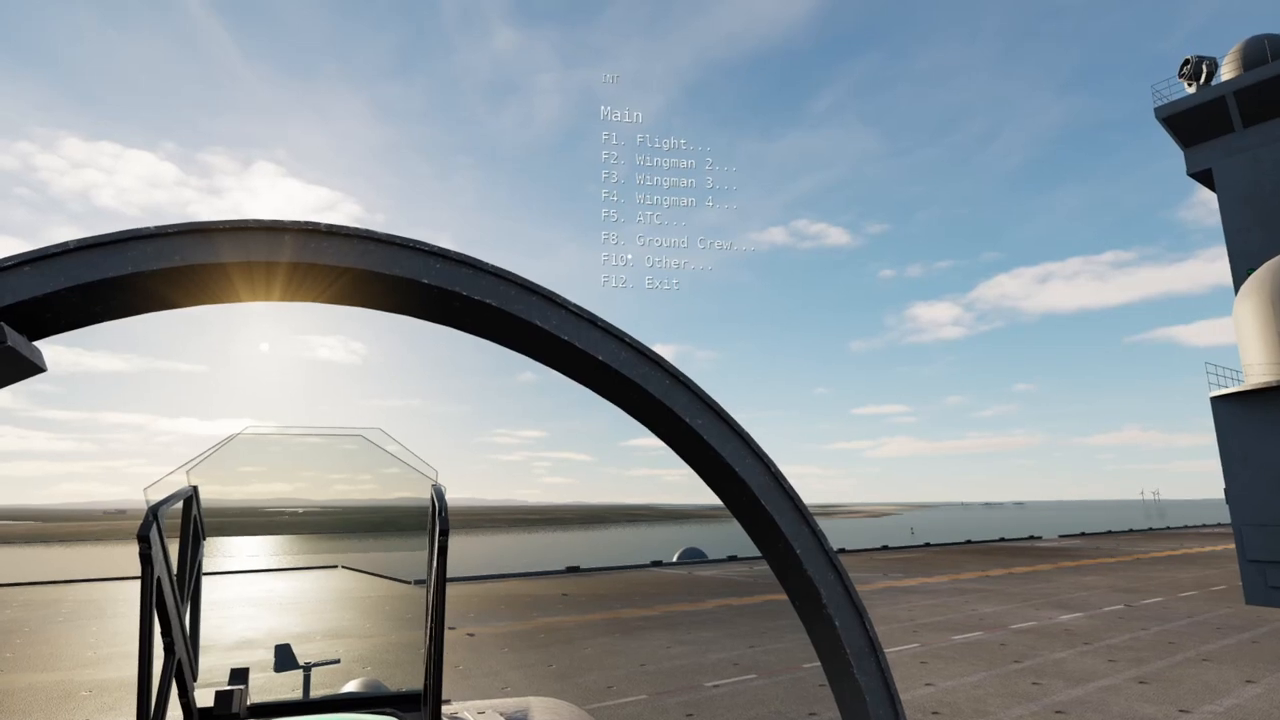
key("f10")
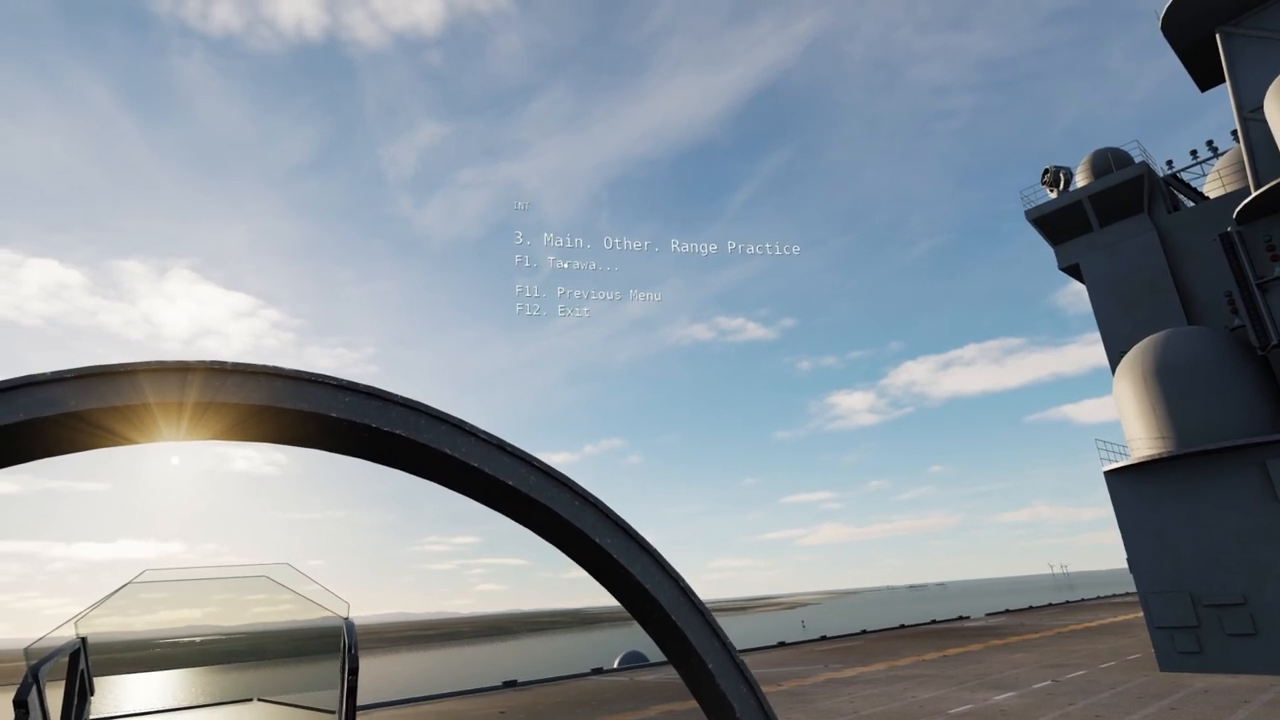
key("F1")
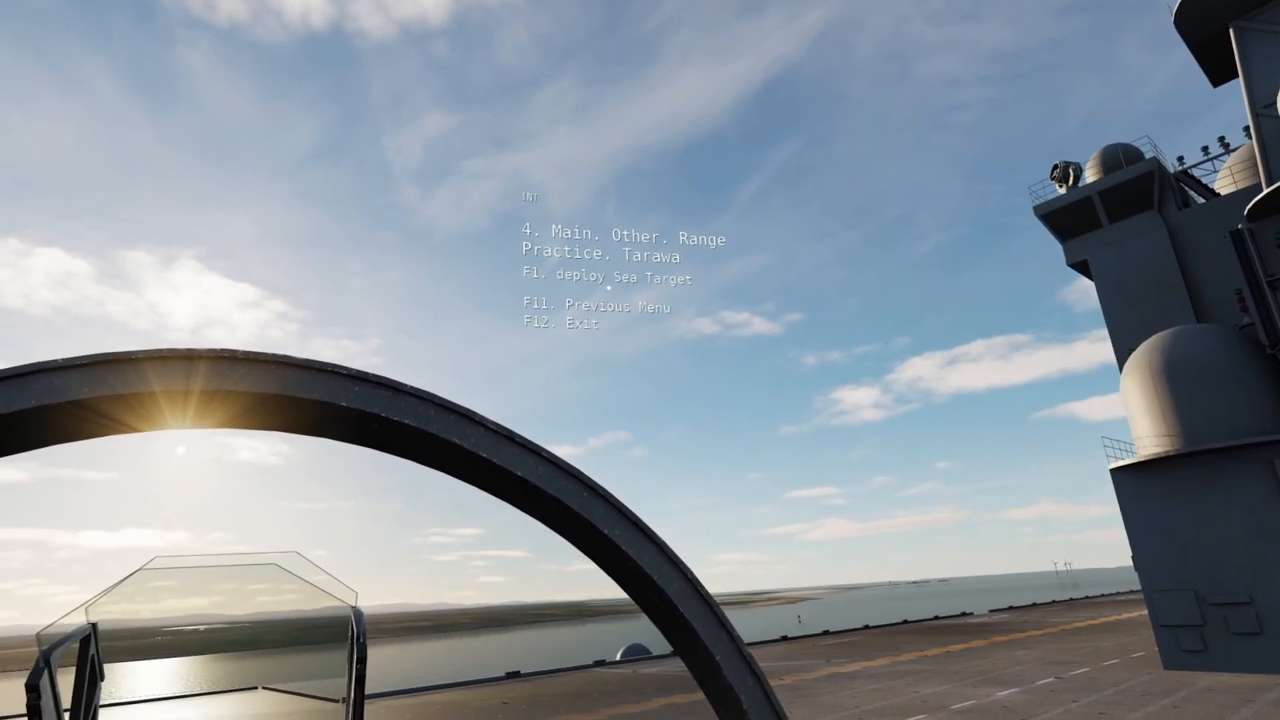